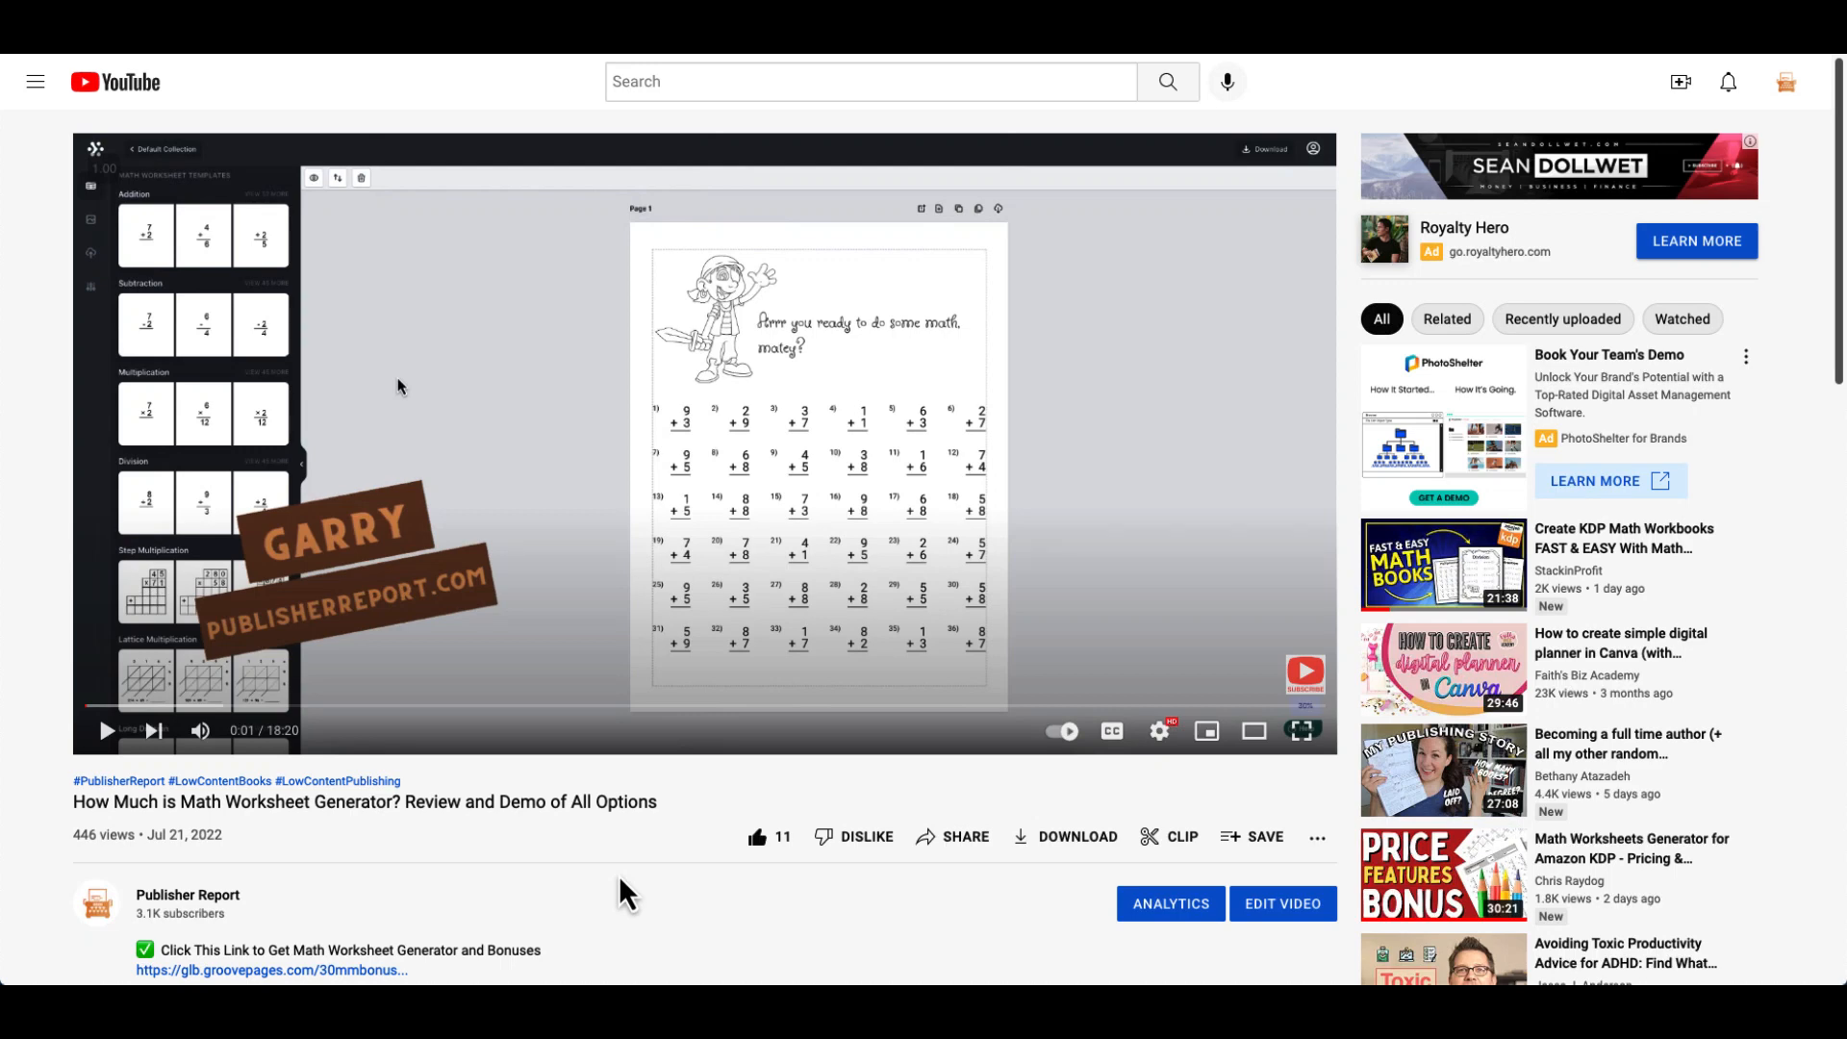
Step: Scroll through the Select A Border page's custom and system border choices
scroll("down", 3)
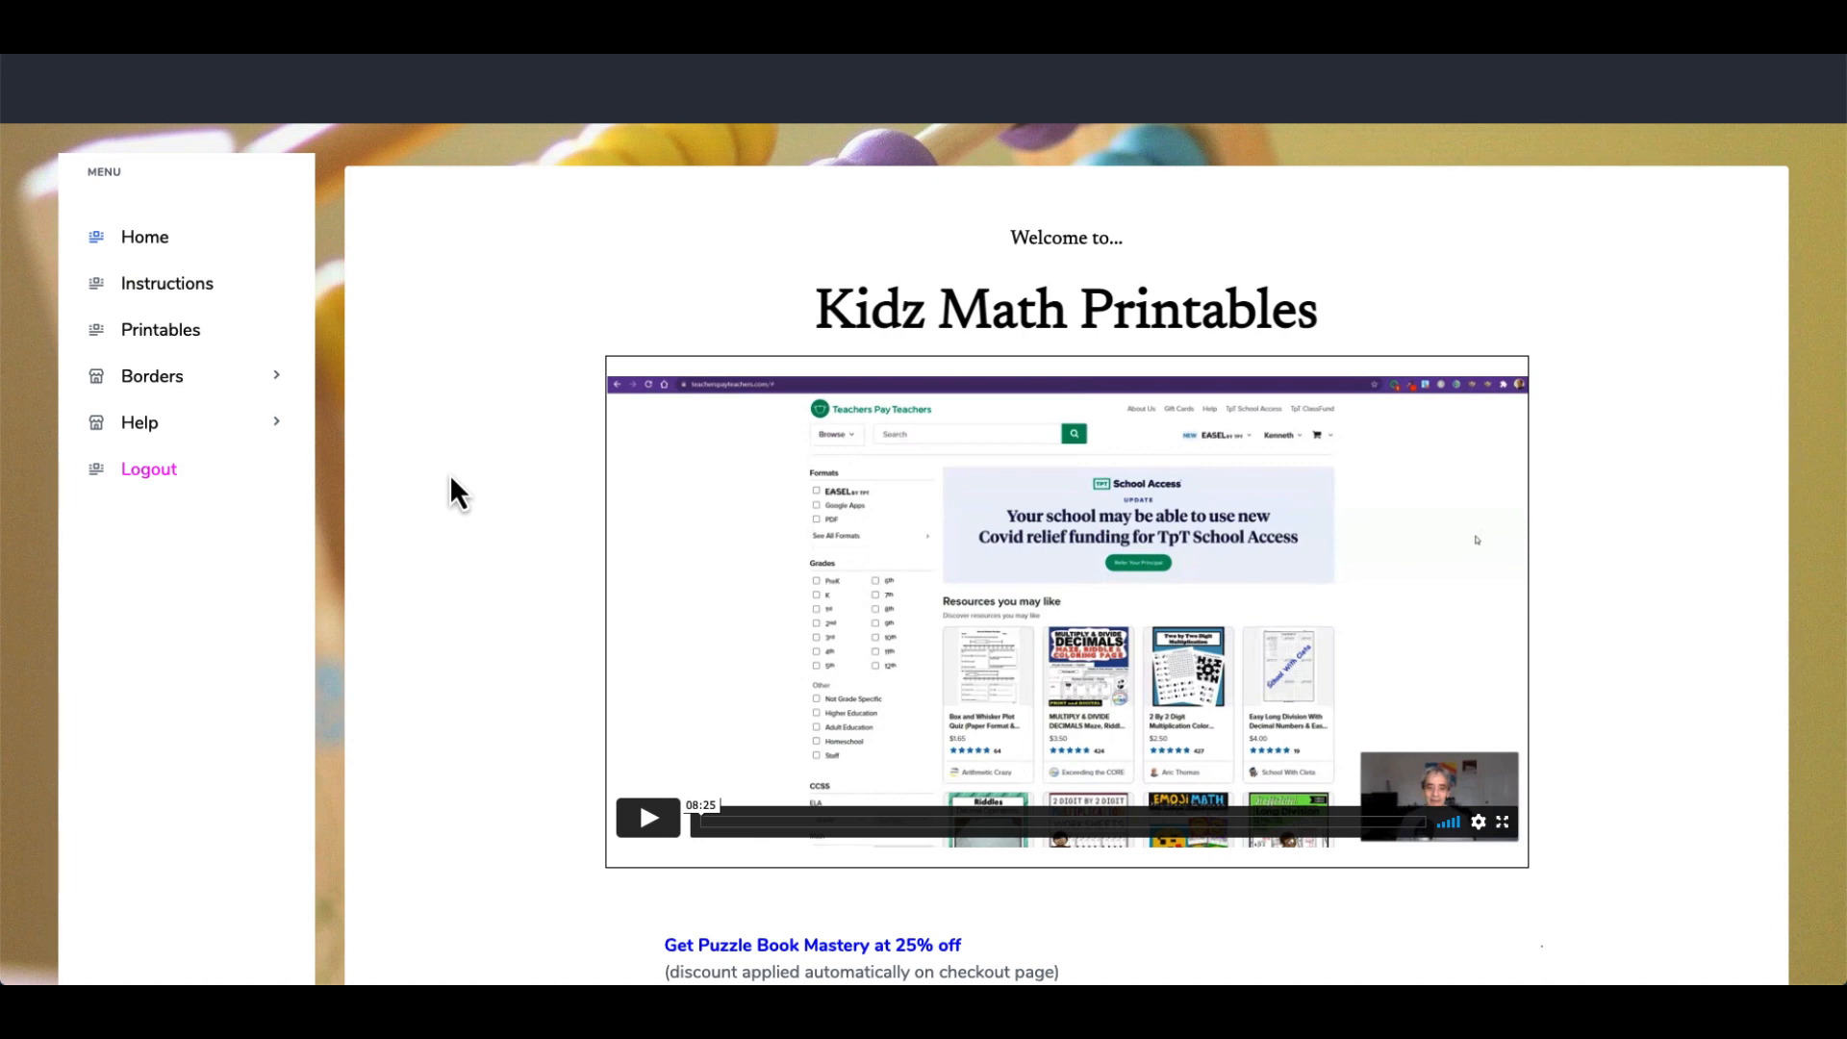
mouse_move(447, 477)
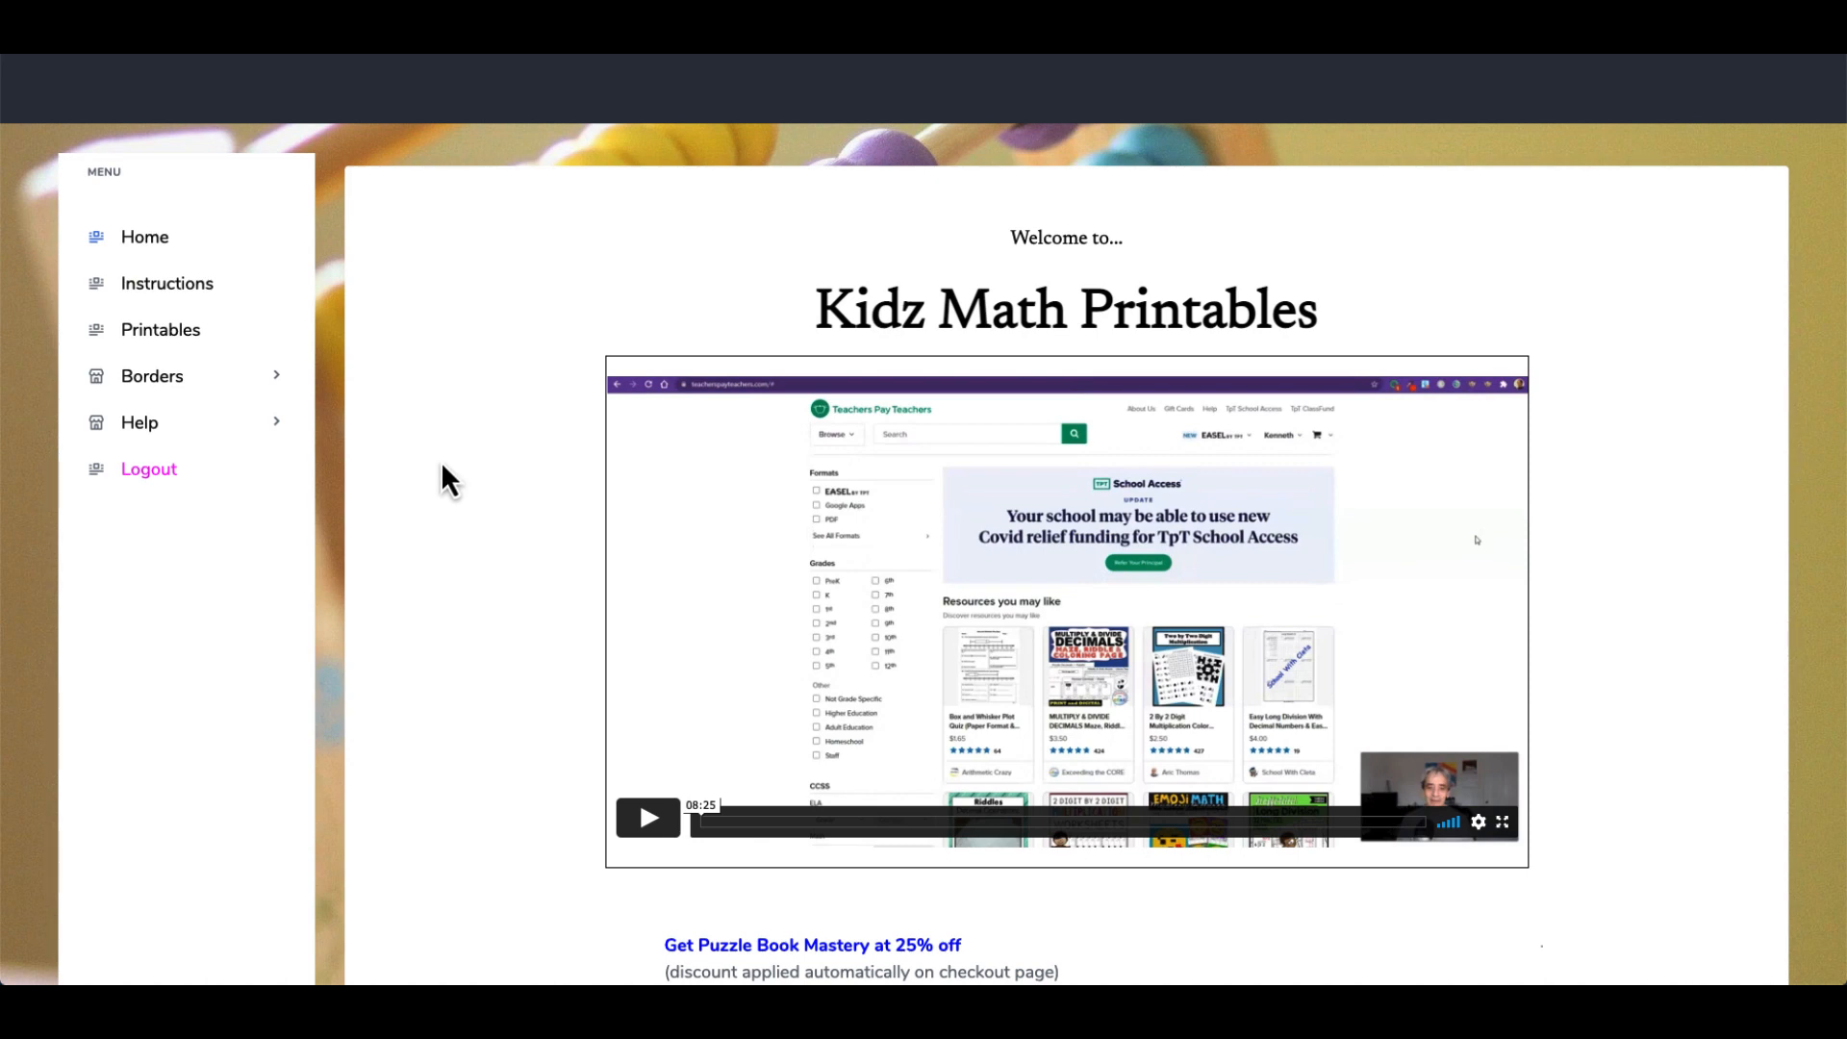
mouse_move(189, 337)
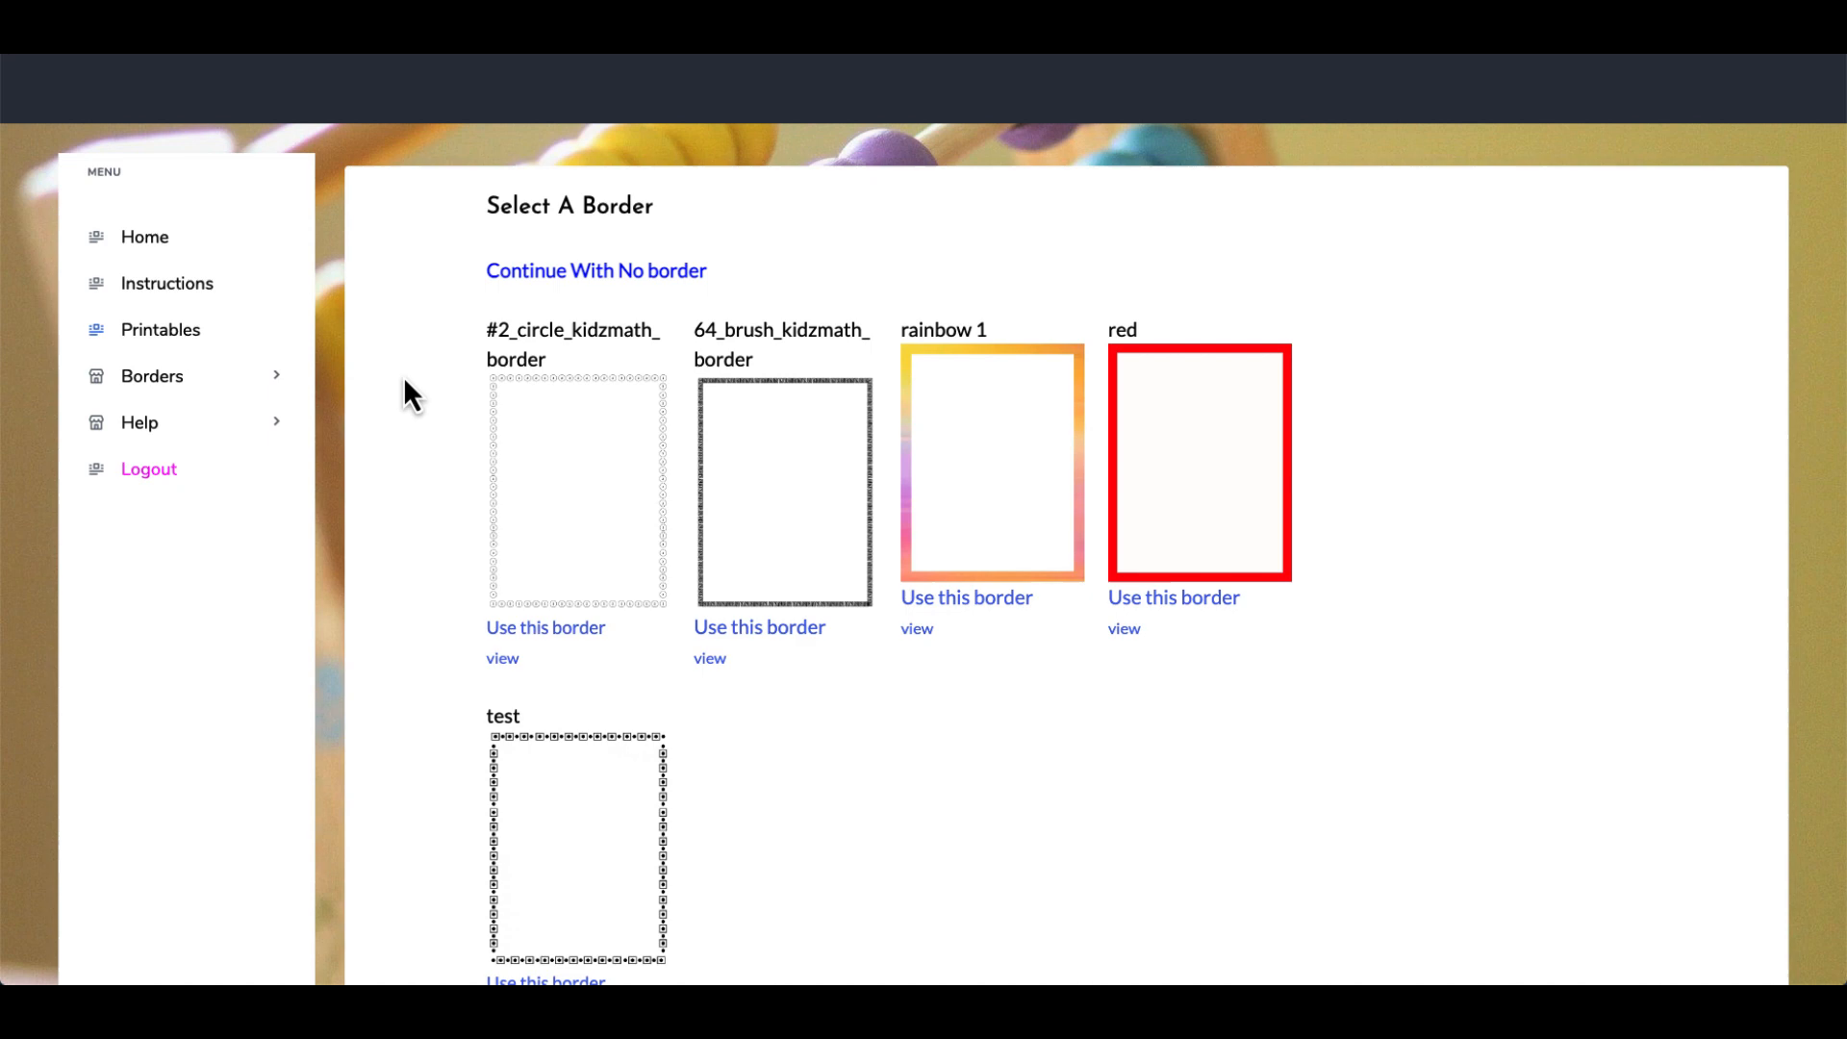
mouse_move(643, 564)
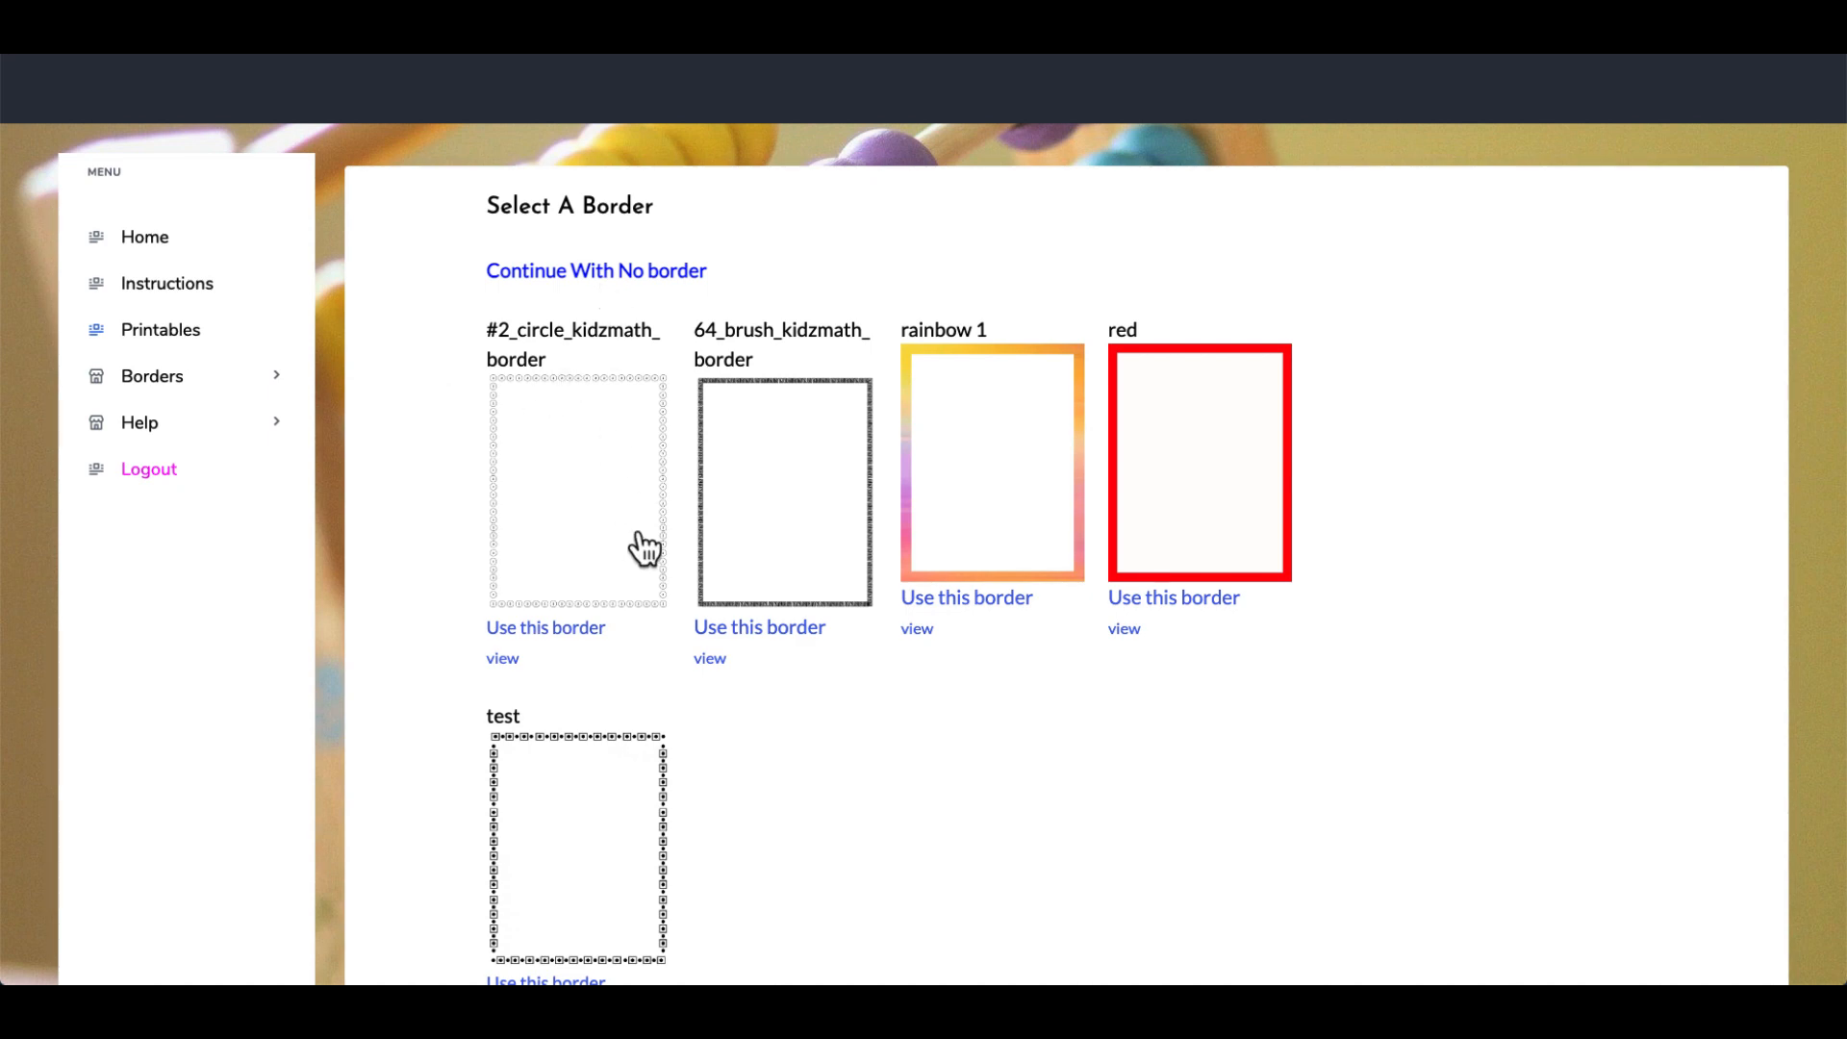
scroll("down", 3)
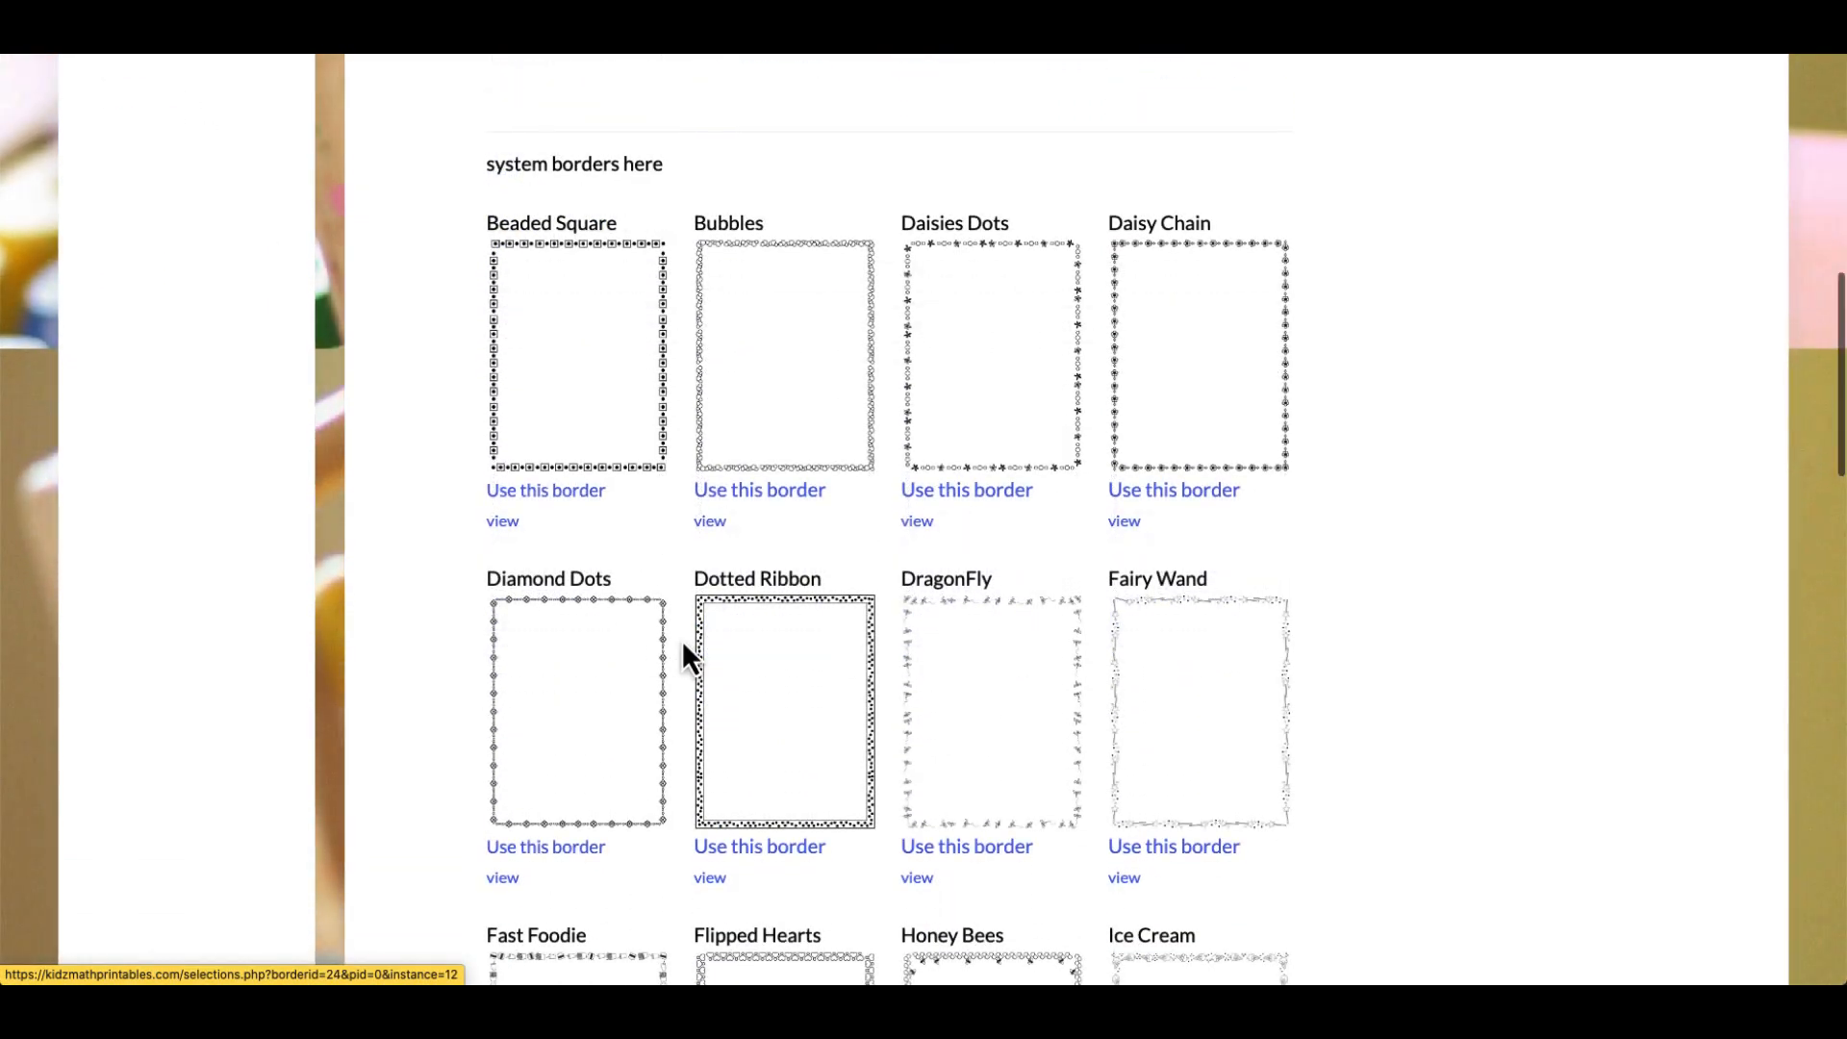
scroll("down", 3)
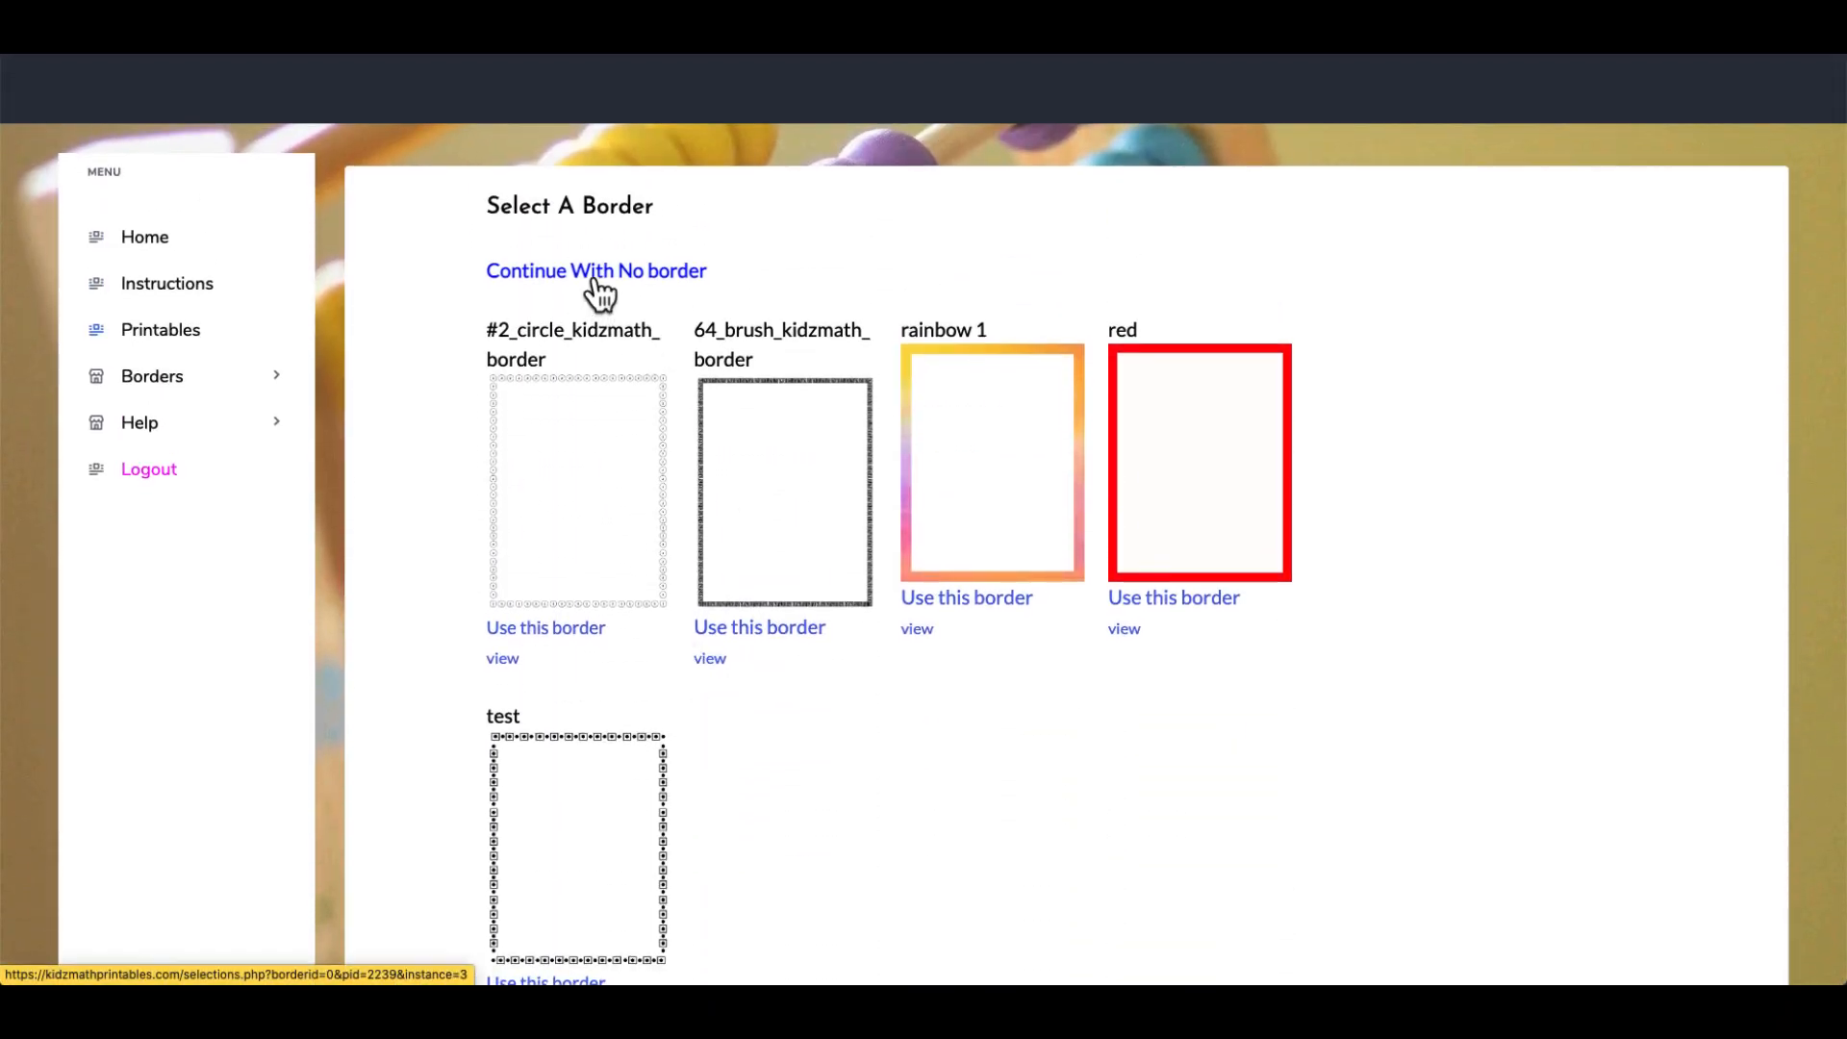
Step: Continue with no border to the Selections form and bring up its text colour picker
left_click(596, 270)
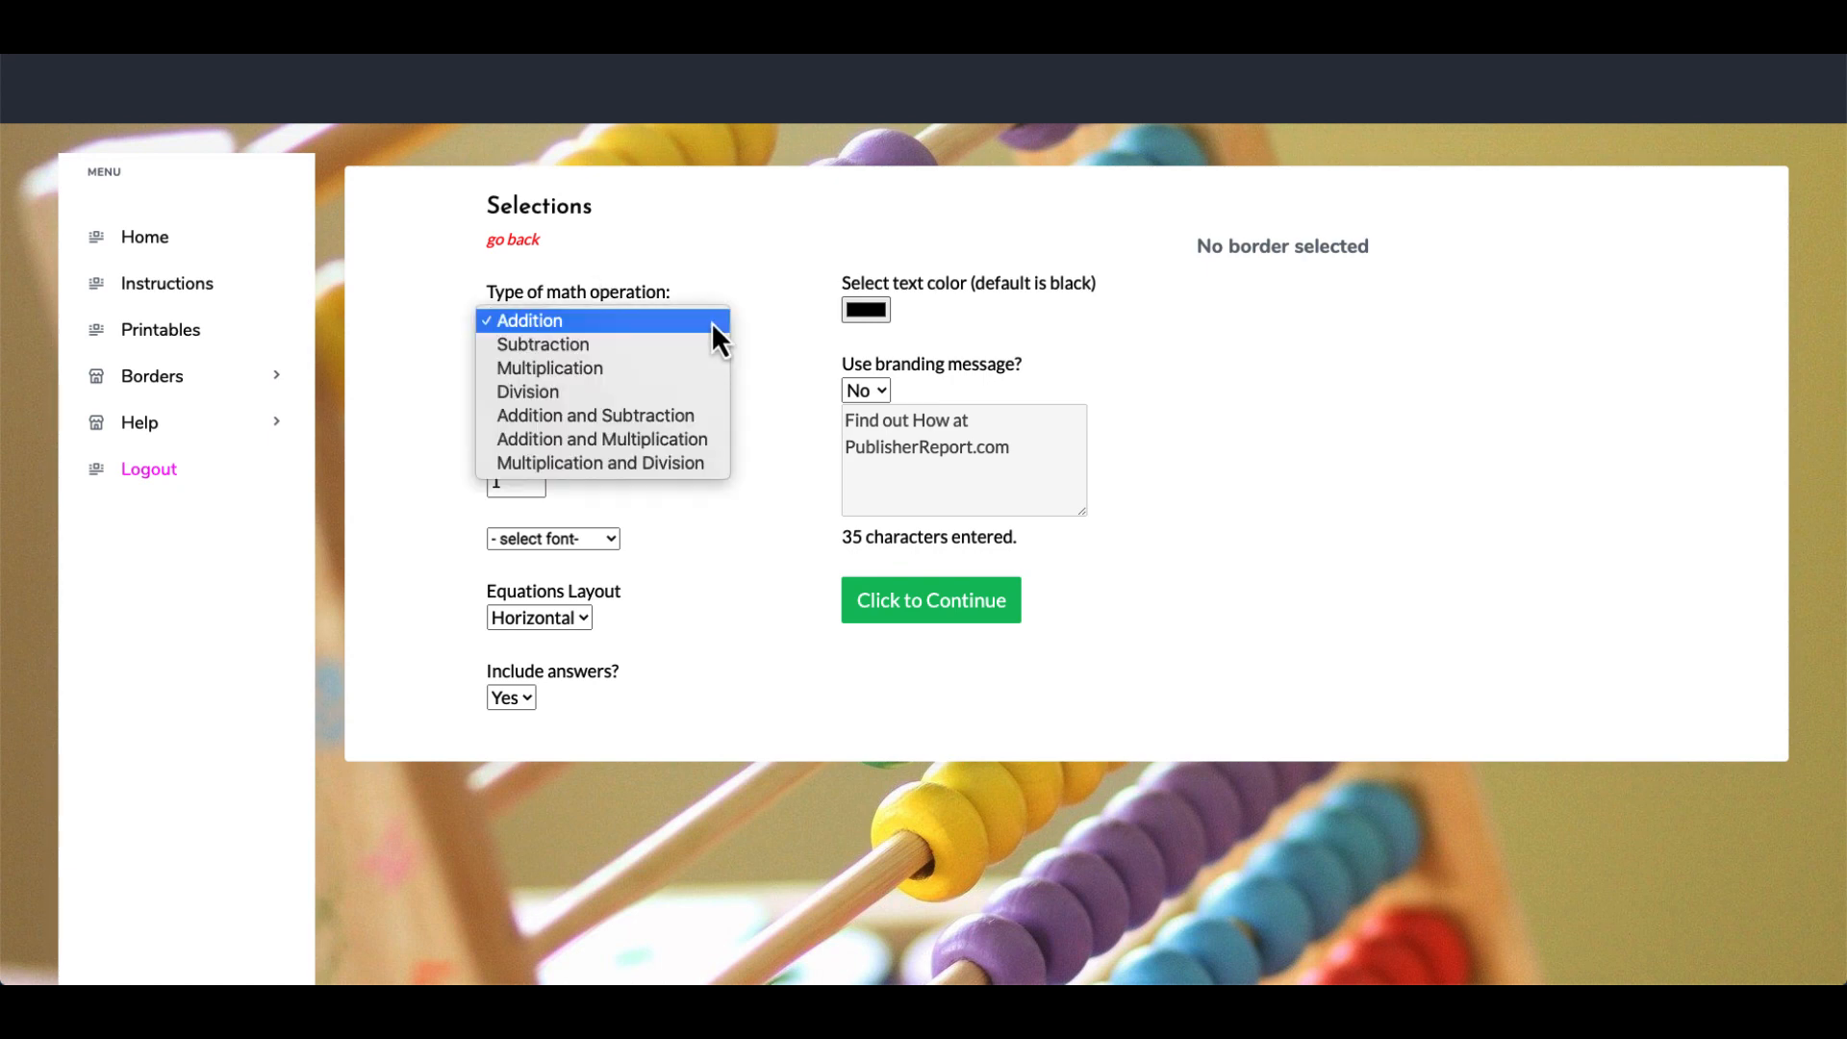
mouse_move(669, 354)
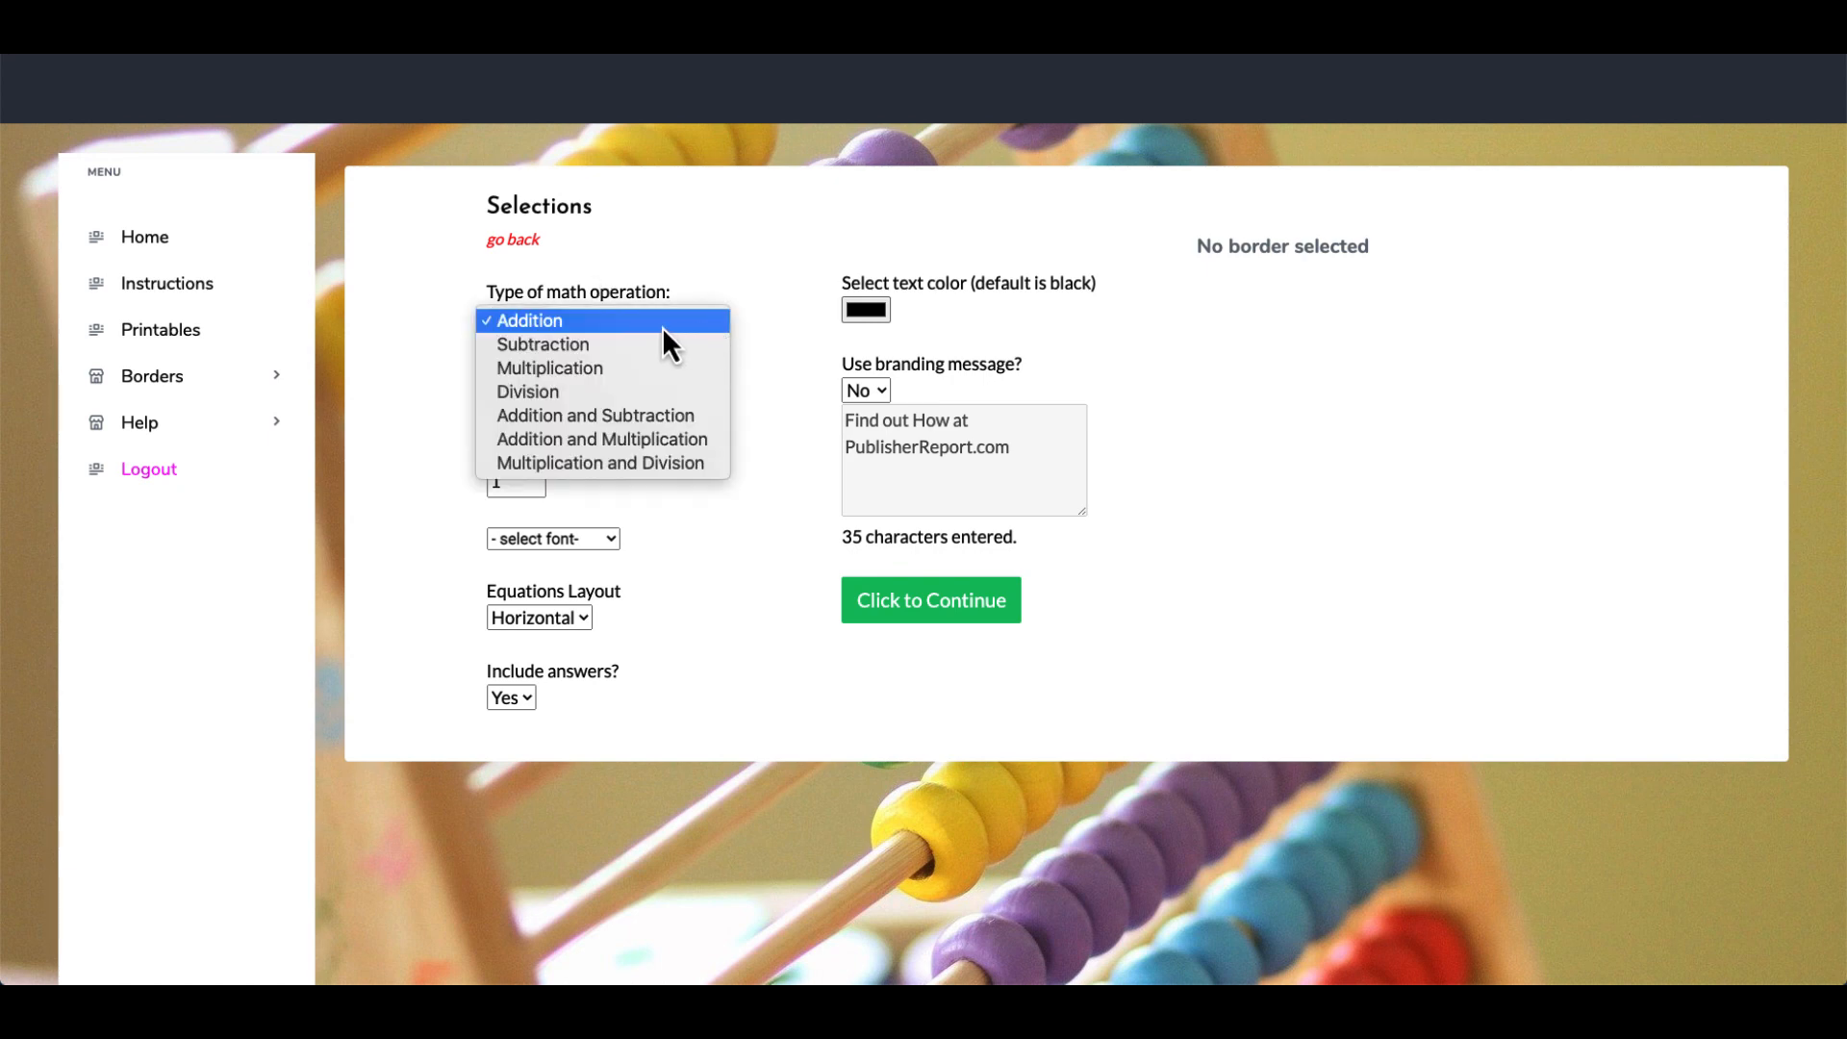
mouse_move(627, 352)
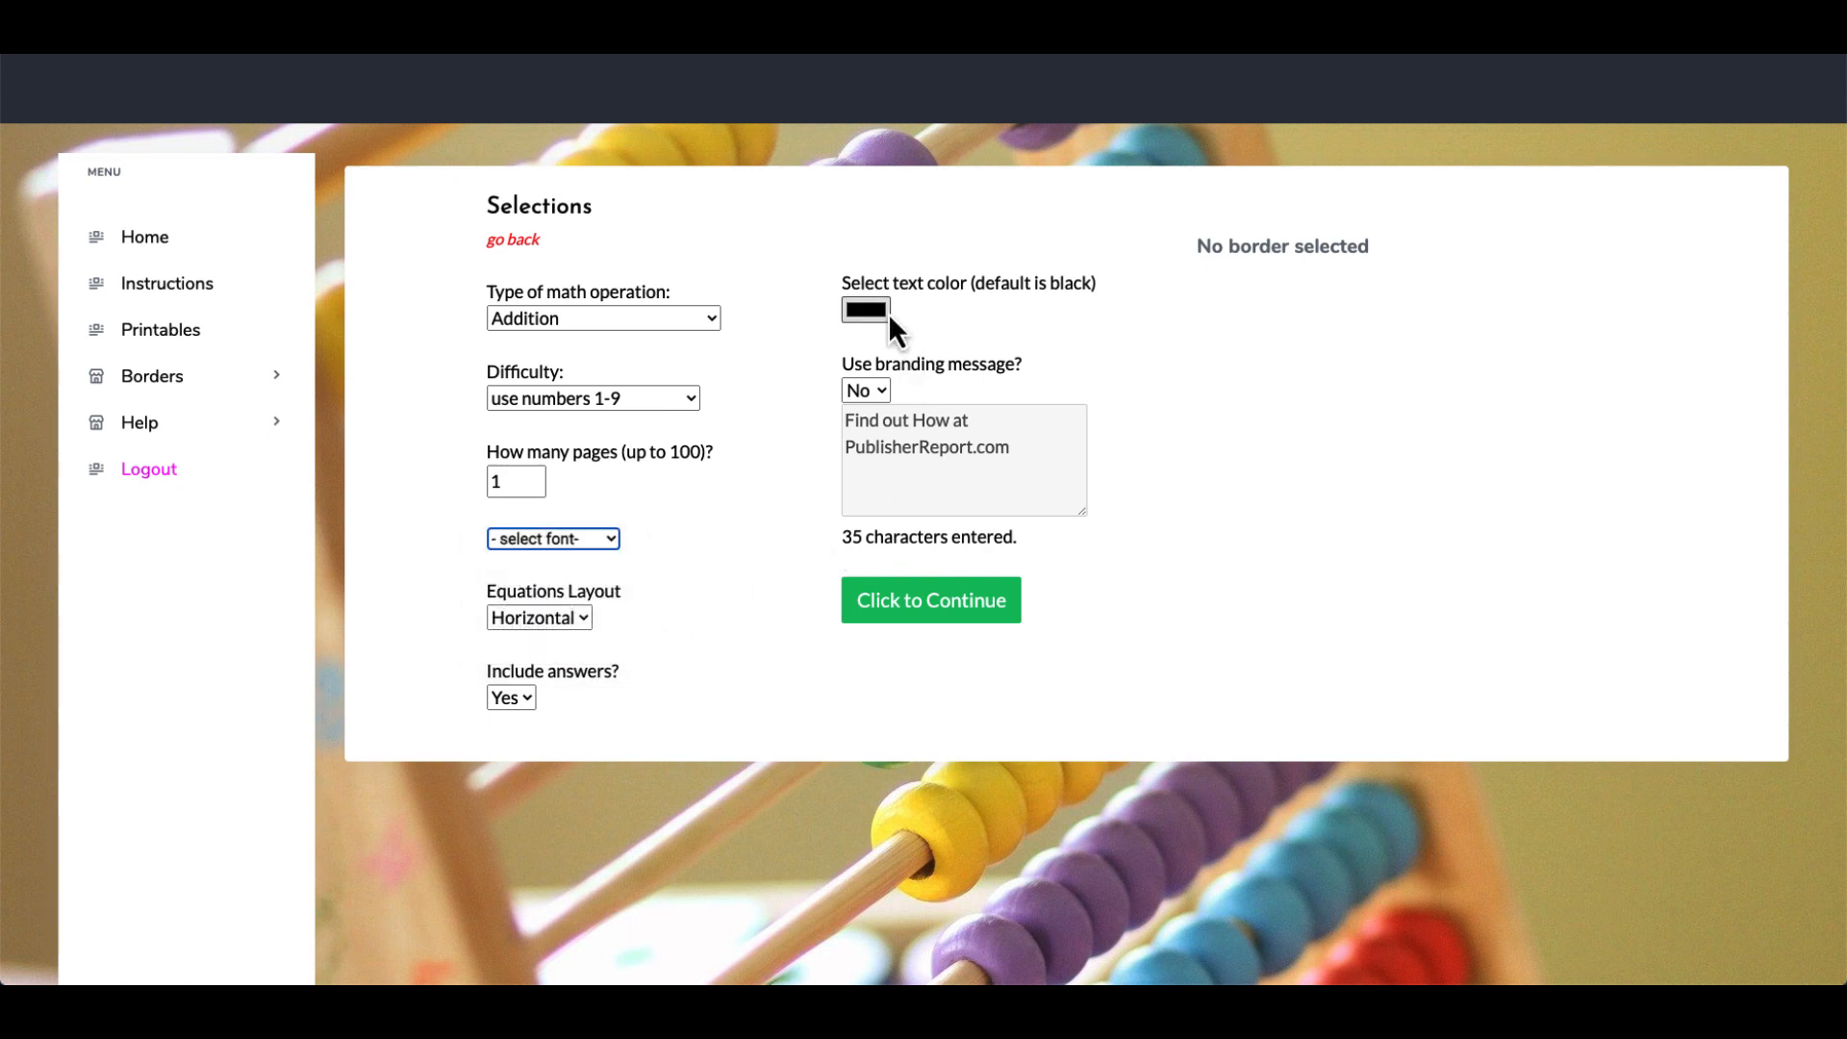
left_click(866, 308)
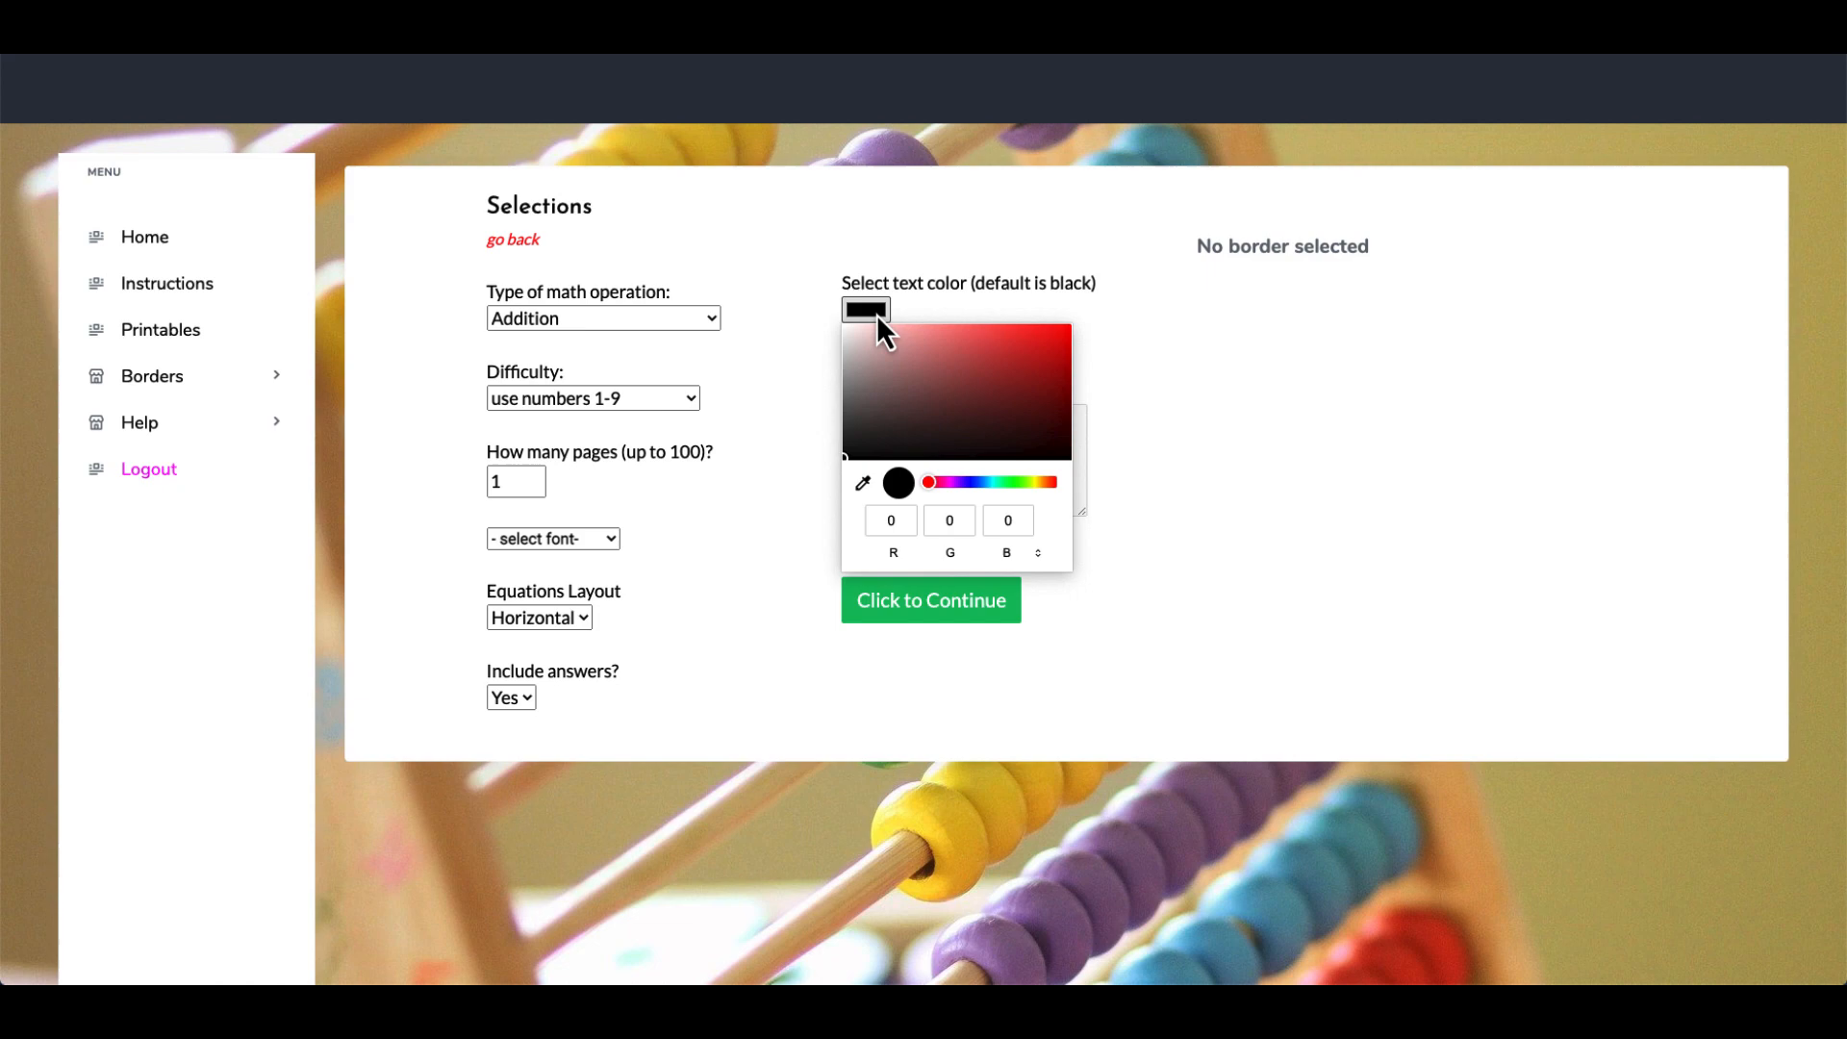
mouse_move(806, 407)
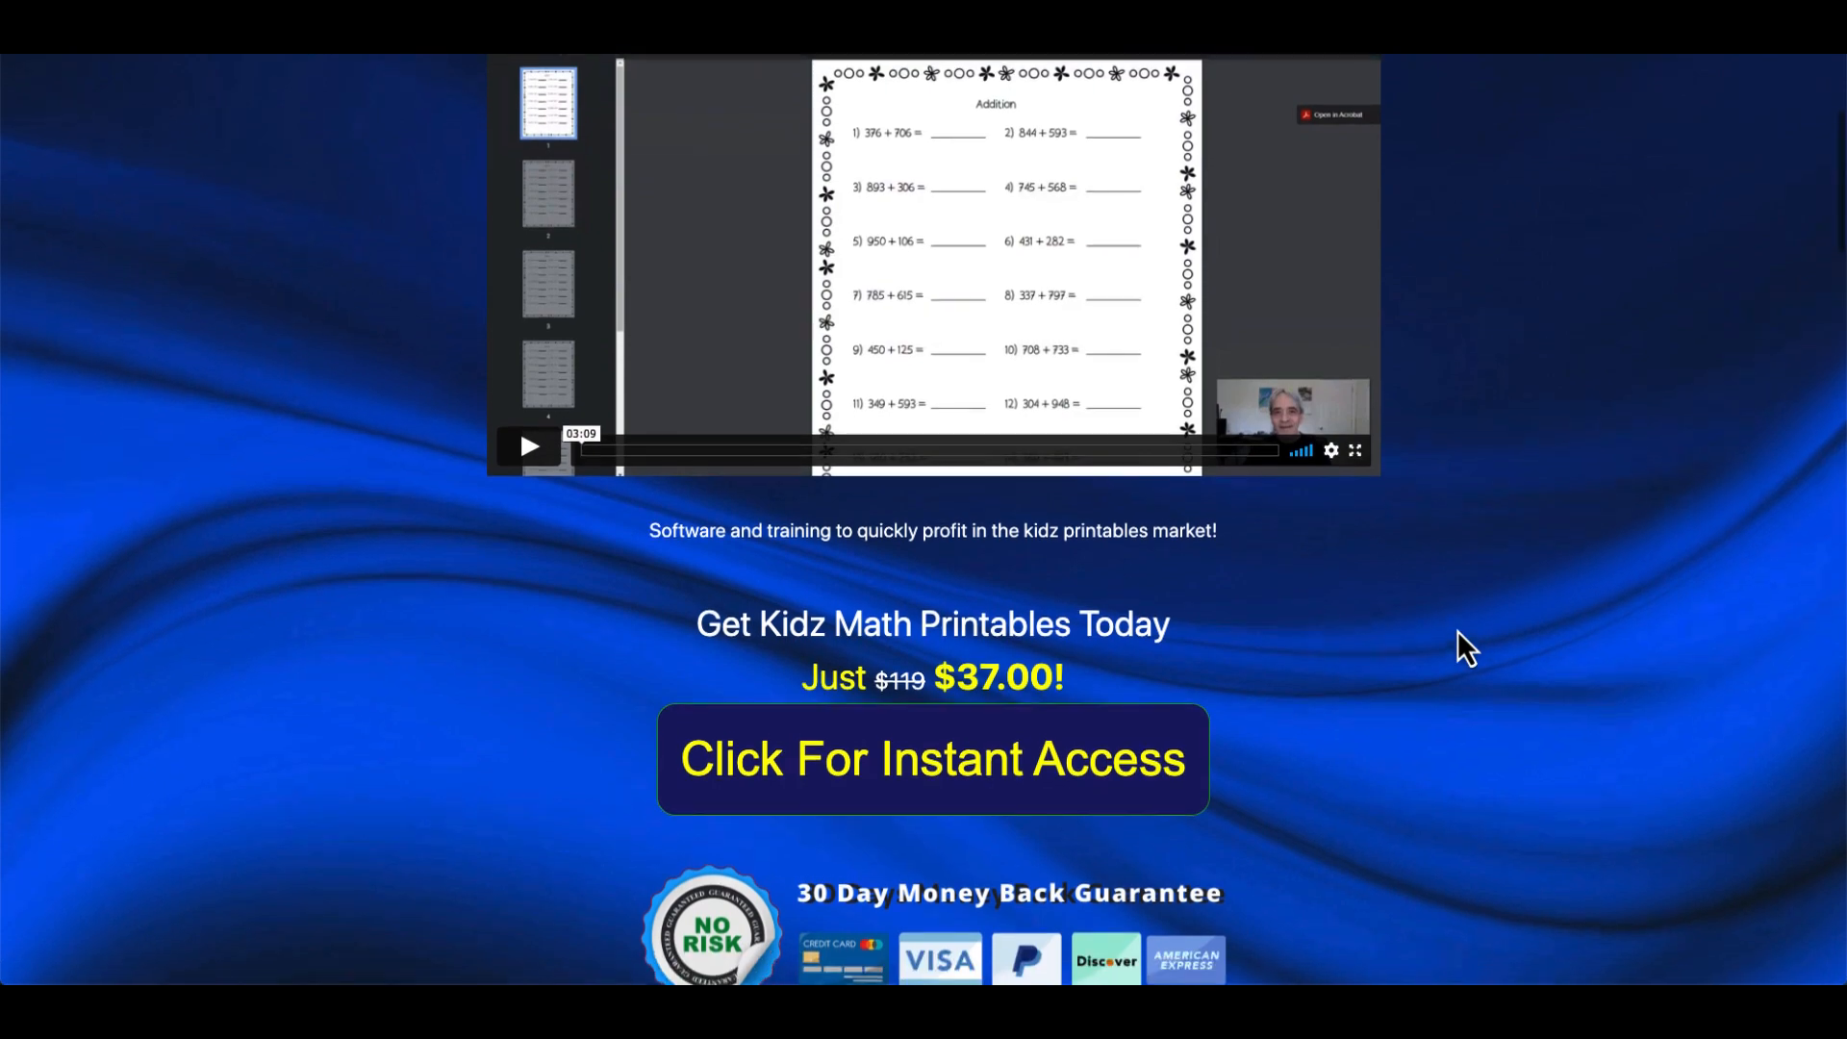
scroll("down", 3)
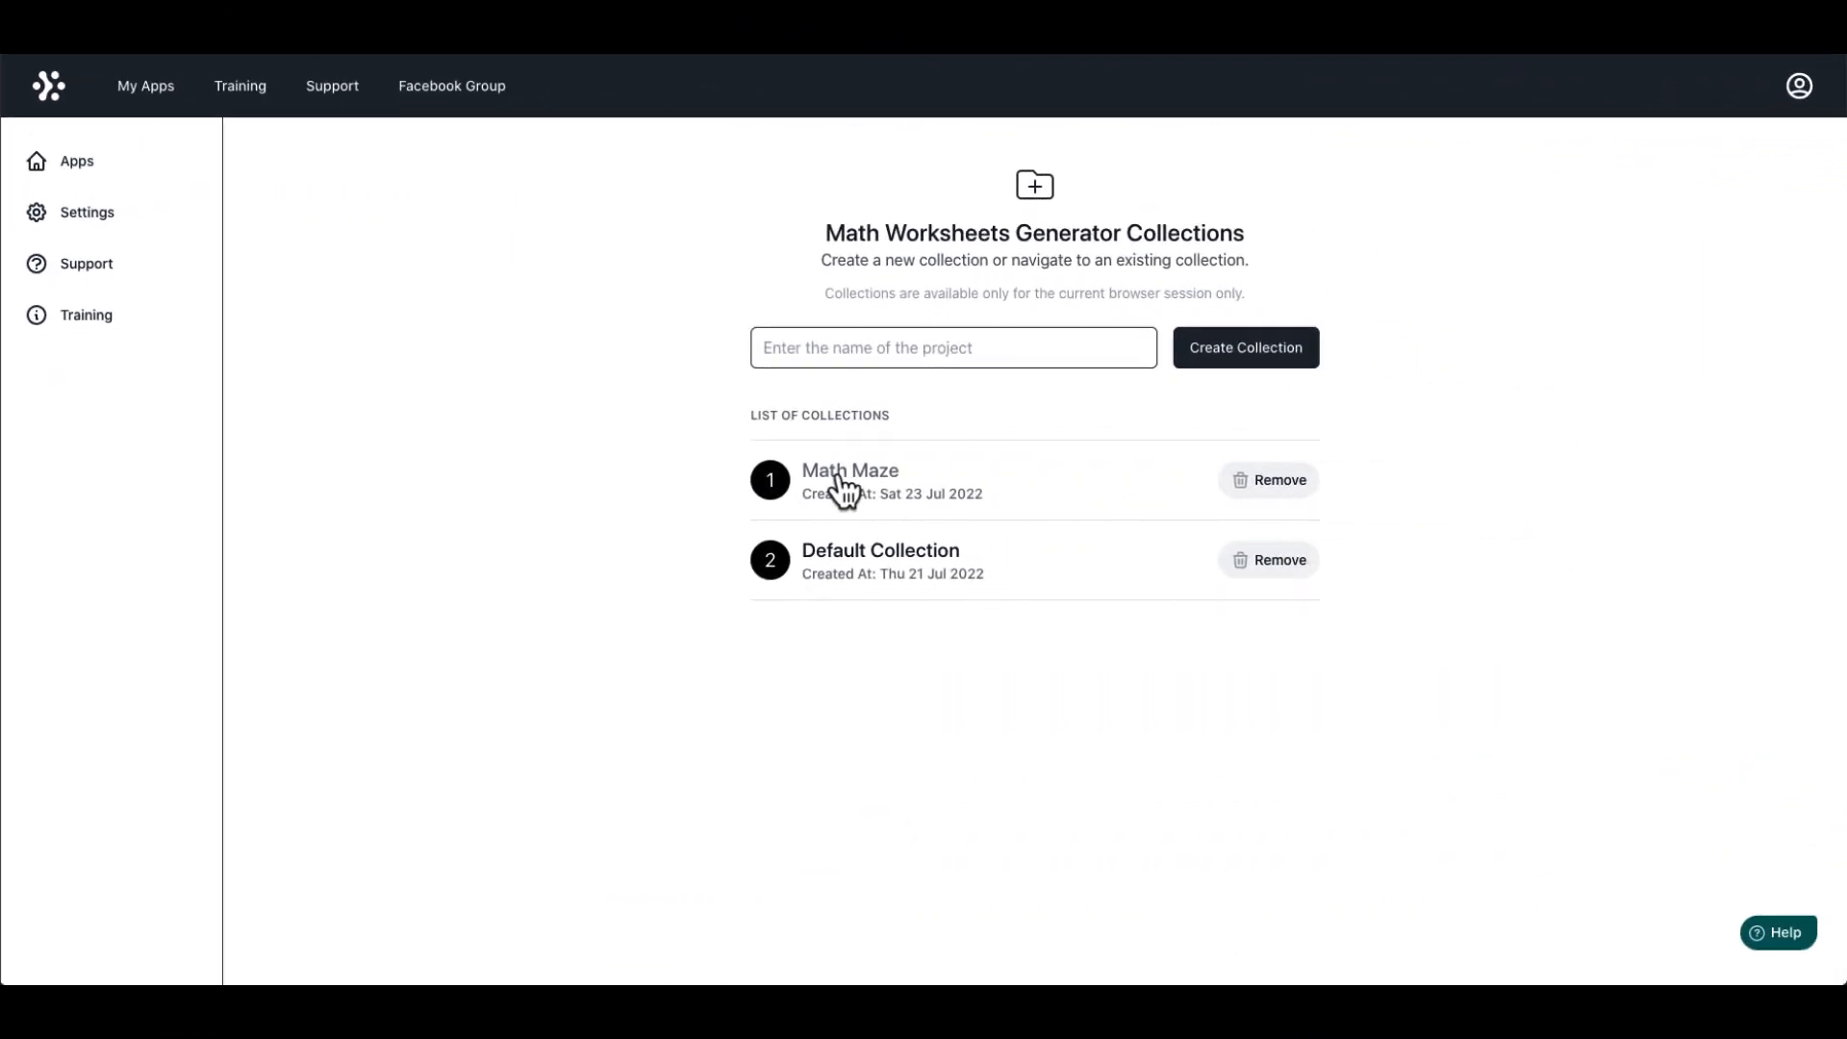
Step: Enter the Math Maze collection and select the calculator image and 'Math for Timmy!' title
left_click(850, 472)
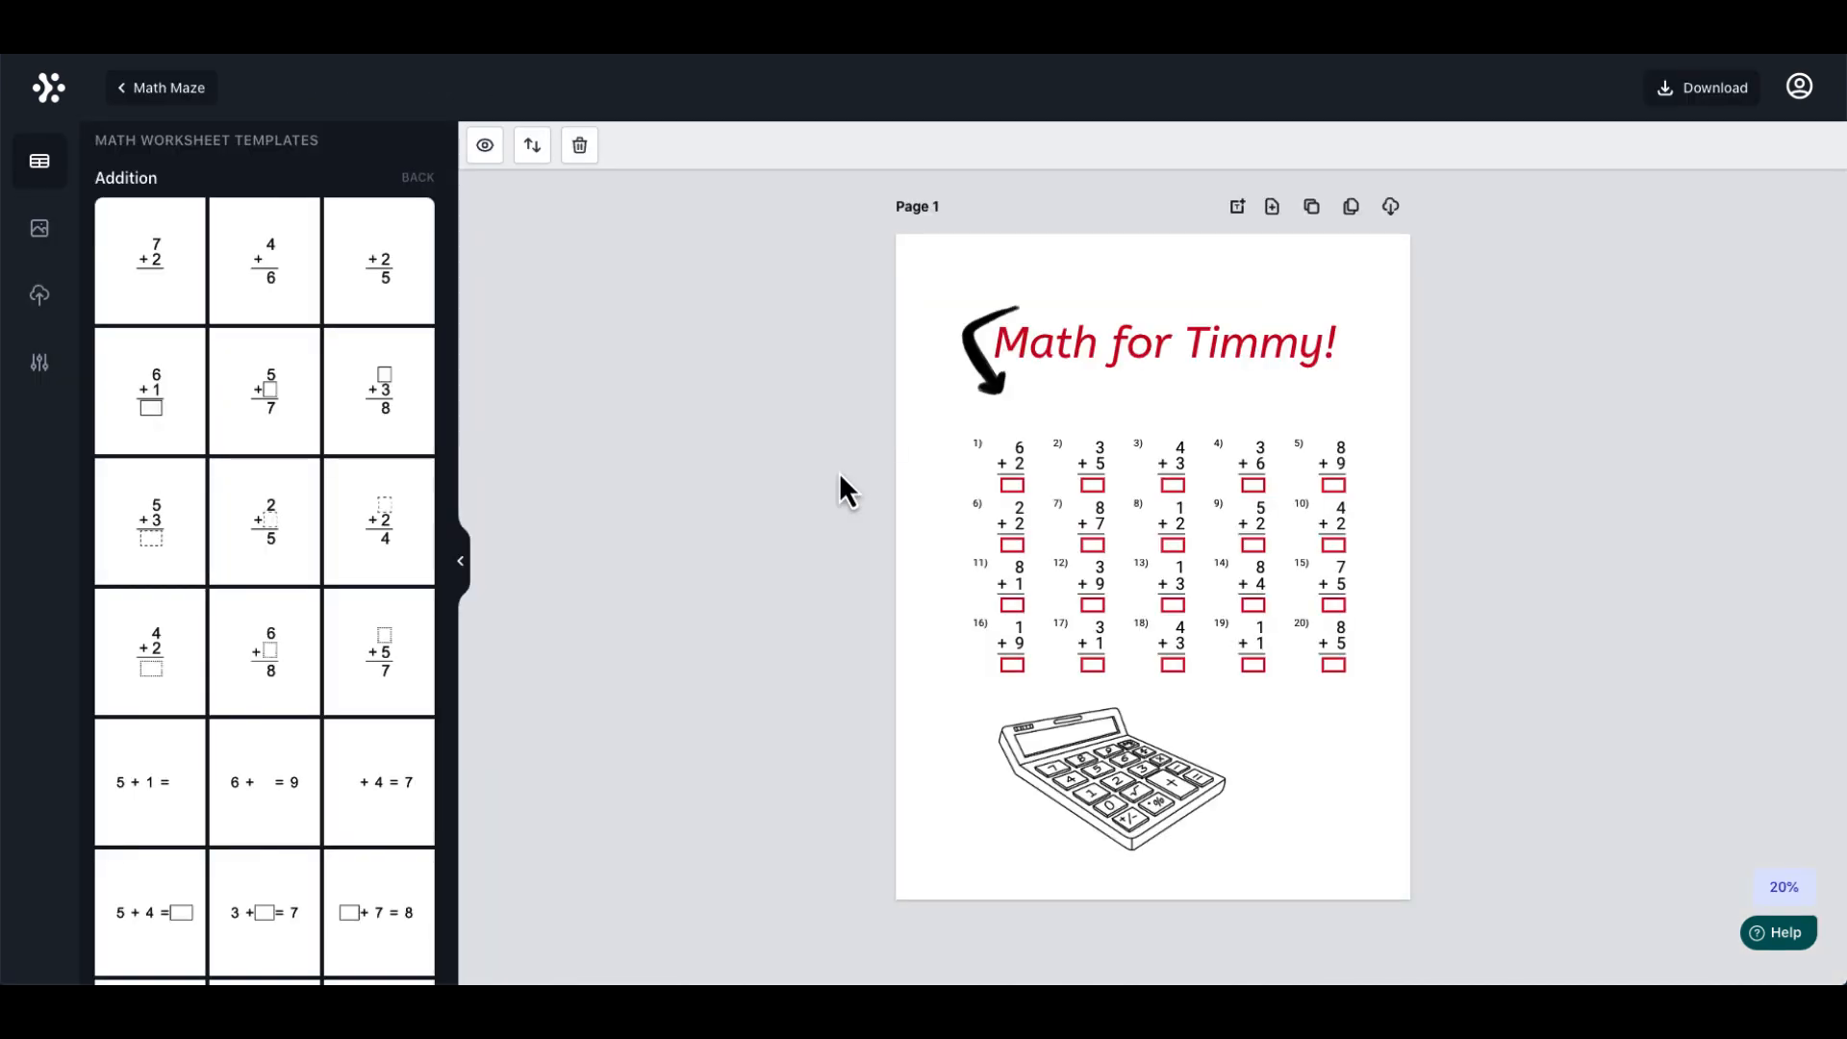
left_click(416, 177)
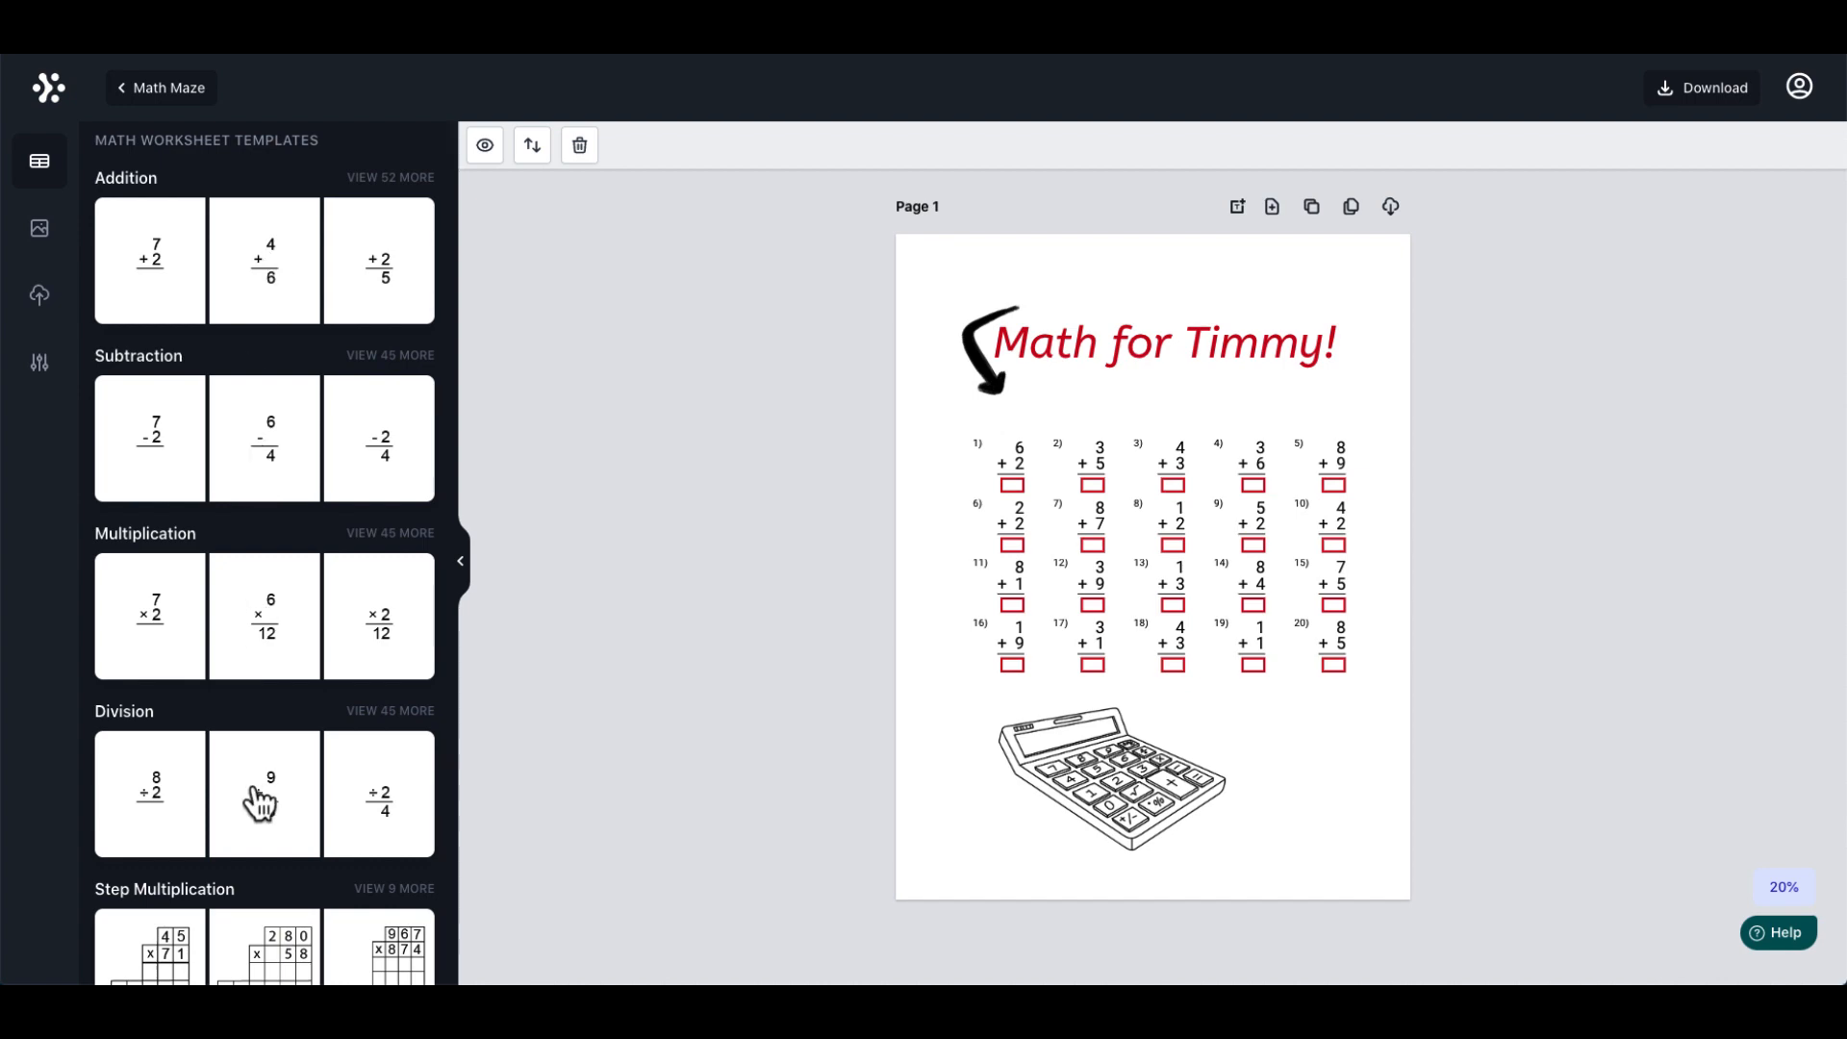
scroll("down", 3)
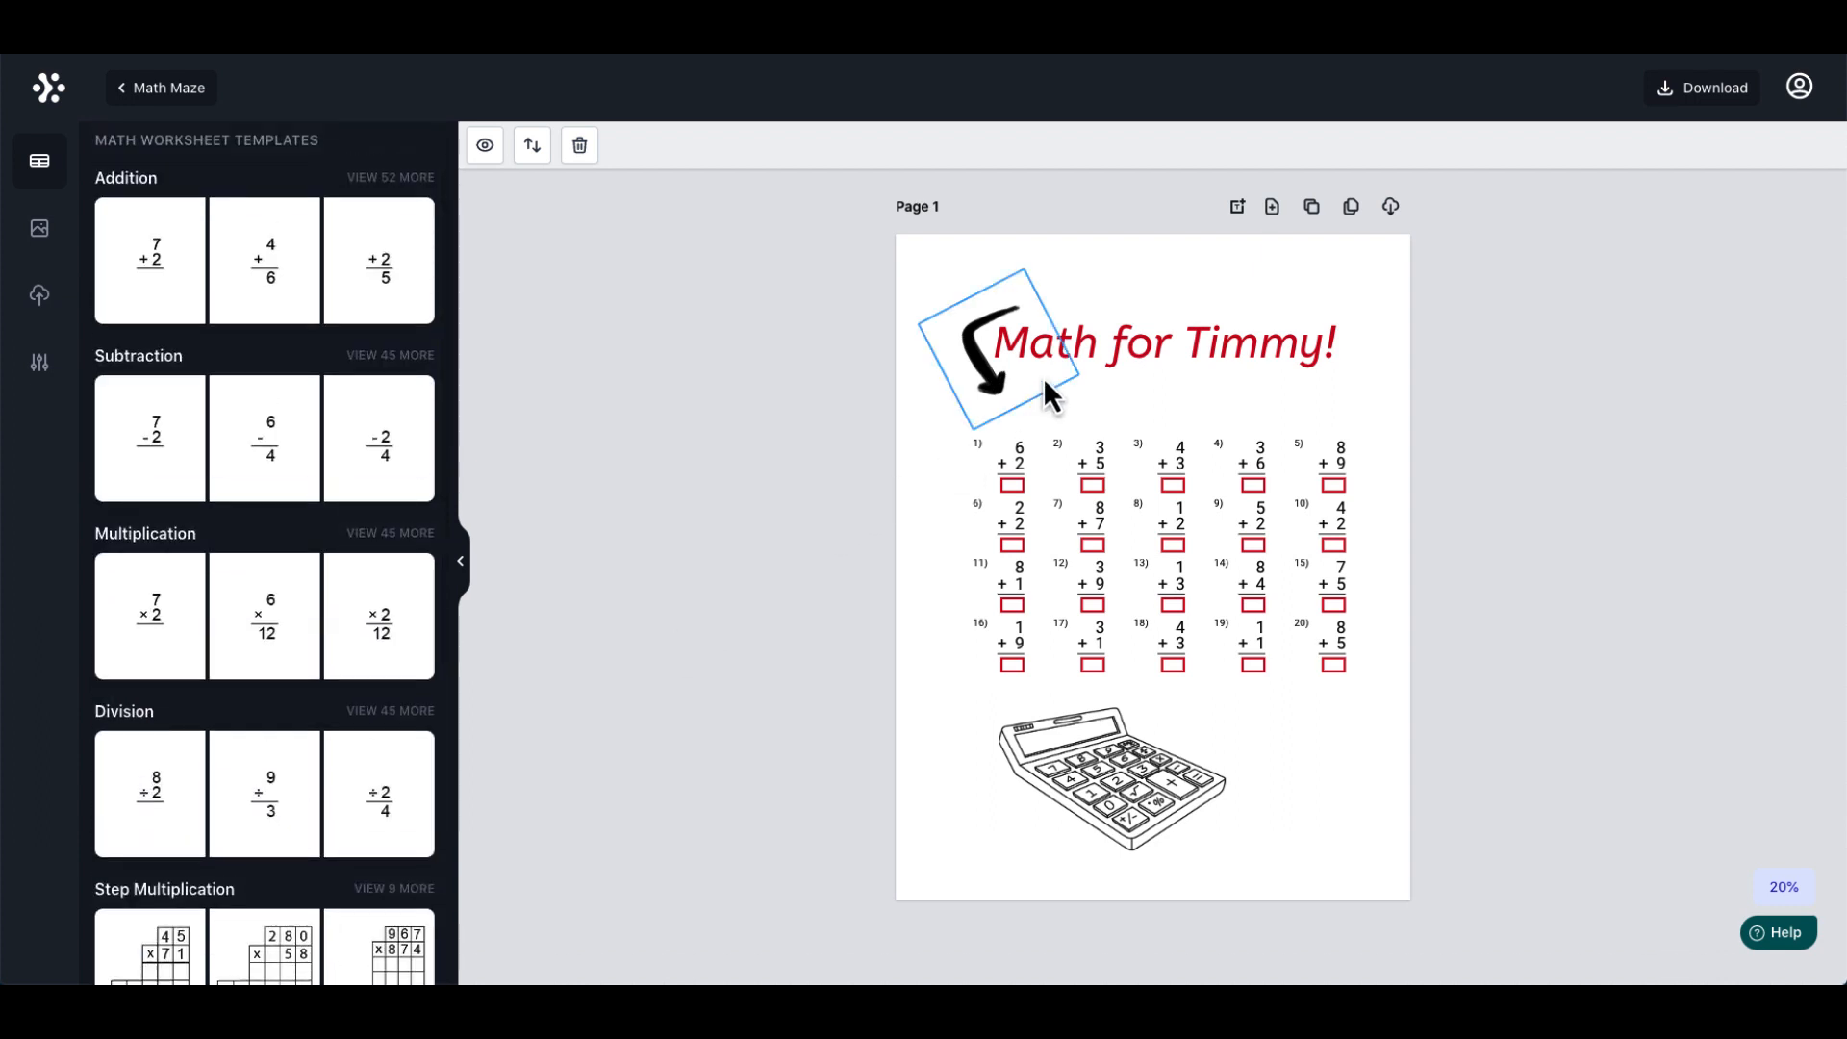
left_click(1102, 787)
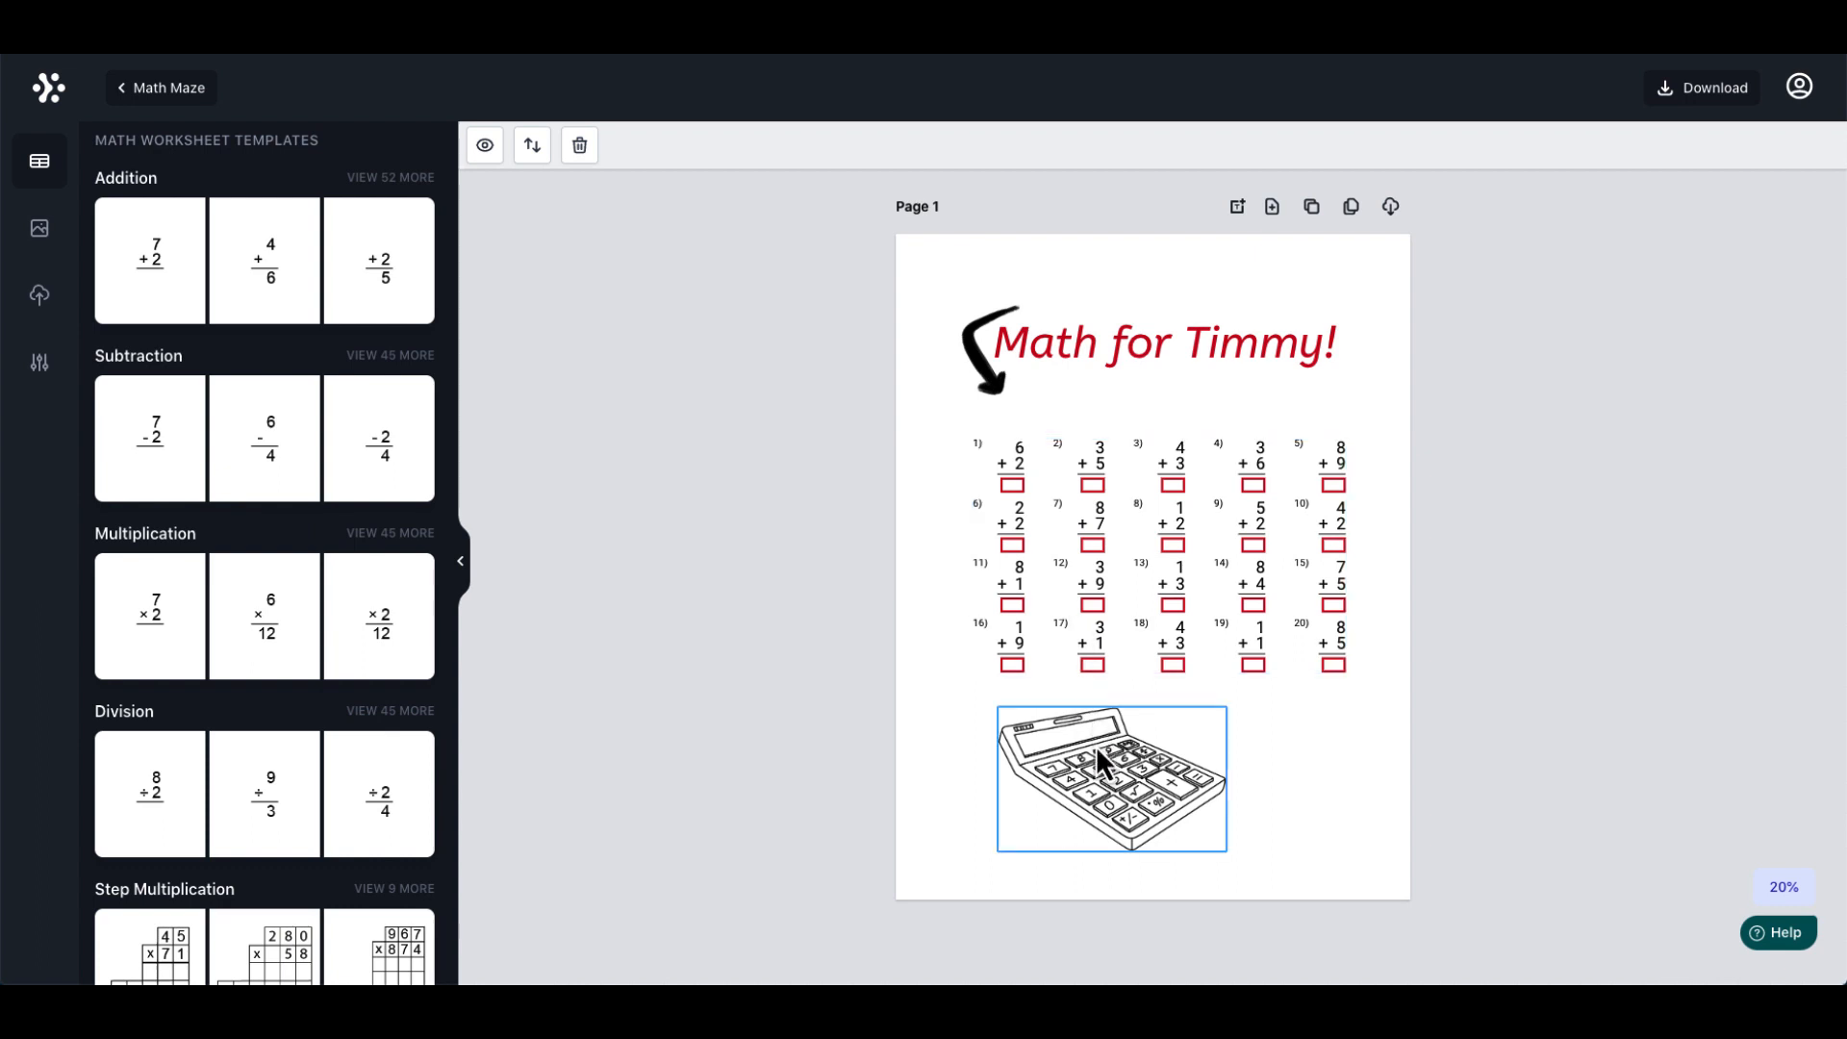
mouse_move(1120, 773)
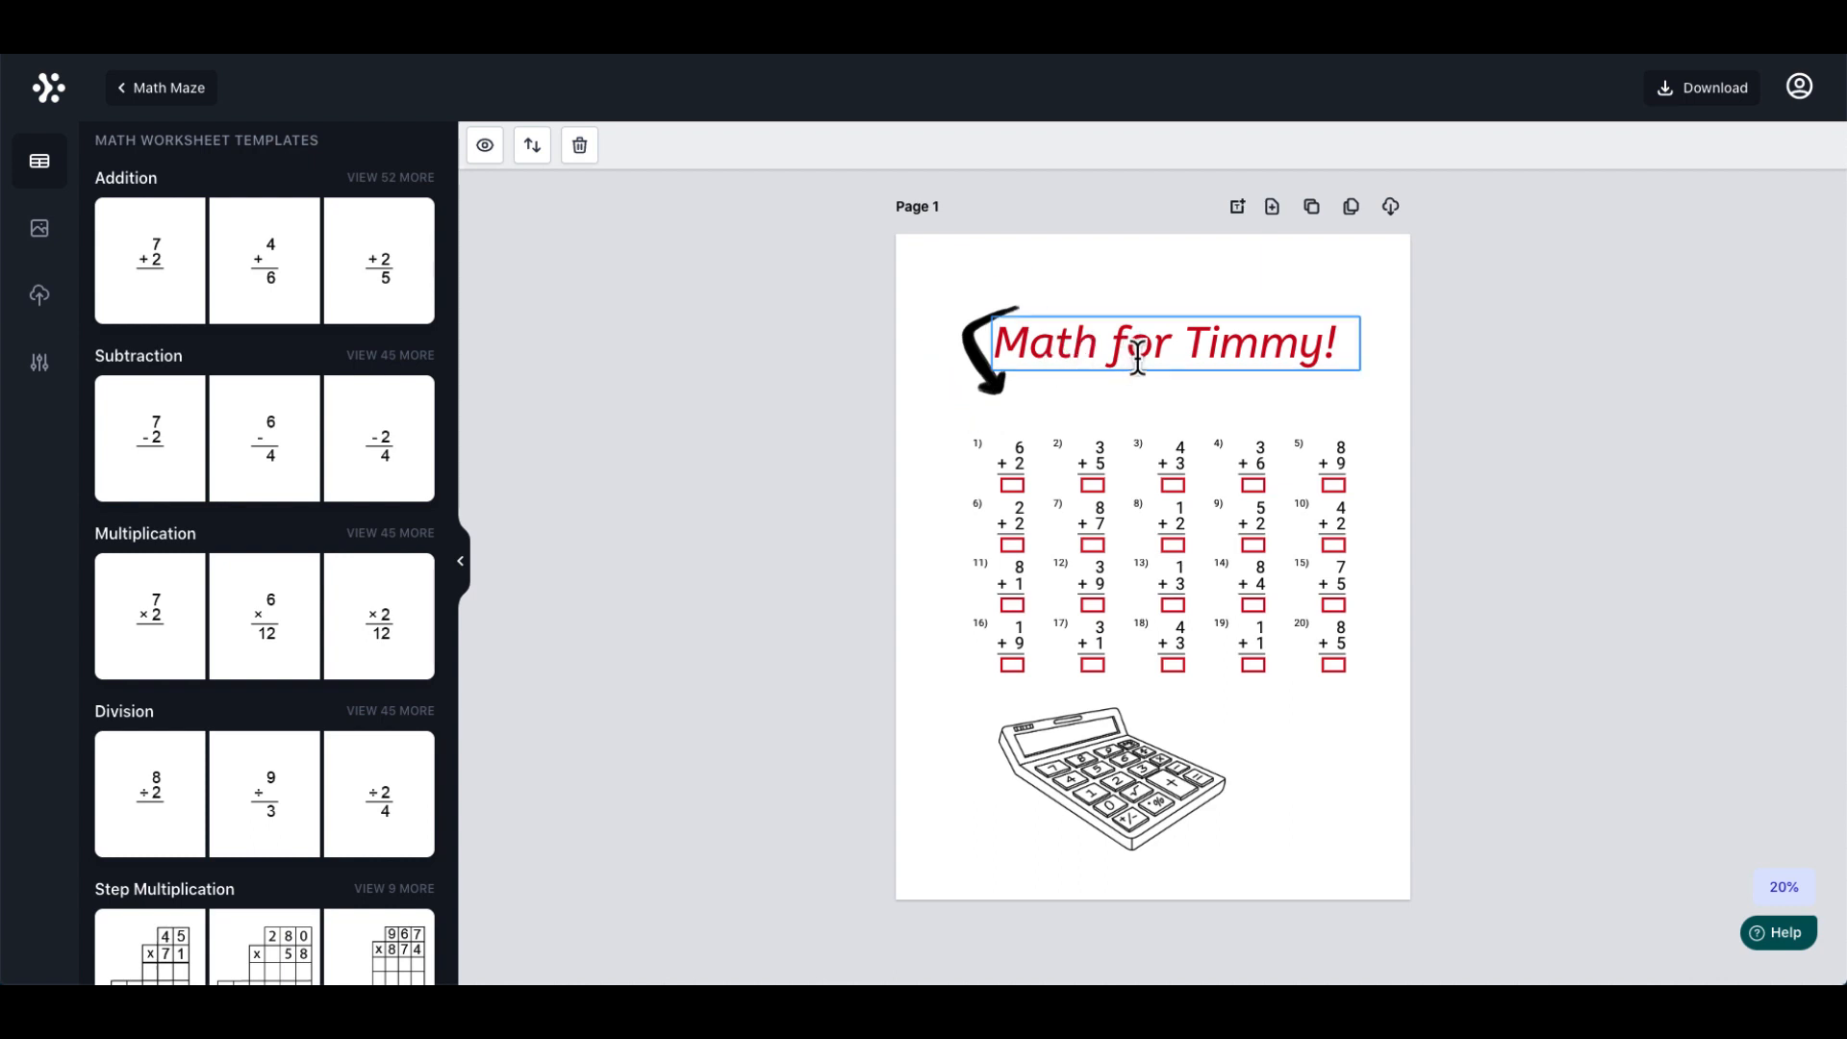
left_click(847, 375)
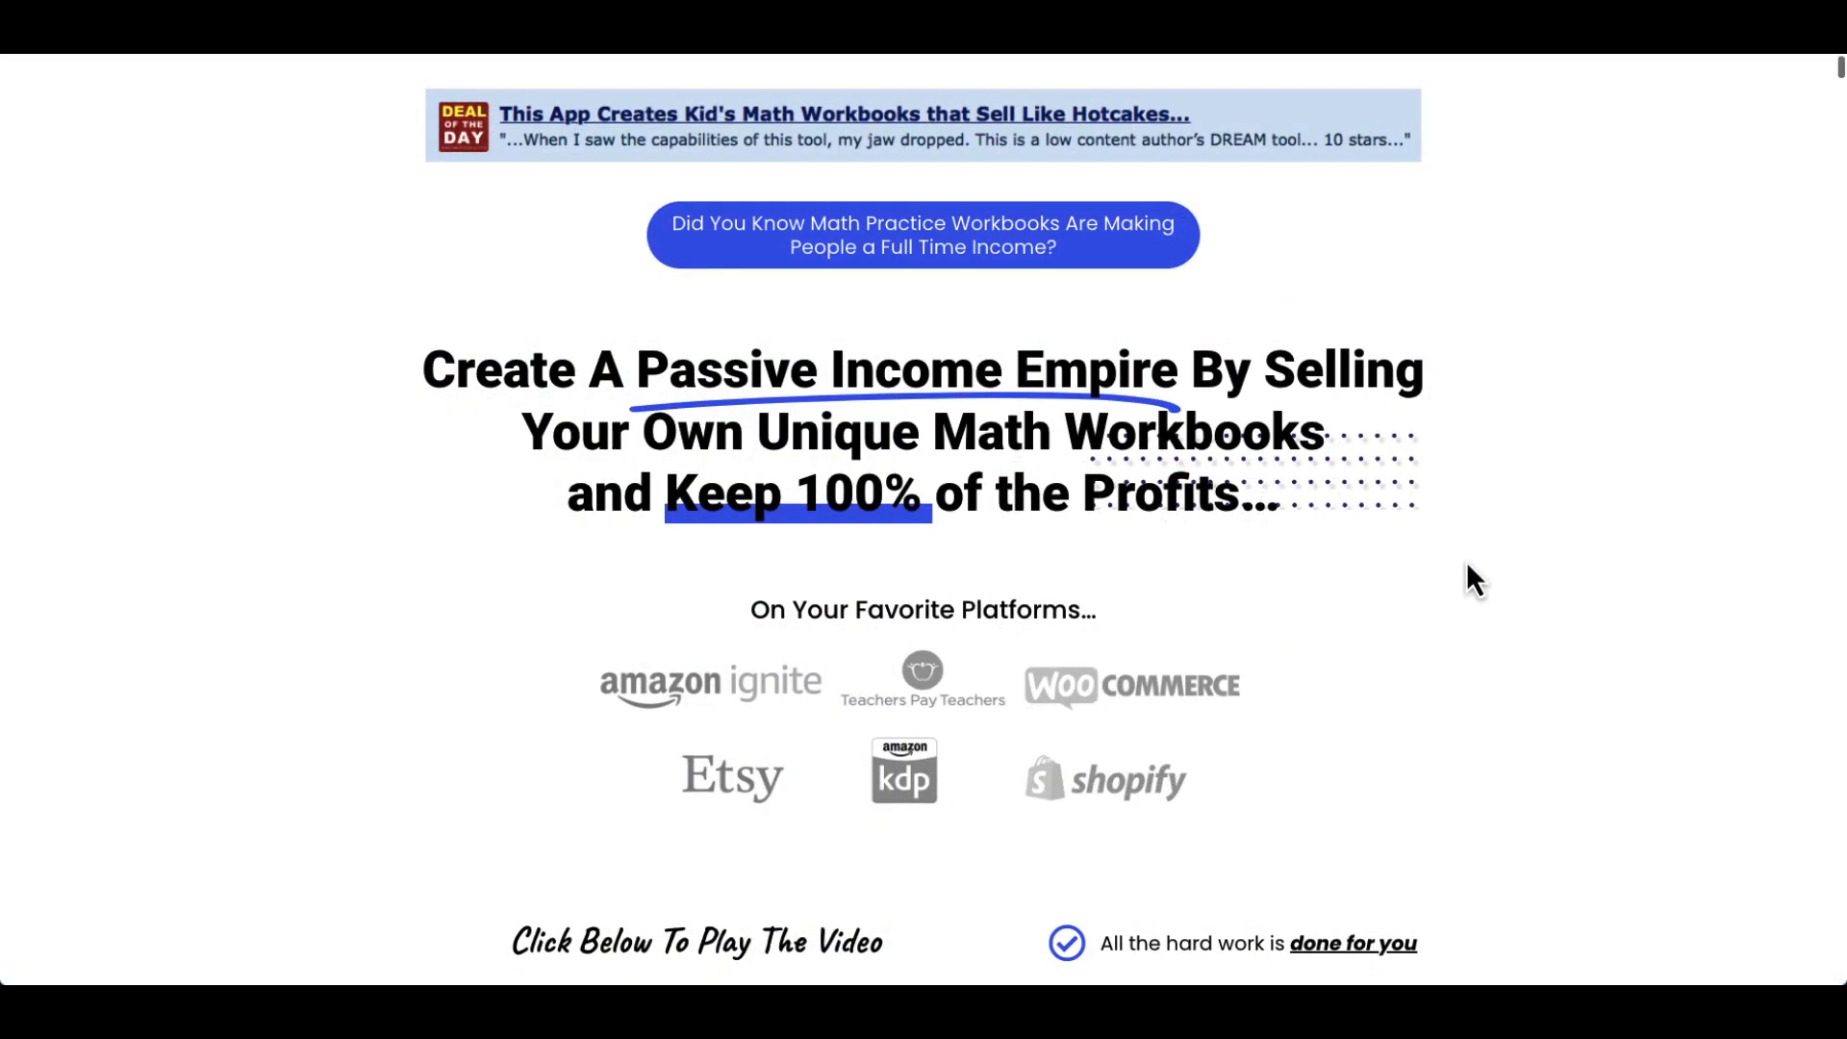
Step: Scroll down the Math Worksheets Generator sales page to review the product offer
scroll("down", 3)
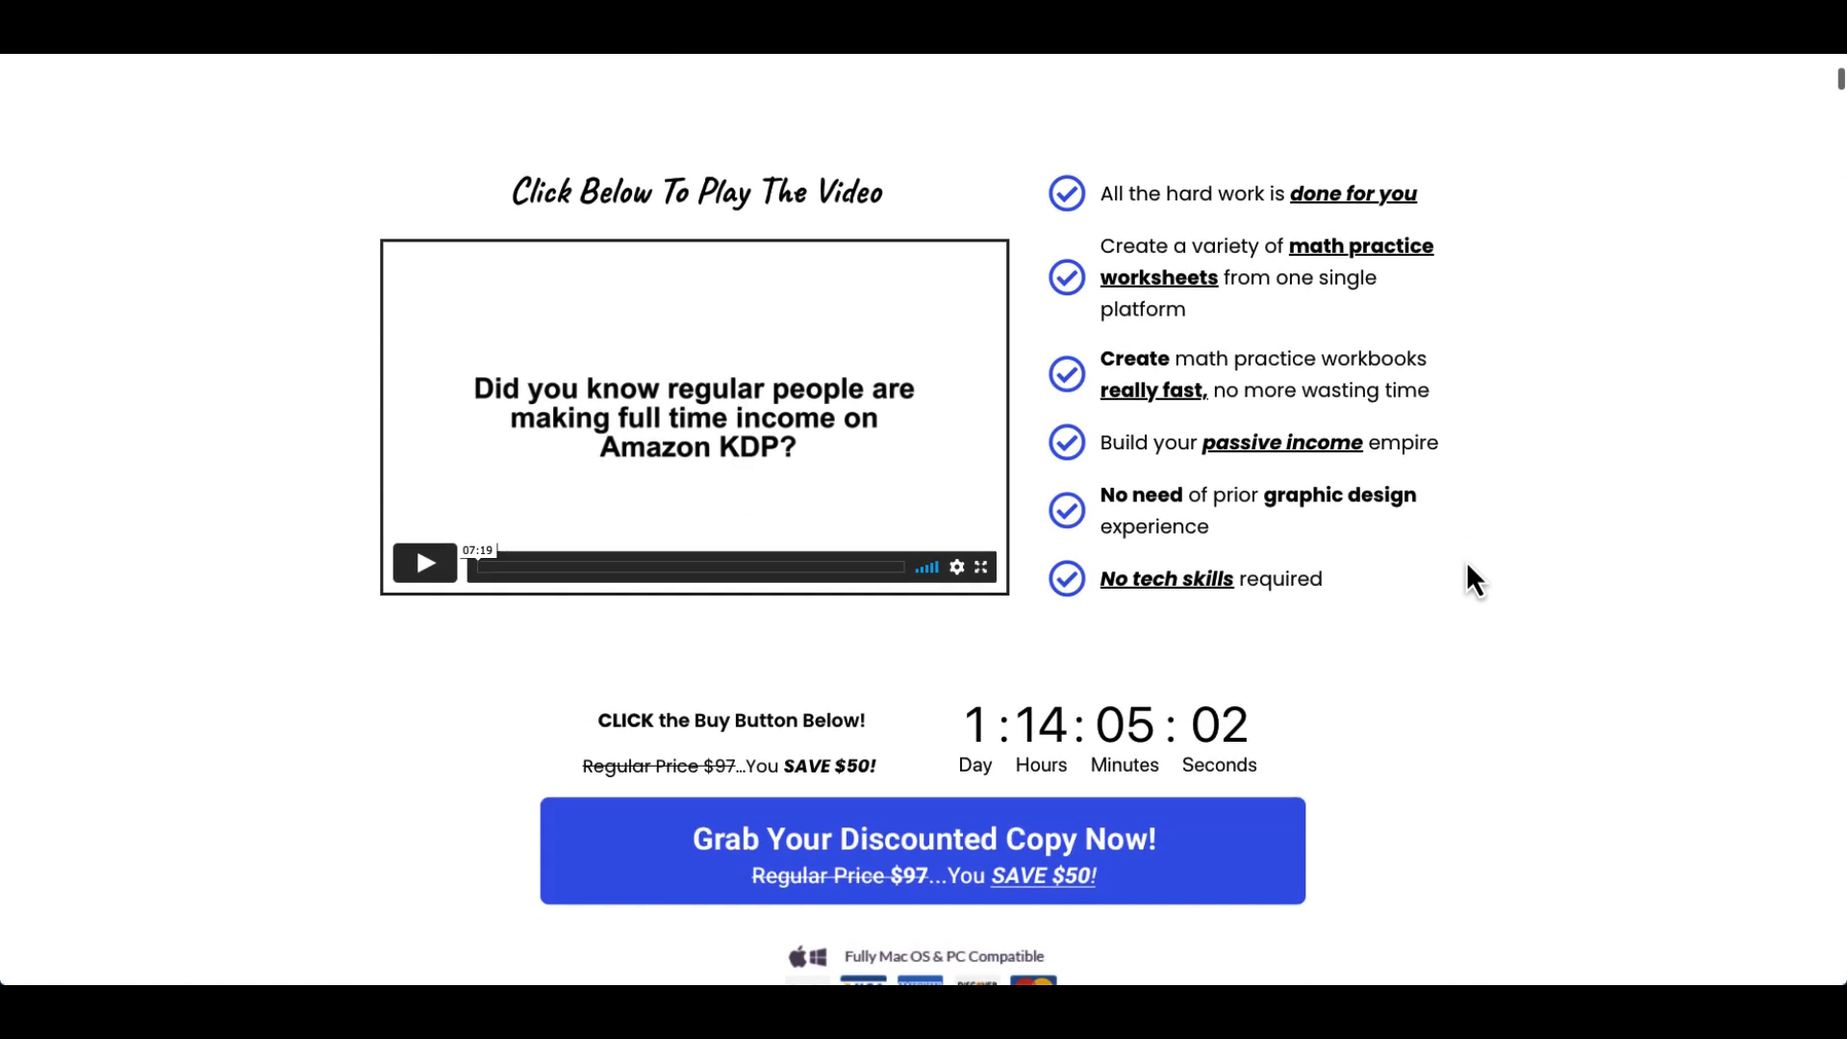
scroll("down", 3)
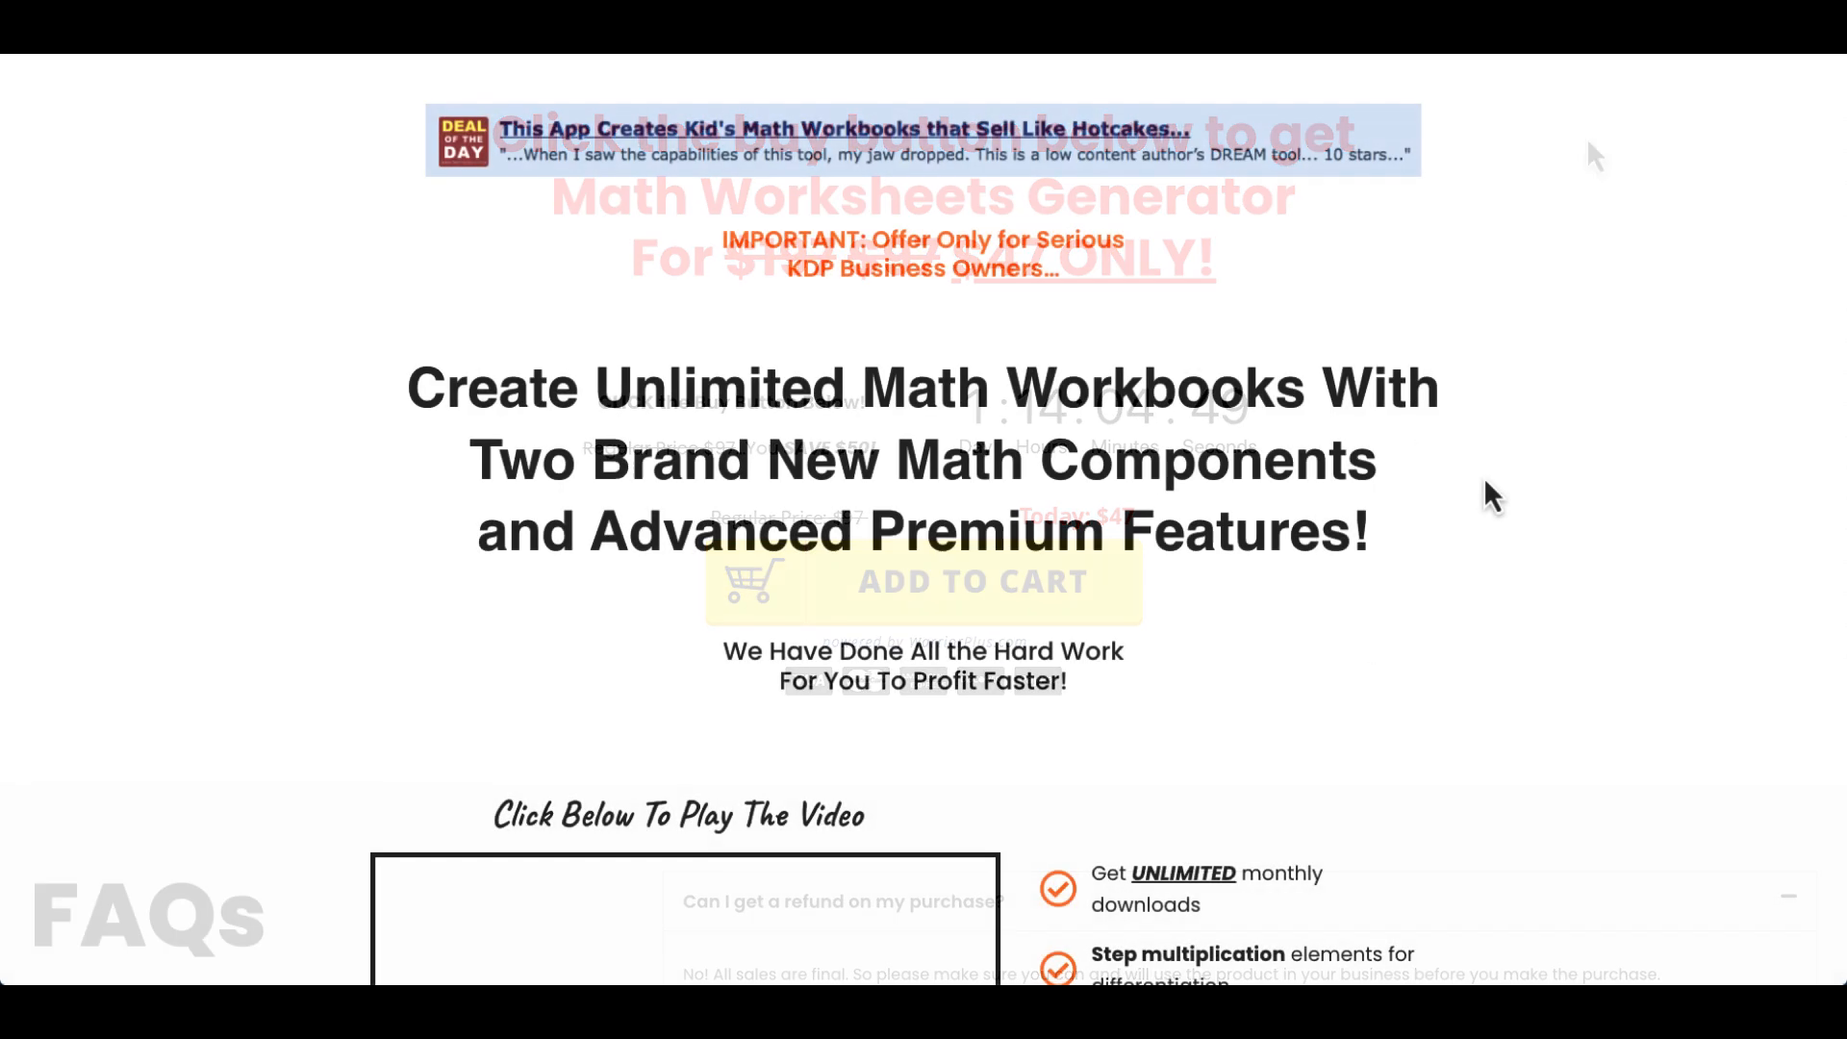
scroll("down", 3)
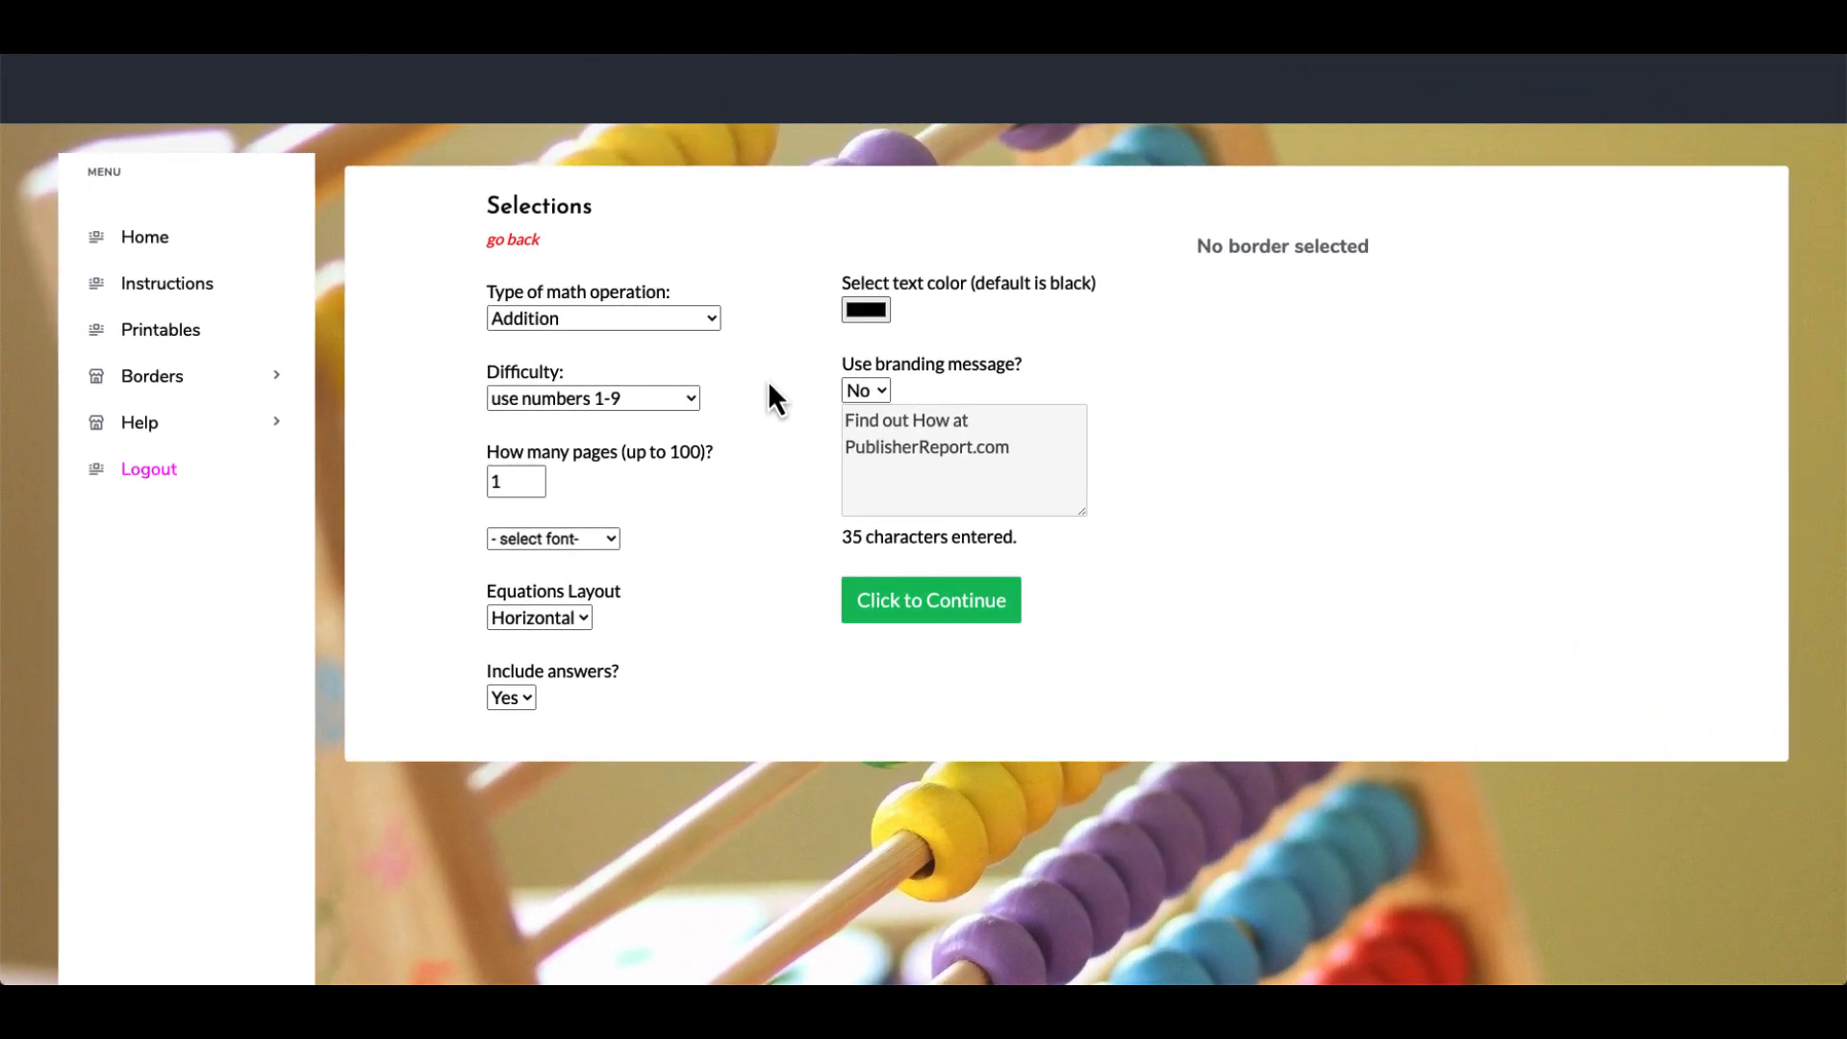
left_click(602, 317)
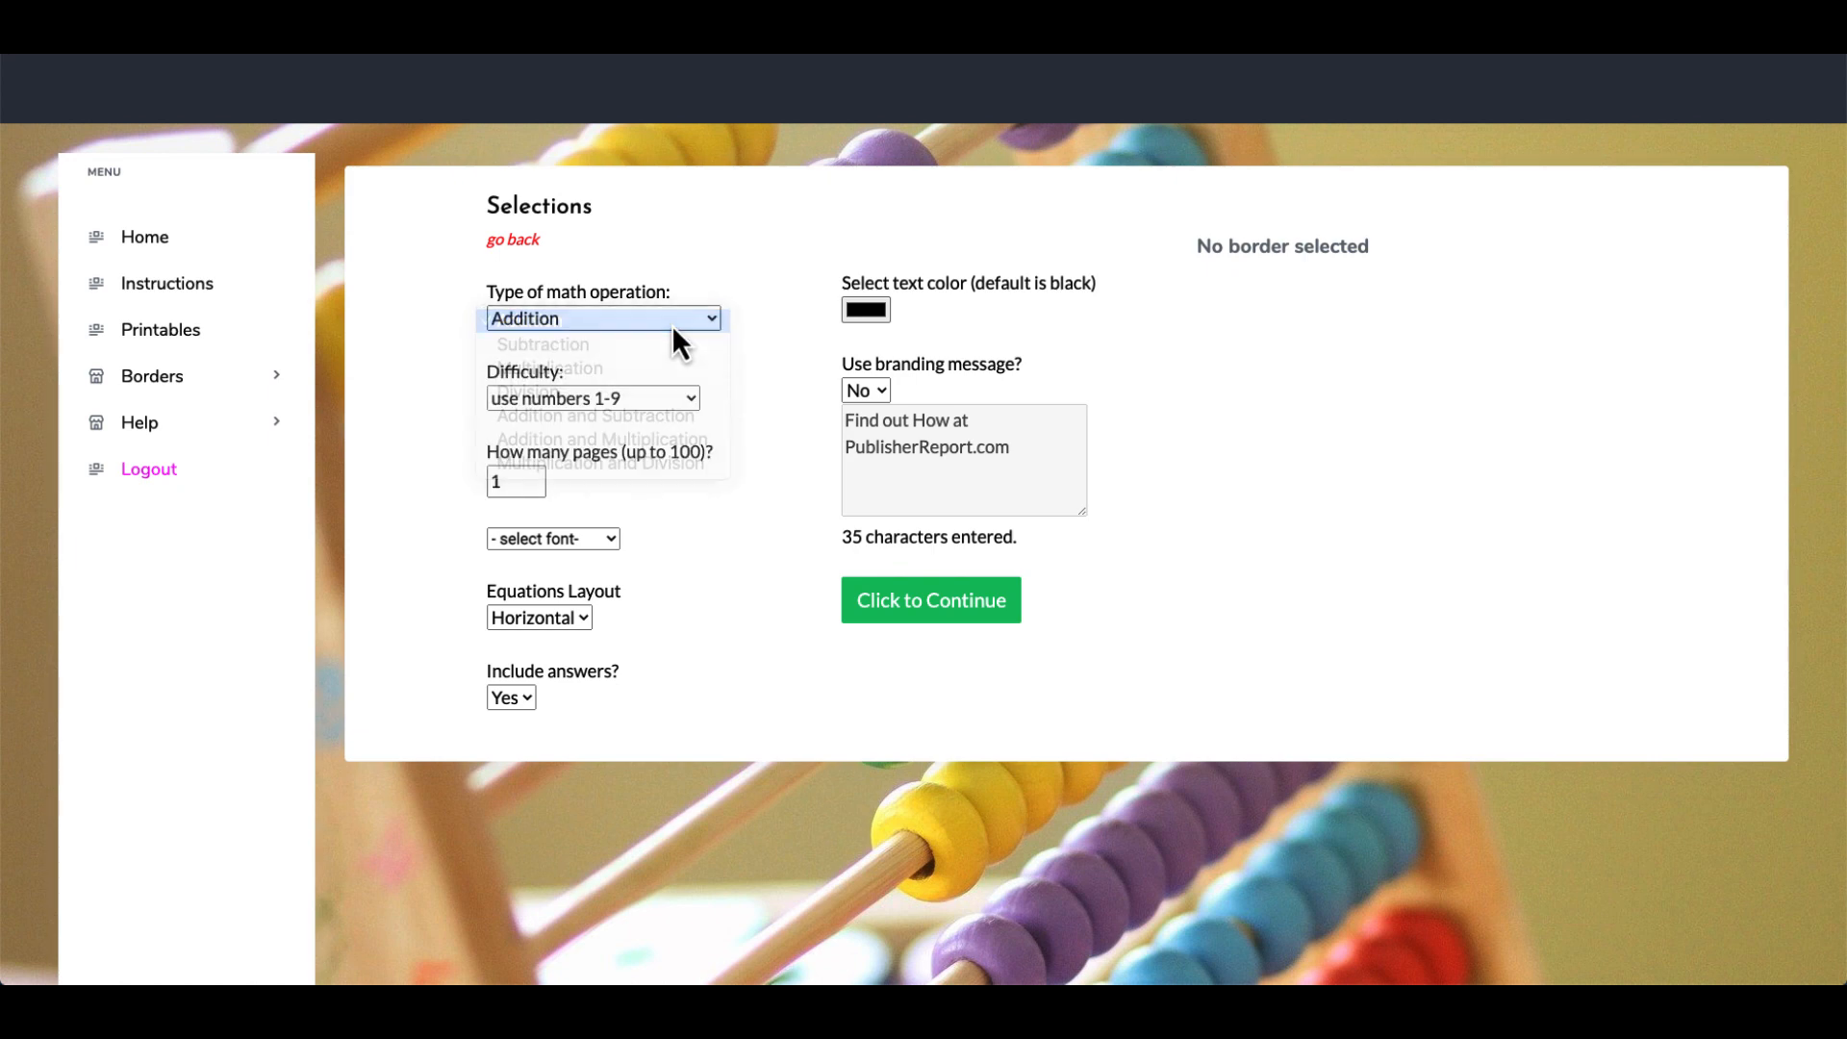
left_click(592, 396)
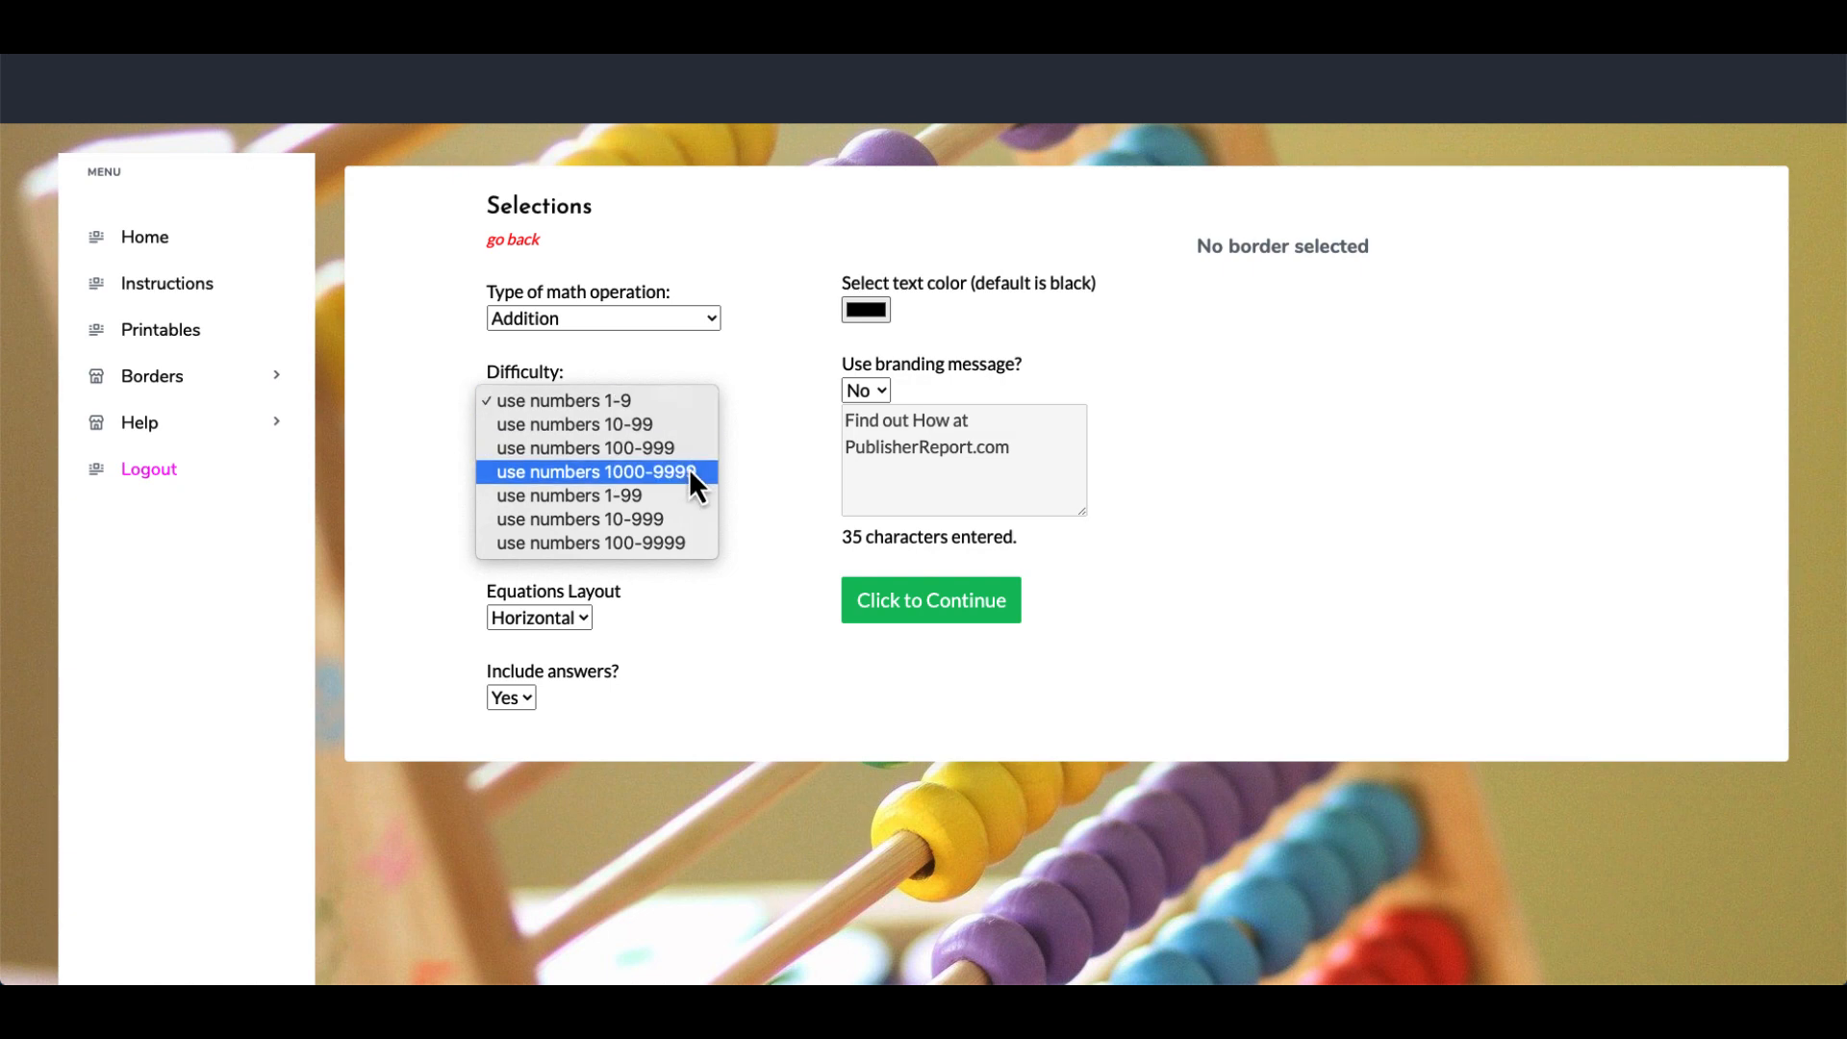
mouse_move(709, 522)
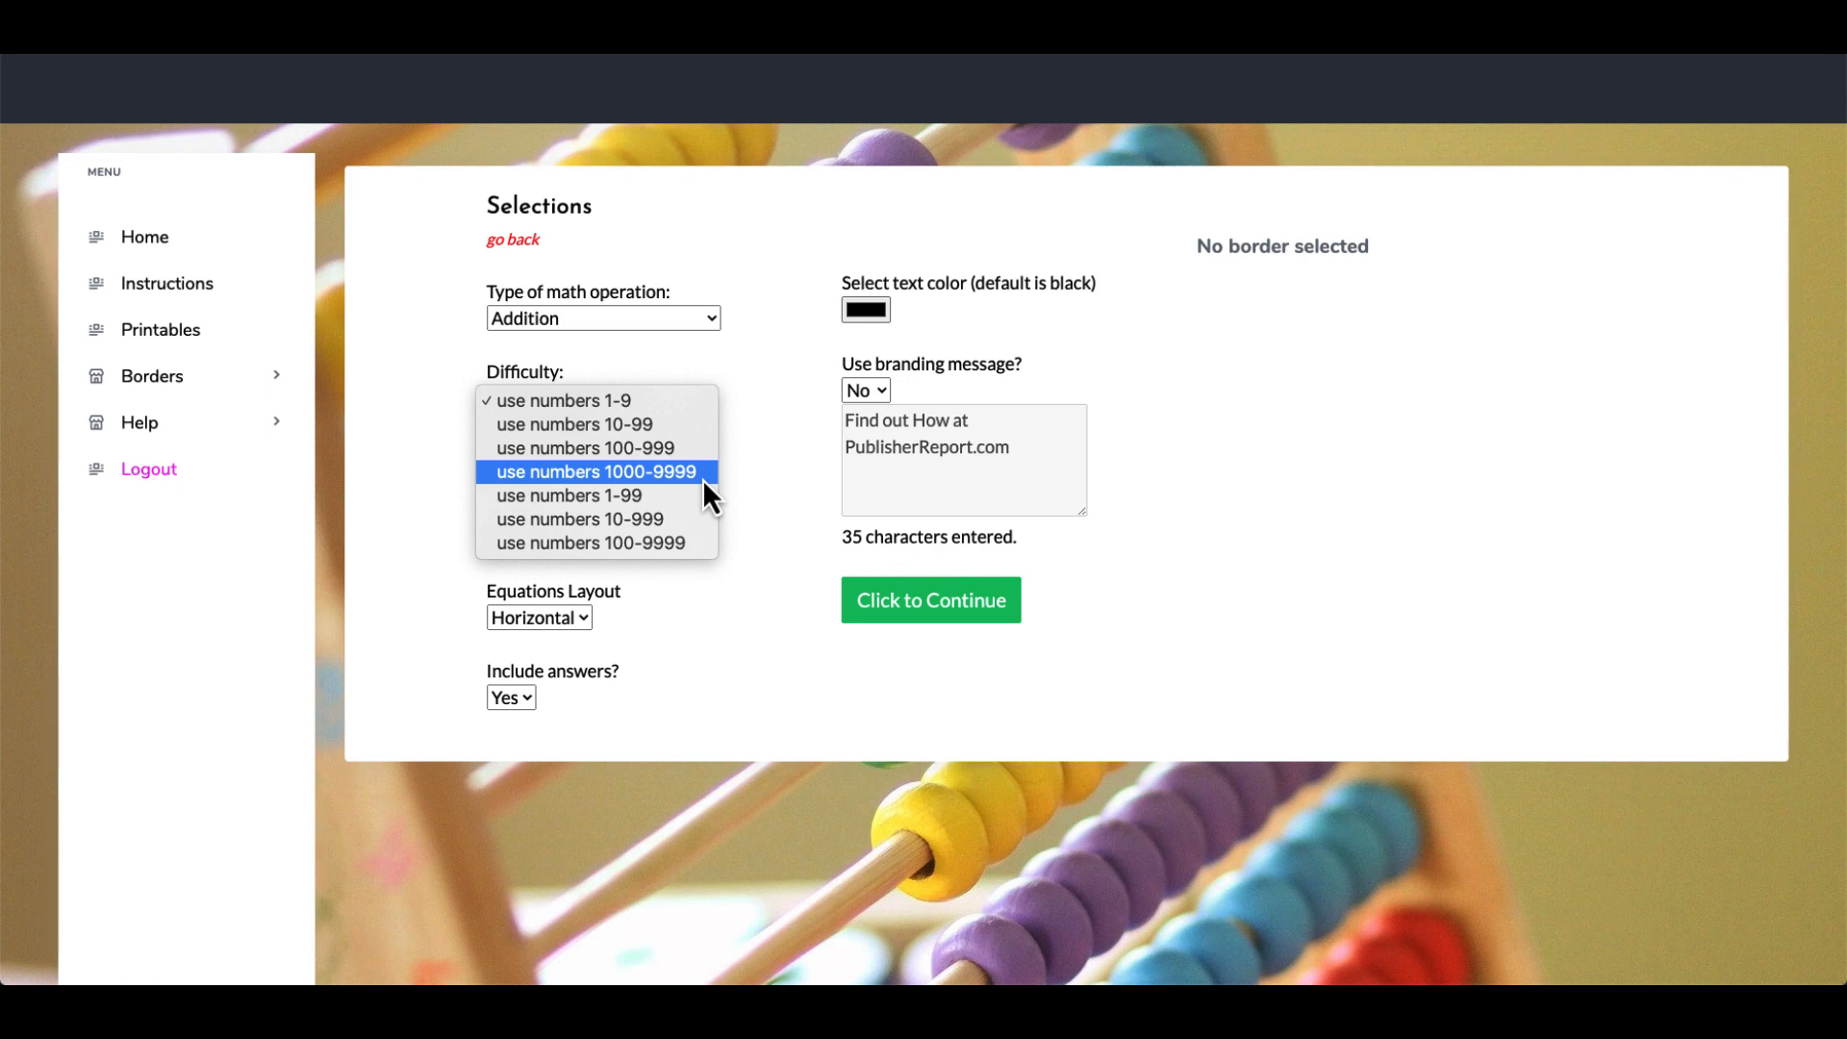
mouse_move(695, 508)
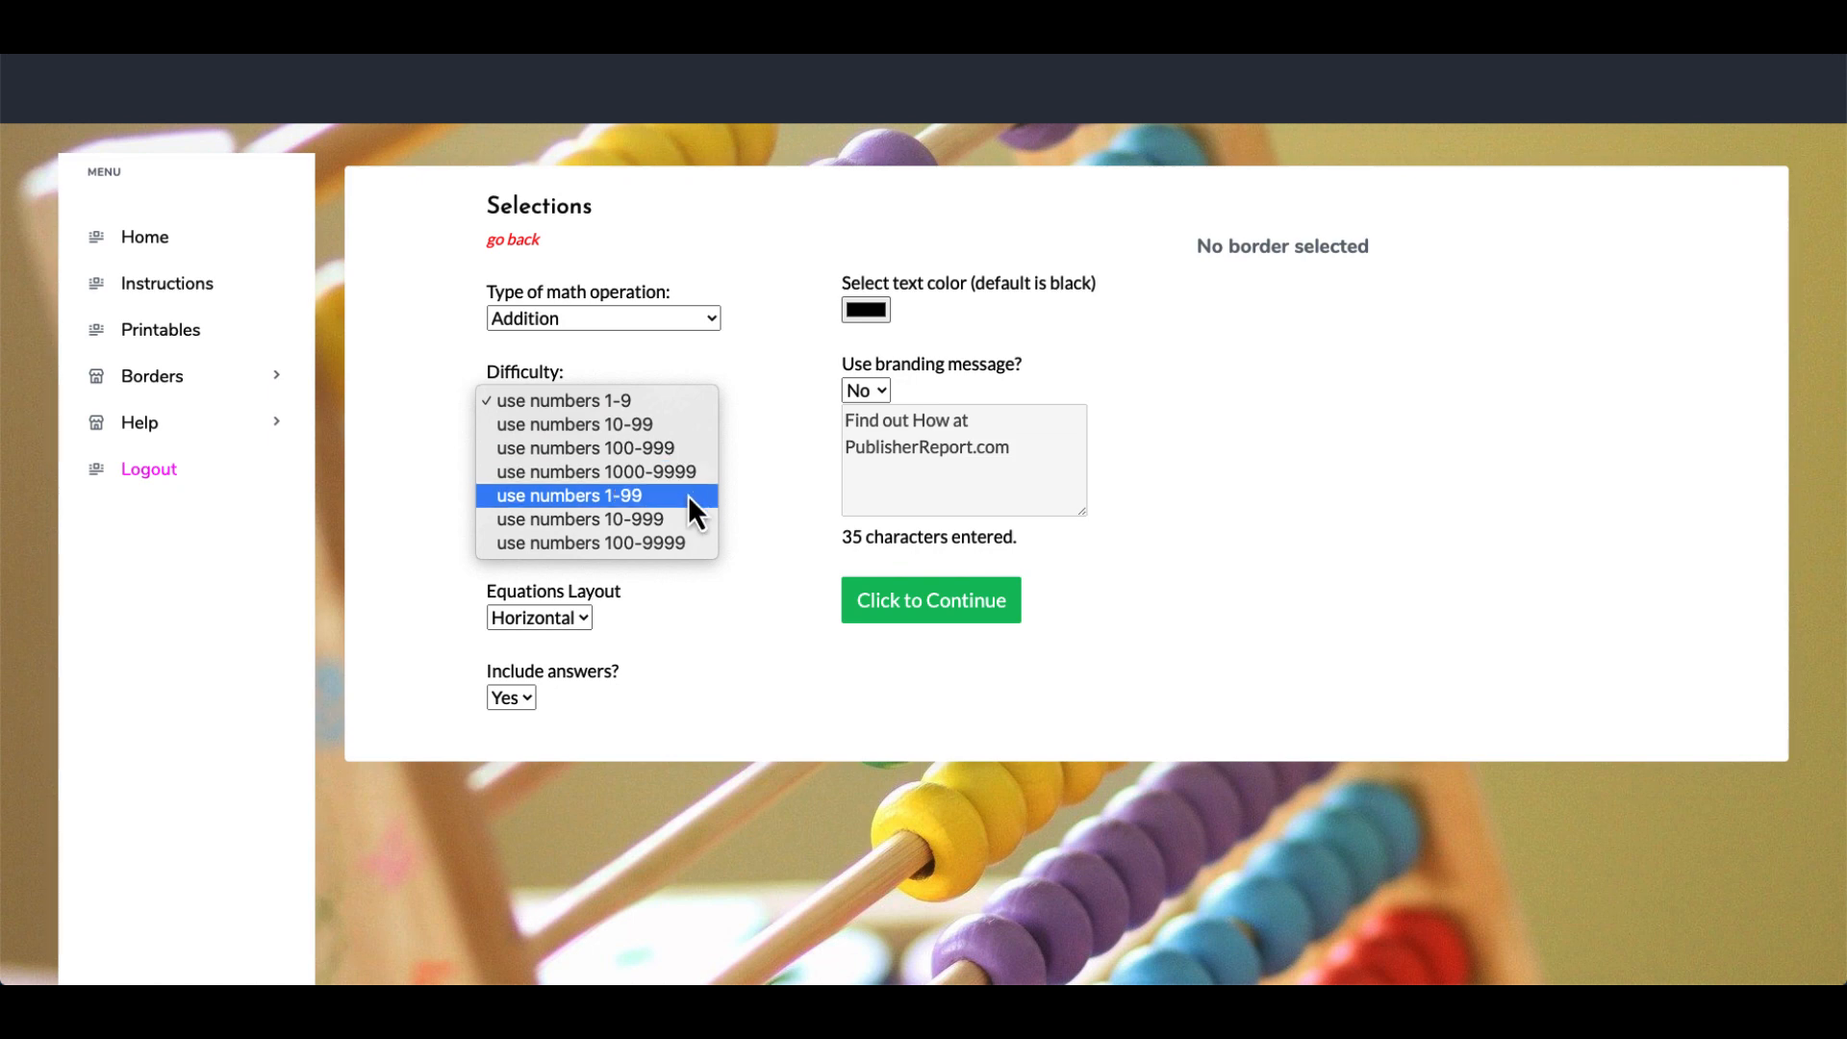
mouse_move(697, 525)
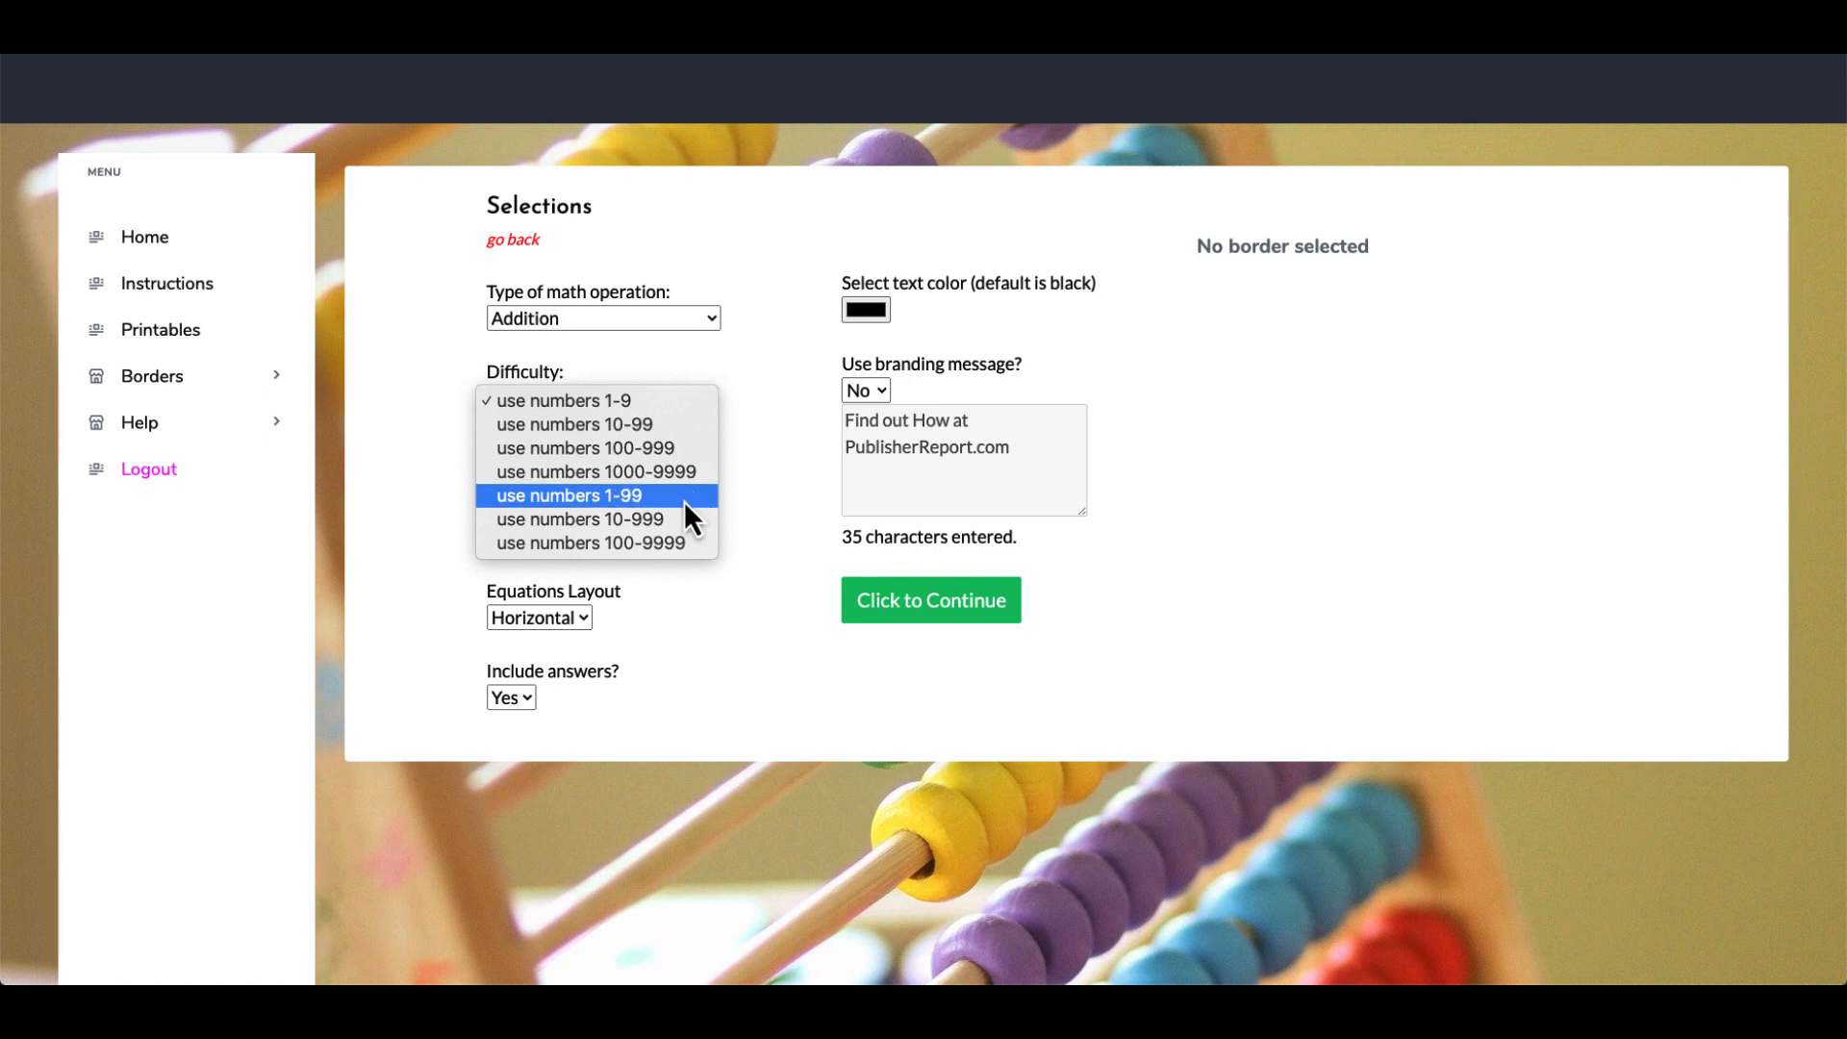
mouse_move(697, 532)
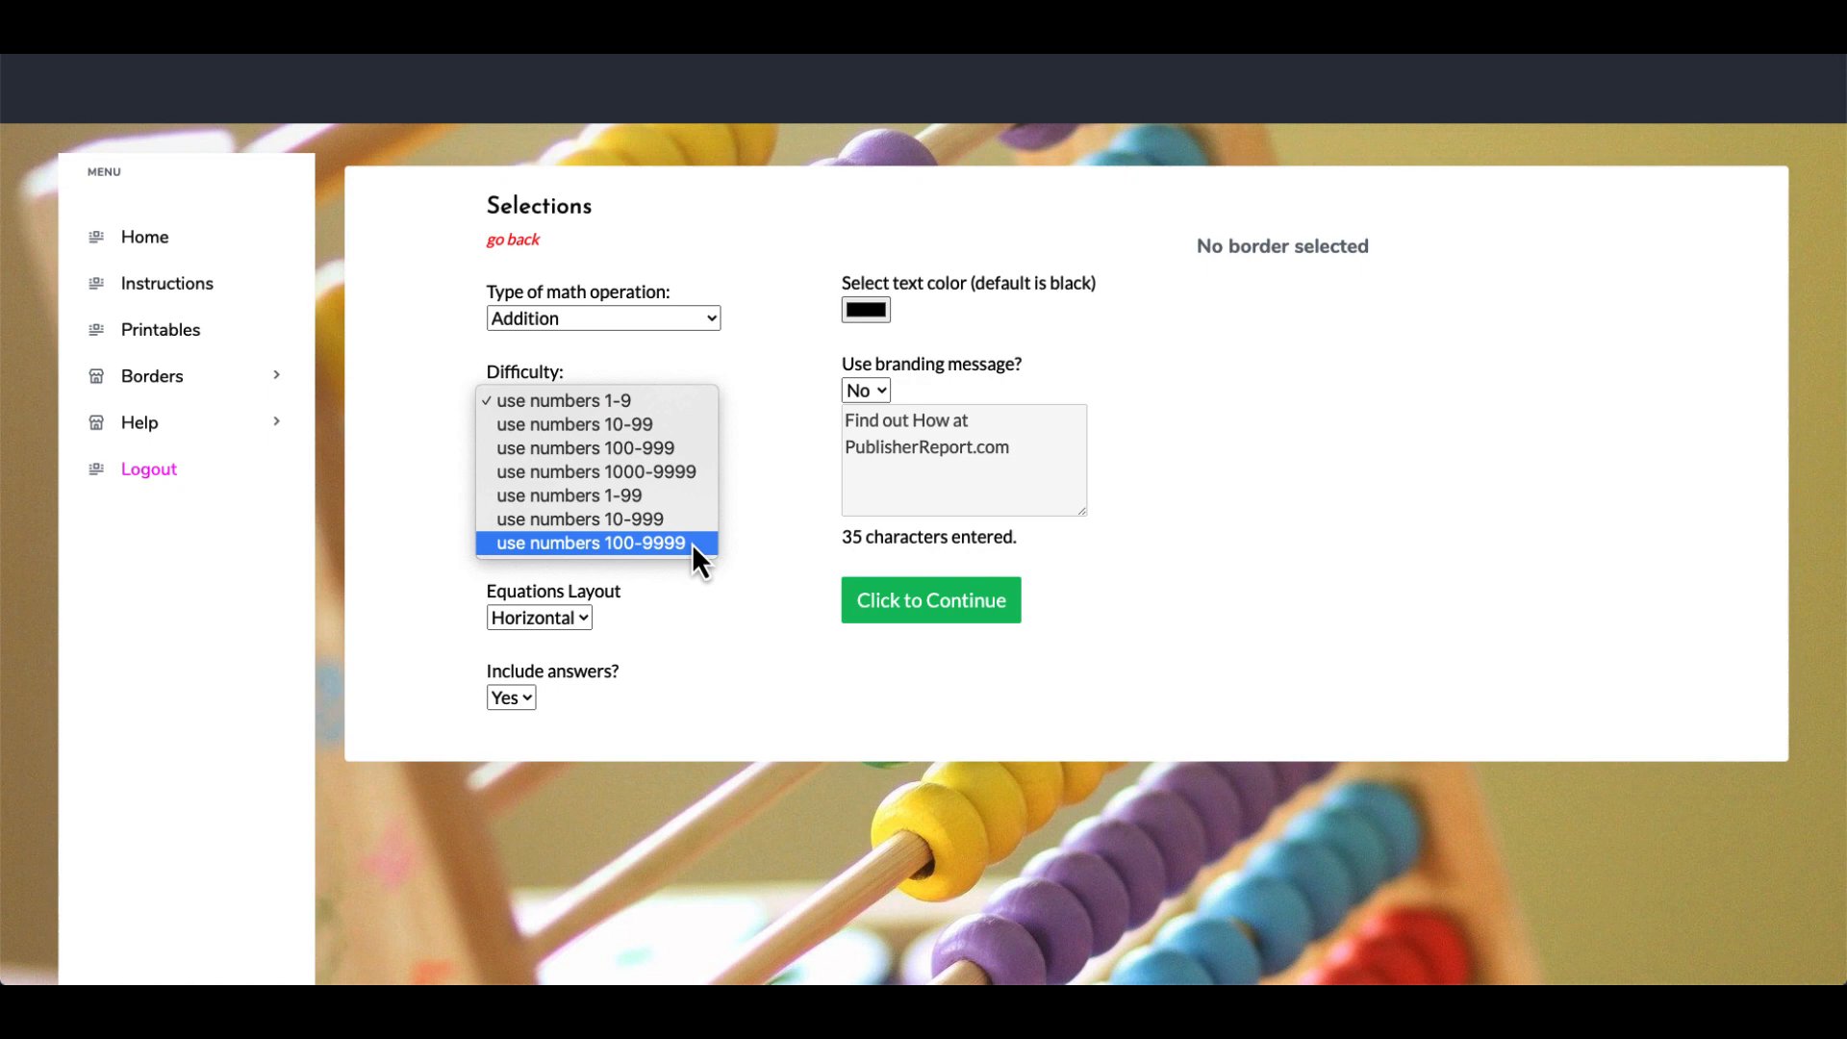
mouse_move(701, 443)
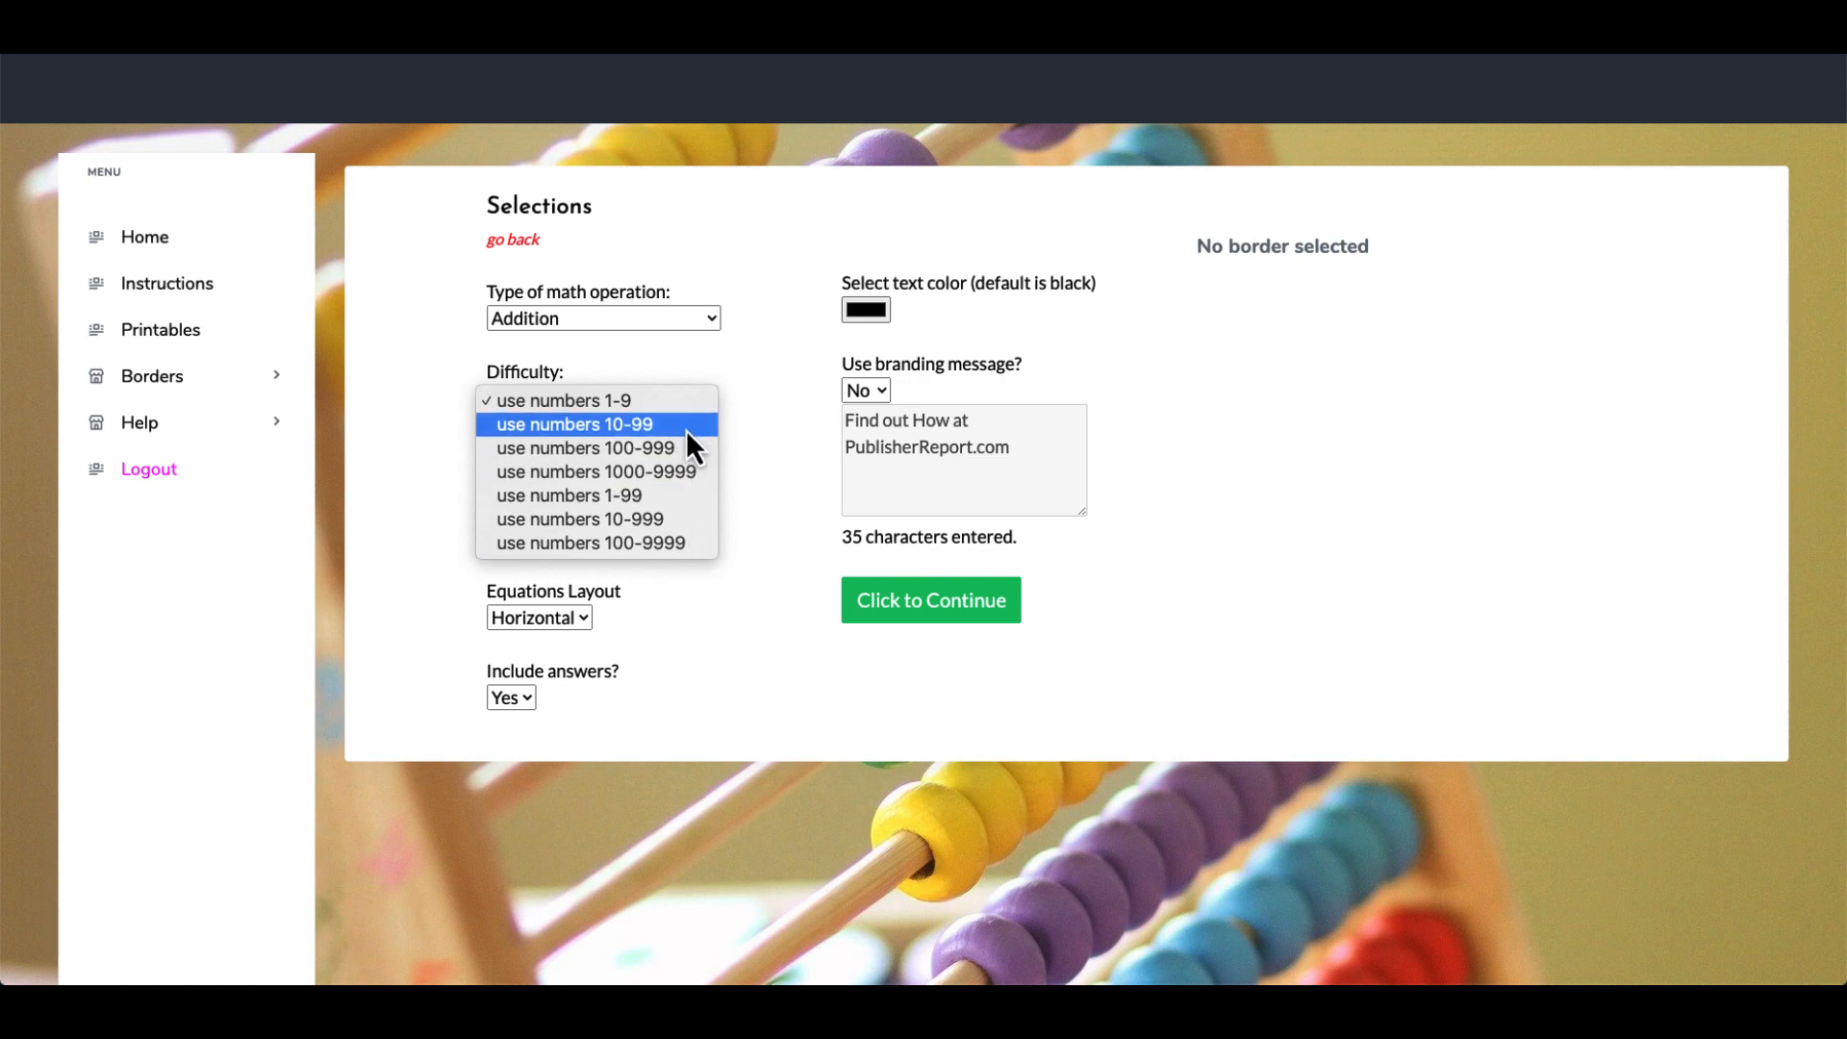
left_click(578, 423)
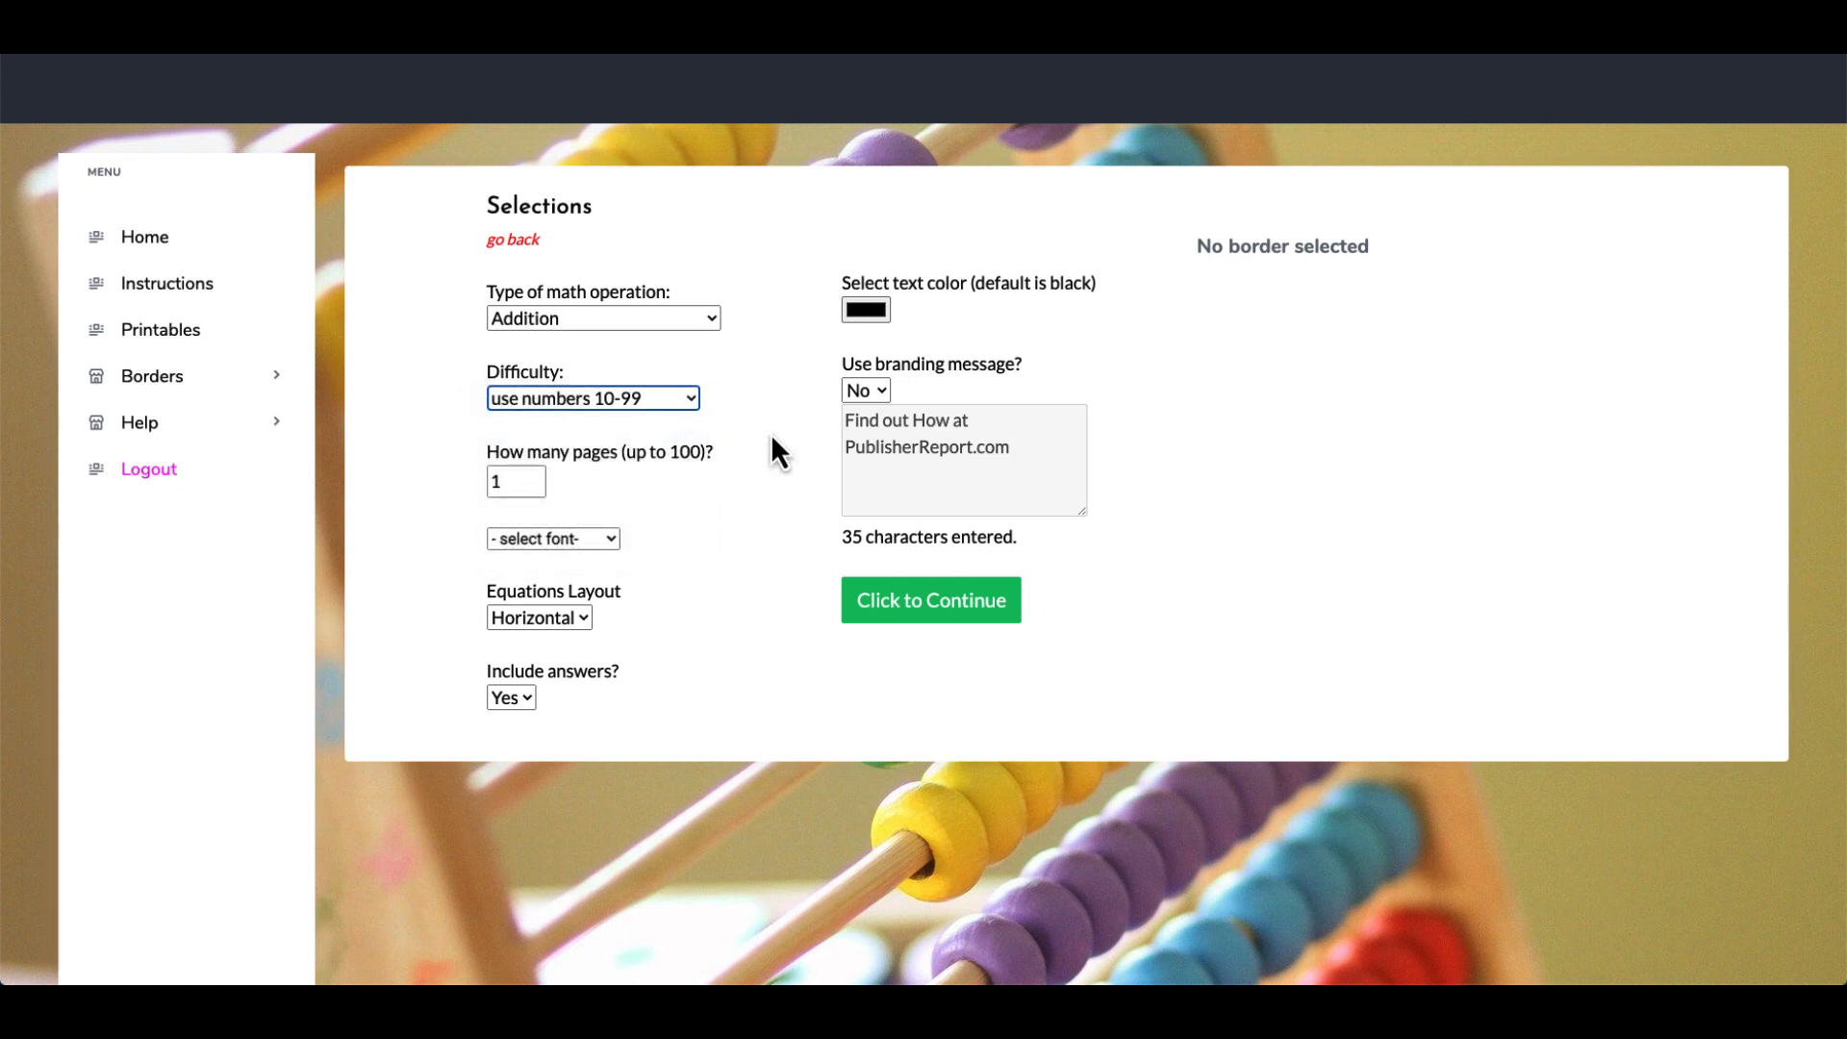
Step: Set 5 pages and the Open Sans font, keeping answers set to Yes
left_click(539, 475)
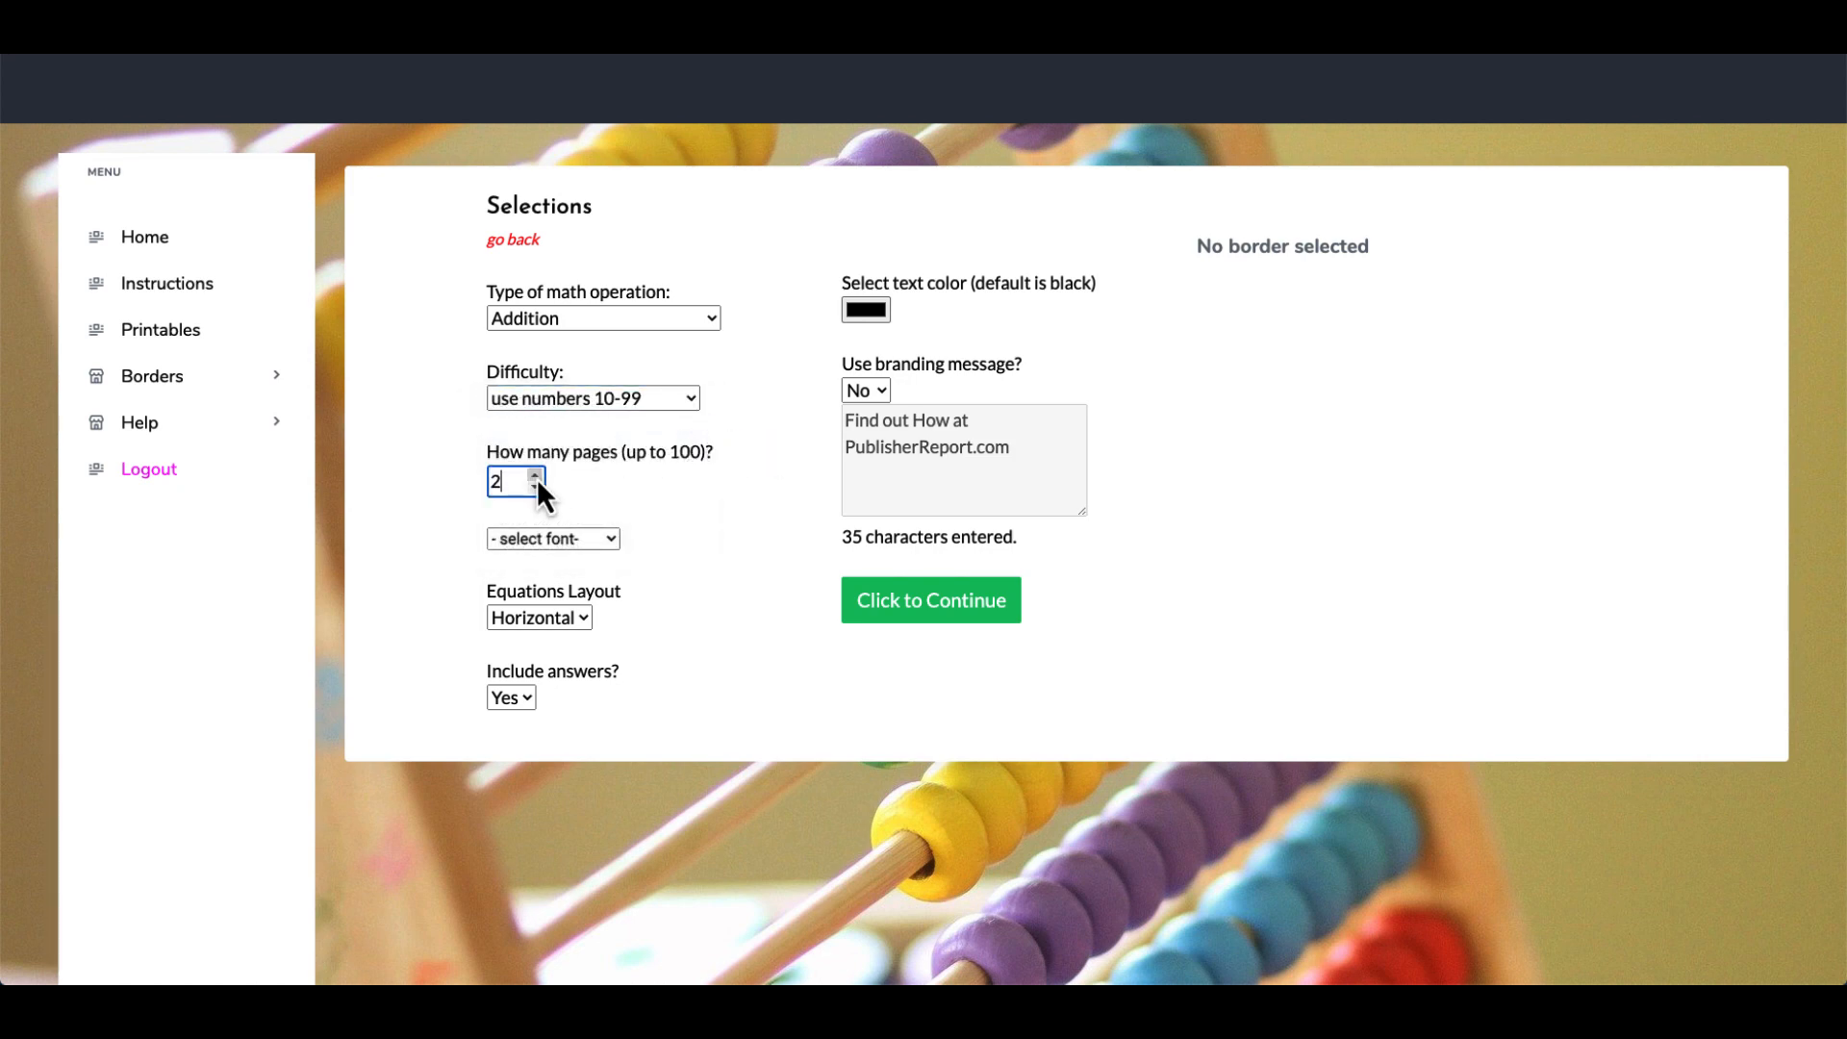
left_click(552, 539)
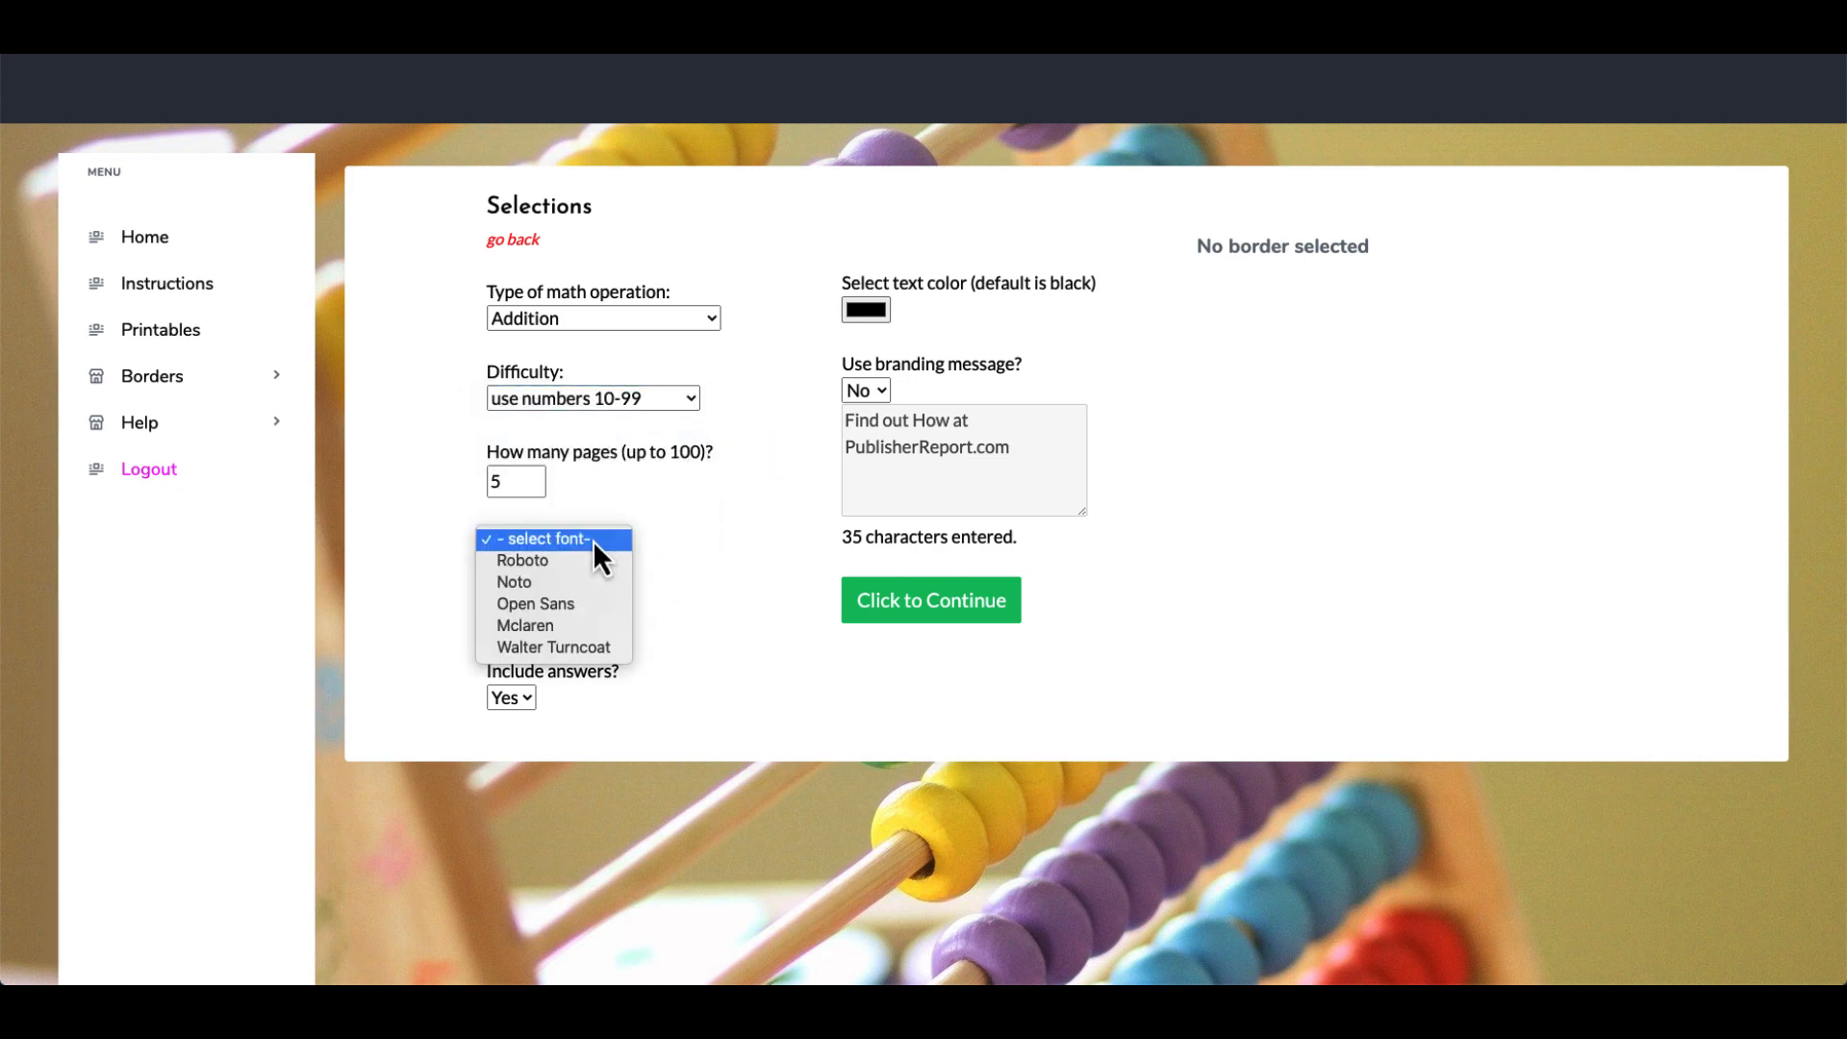
left_click(535, 603)
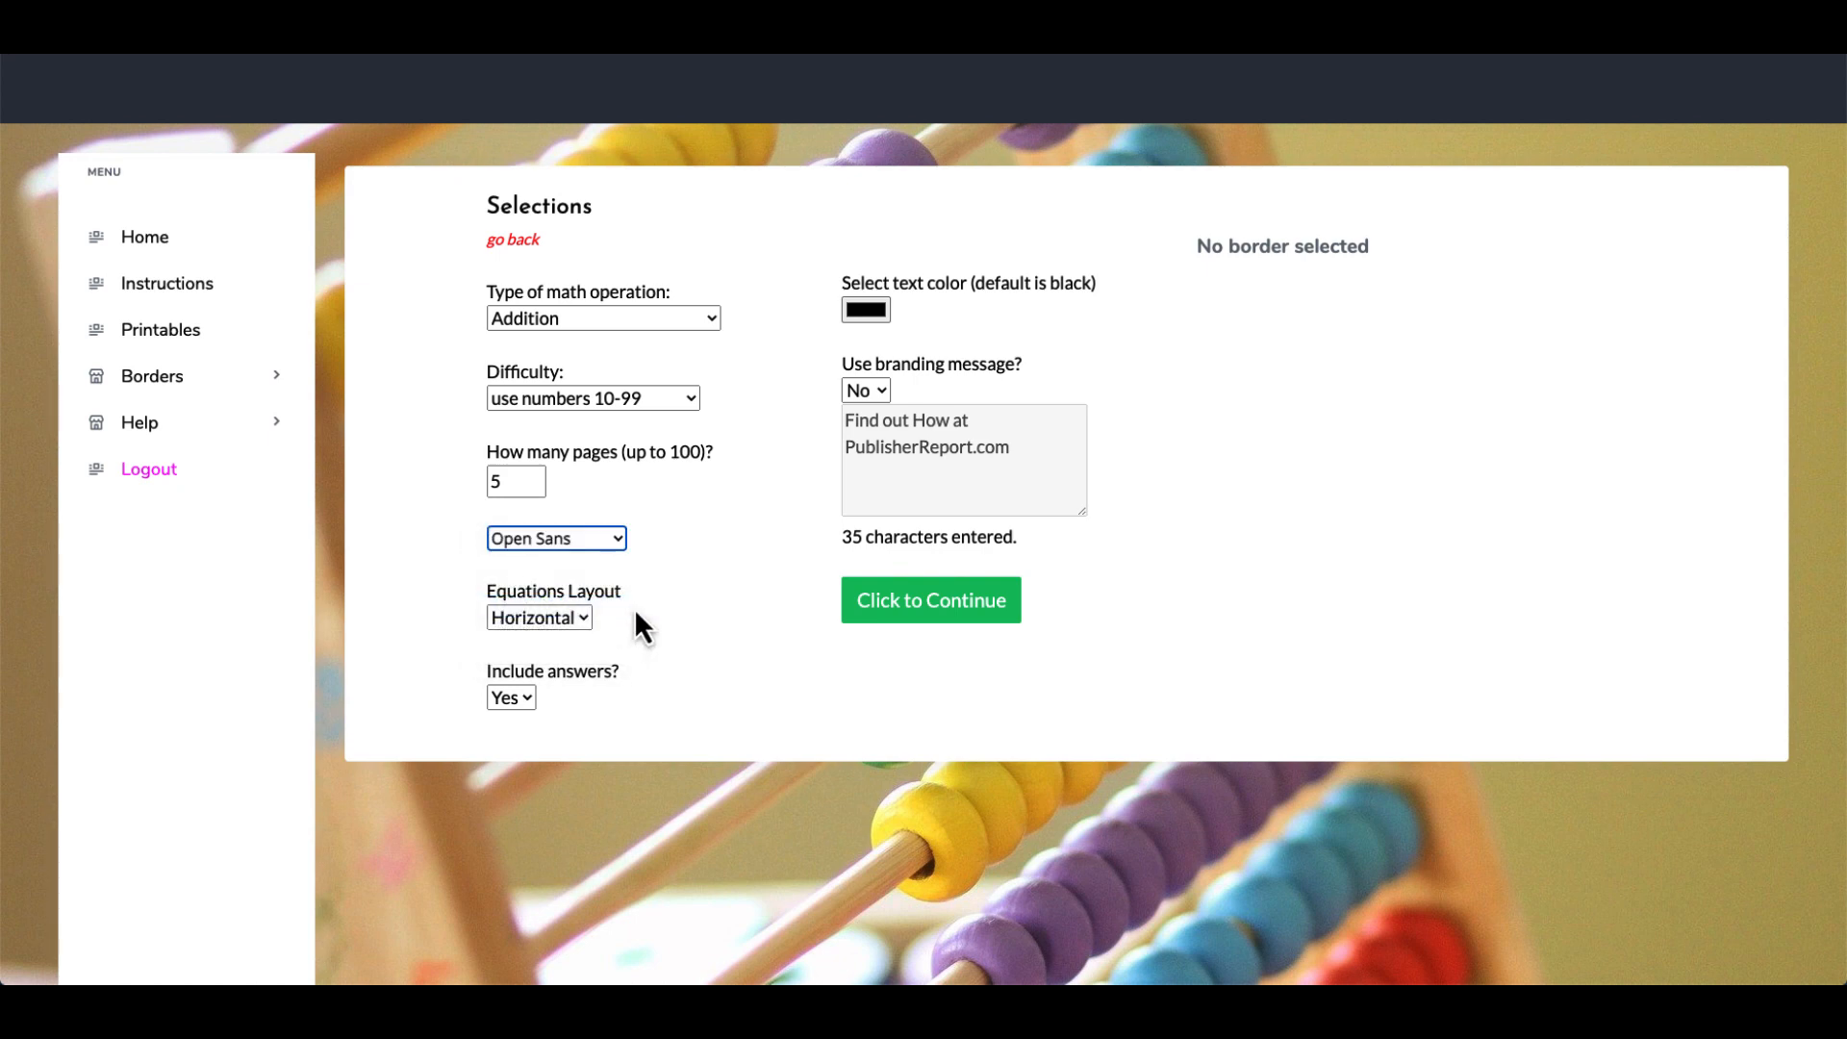
left_click(538, 618)
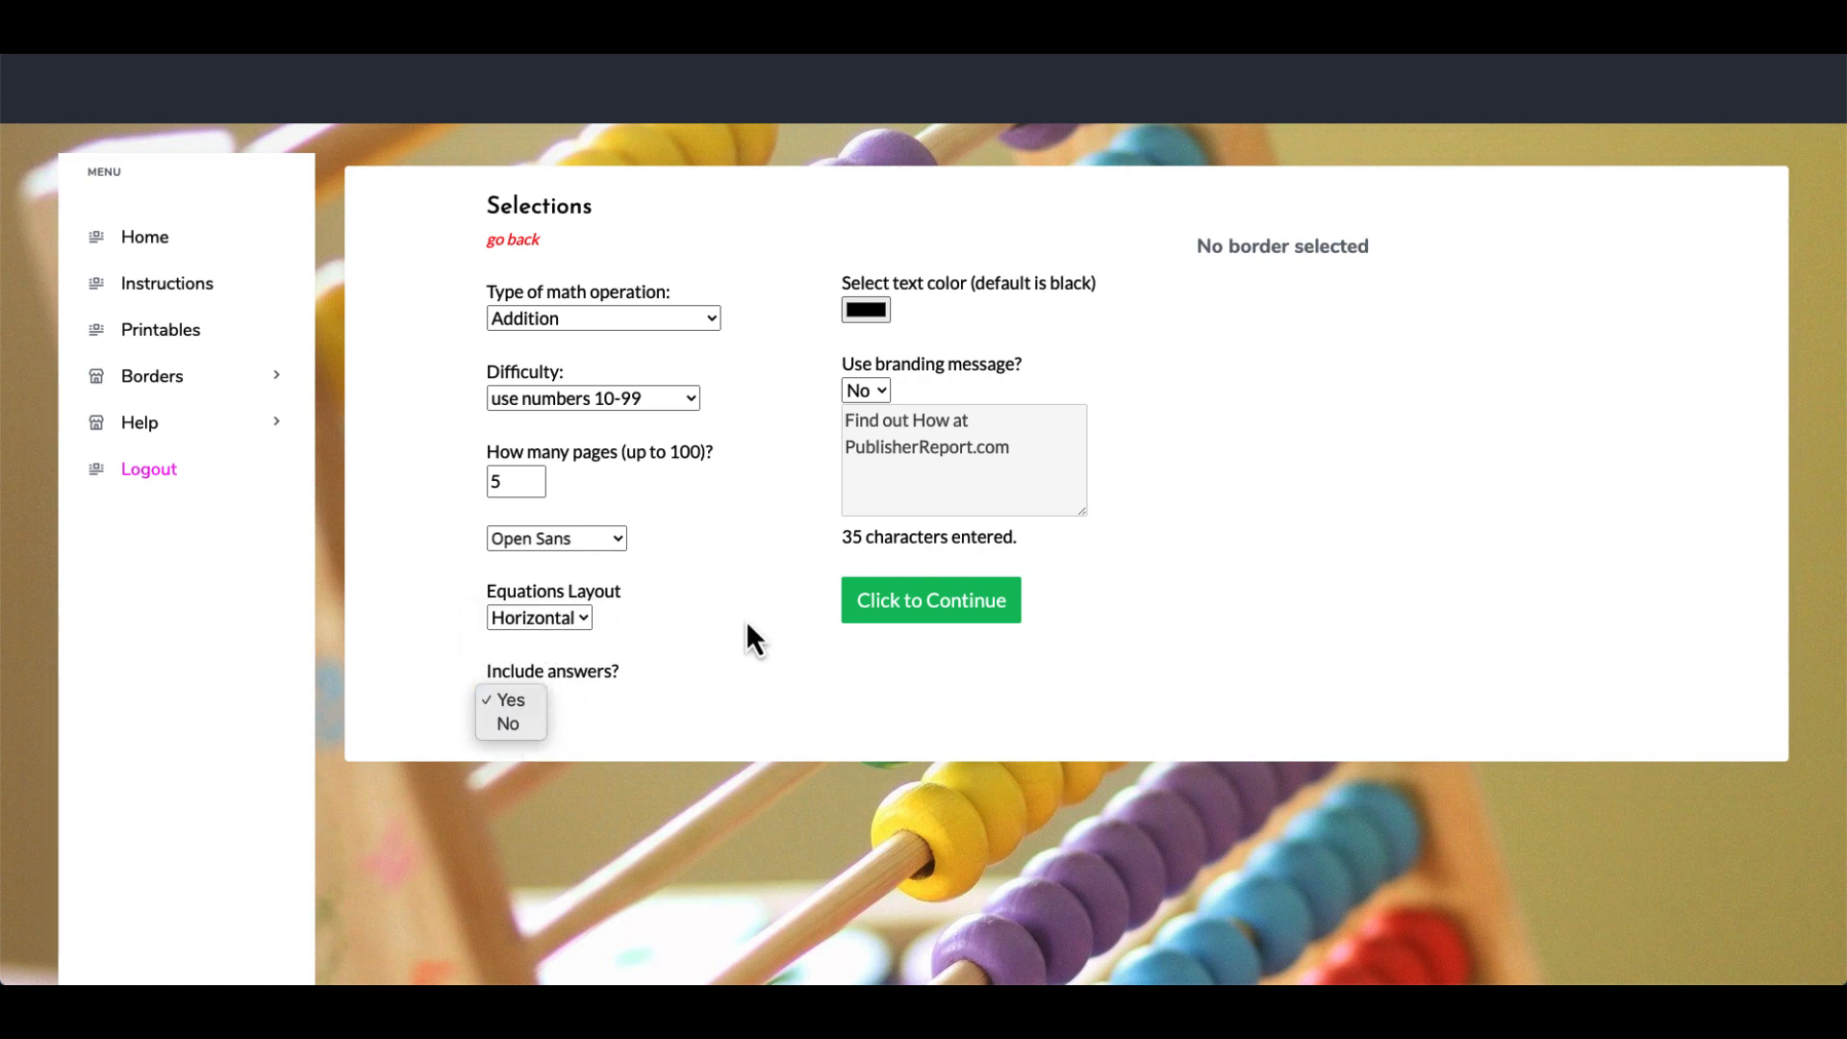
Step: Choose red text, turn the branding message on, and generate the worksheet PDF
left_click(866, 308)
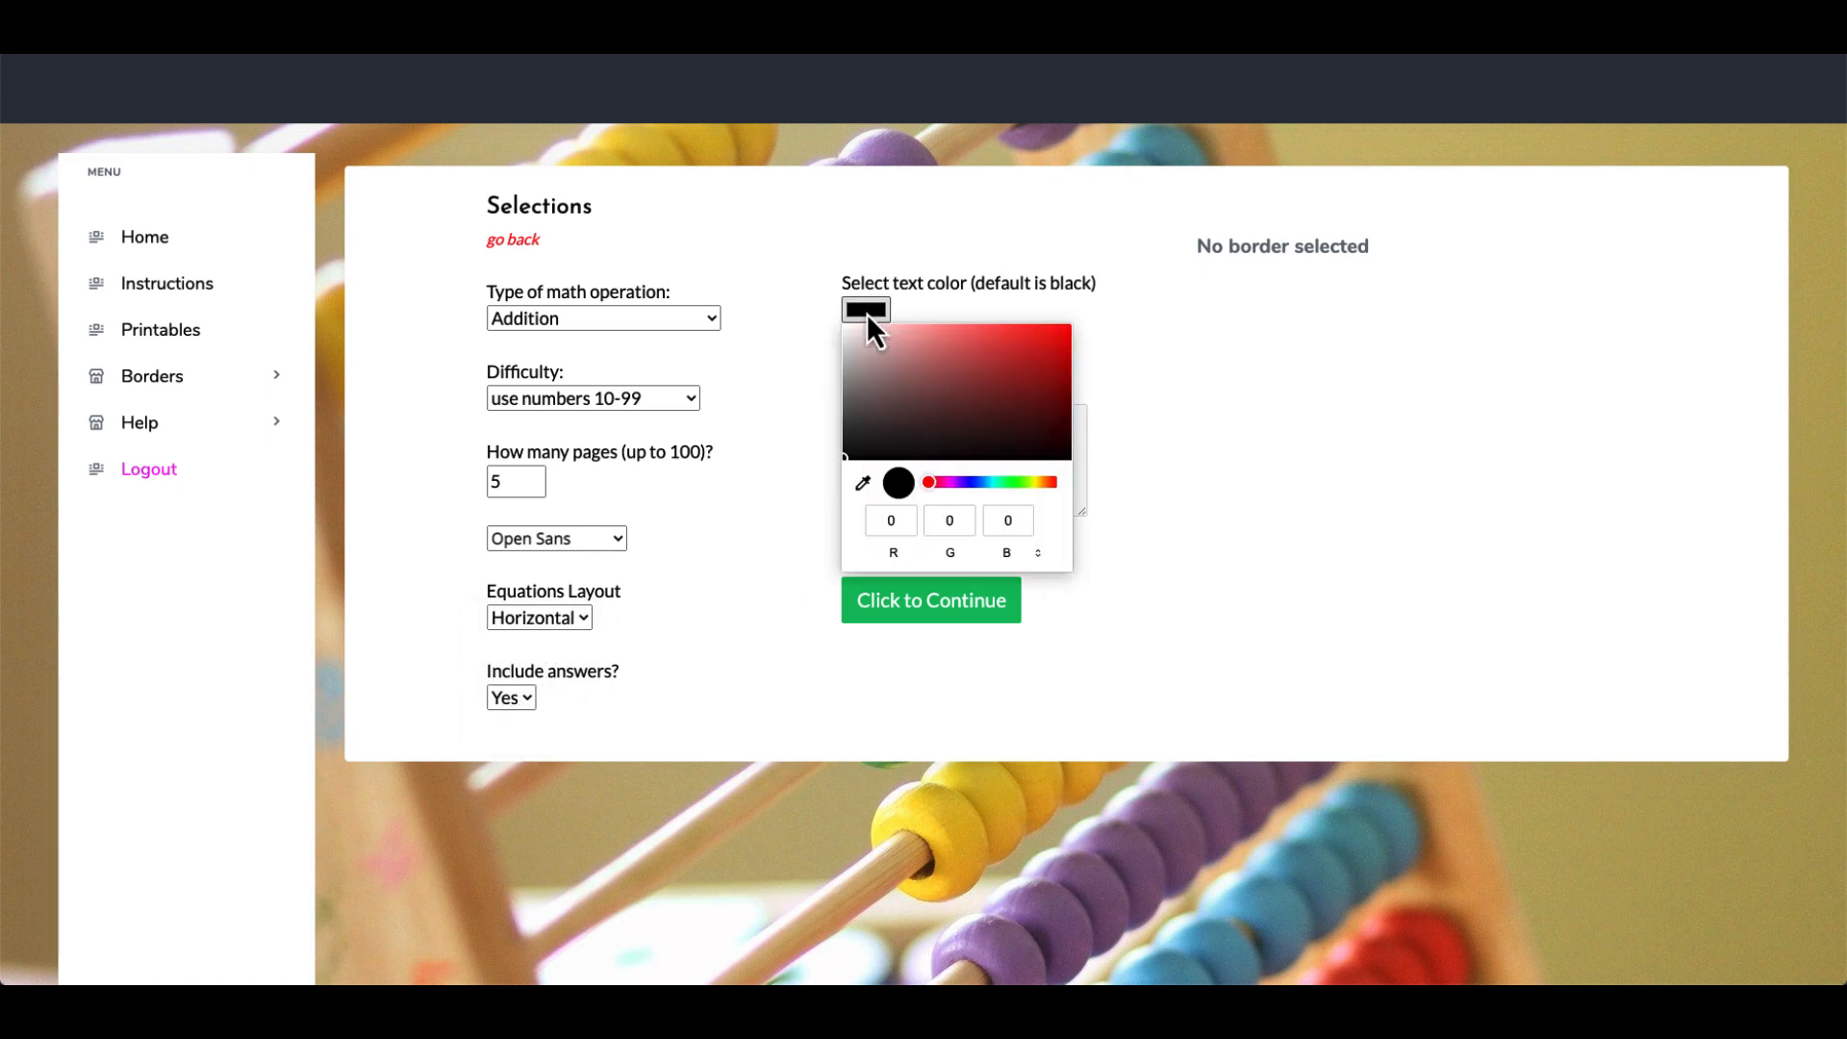
mouse_move(1051, 396)
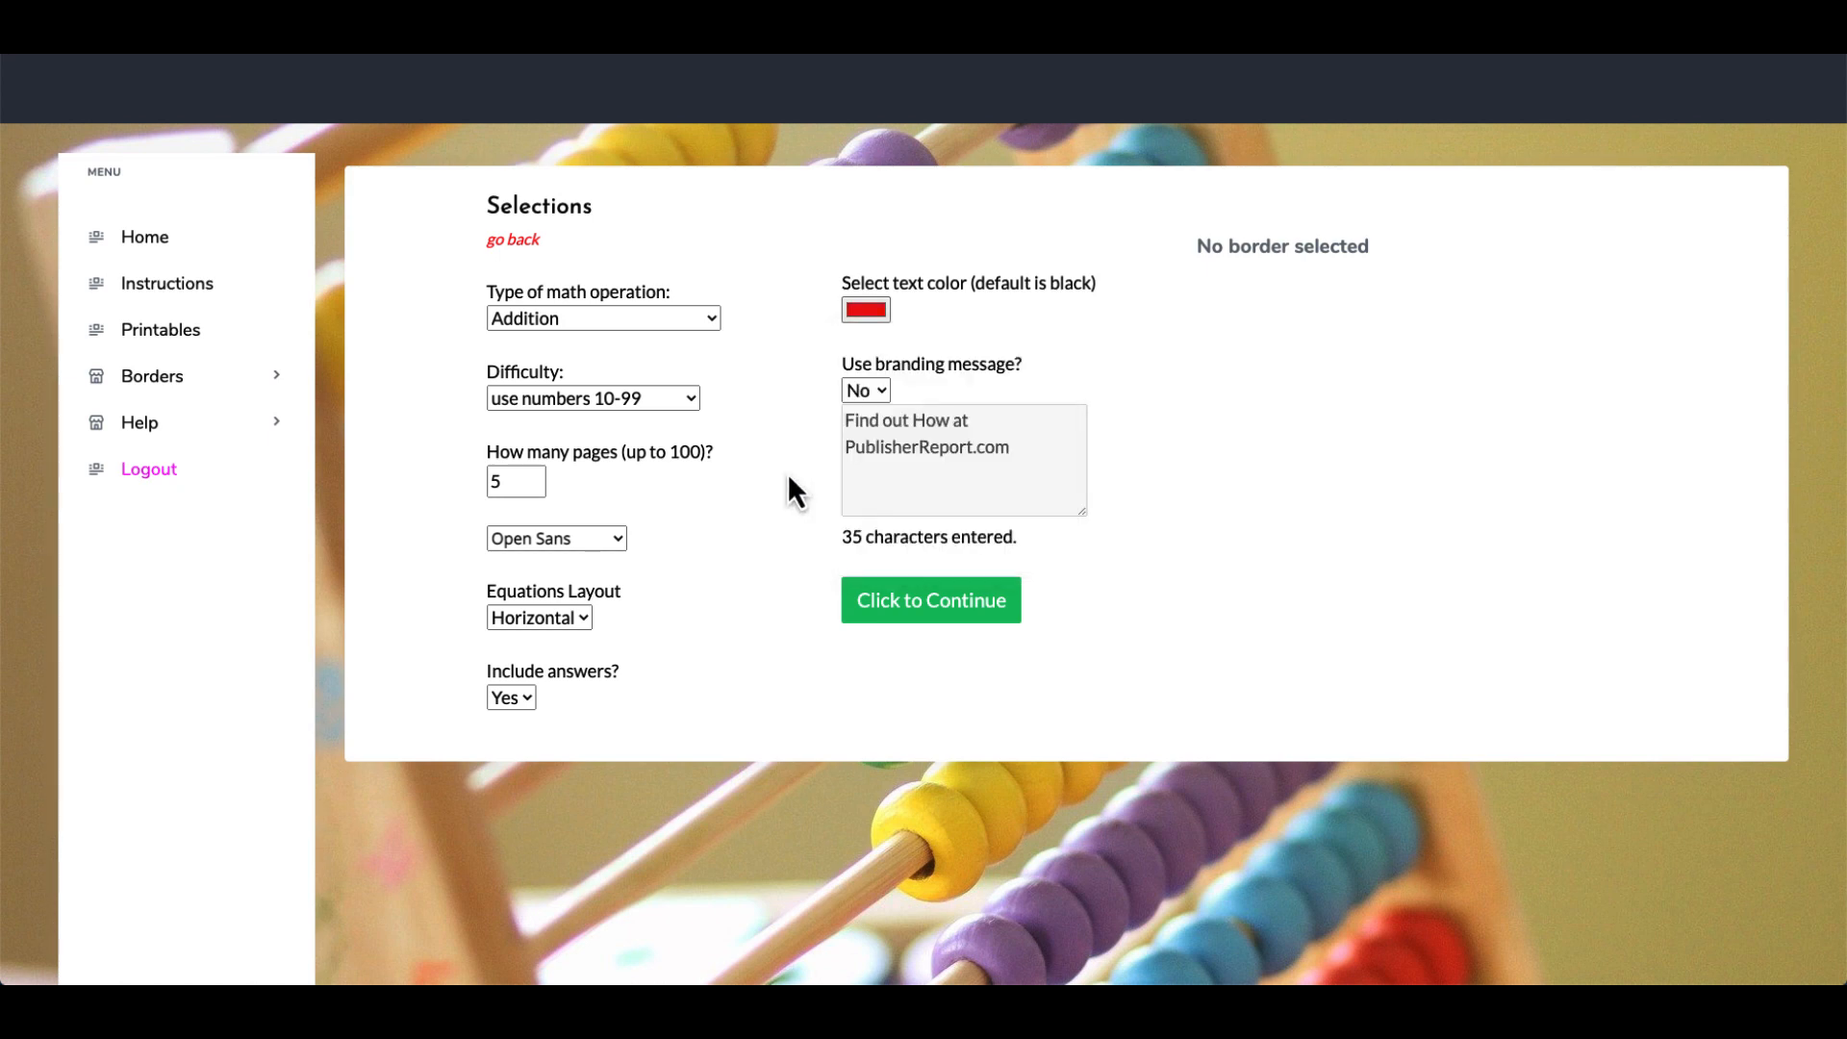
left_click(866, 389)
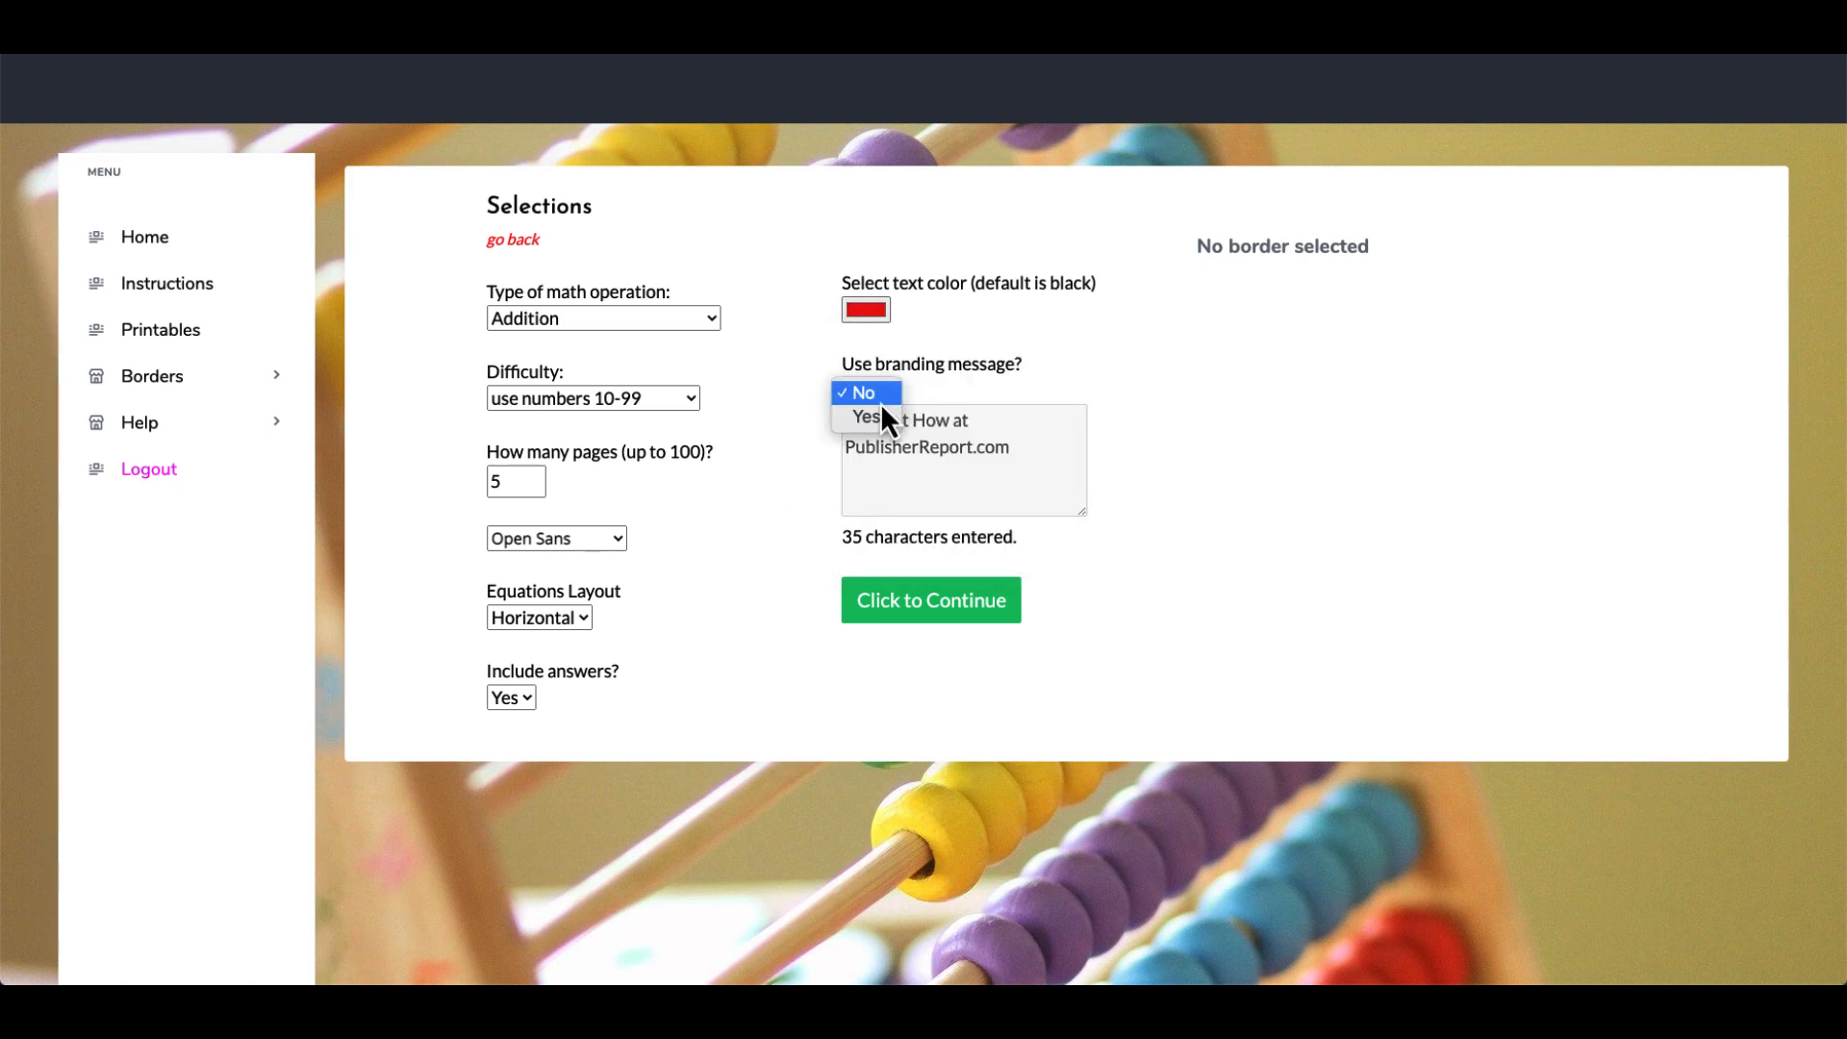
left_click(855, 418)
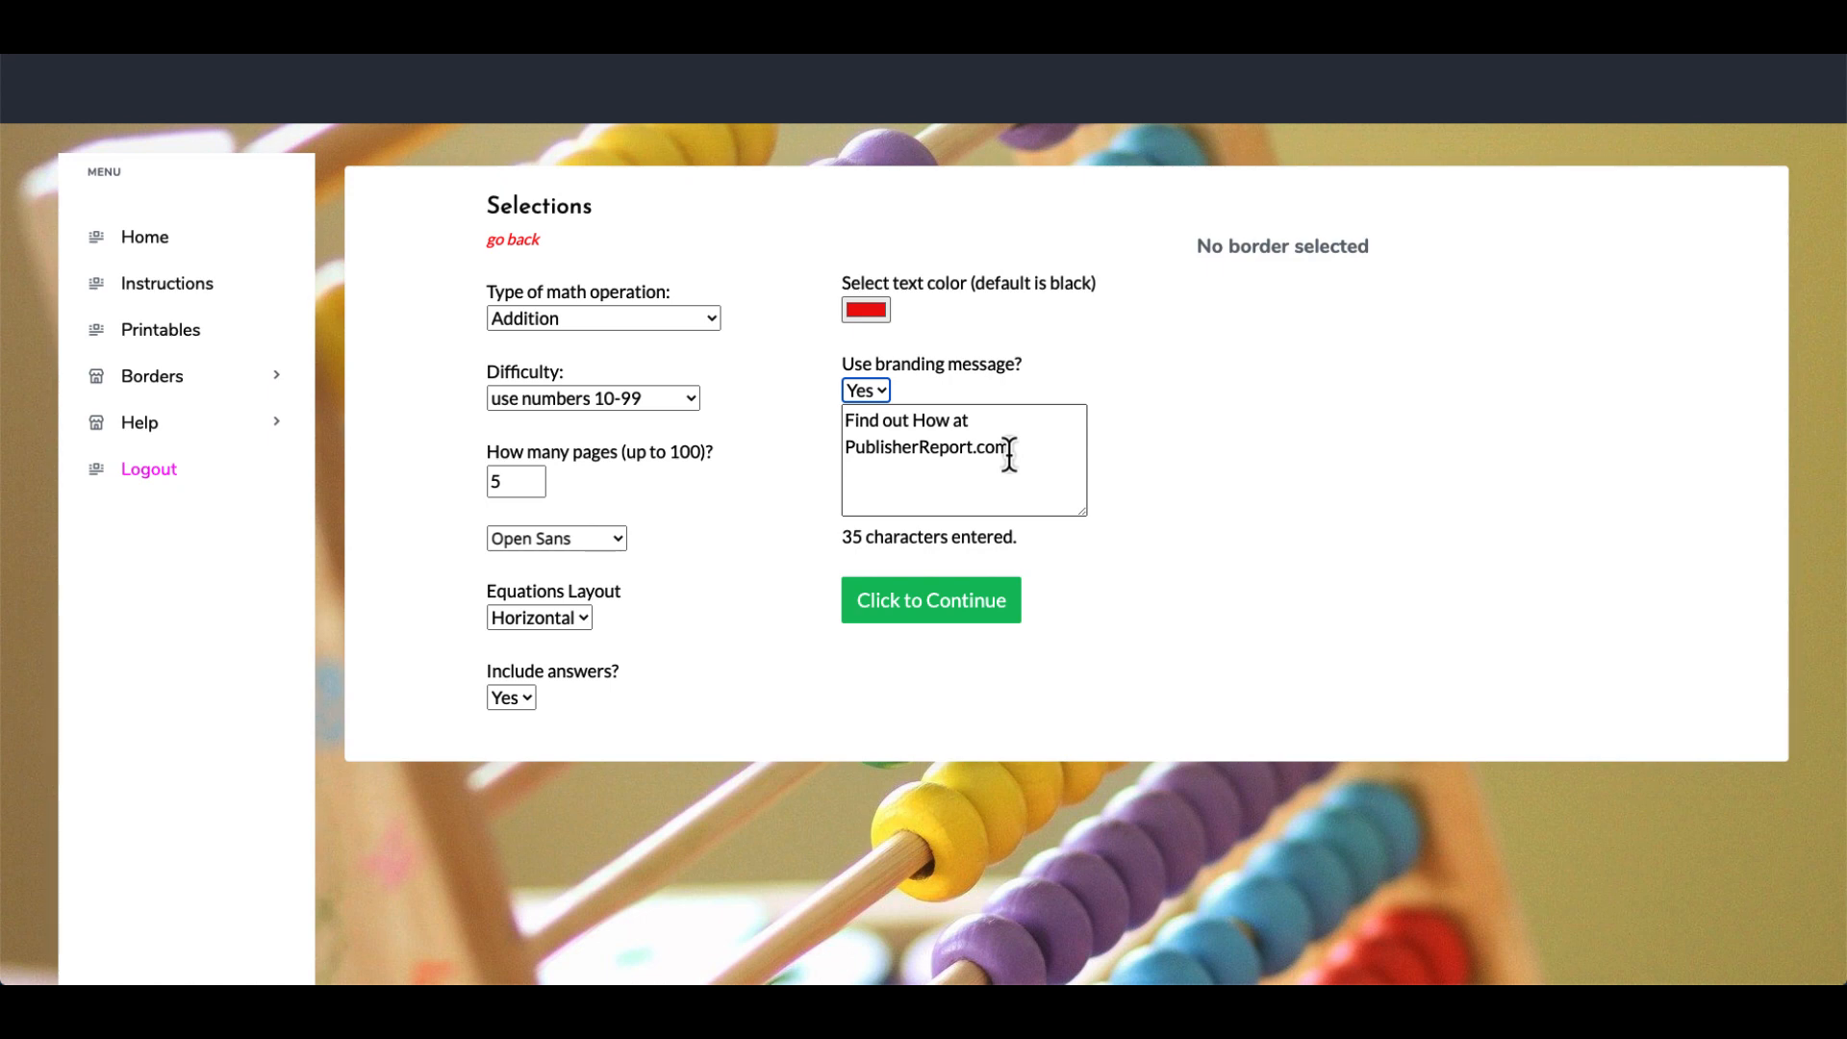
mouse_move(959, 453)
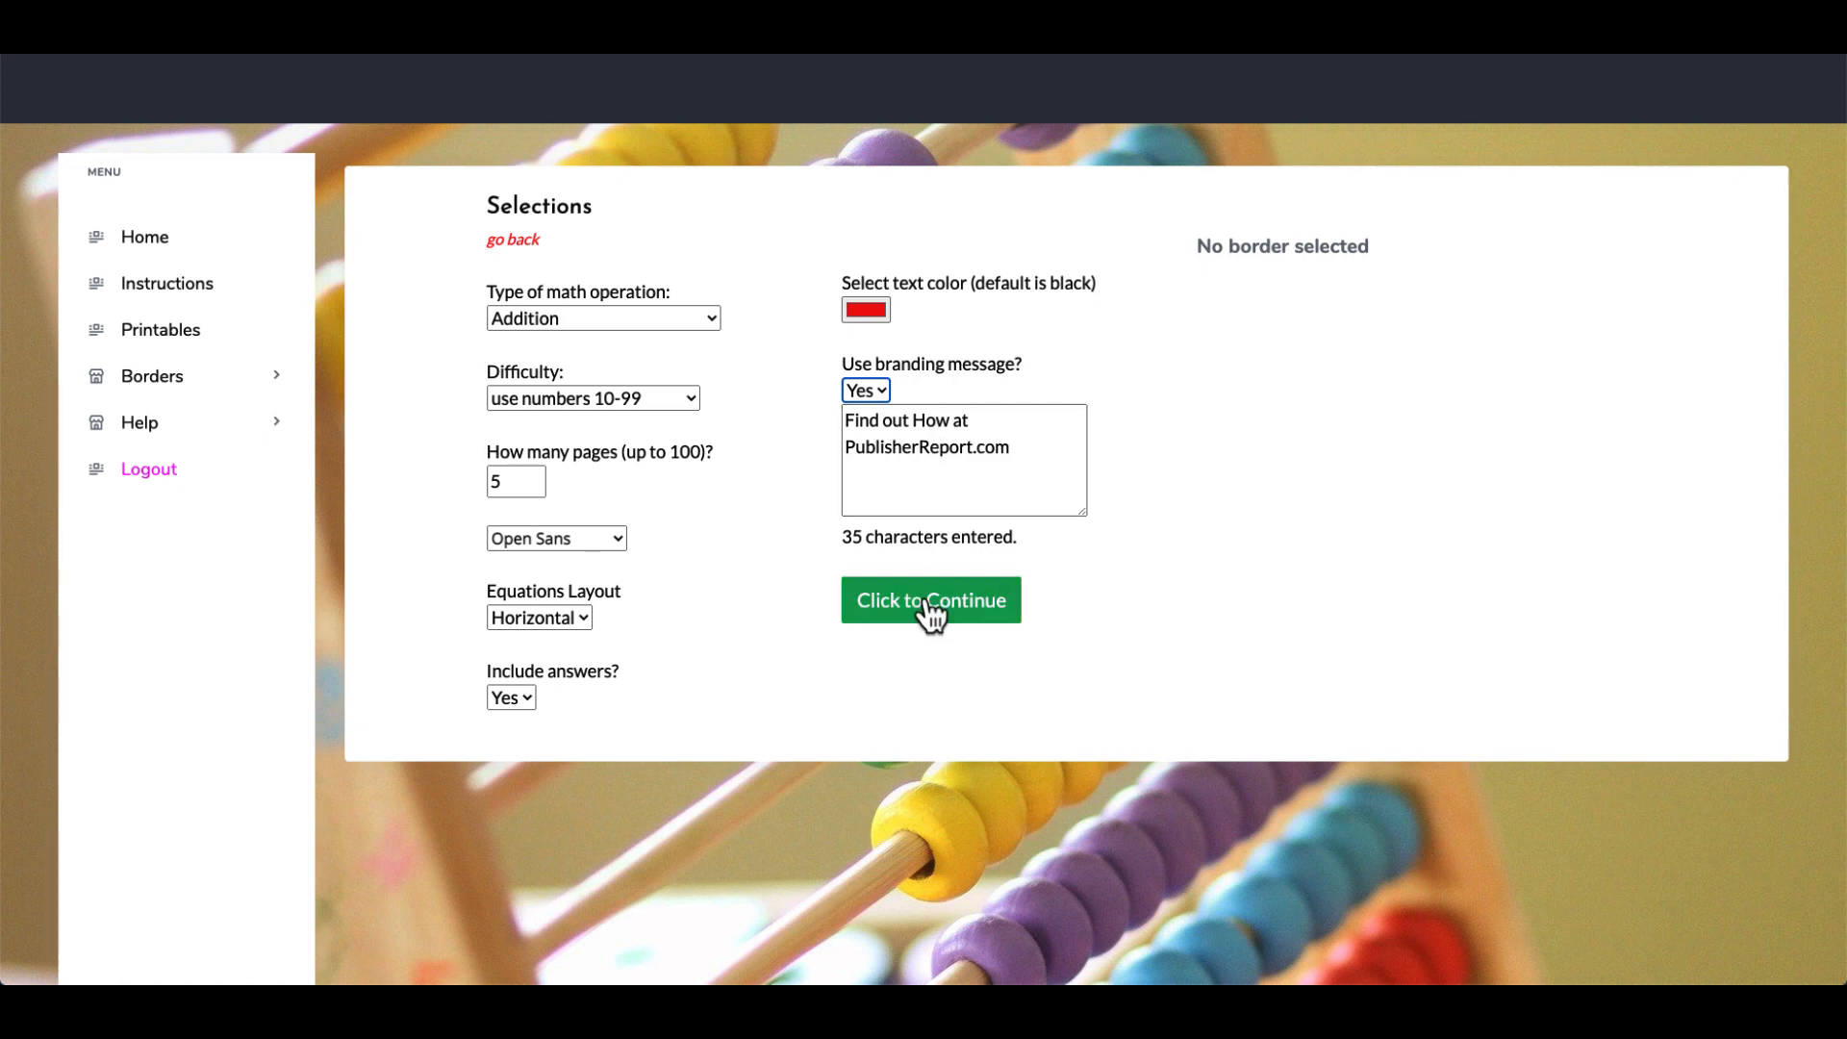
left_click(932, 600)
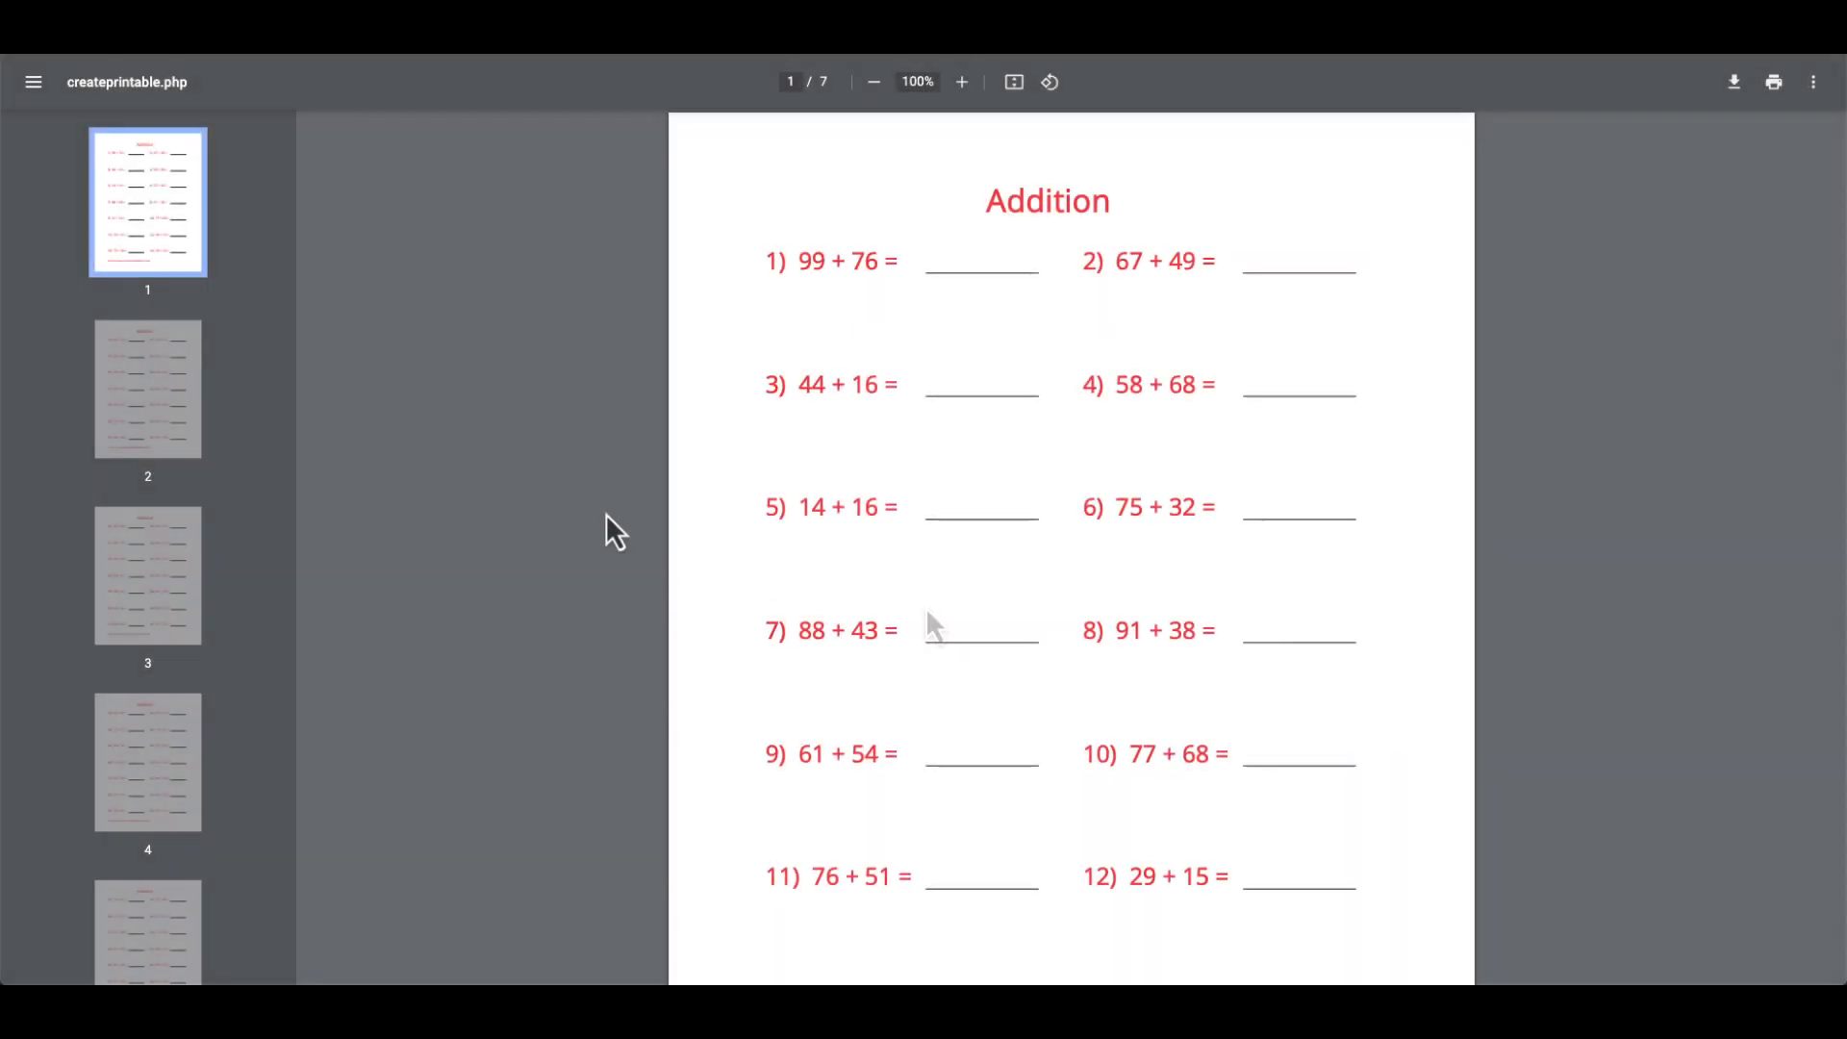
Step: Zoom the PDF to 80% and scroll its seven pages down to the answer pages
left_click(874, 81)
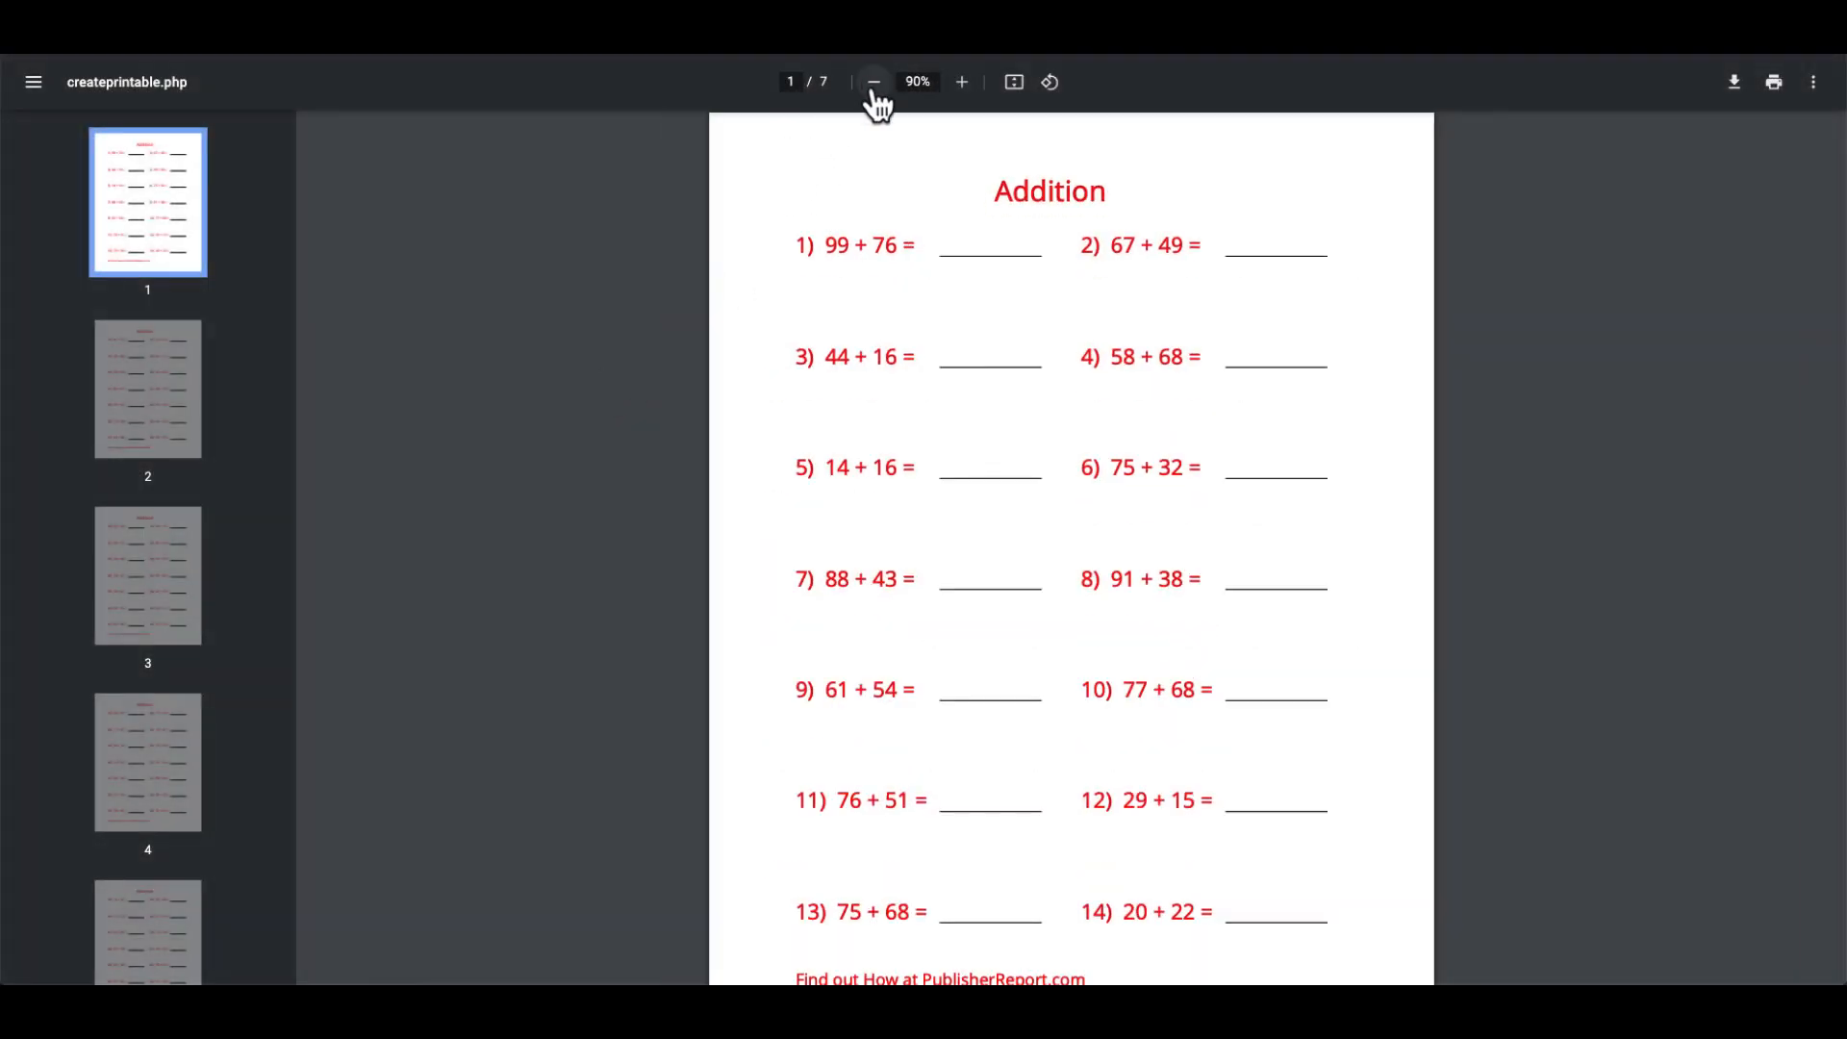
left_click(874, 81)
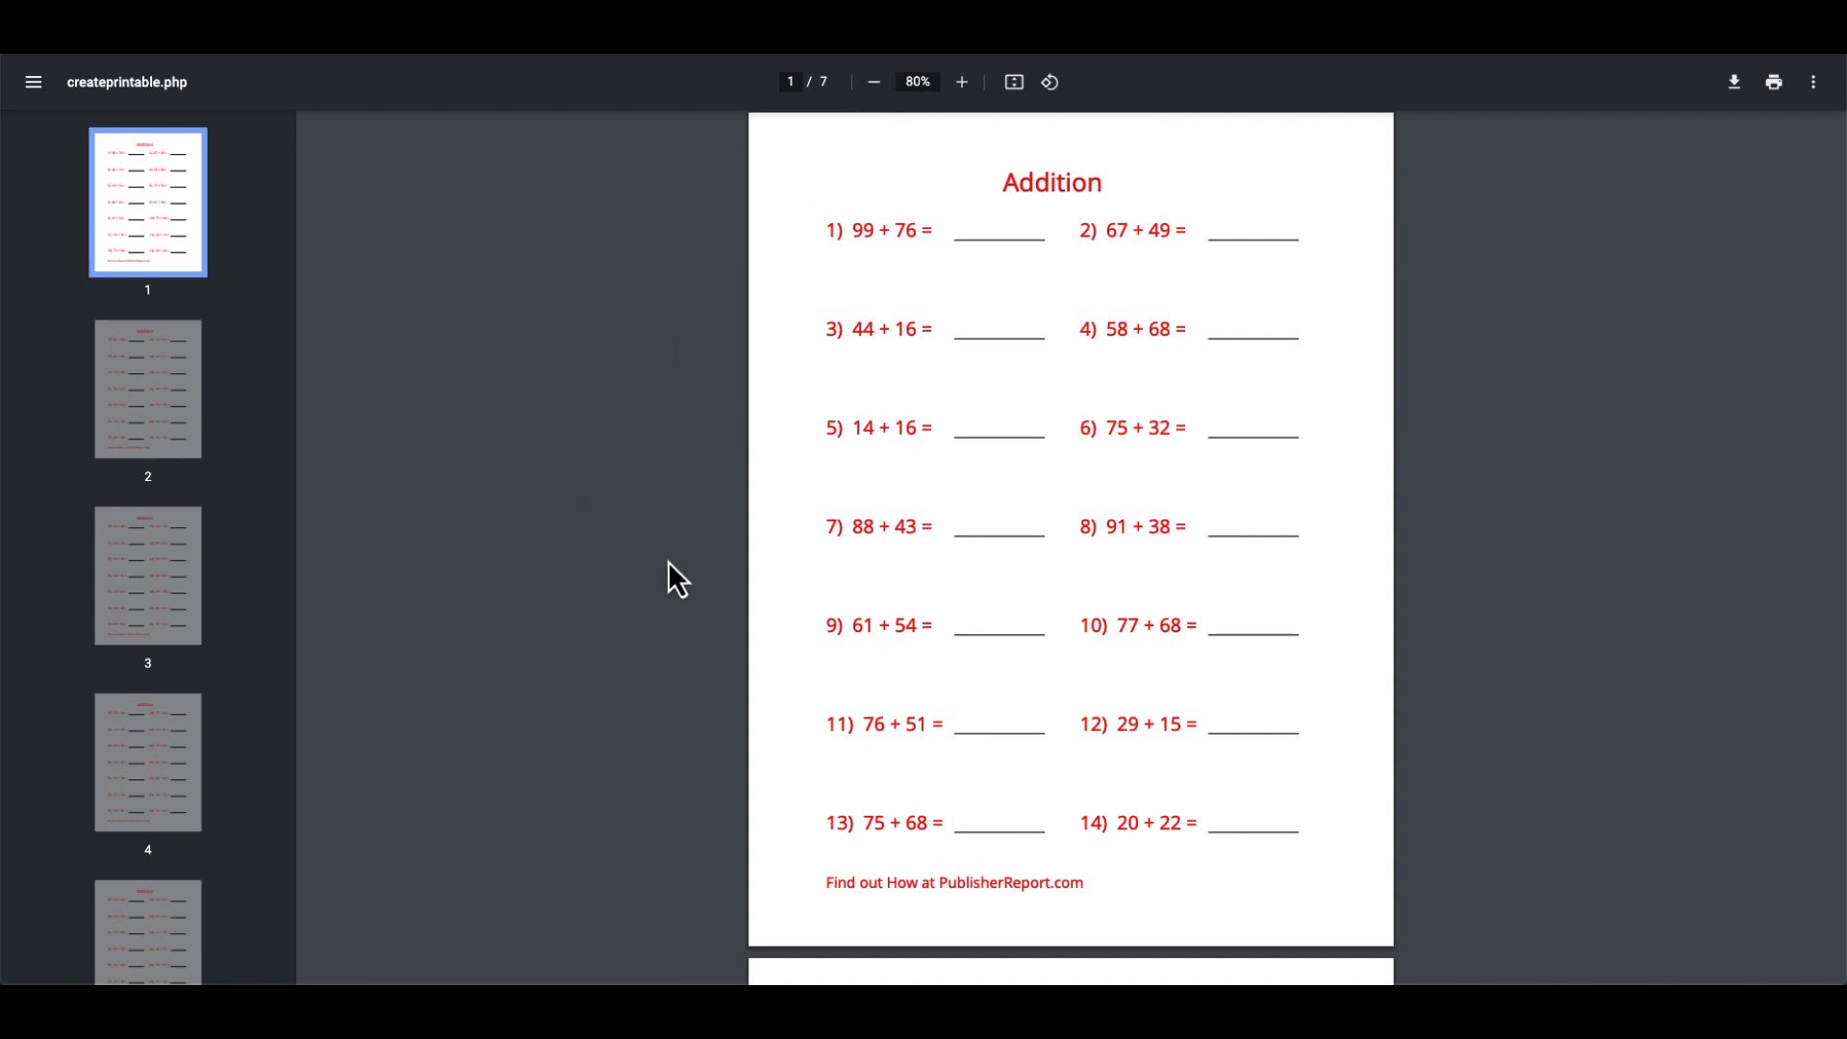
scroll("down", 3)
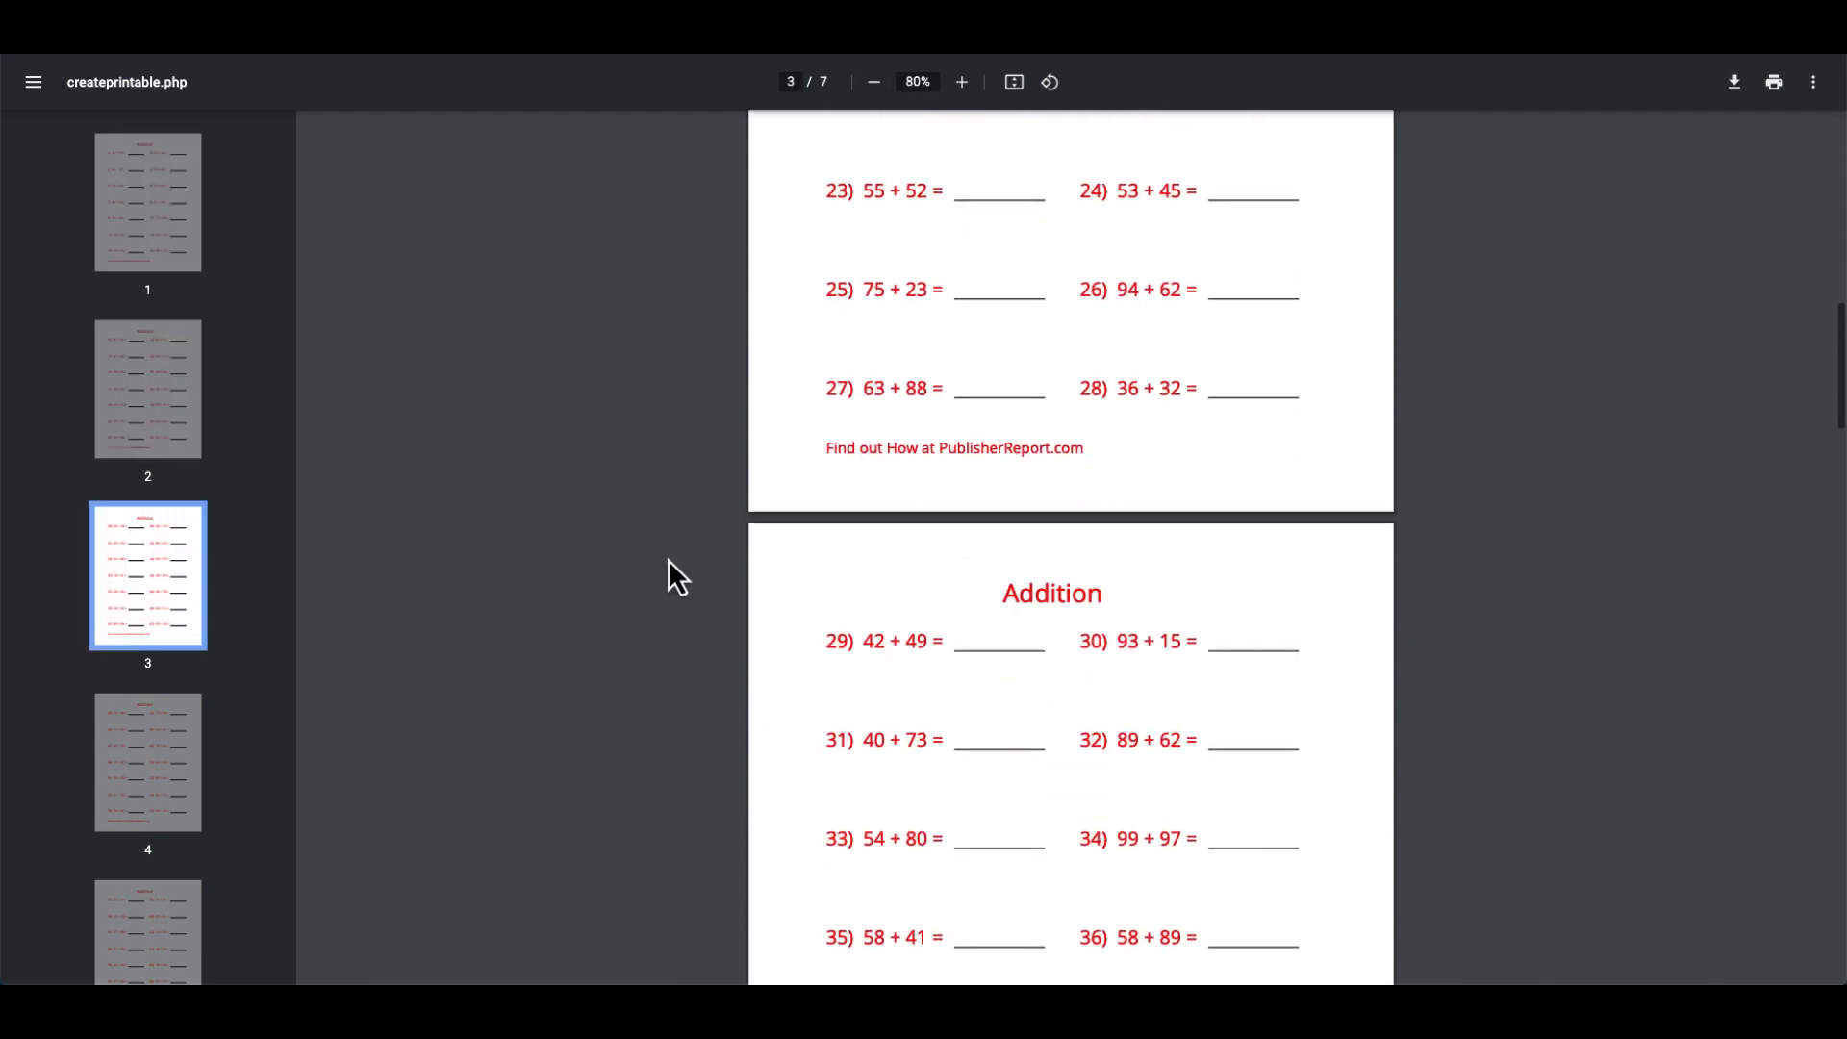
scroll("down", 3)
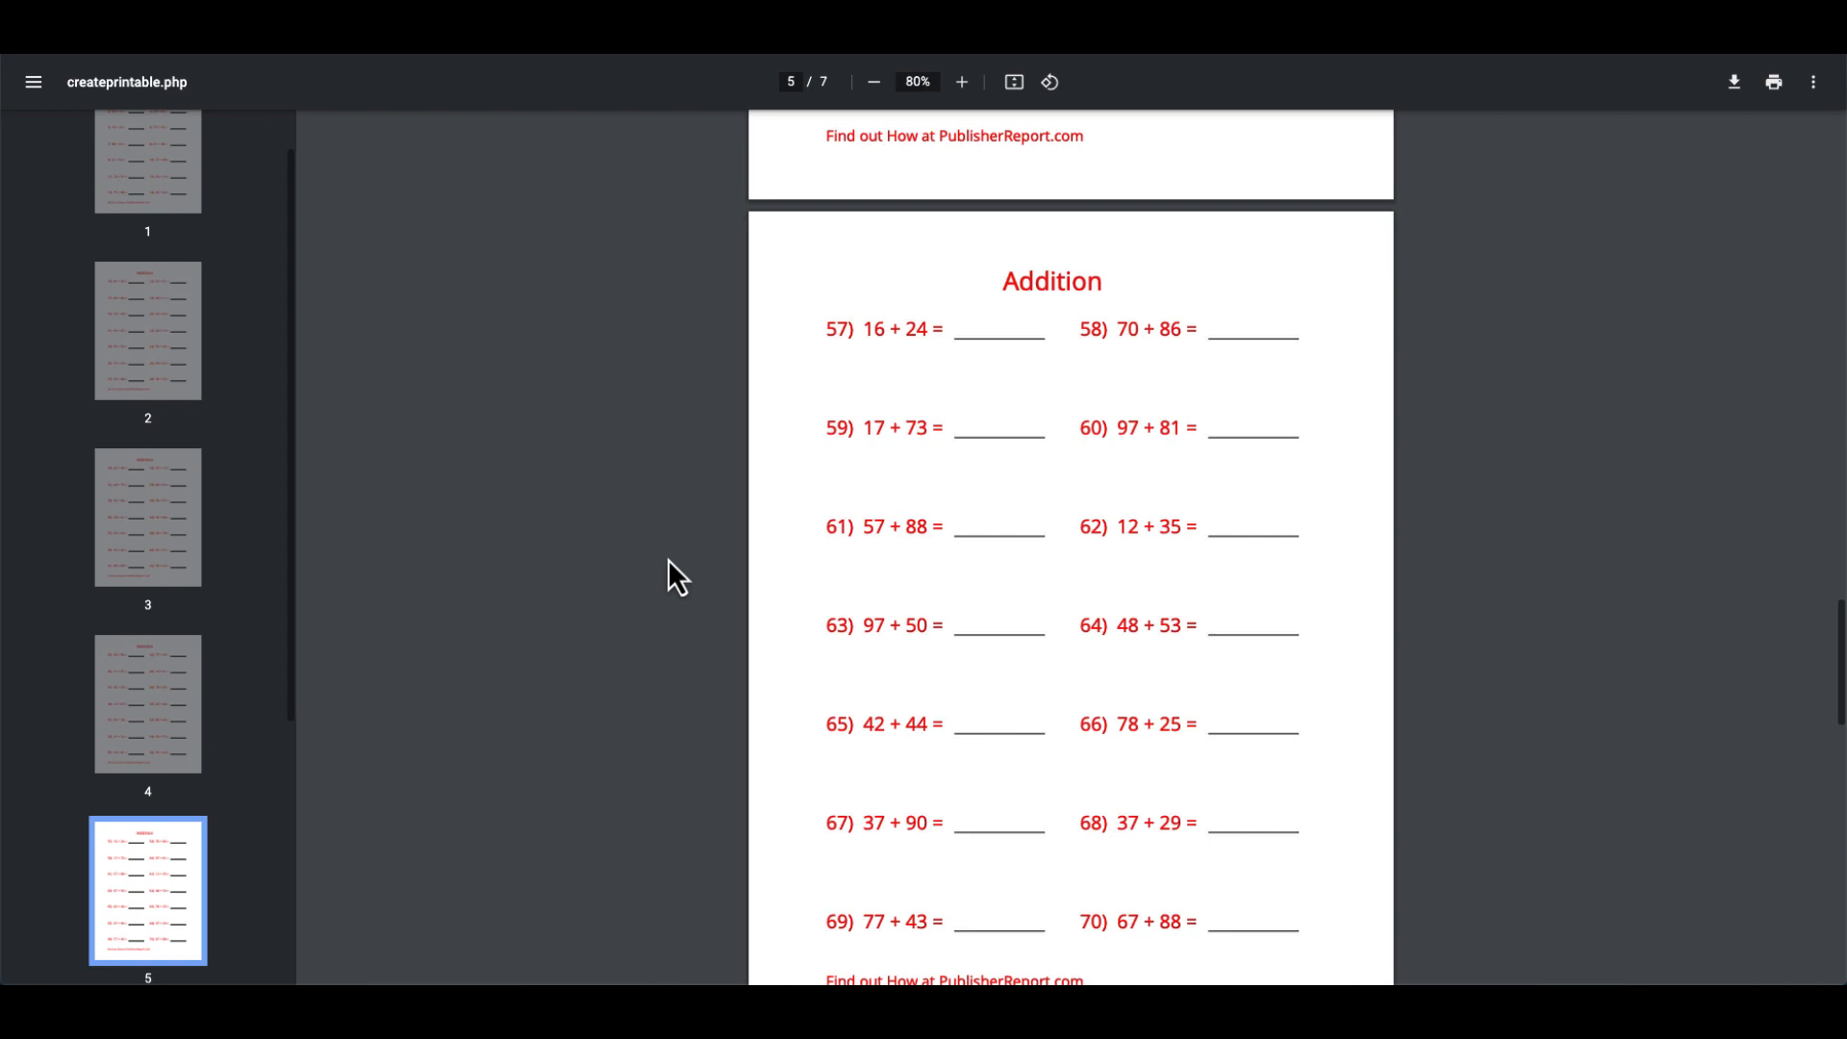
scroll("down", 3)
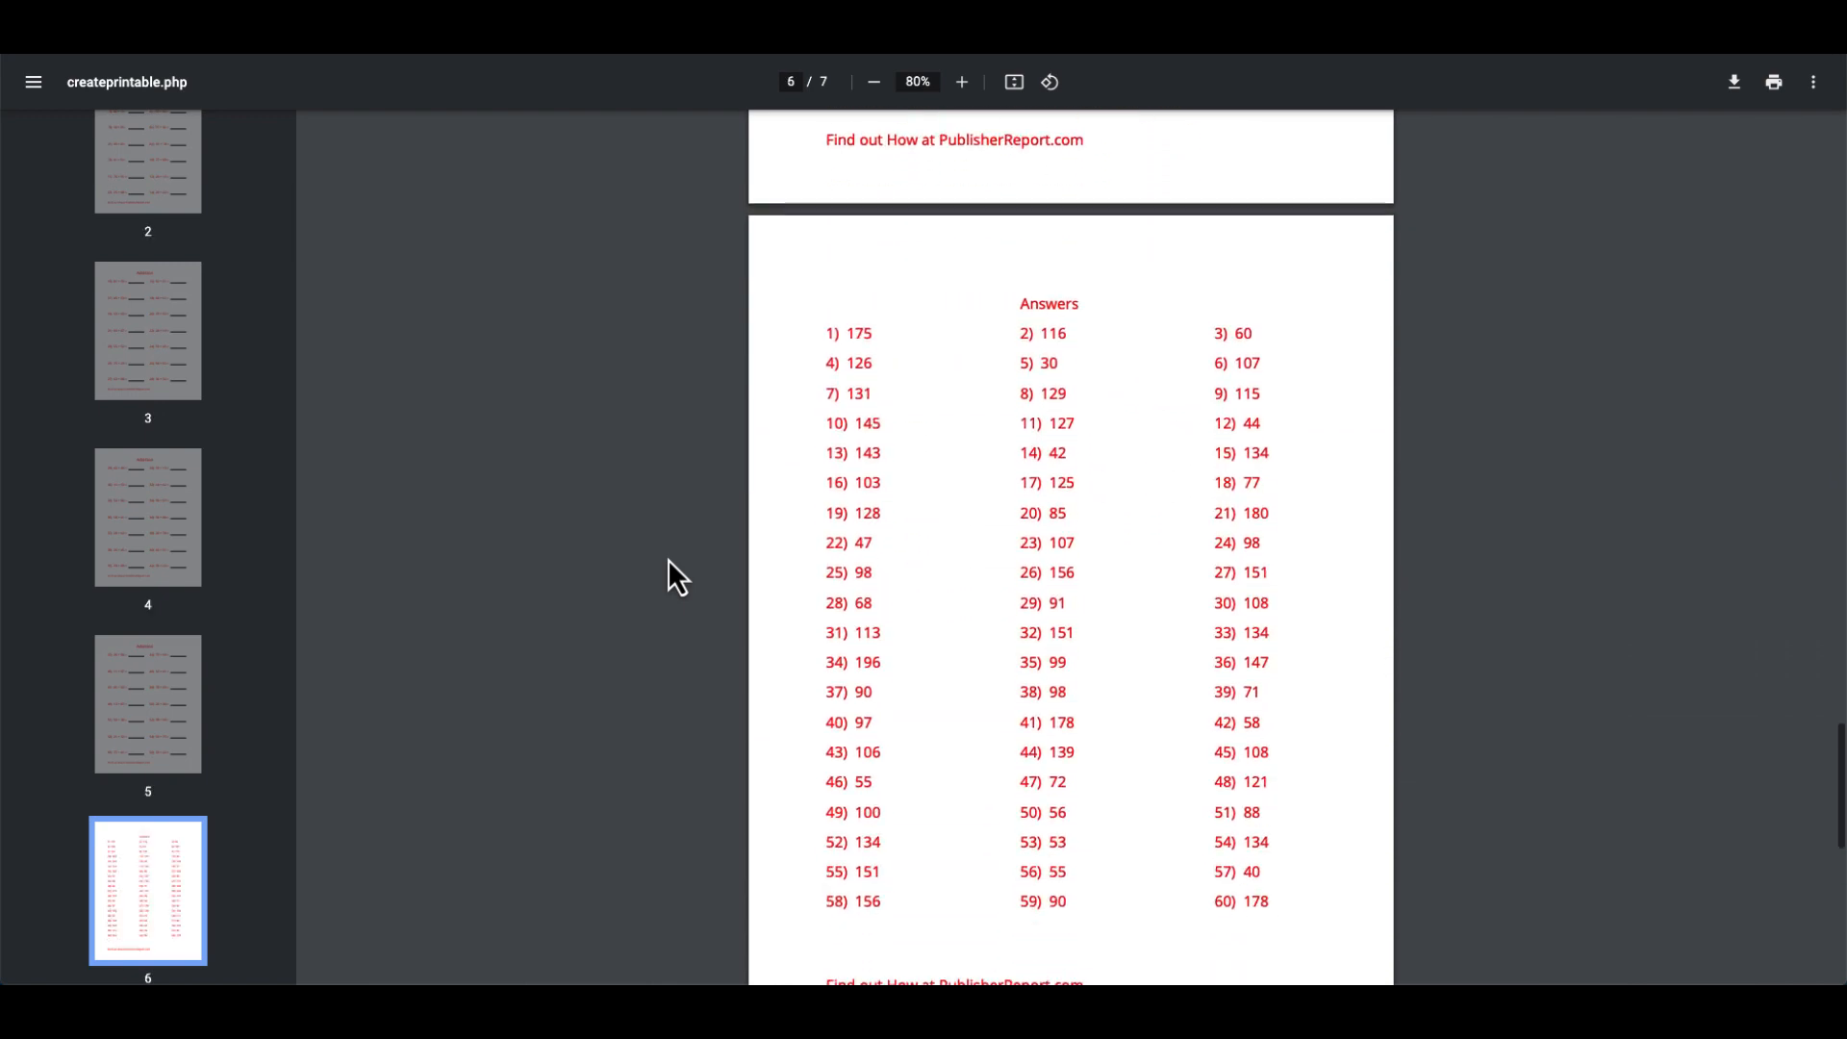
scroll("down", 3)
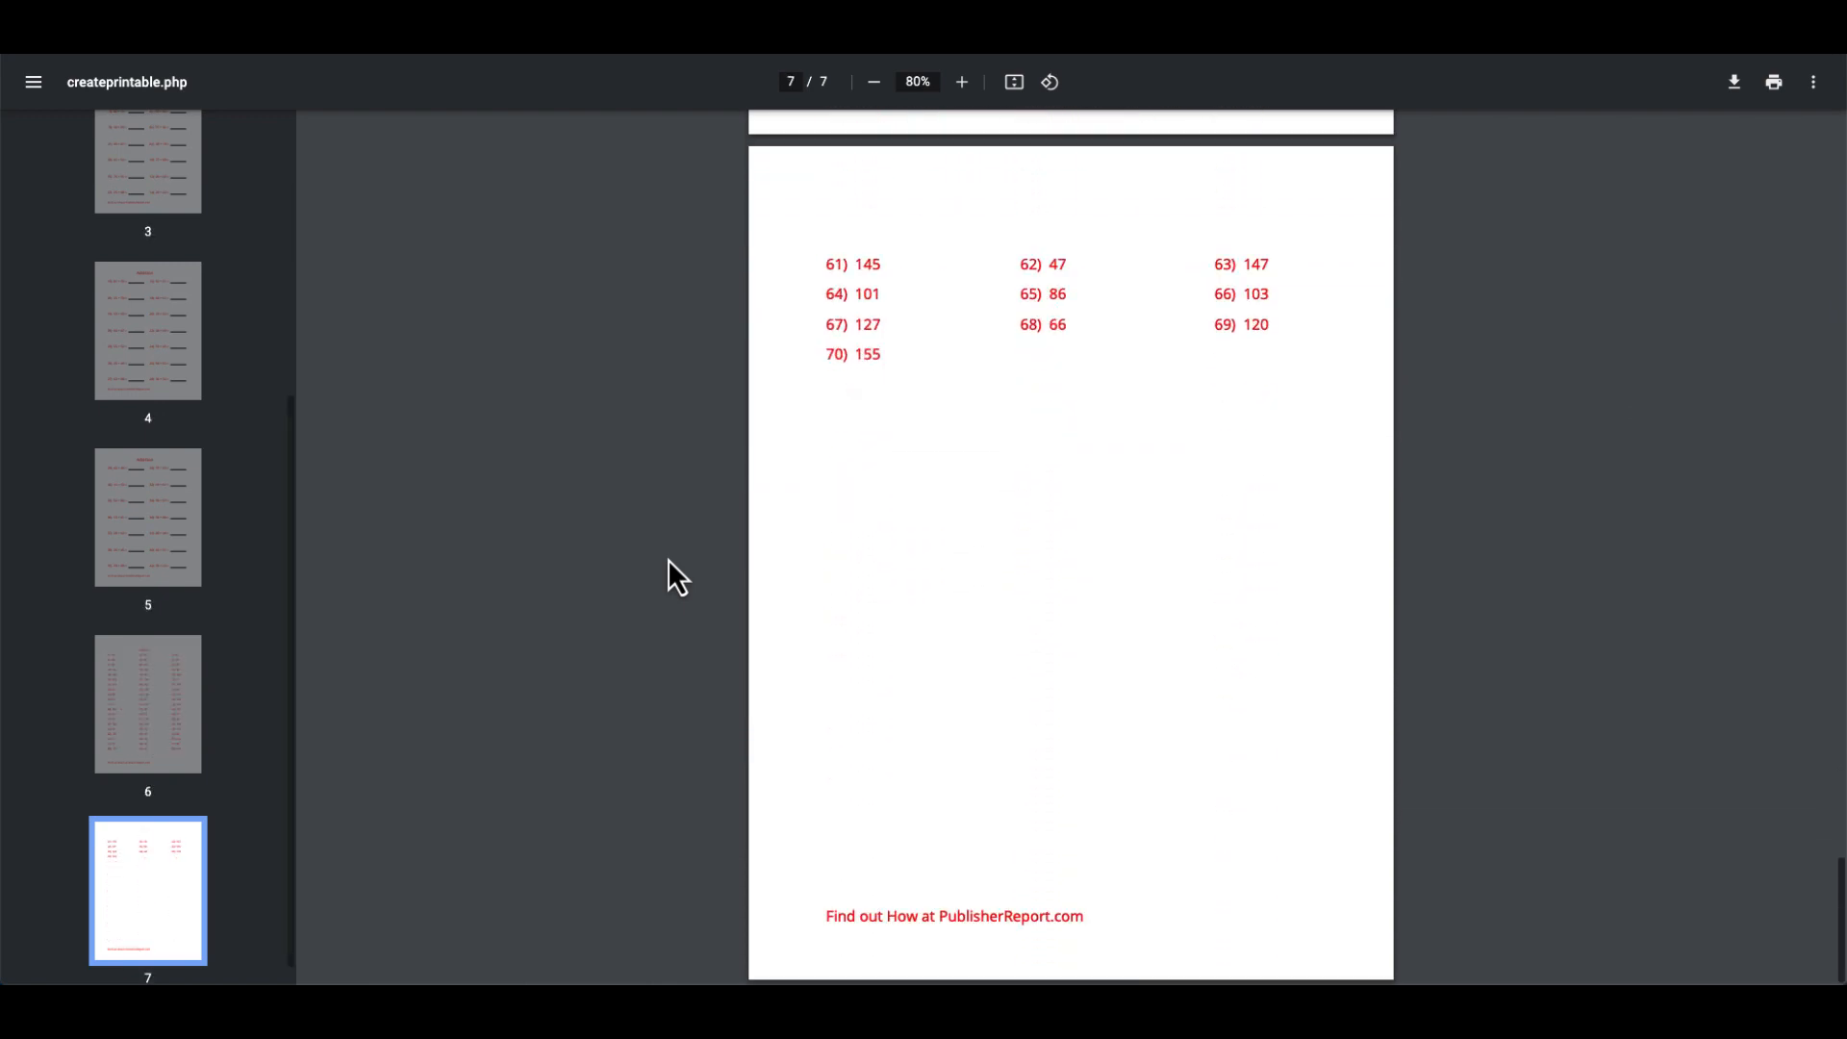
left_click(148, 331)
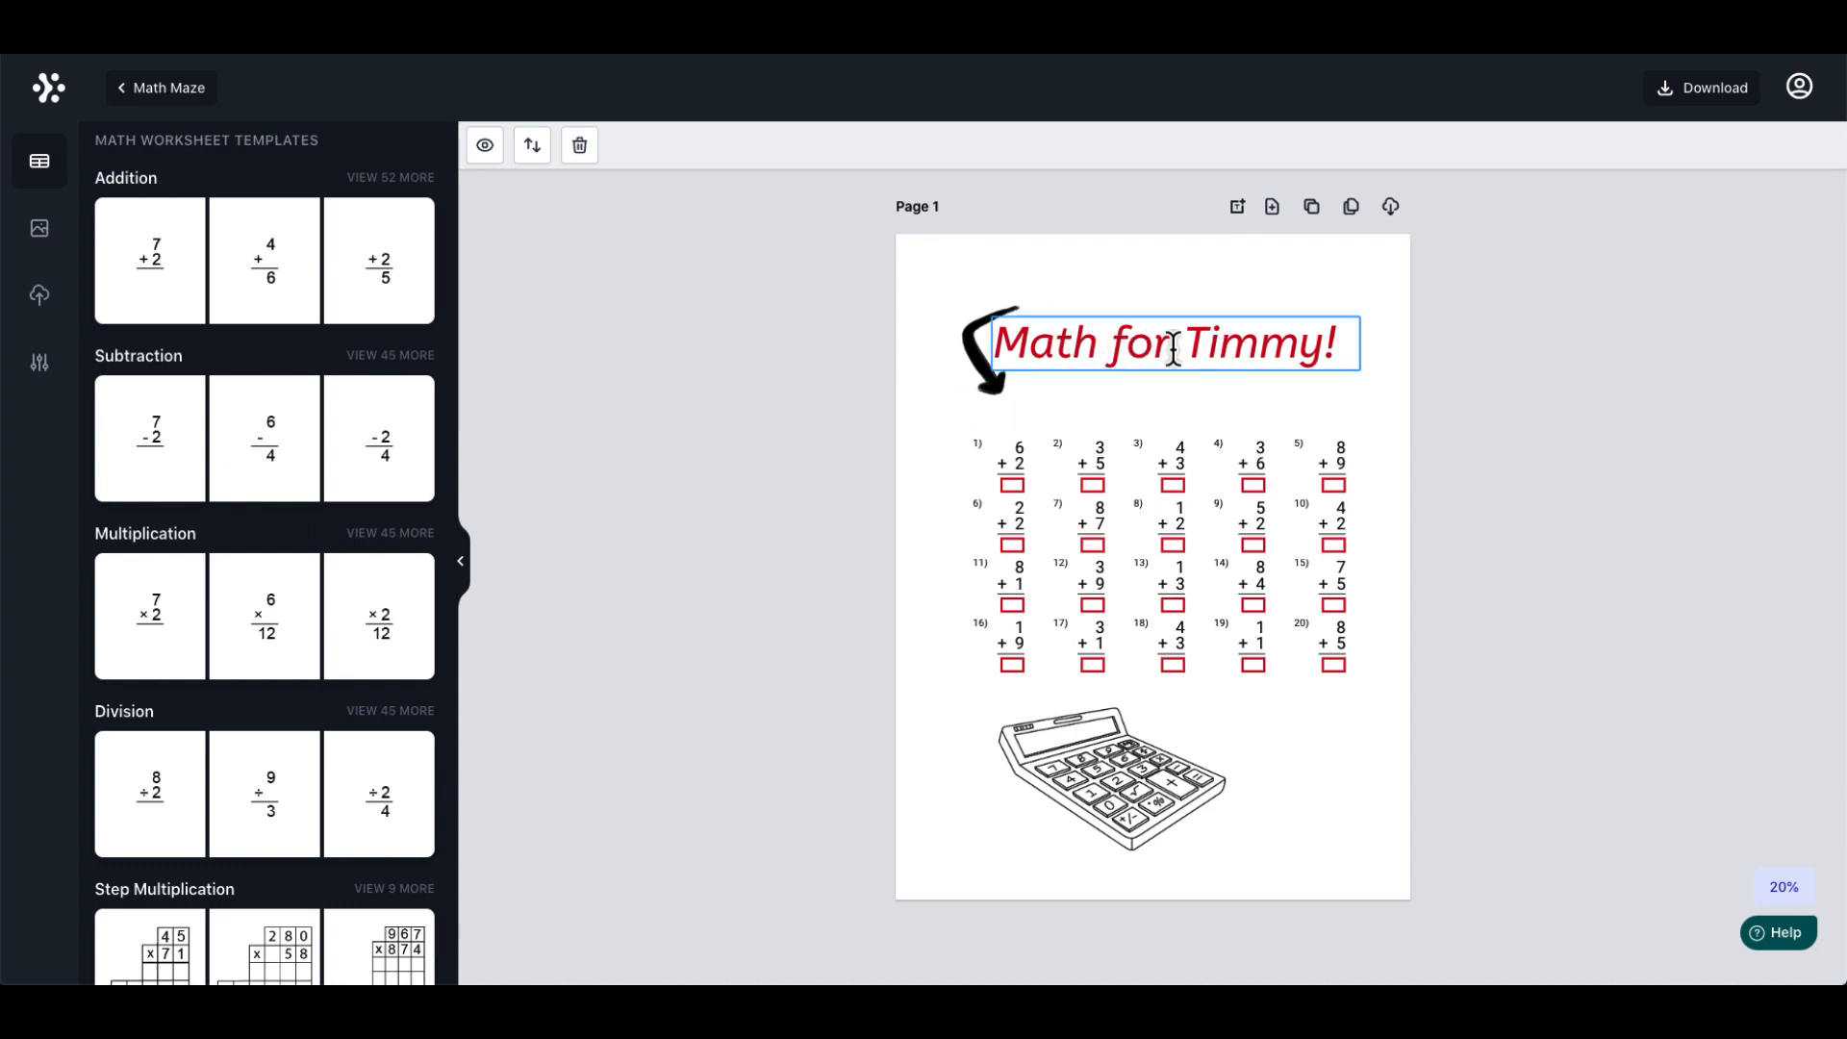
left_click(1010, 504)
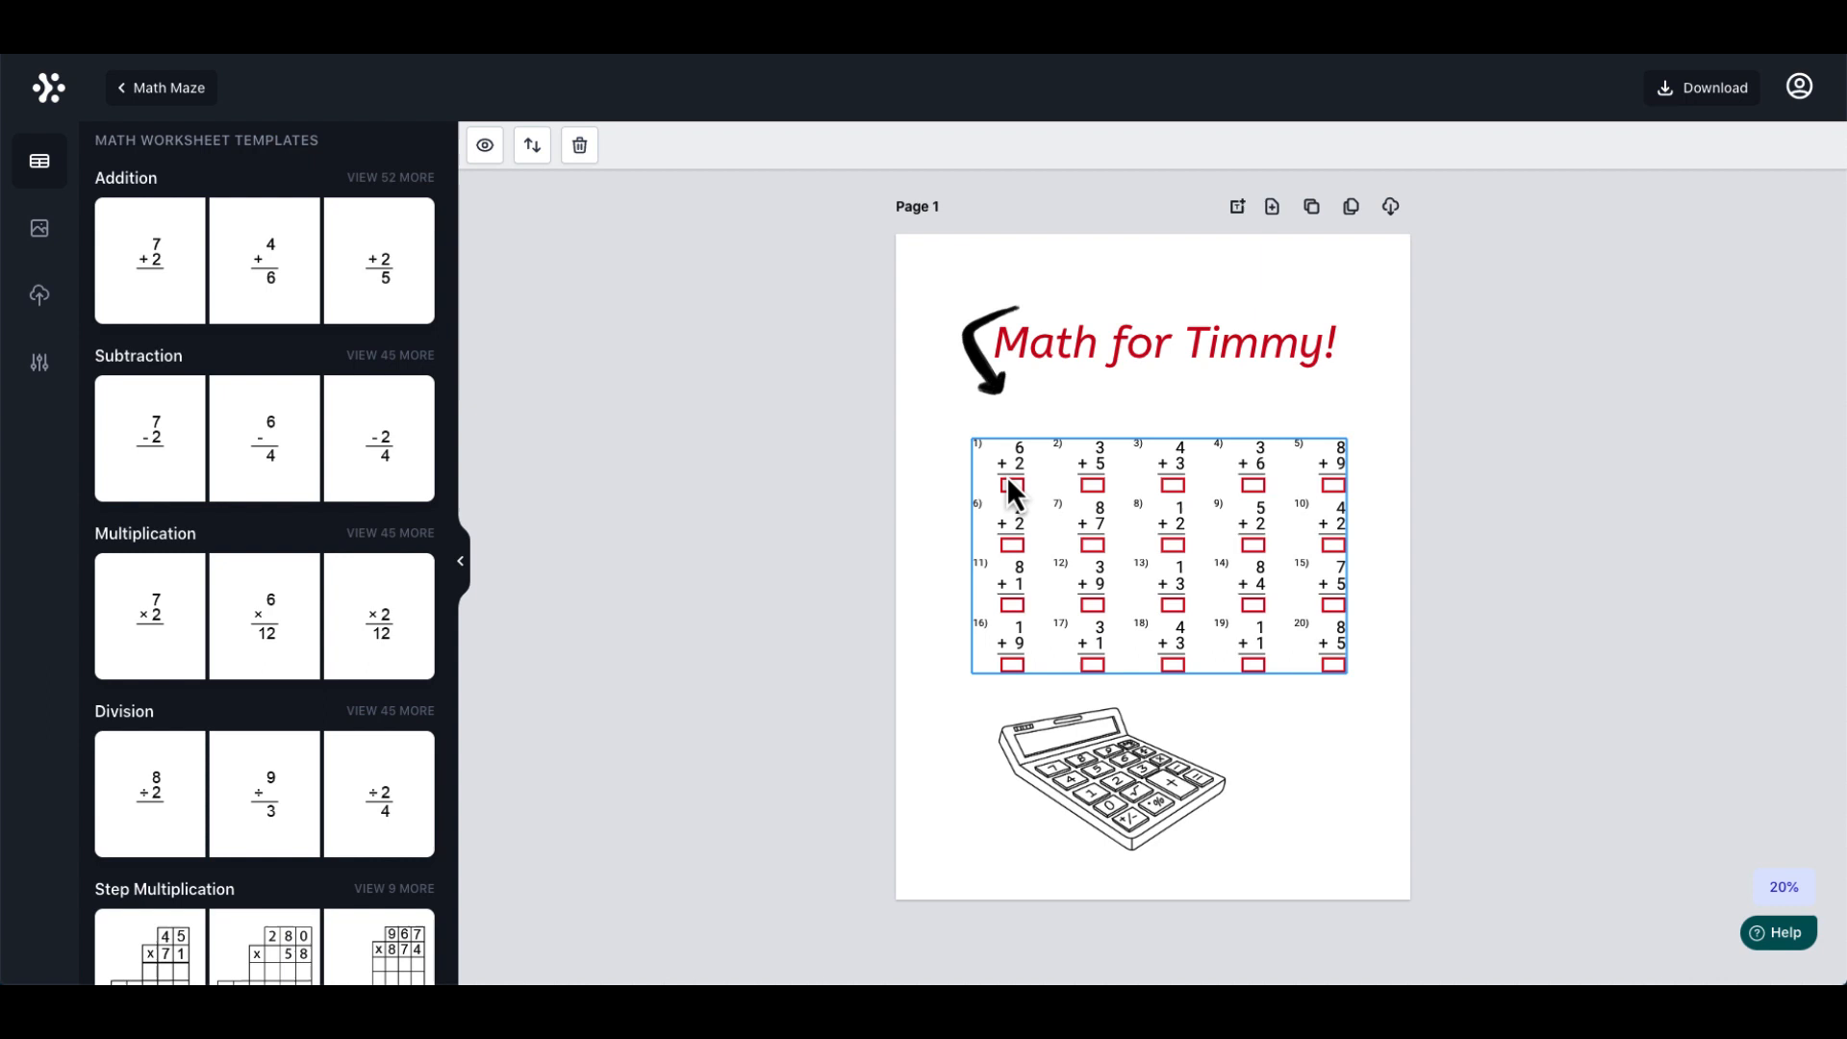
mouse_move(1025, 519)
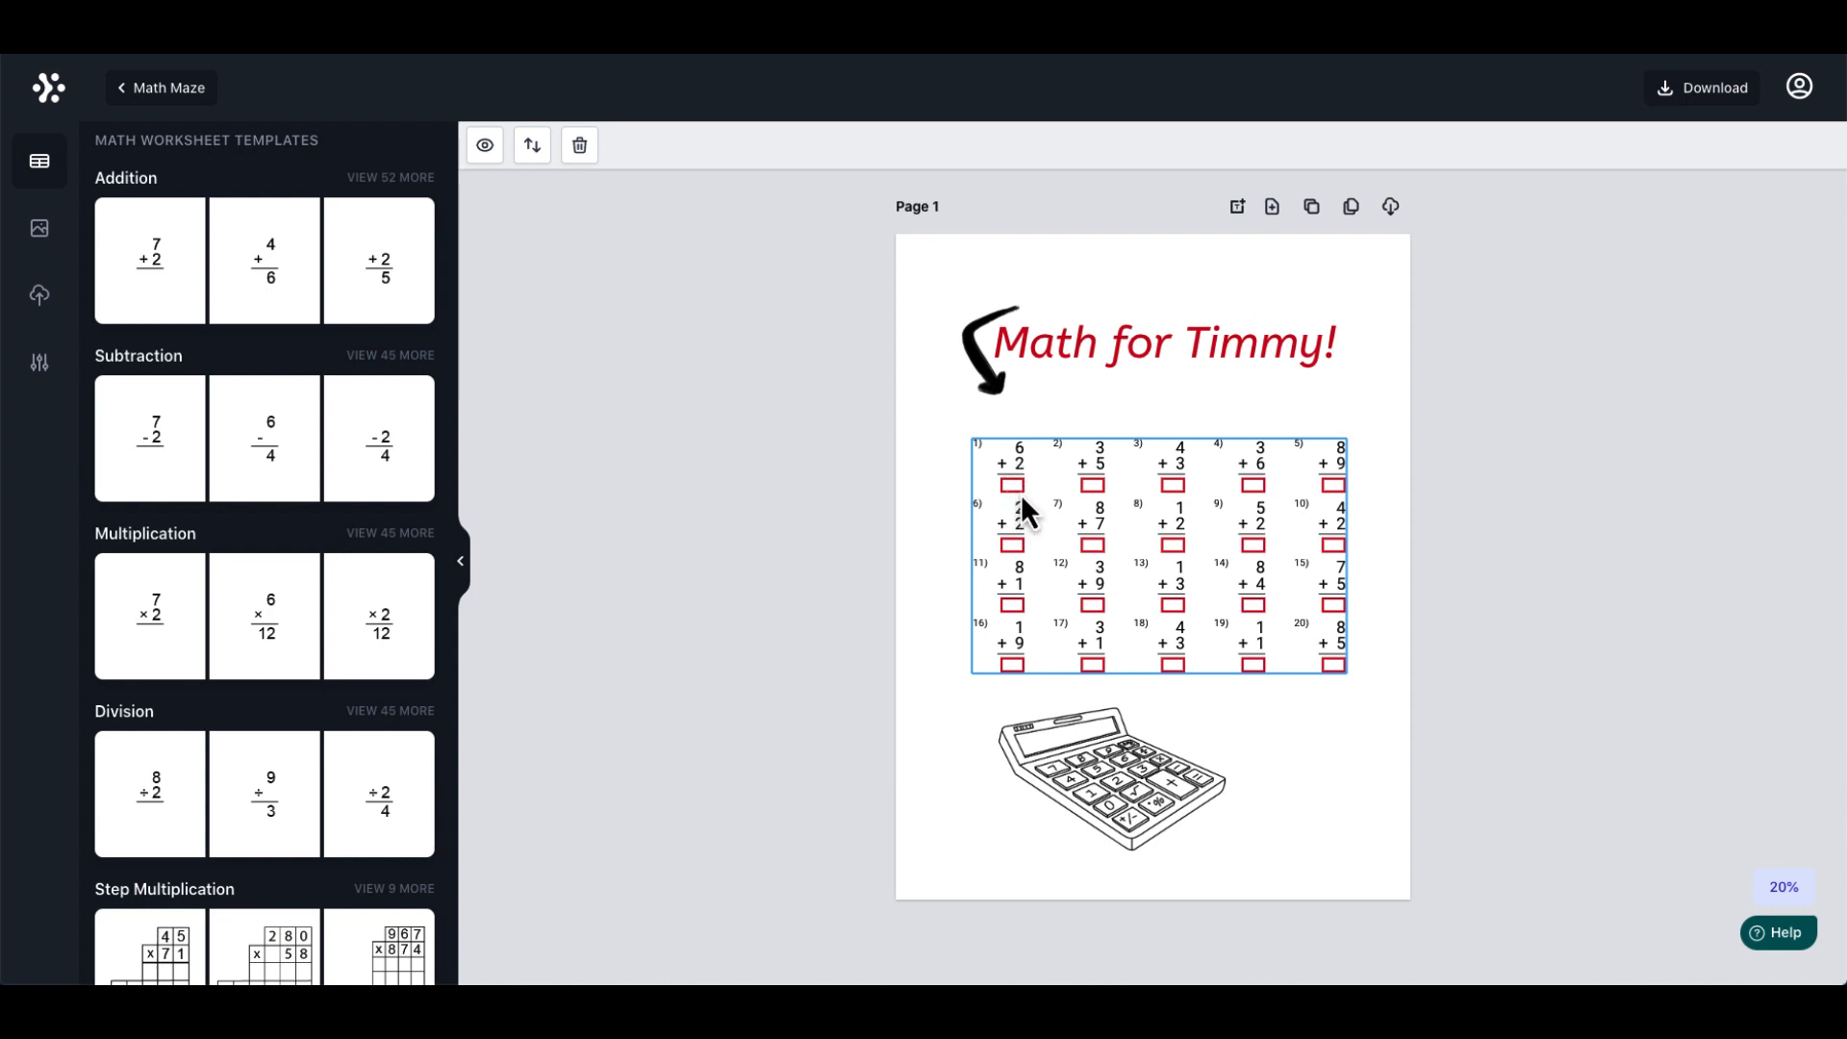
mouse_move(1023, 512)
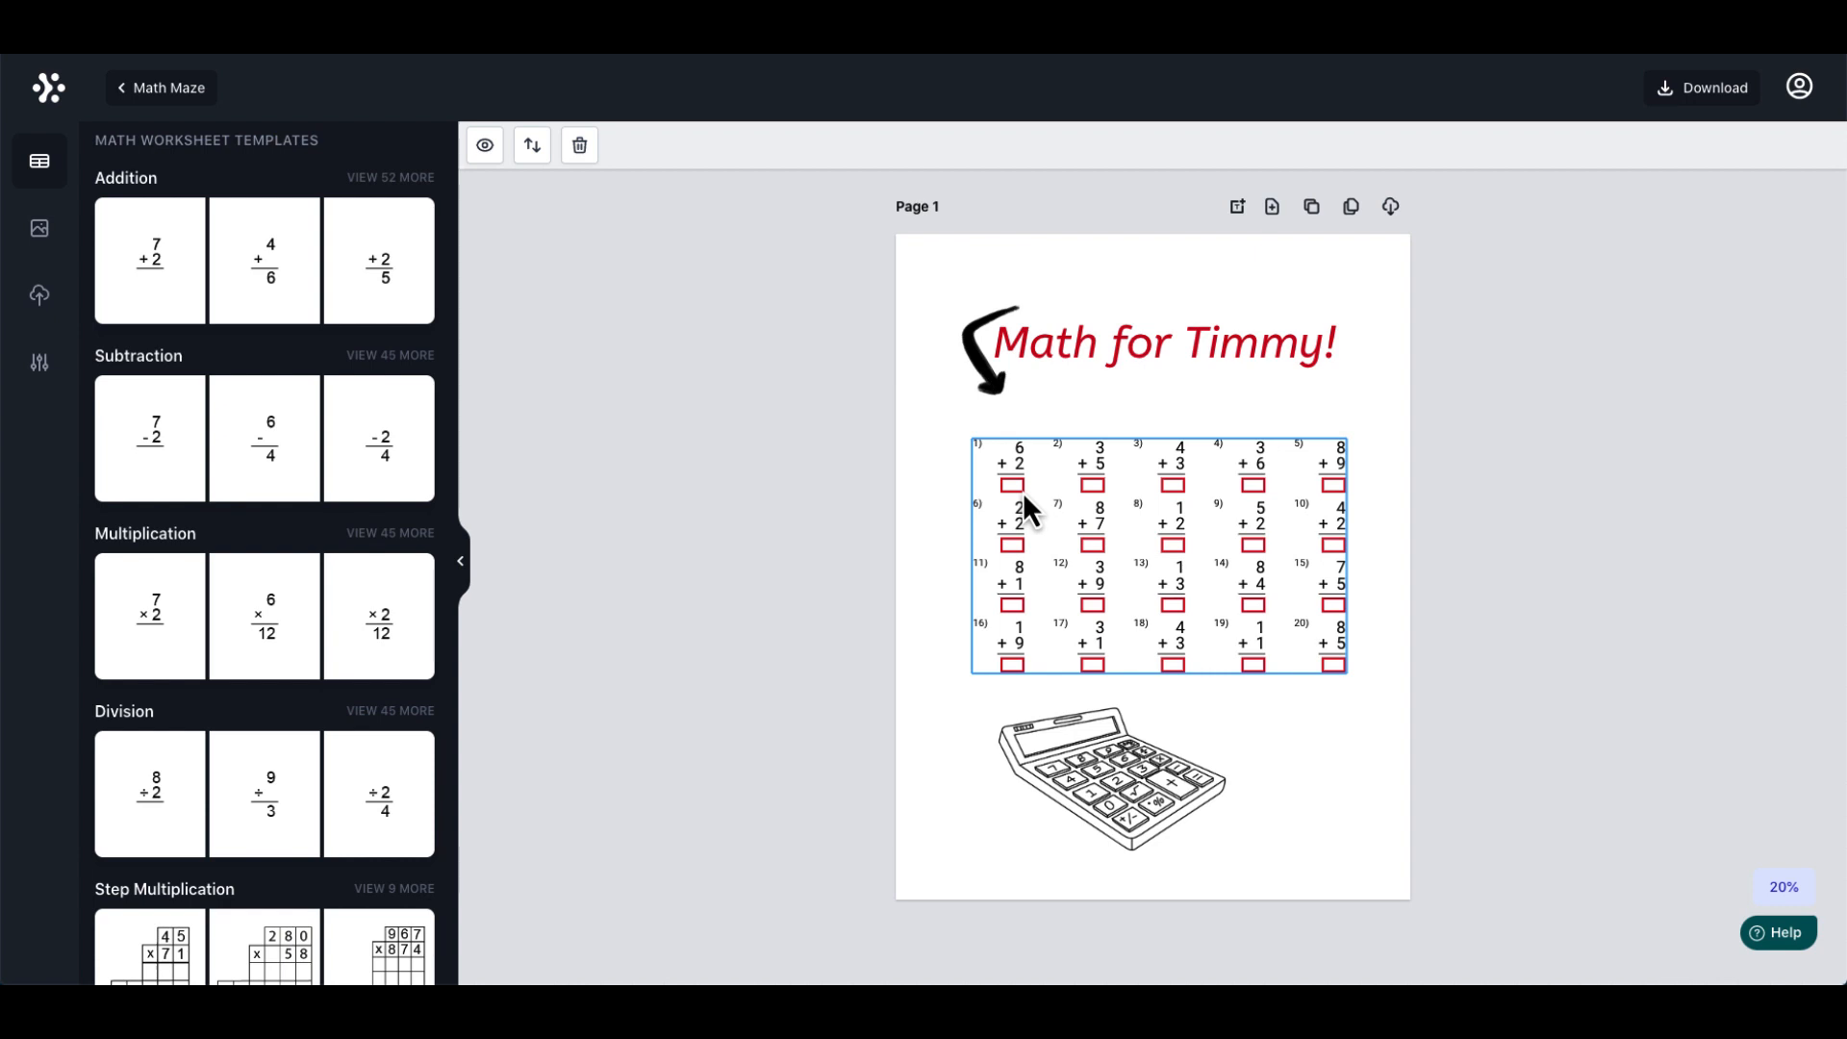
left_click(1108, 792)
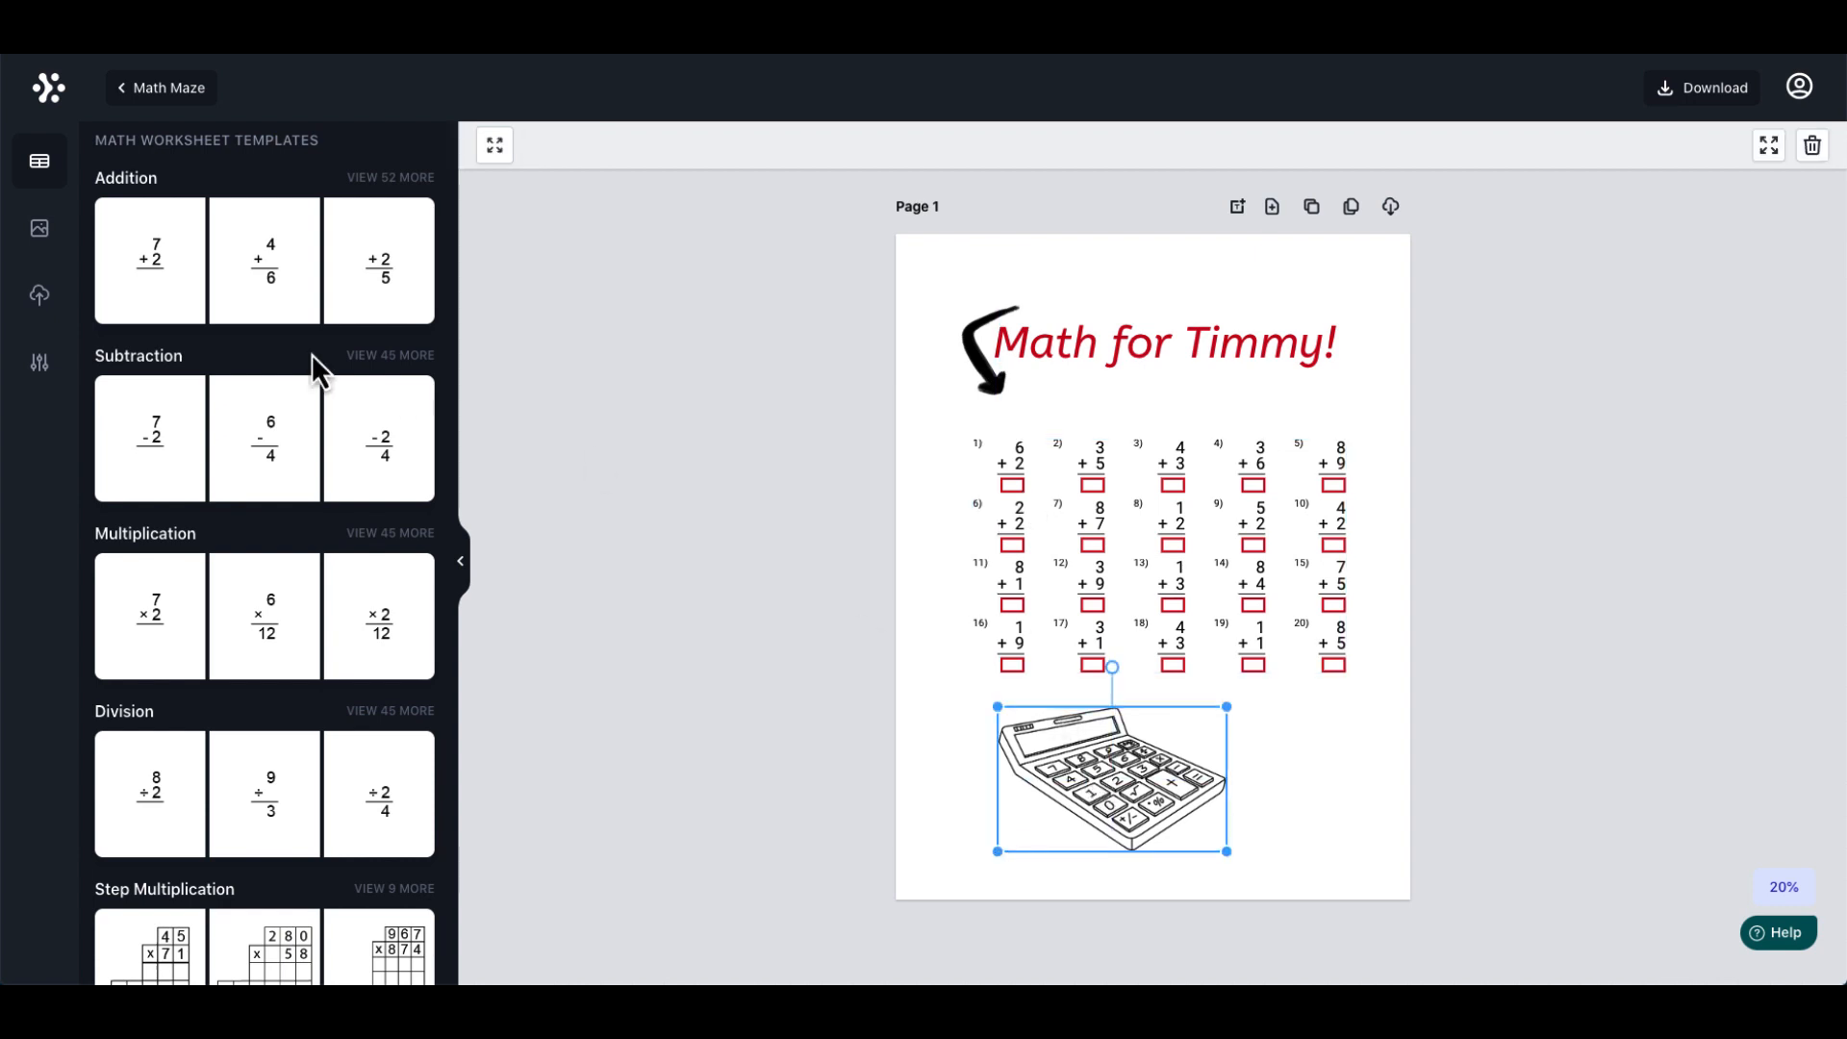
mouse_move(37, 225)
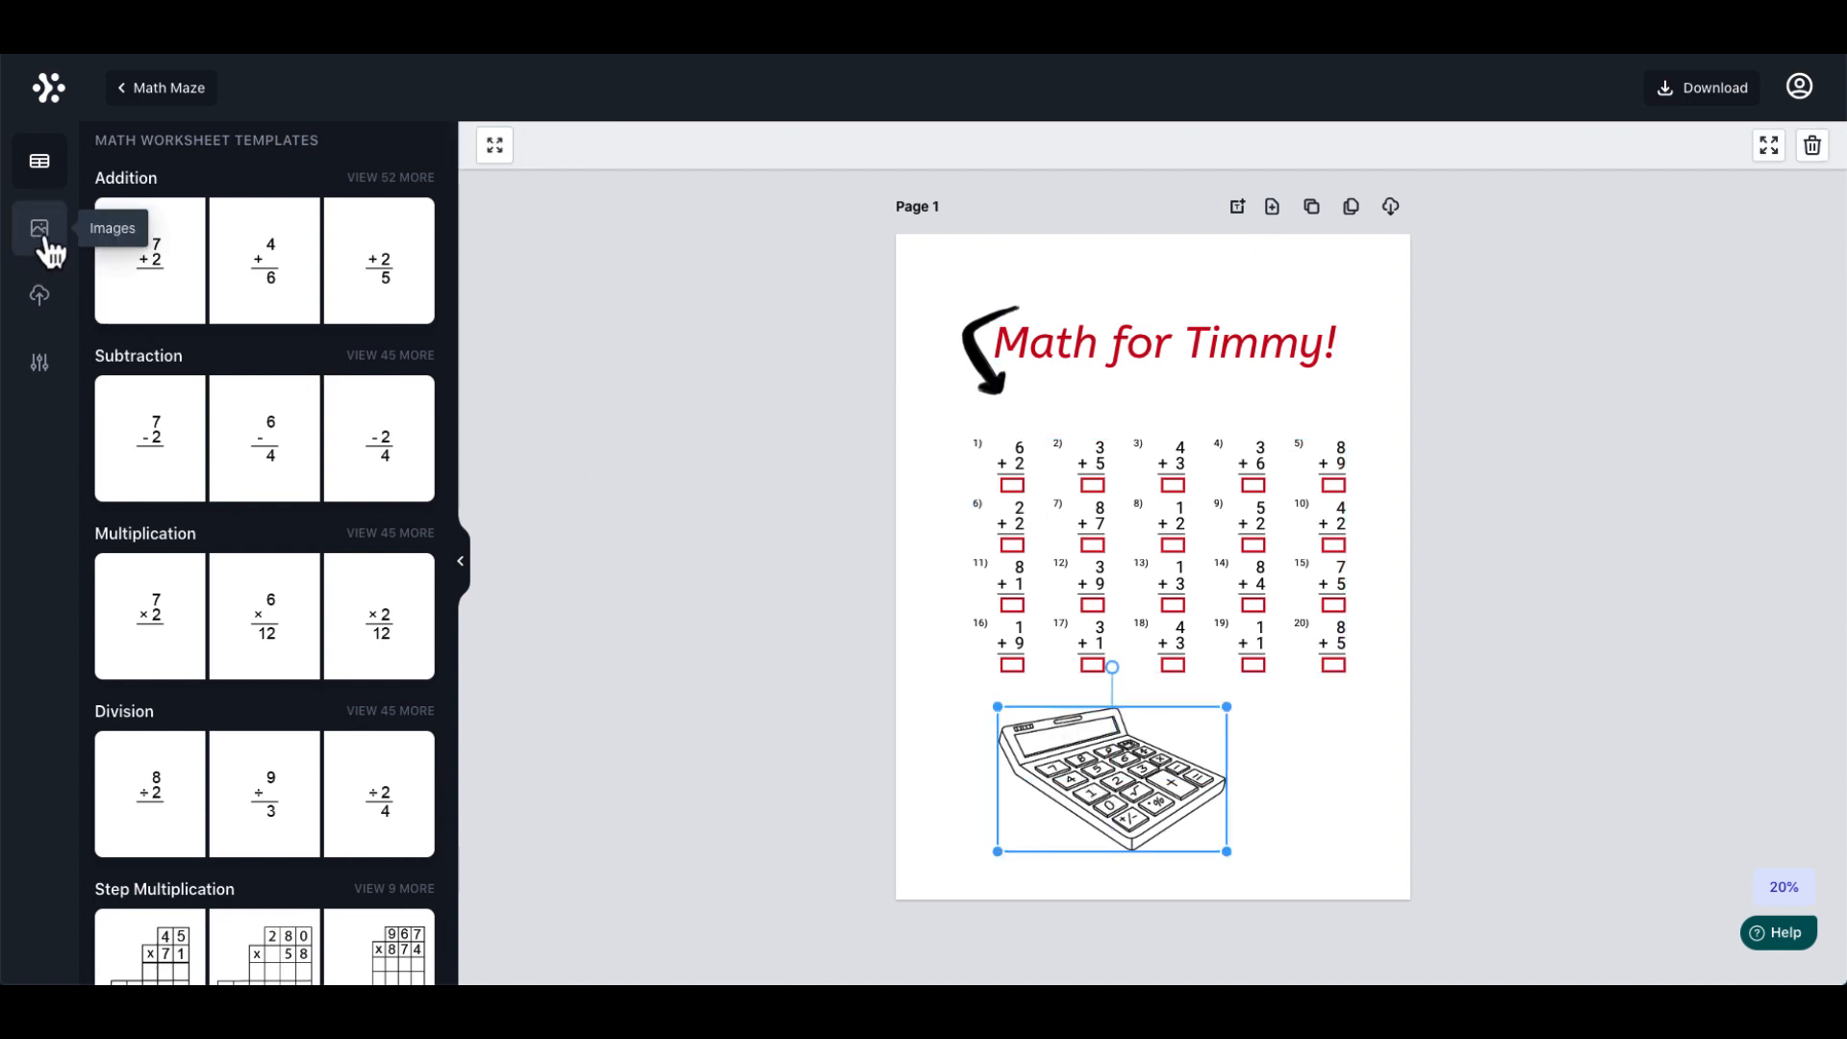
left_click(39, 227)
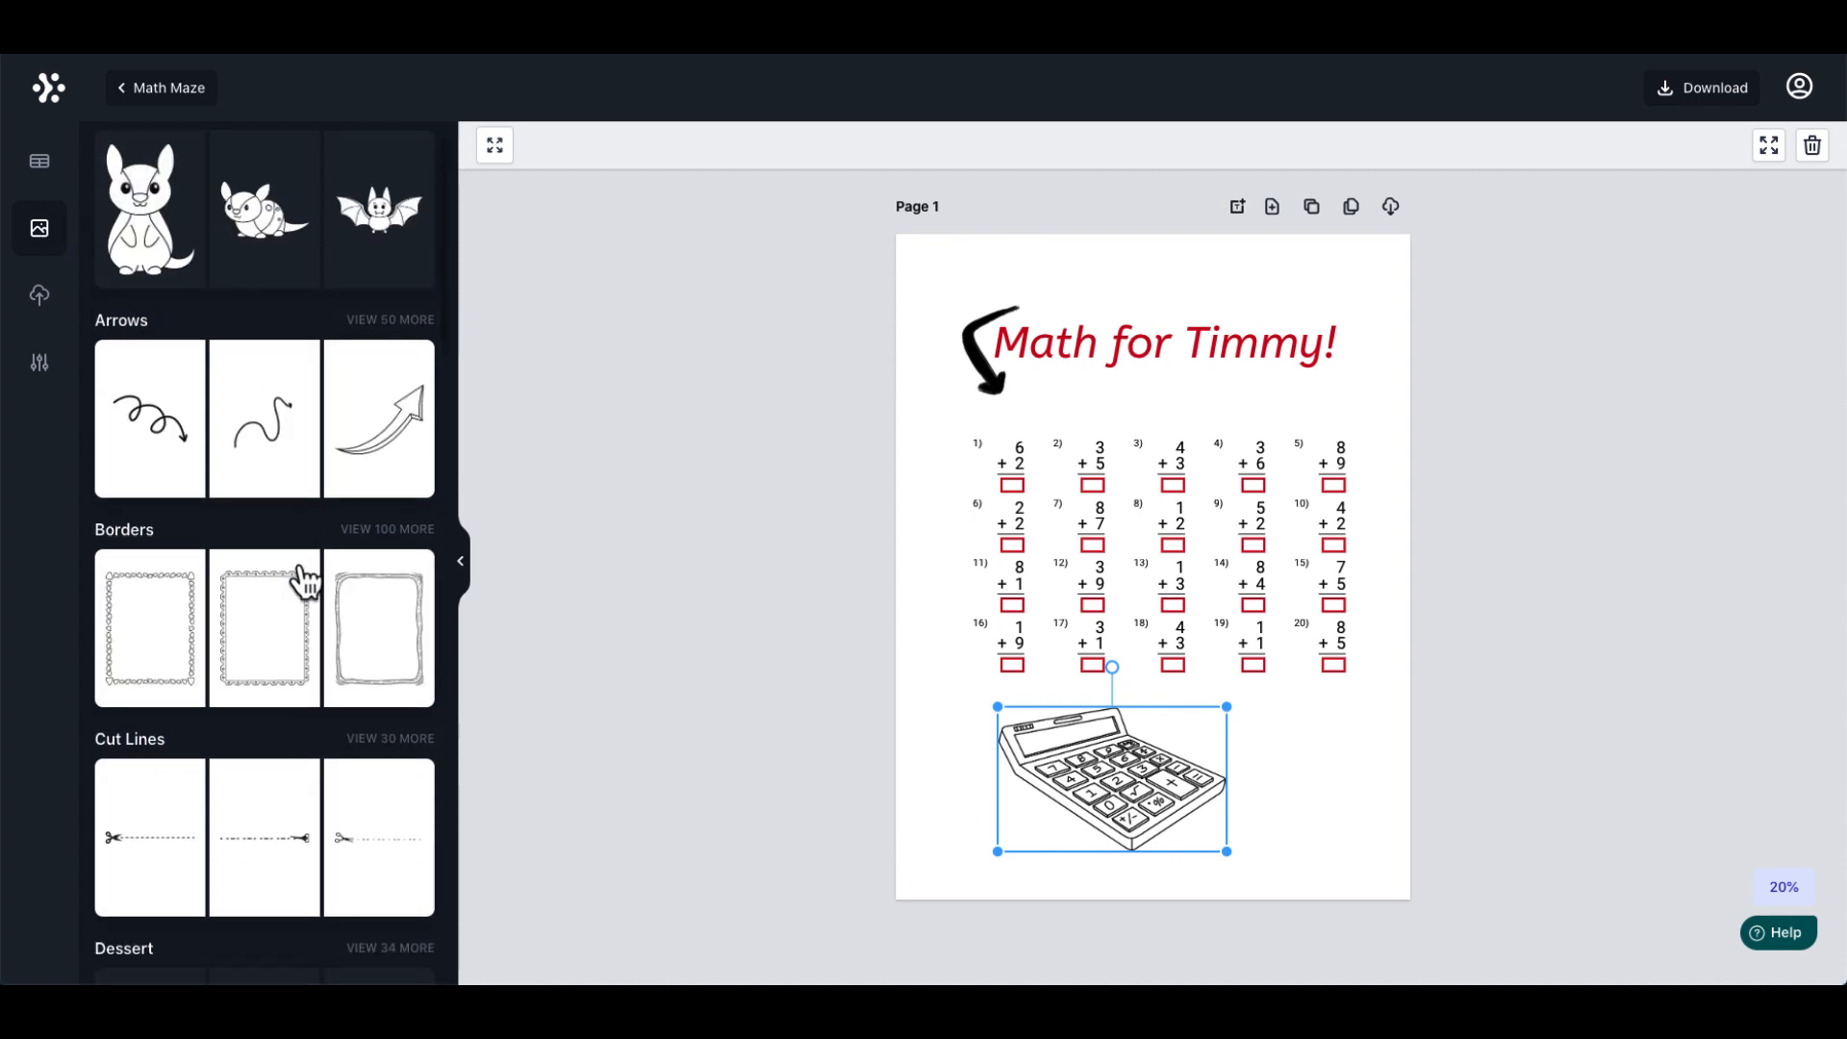
scroll("down", 3)
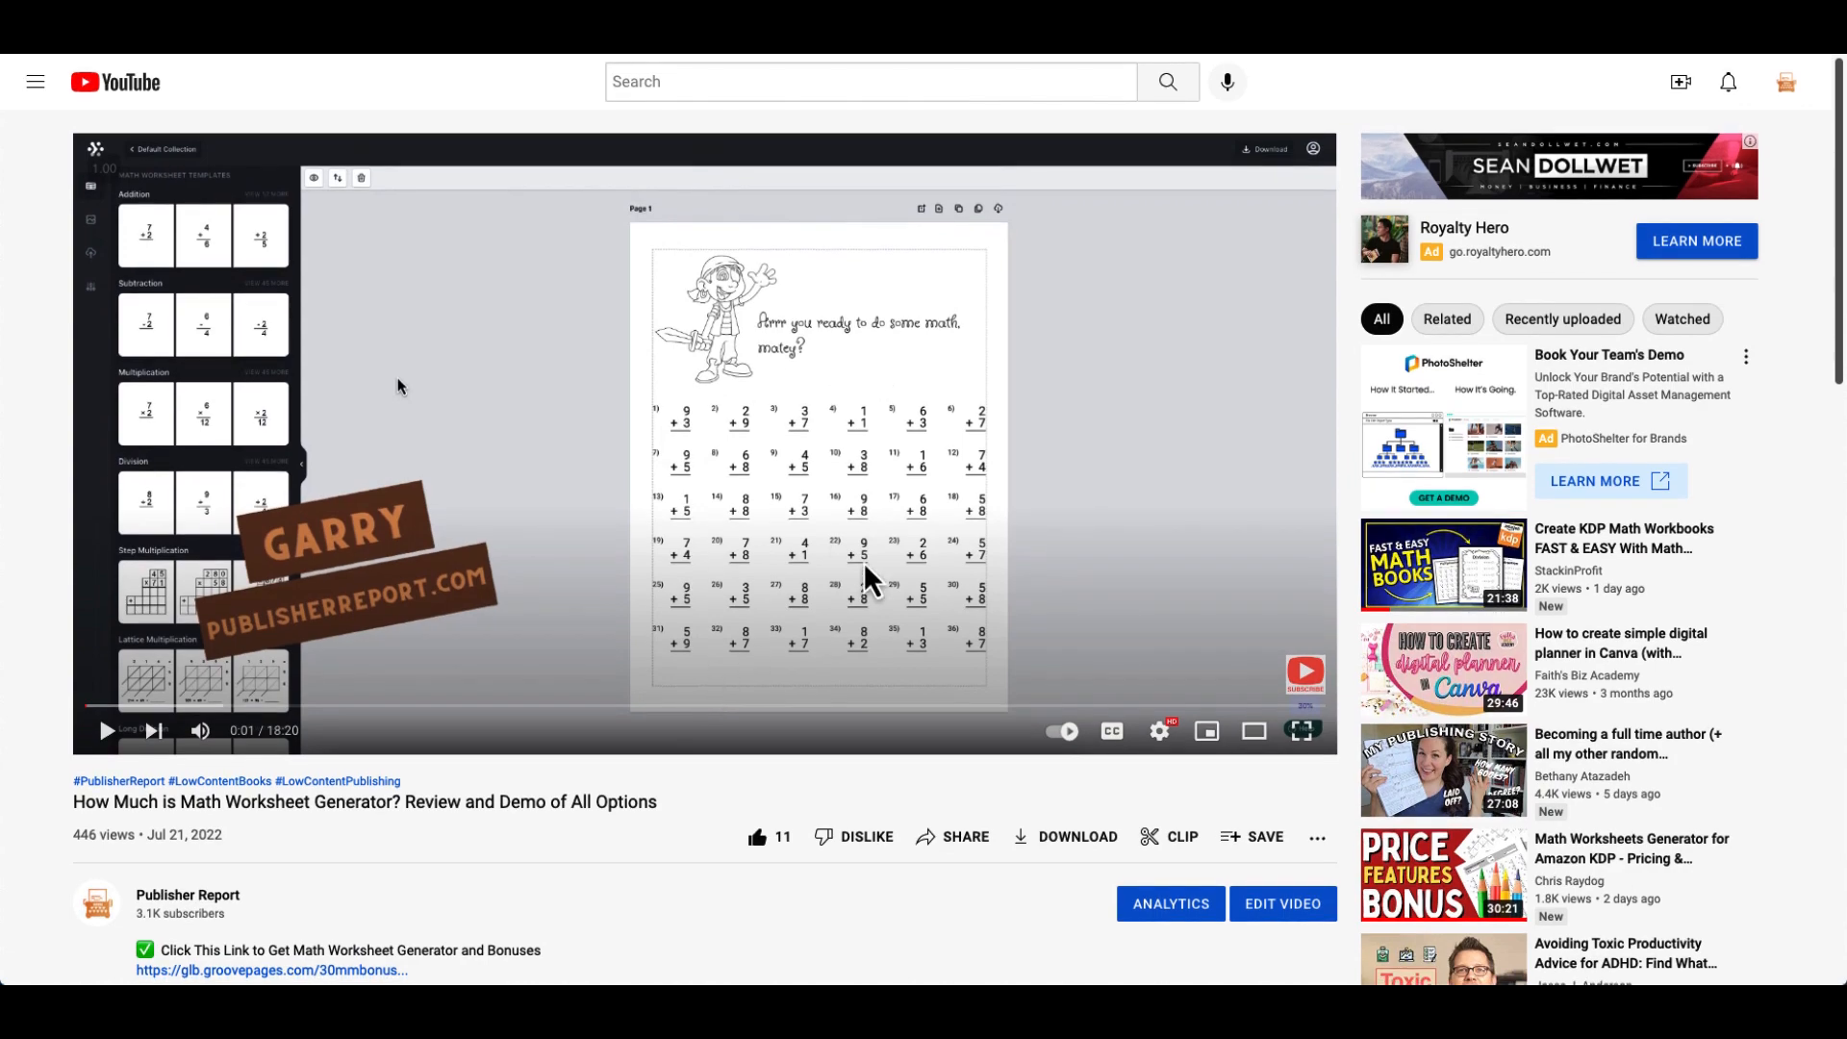
mouse_move(670, 358)
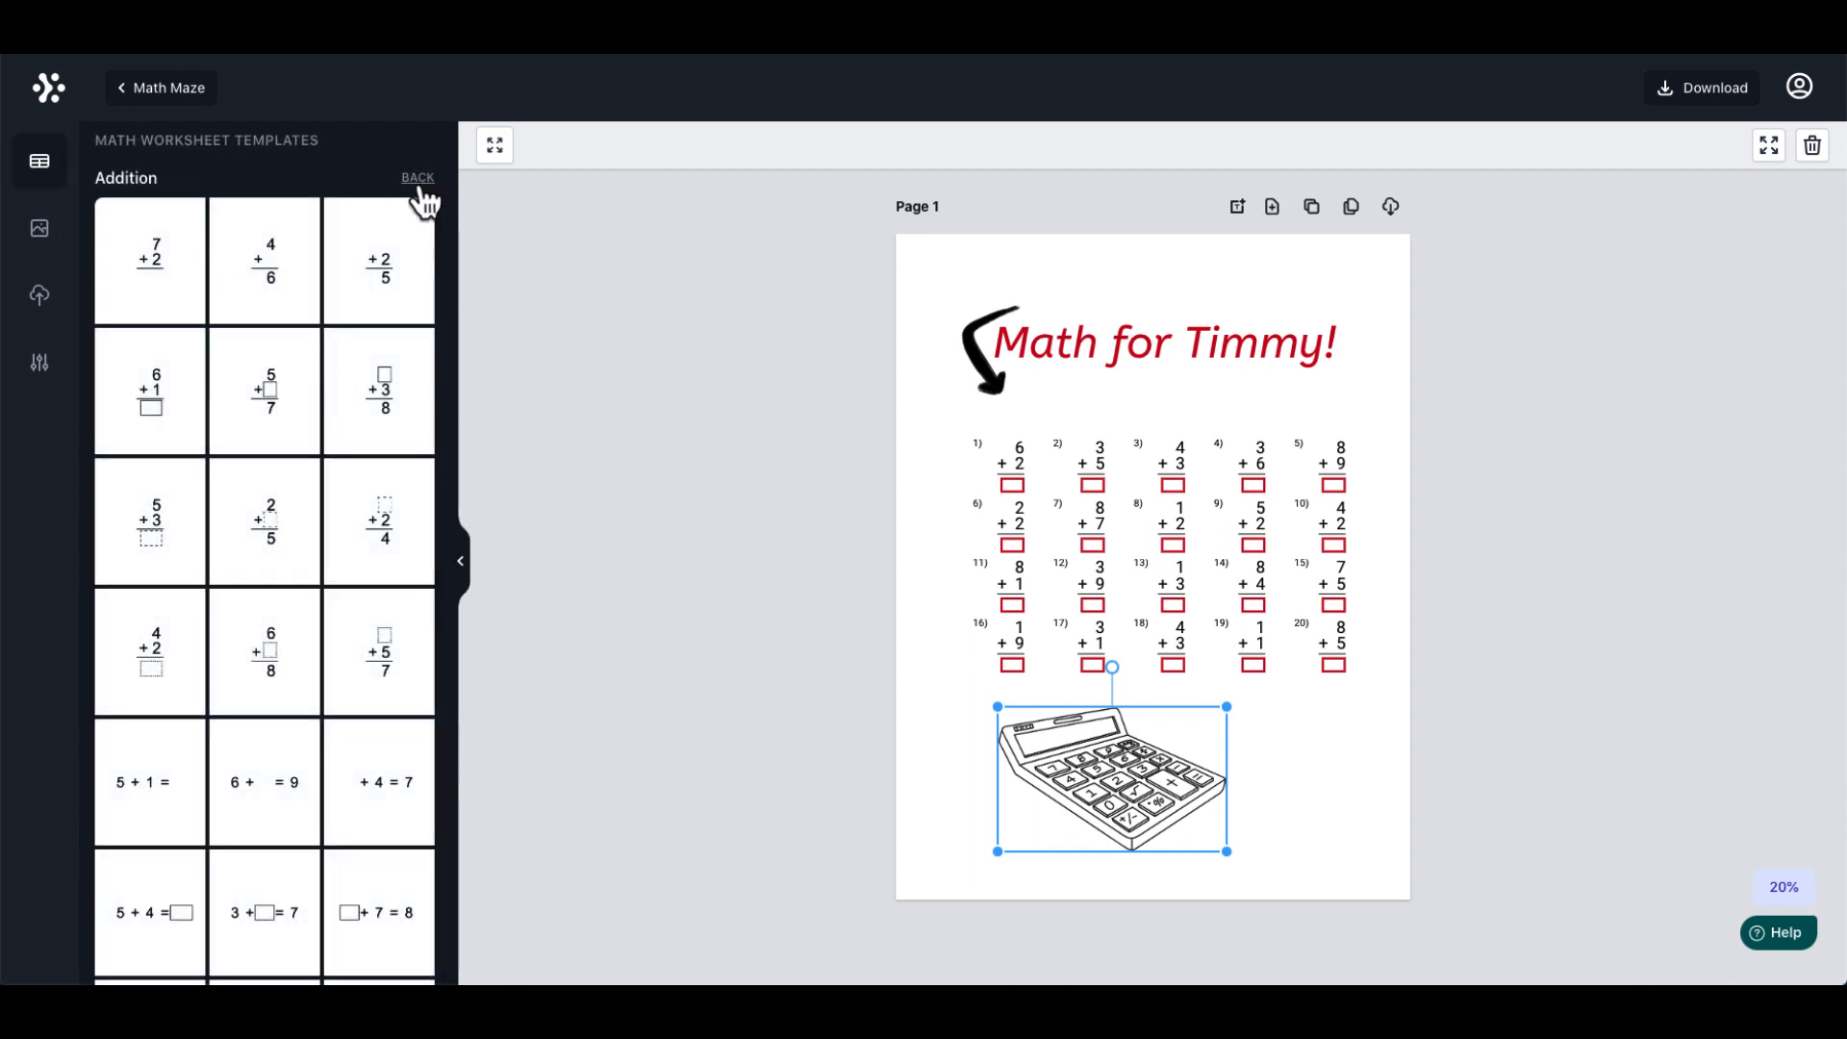
Step: Clone Page 1 into a Page 2 with fresh addition problems
left_click(415, 175)
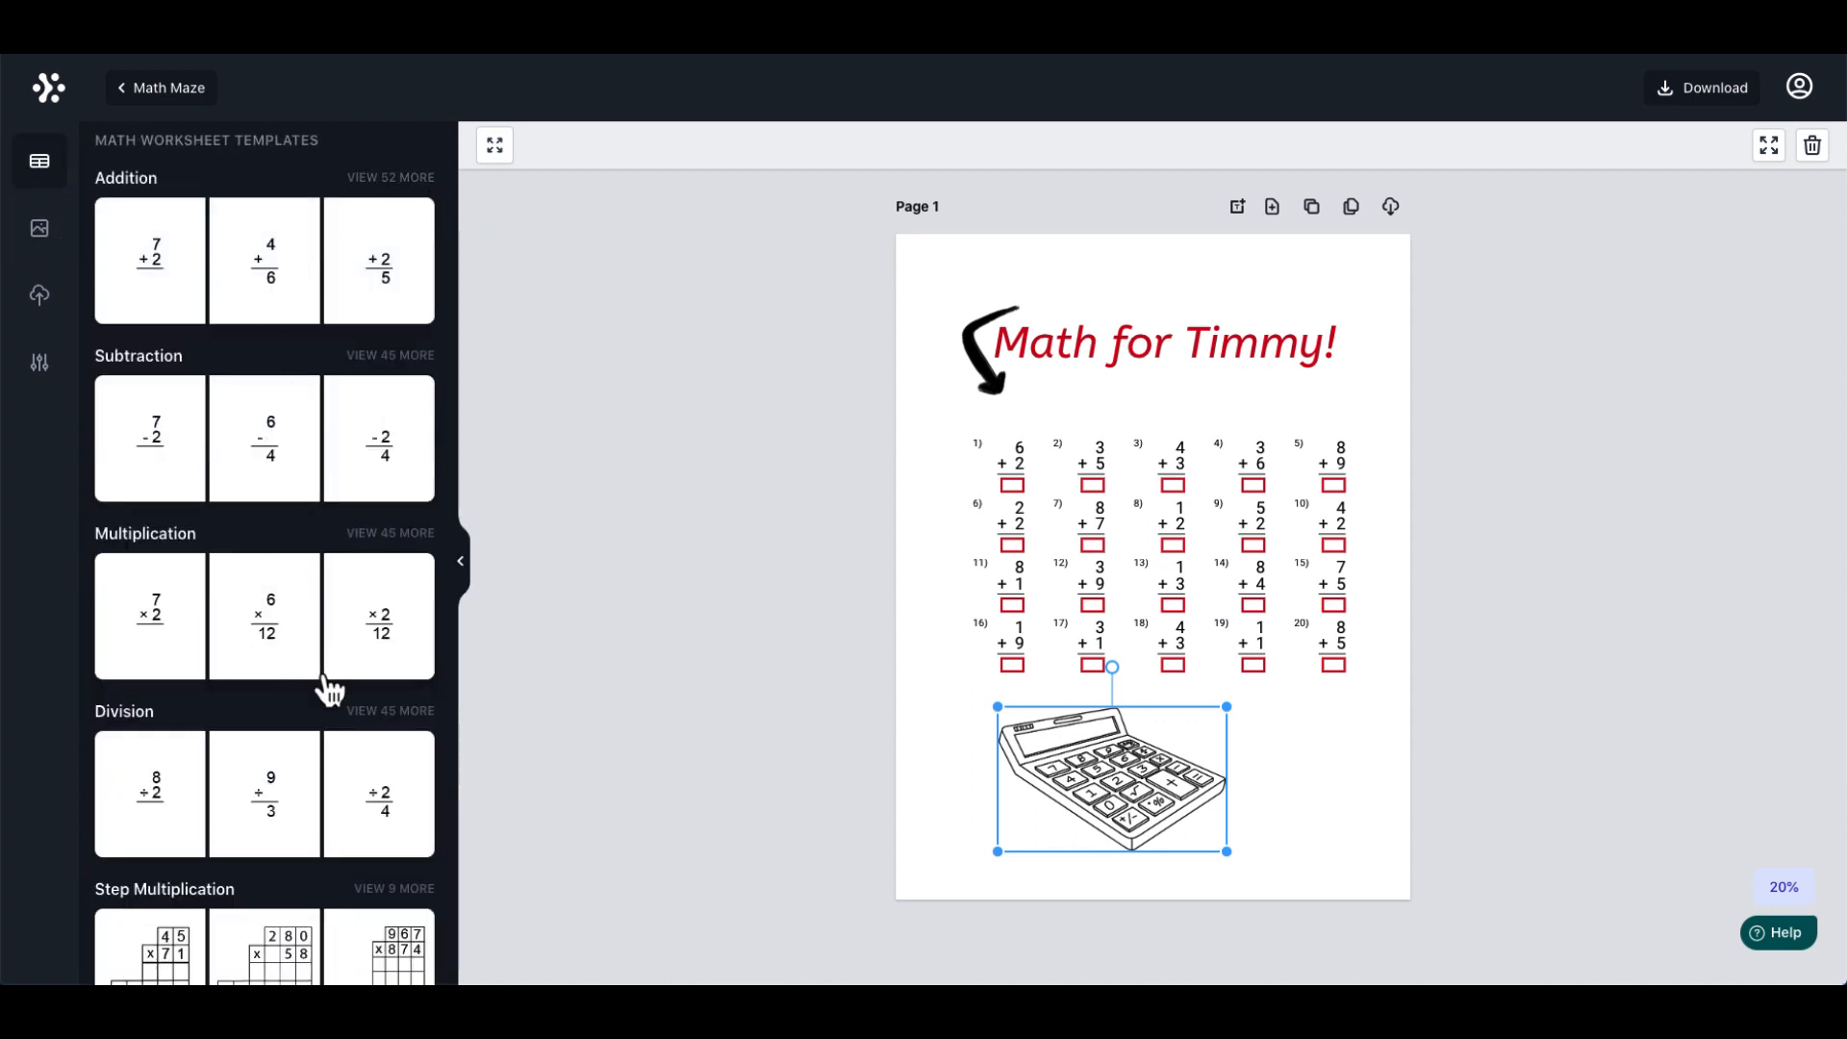
mouse_move(1318, 327)
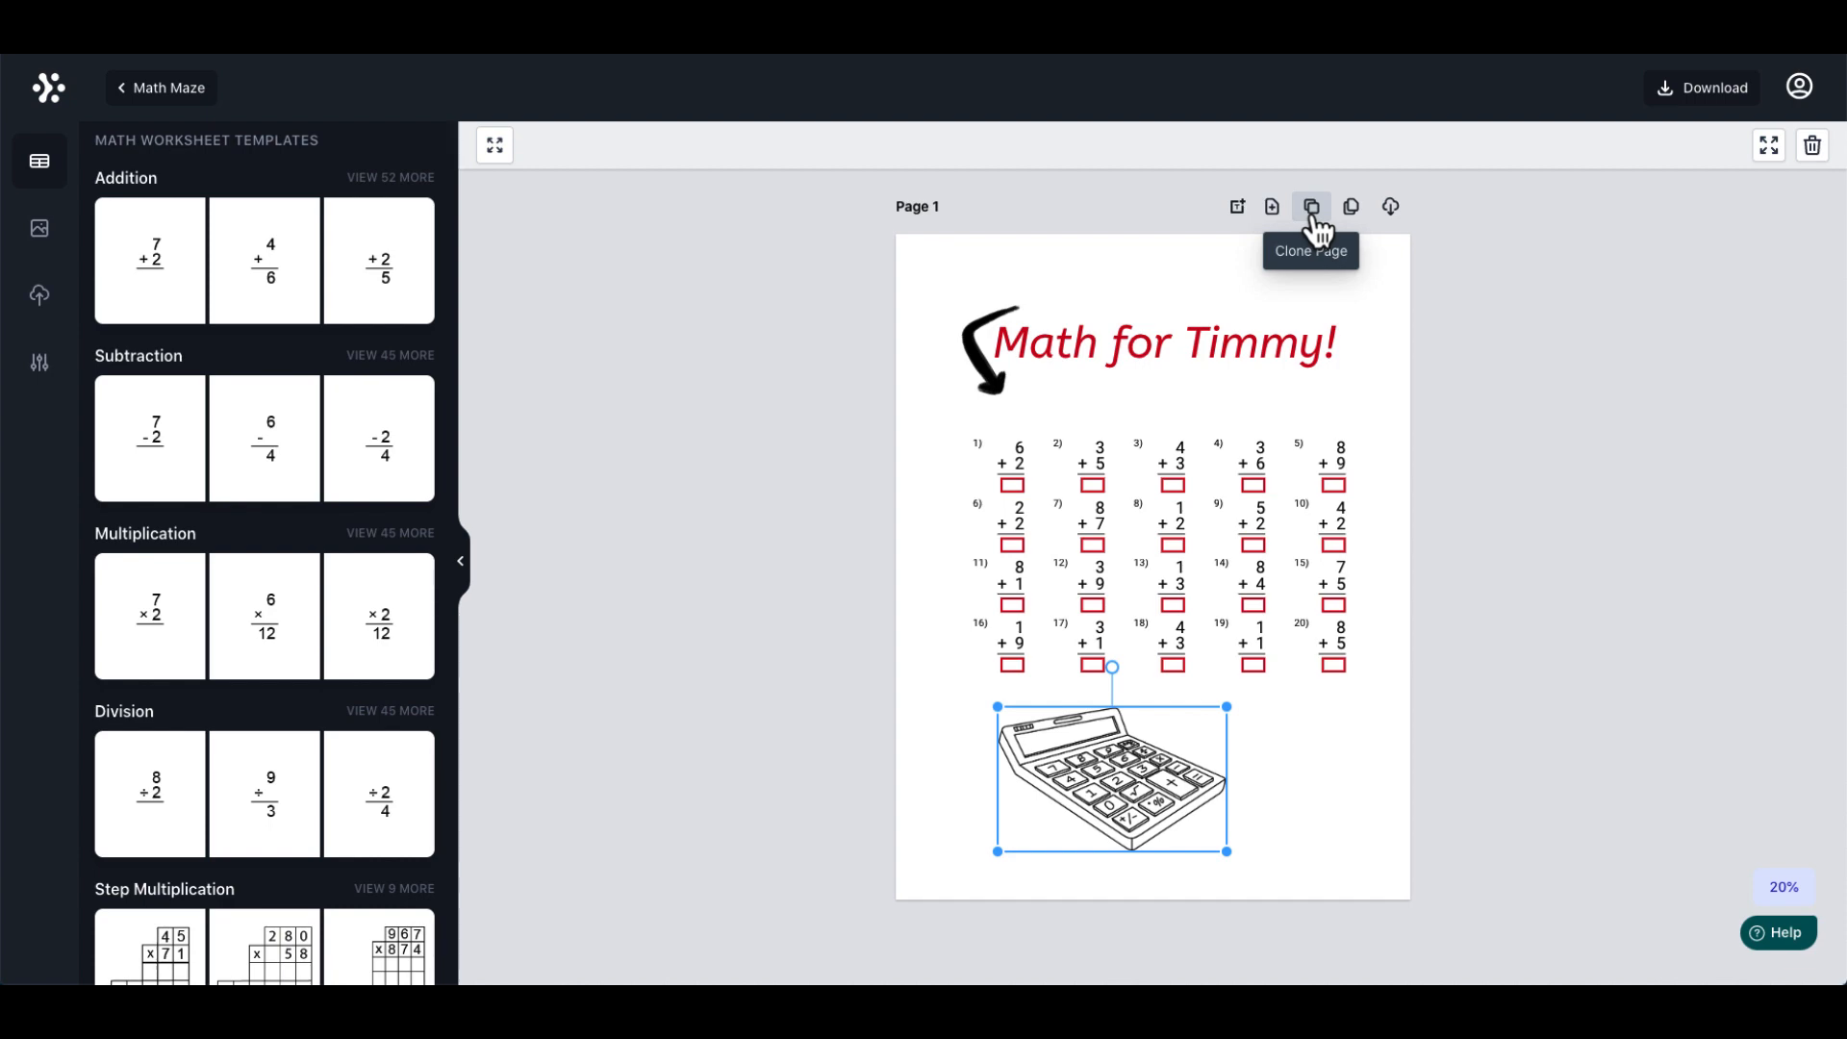
left_click(1312, 206)
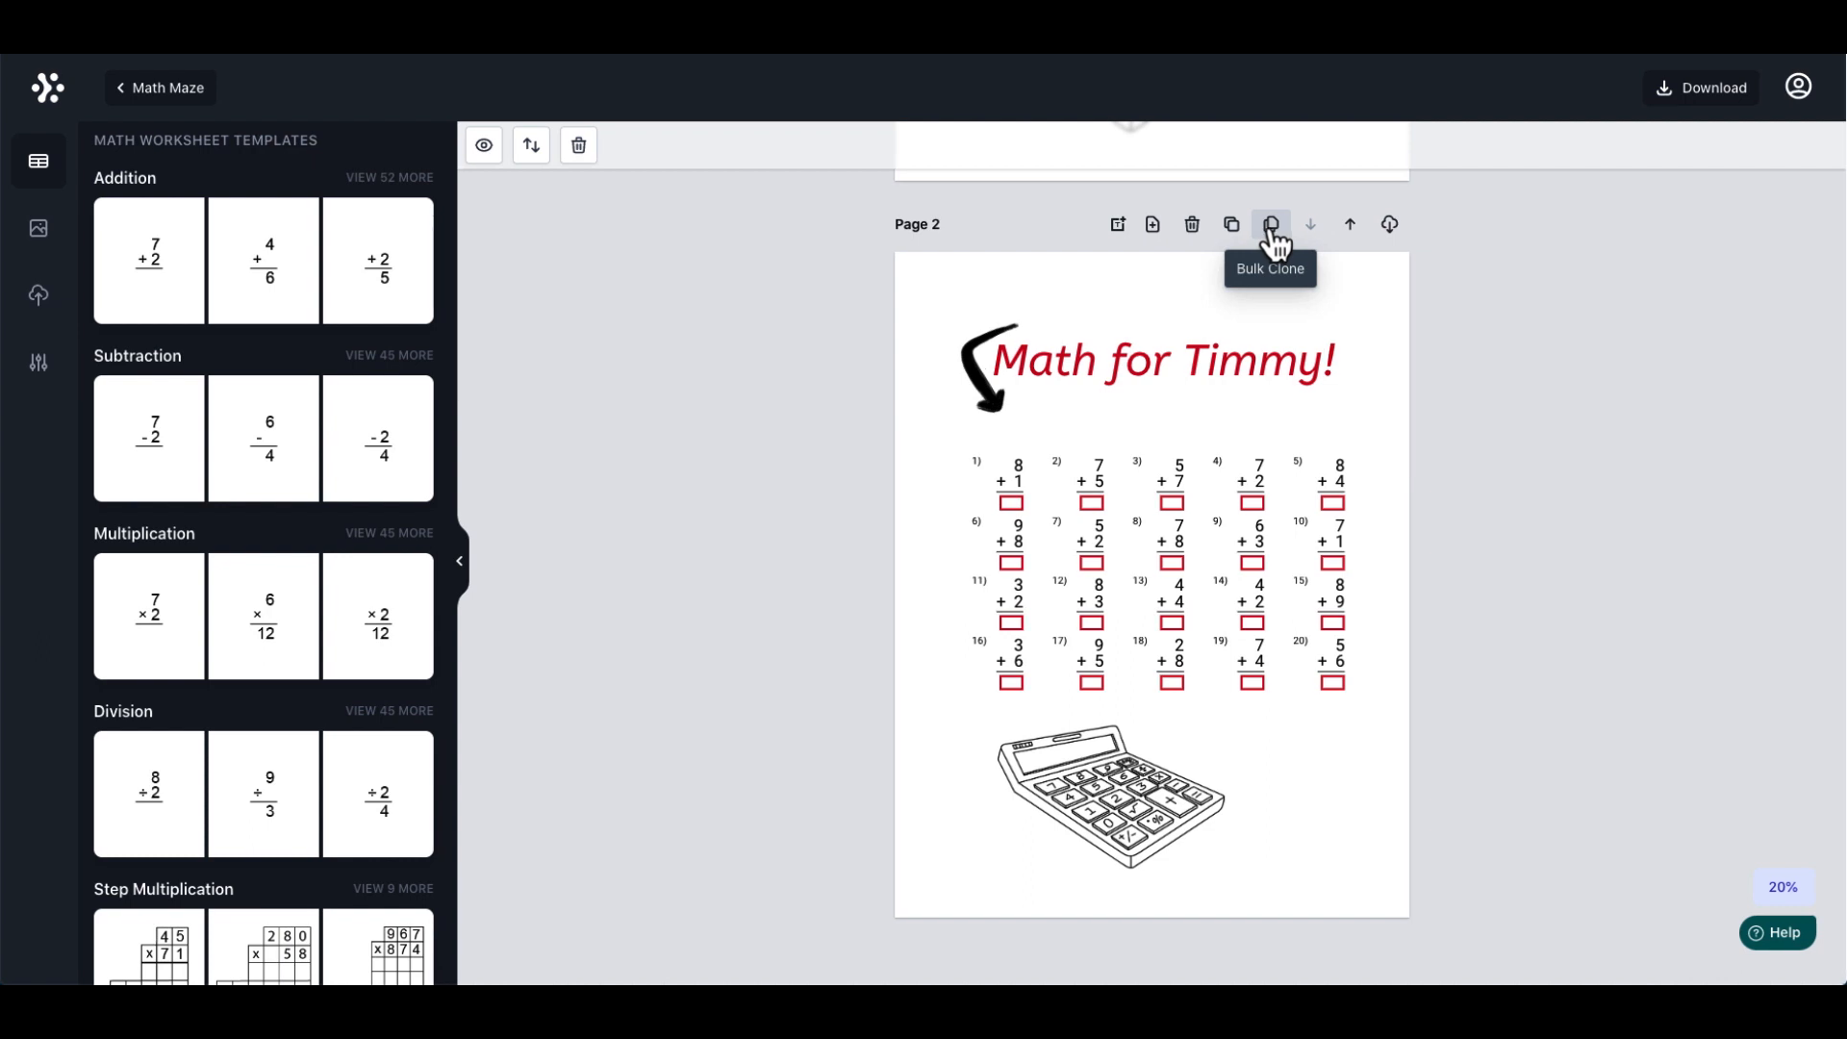
Step: Bulk-clone the page 5 times and scroll through the resulting seven pages
left_click(1269, 224)
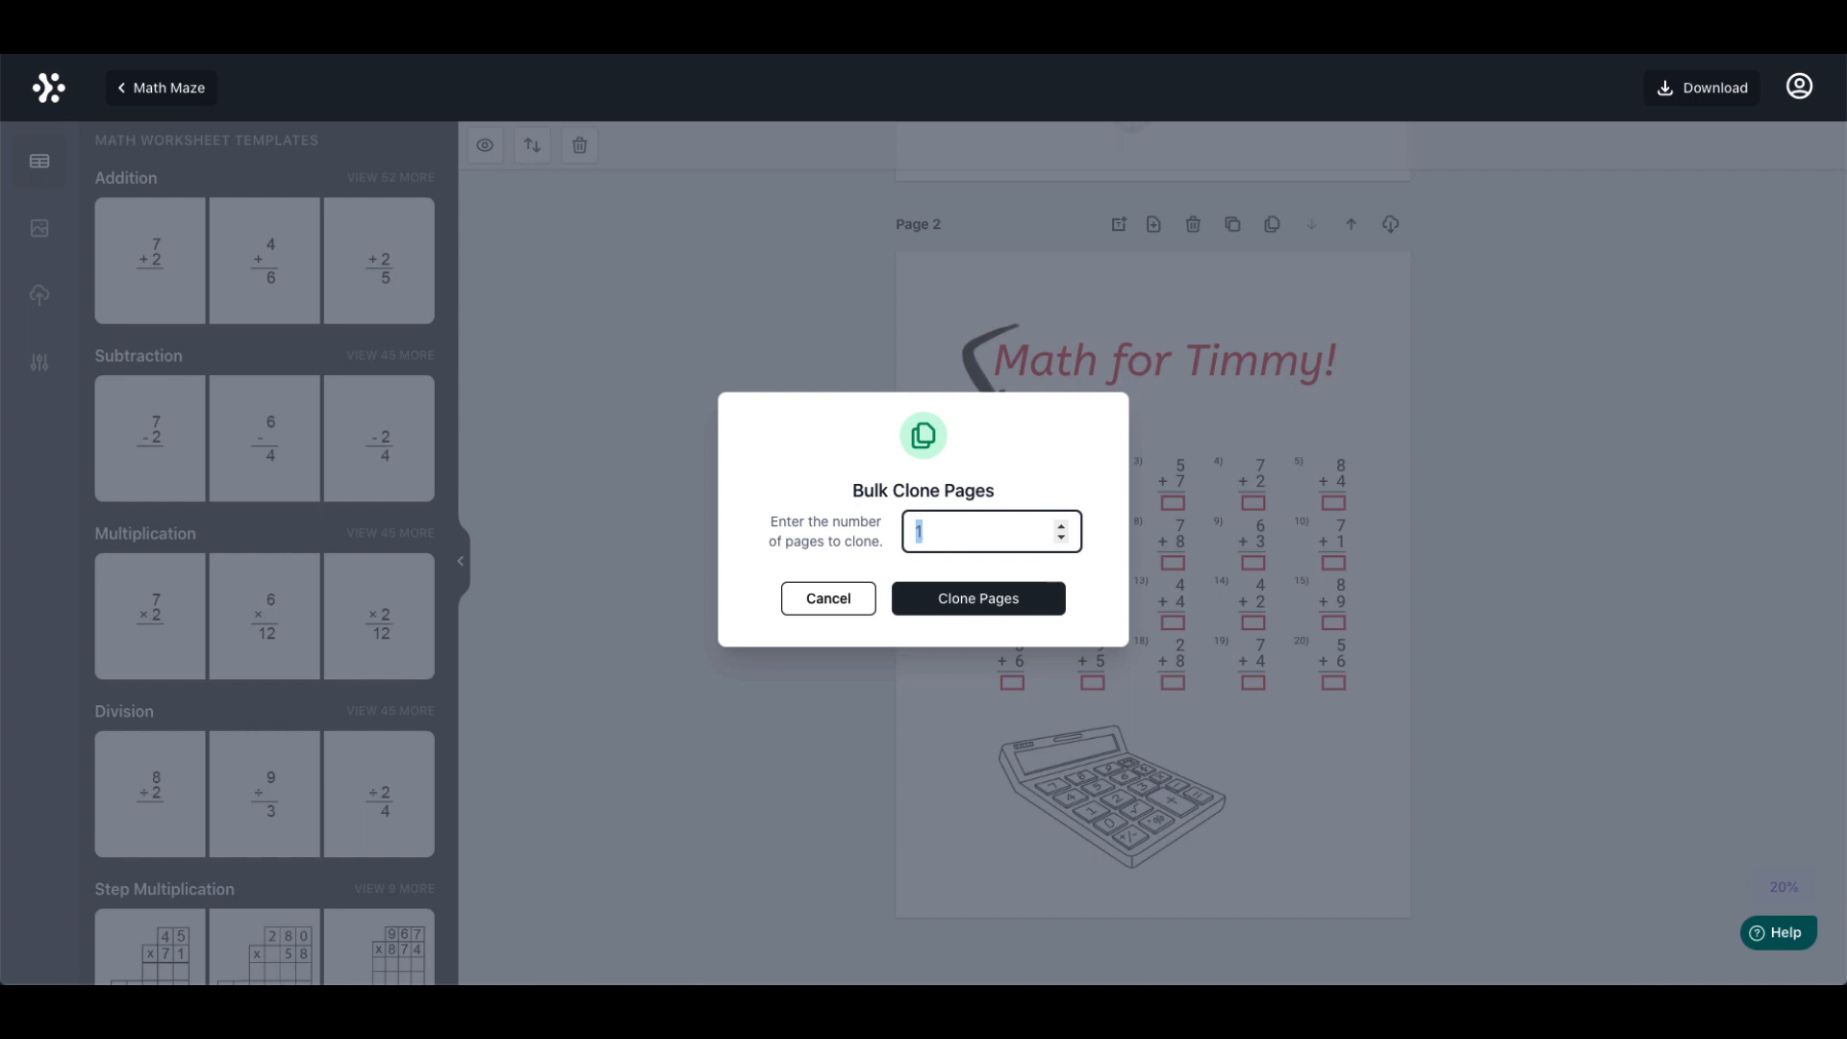
type("5")
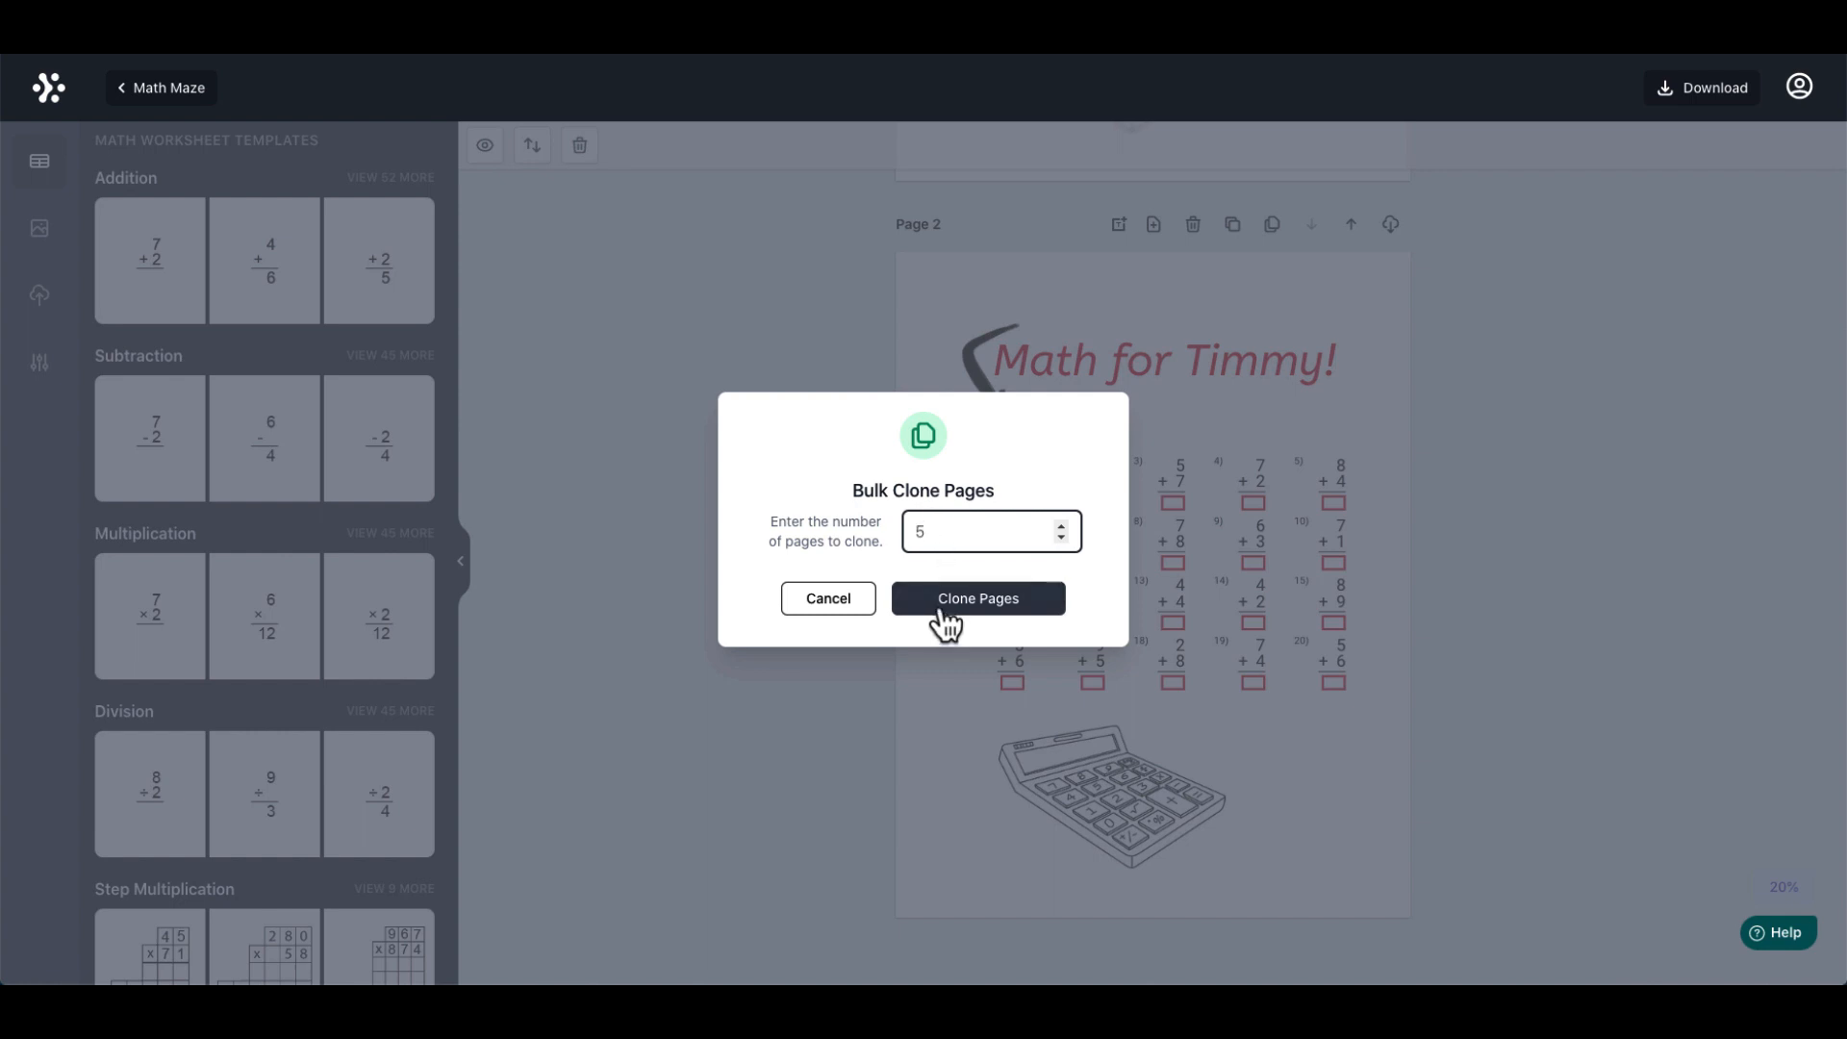
left_click(978, 599)
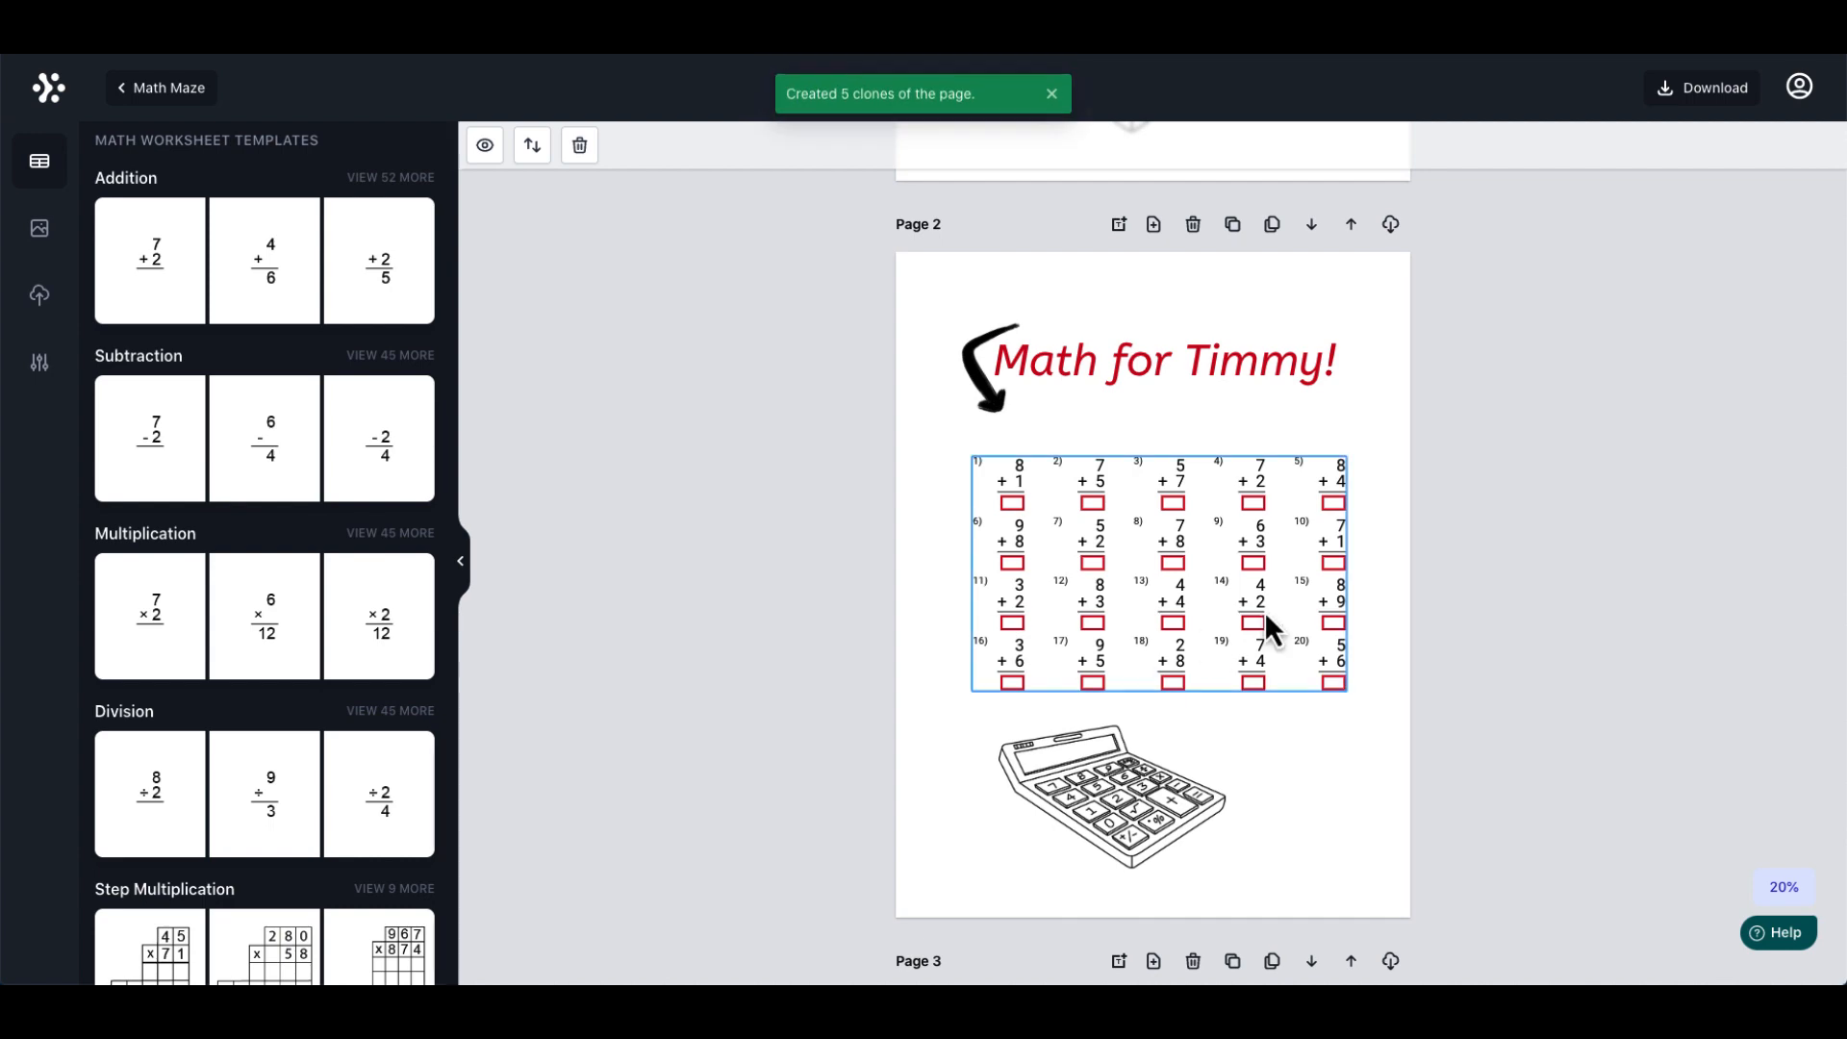
scroll("down", 3)
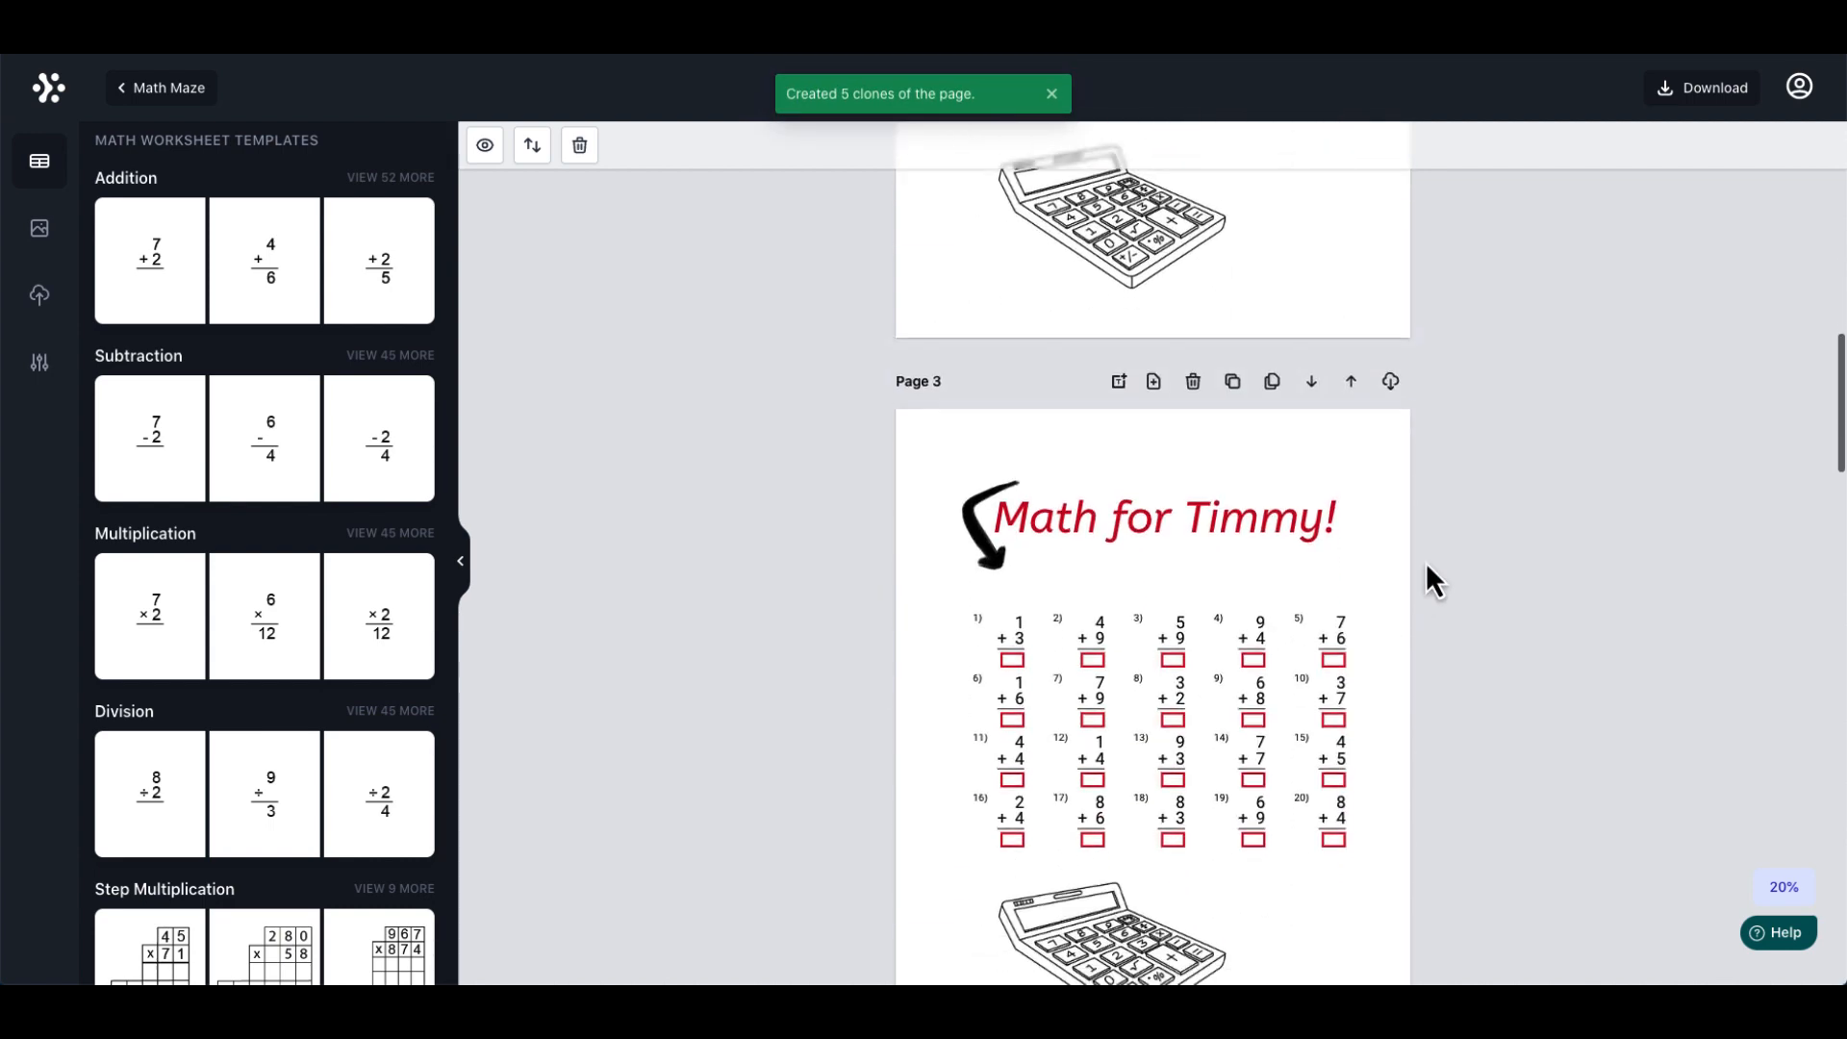
scroll("down", 3)
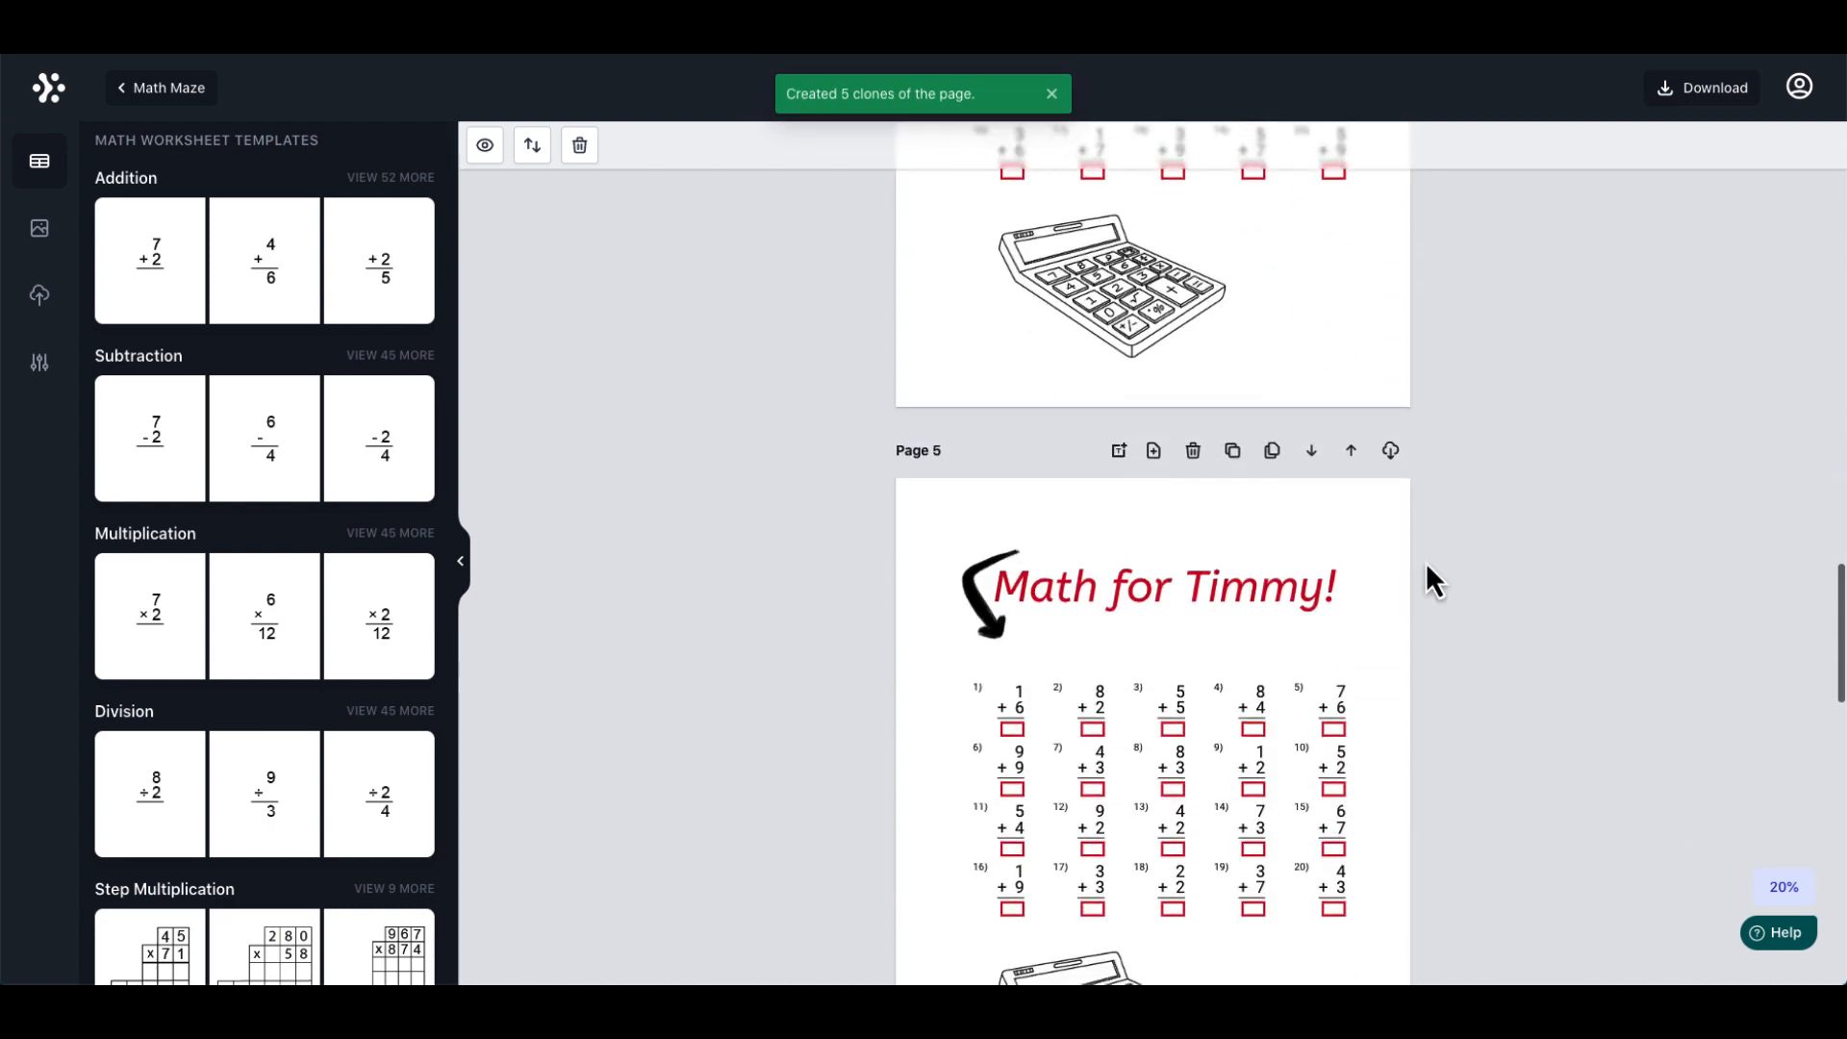
scroll("down", 3)
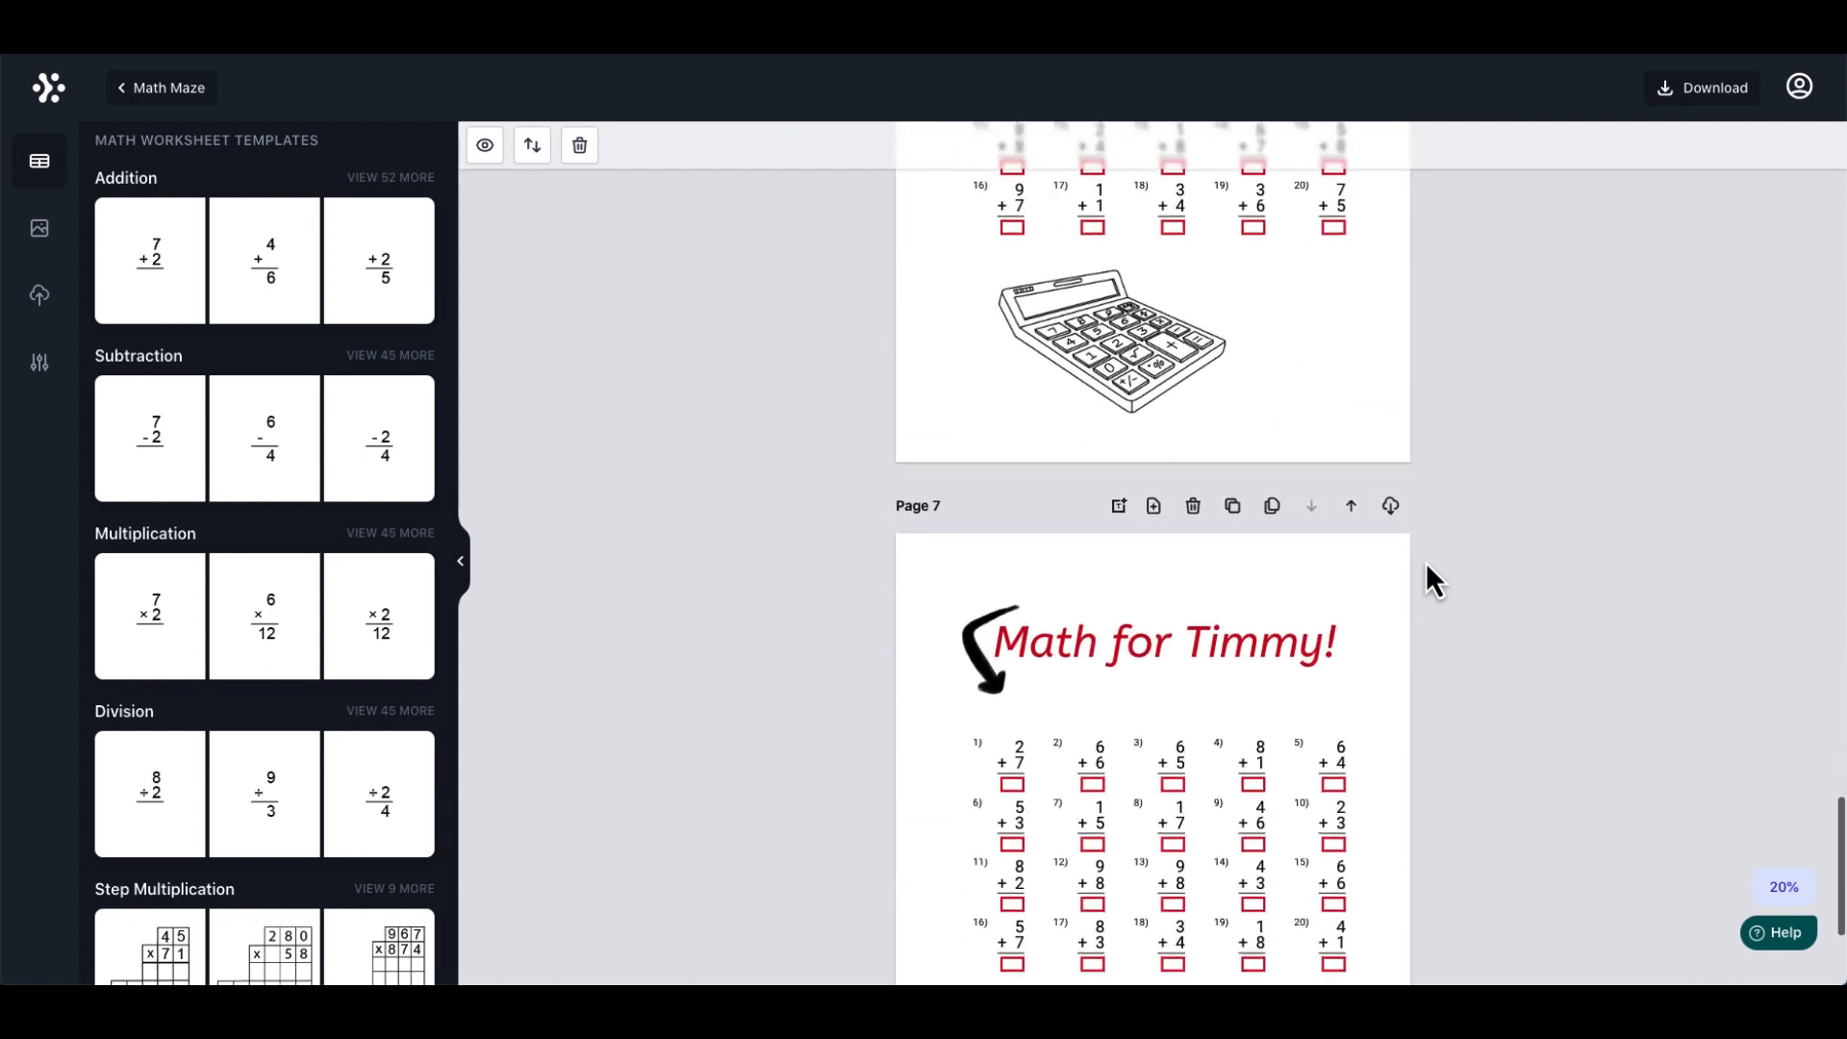
scroll("down", 3)
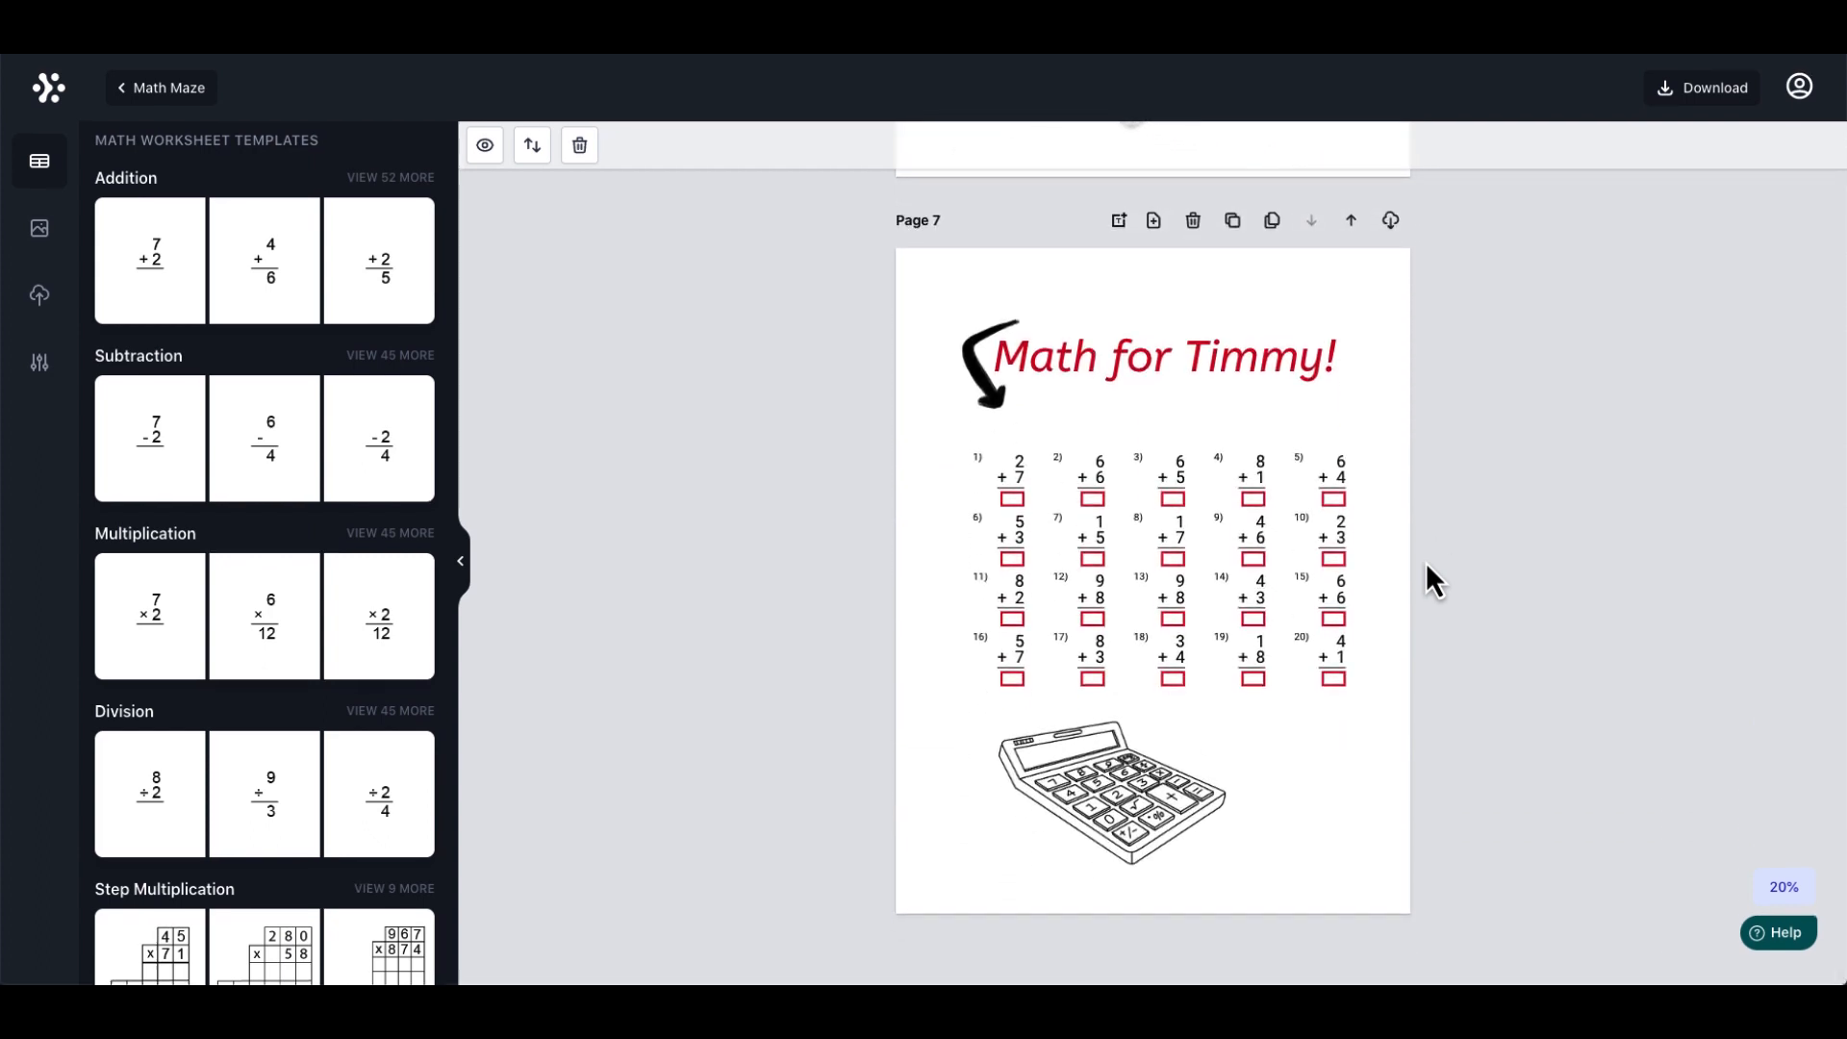
mouse_move(488, 146)
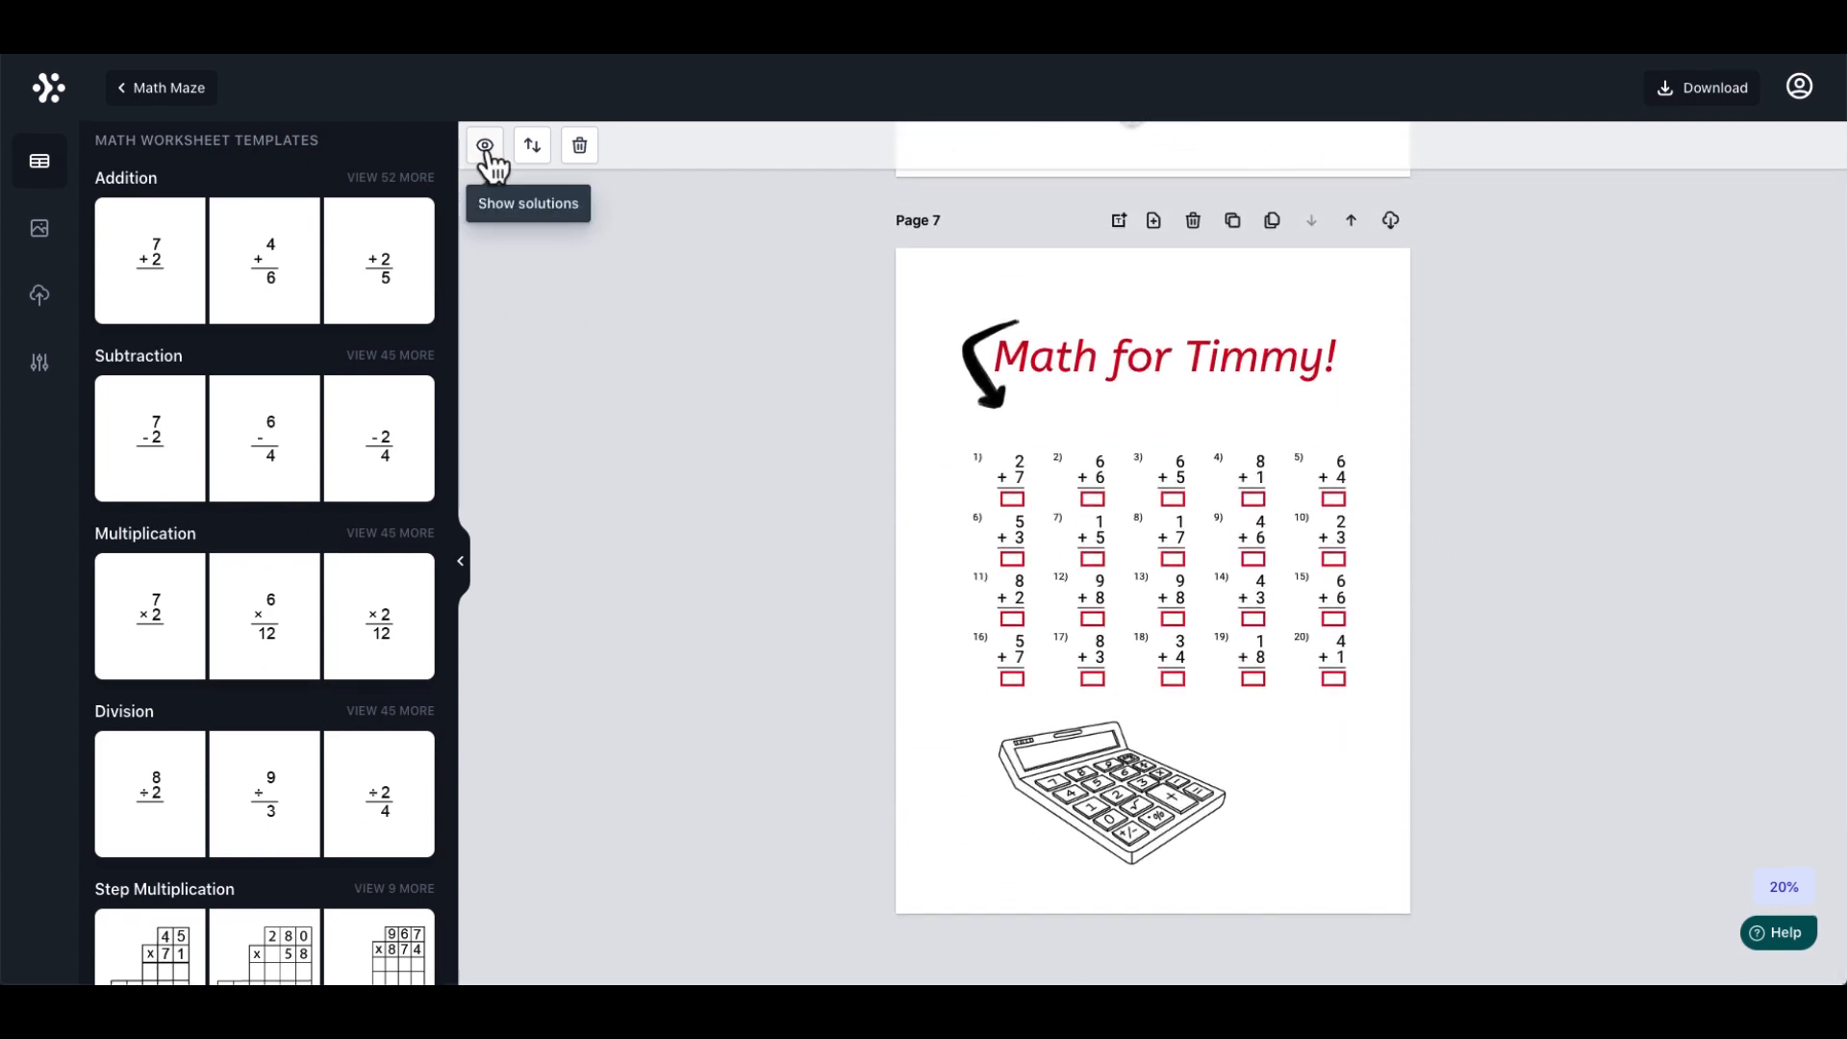
Step: Generate a solutions page after Page 7 listing answers for all pages
left_click(485, 146)
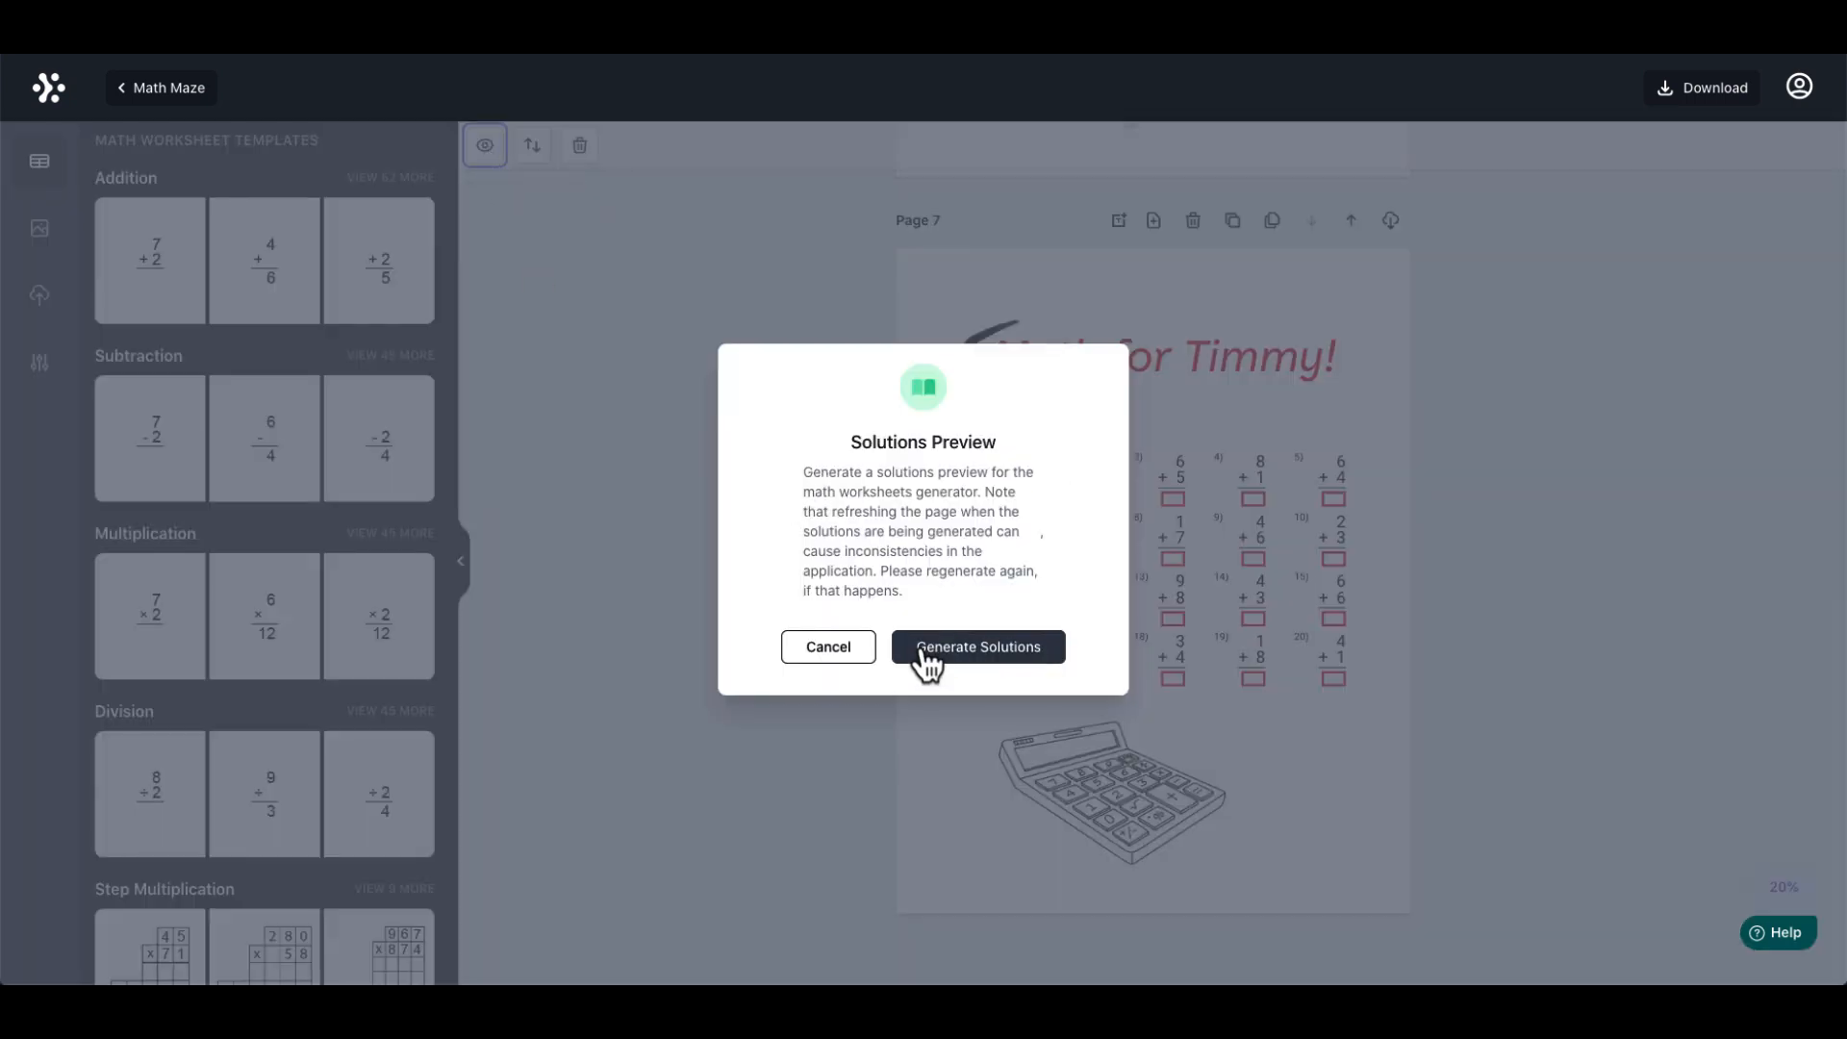
left_click(977, 647)
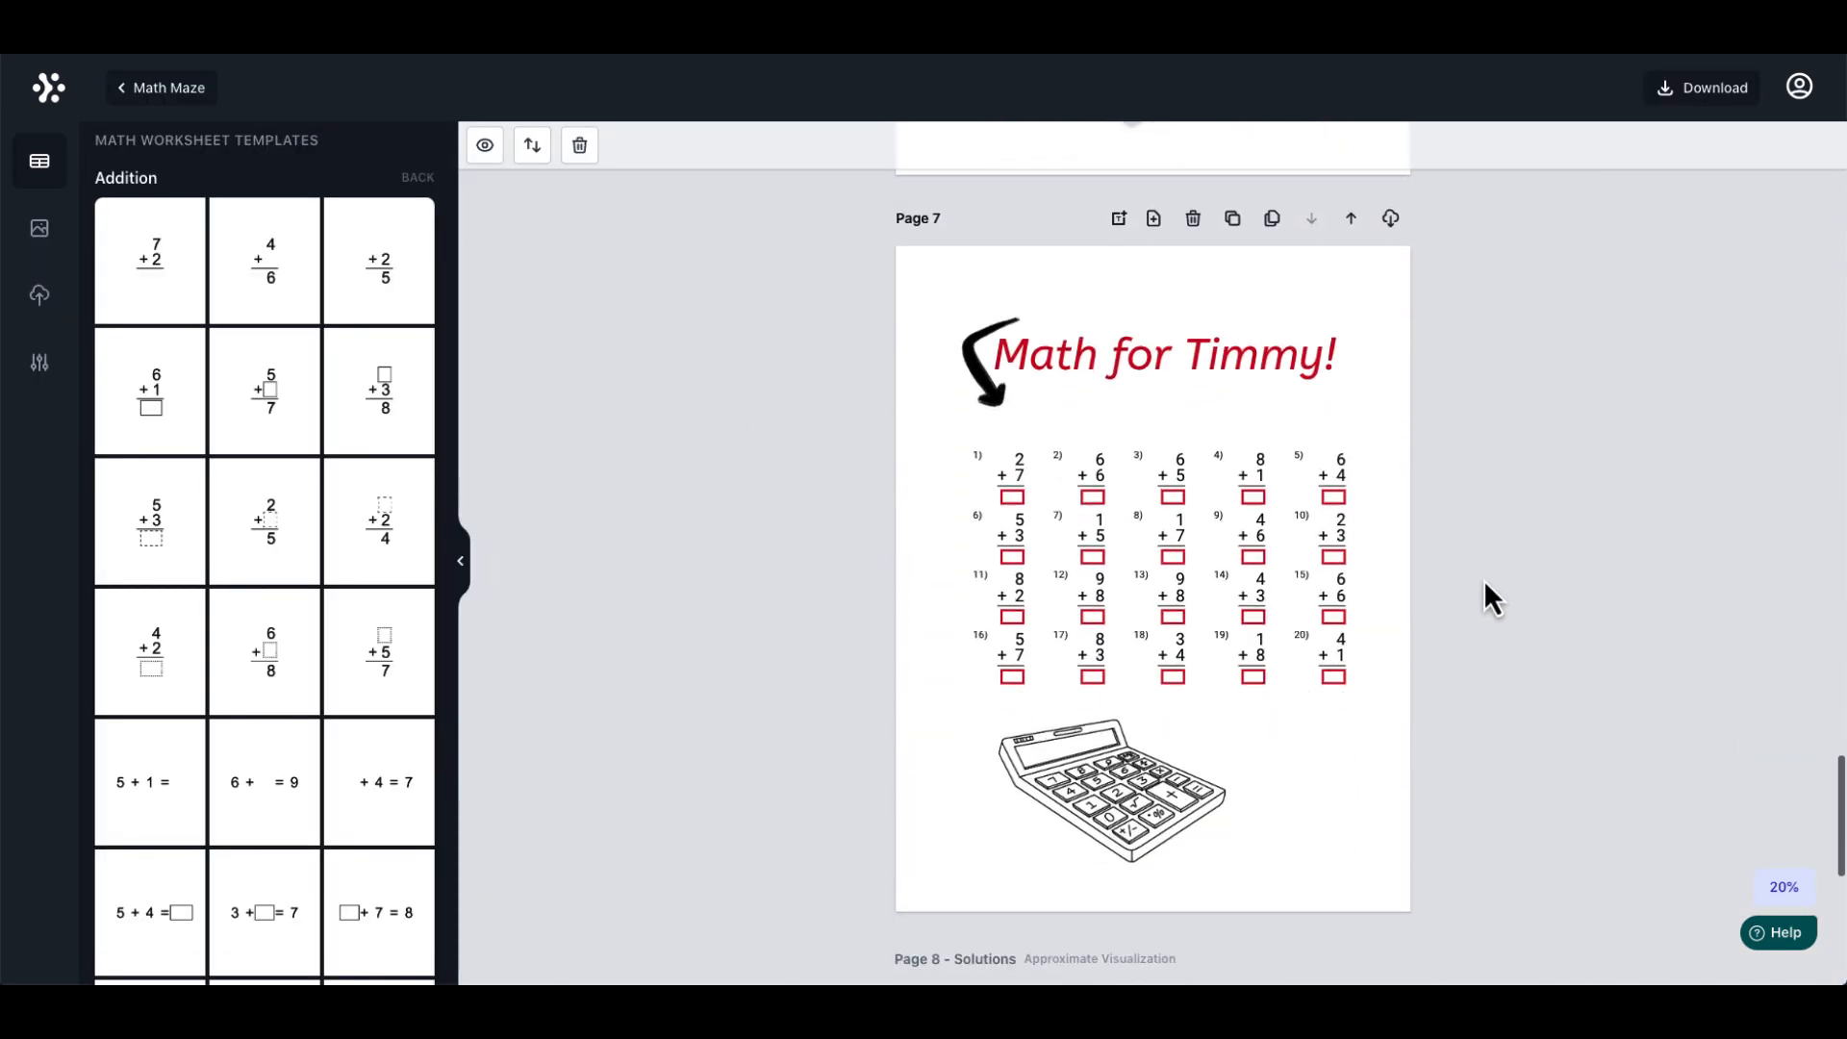
scroll("down", 3)
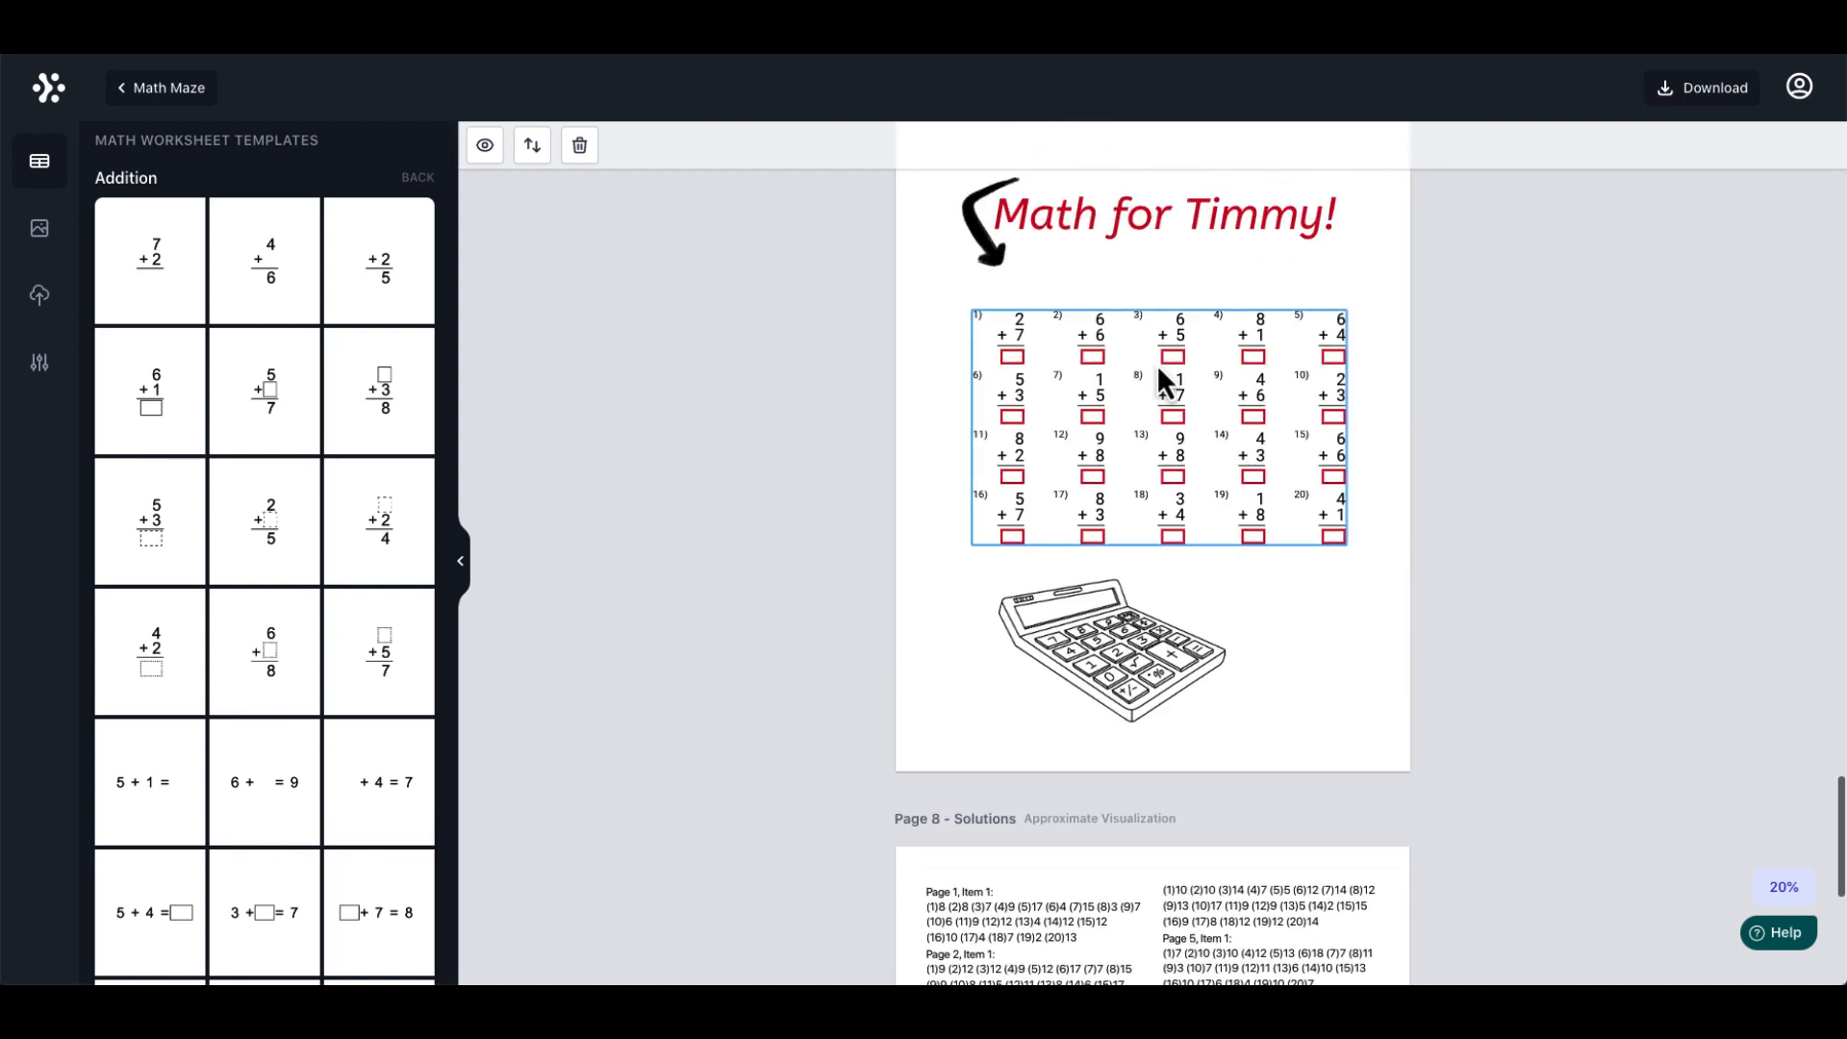
Step: Inspect the addition grid's settings panel, then view Kidz Math Printables' difficulty ranges
left_click(1160, 379)
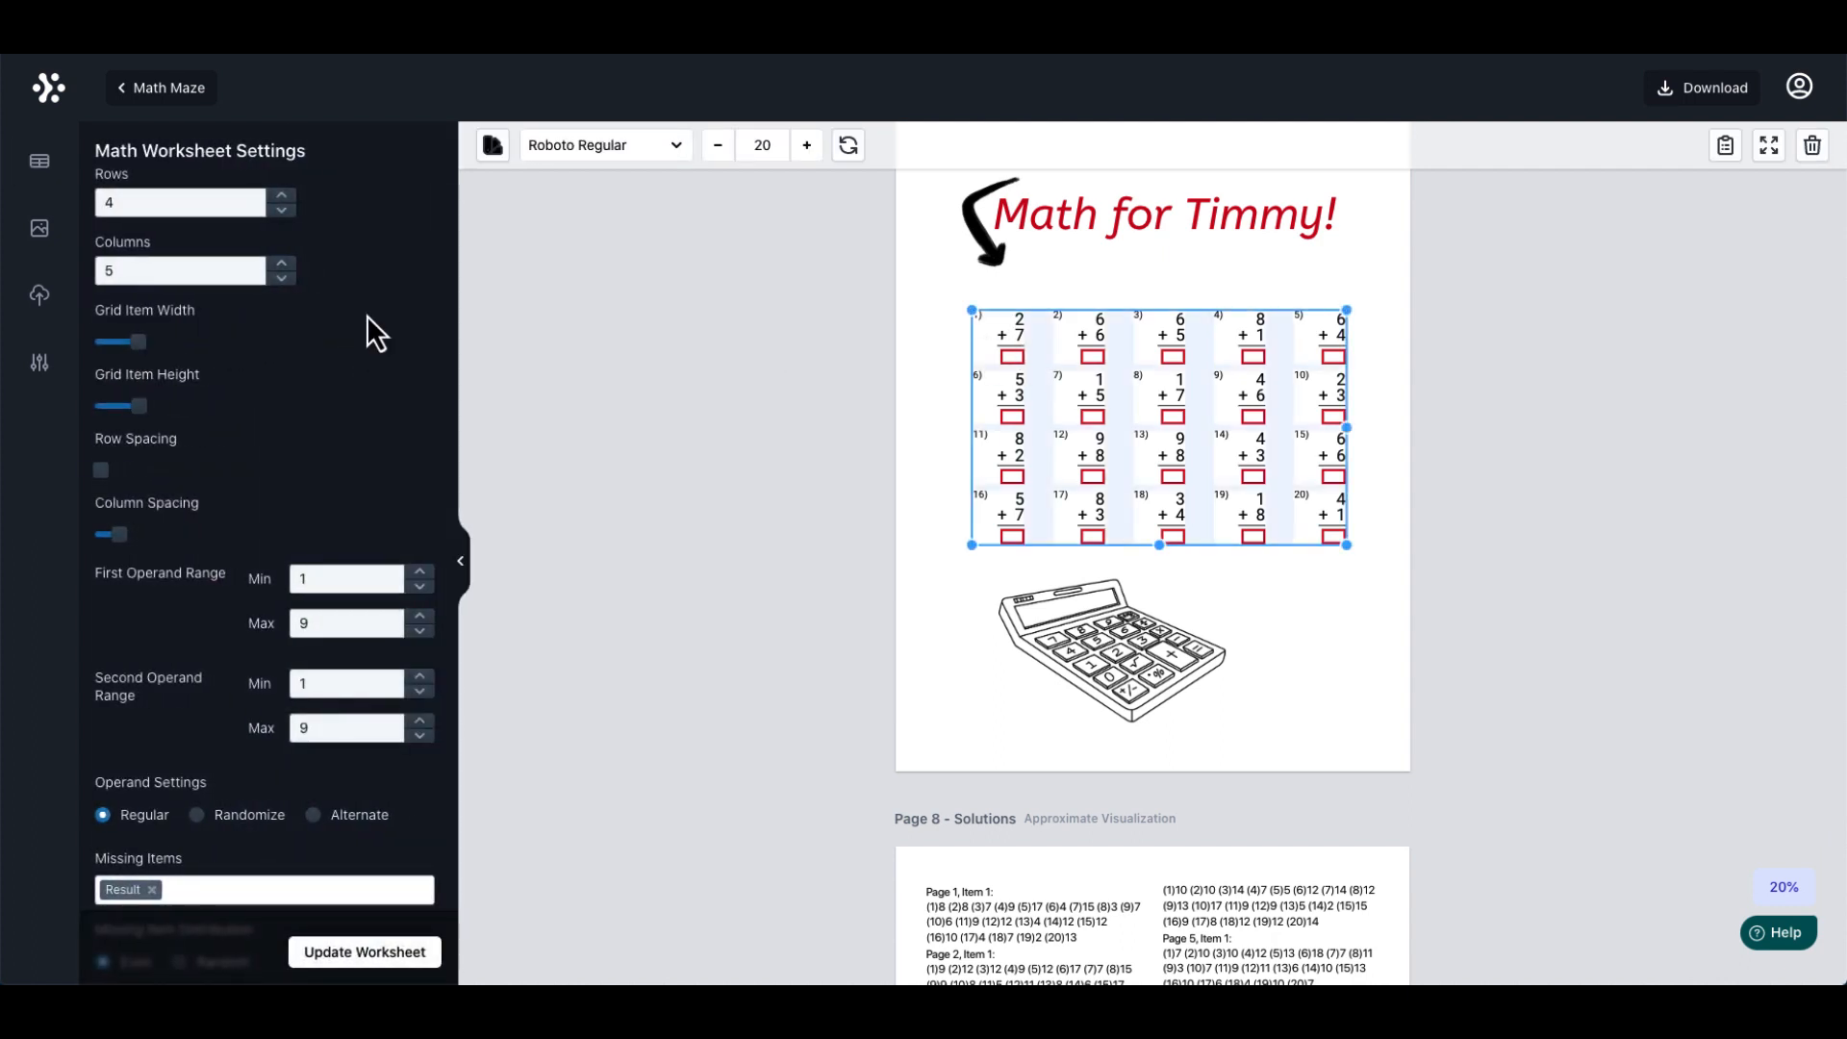
mouse_move(327, 274)
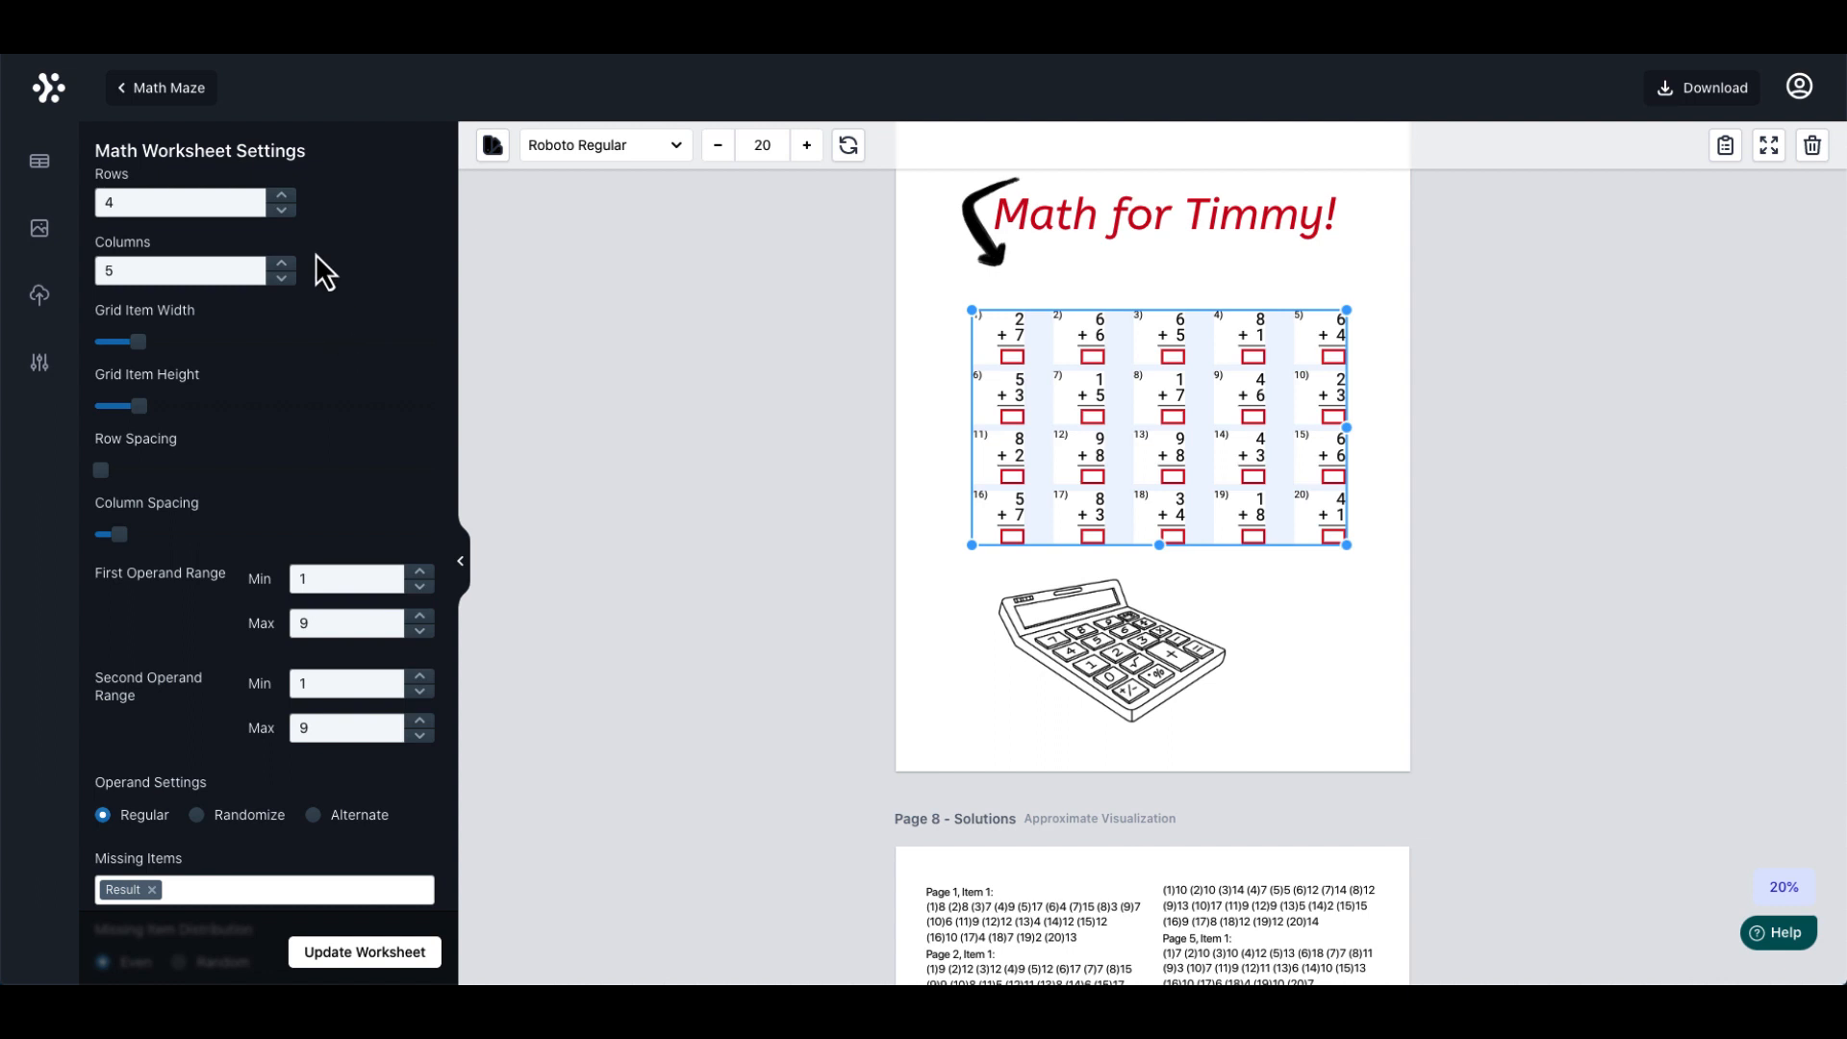
scroll("down", 3)
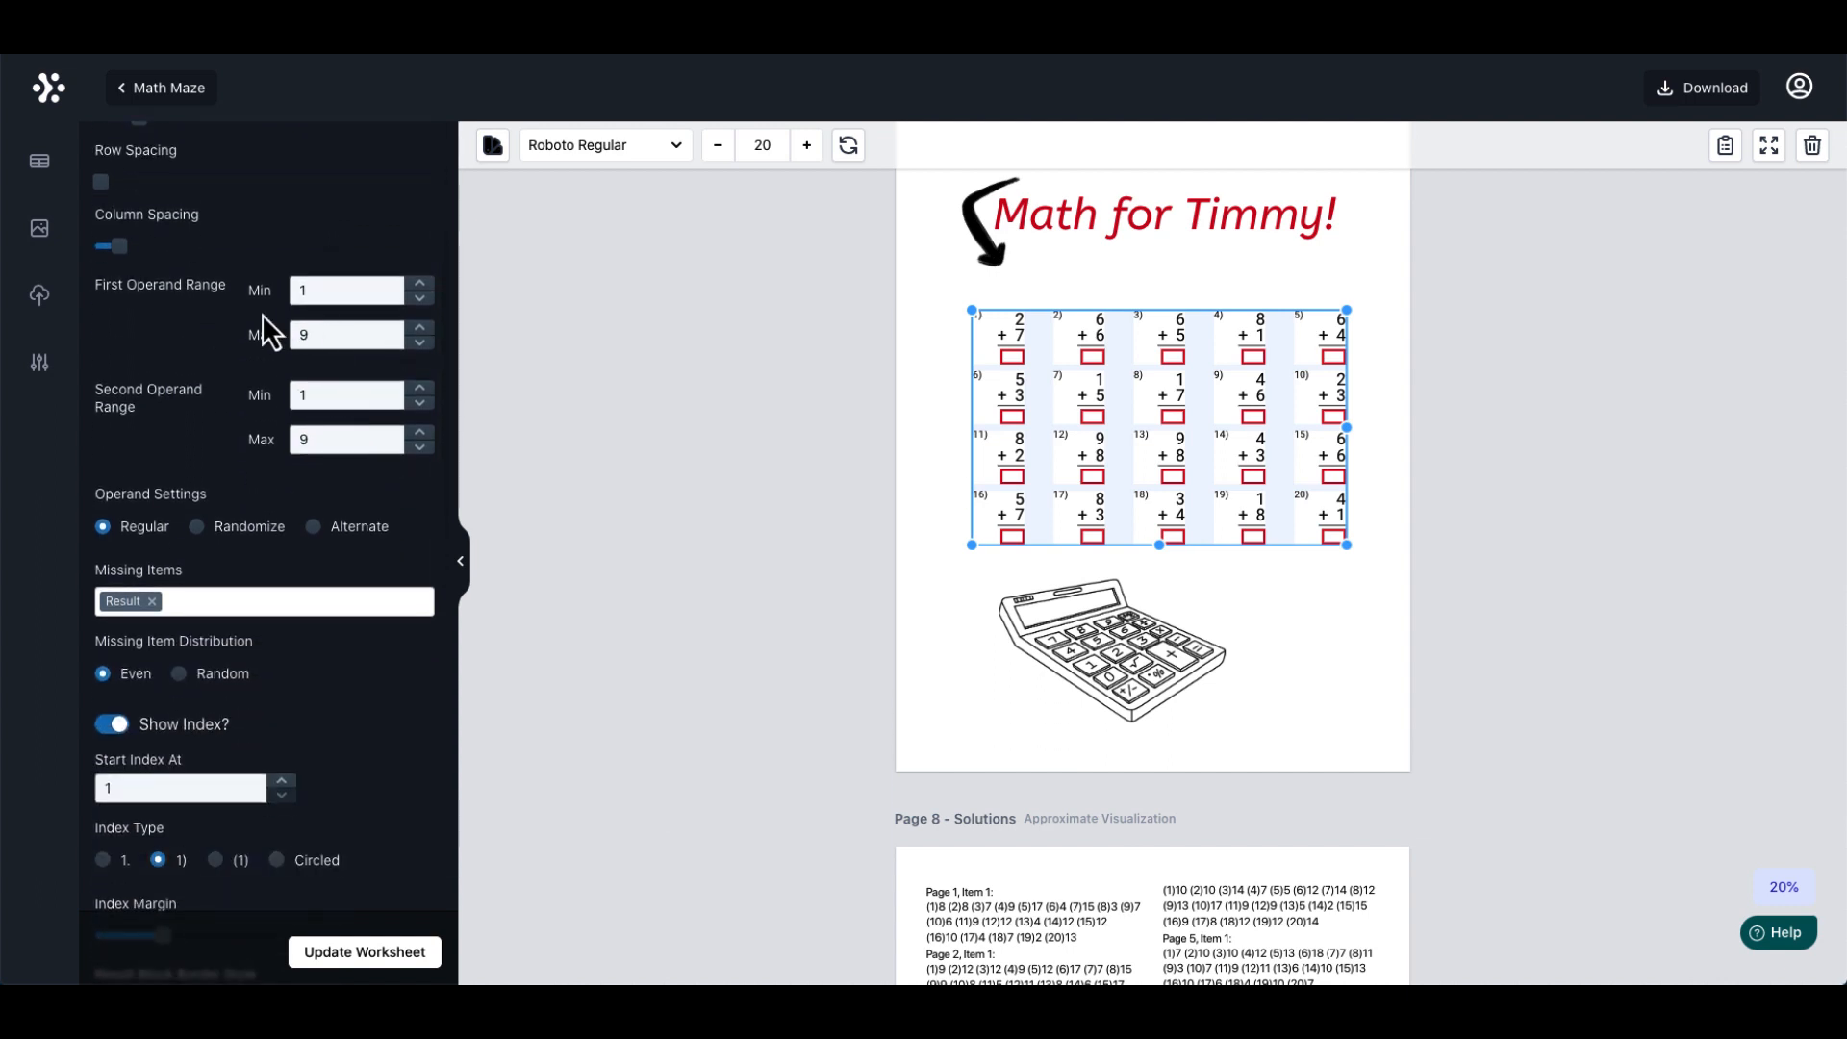
mouse_move(165, 311)
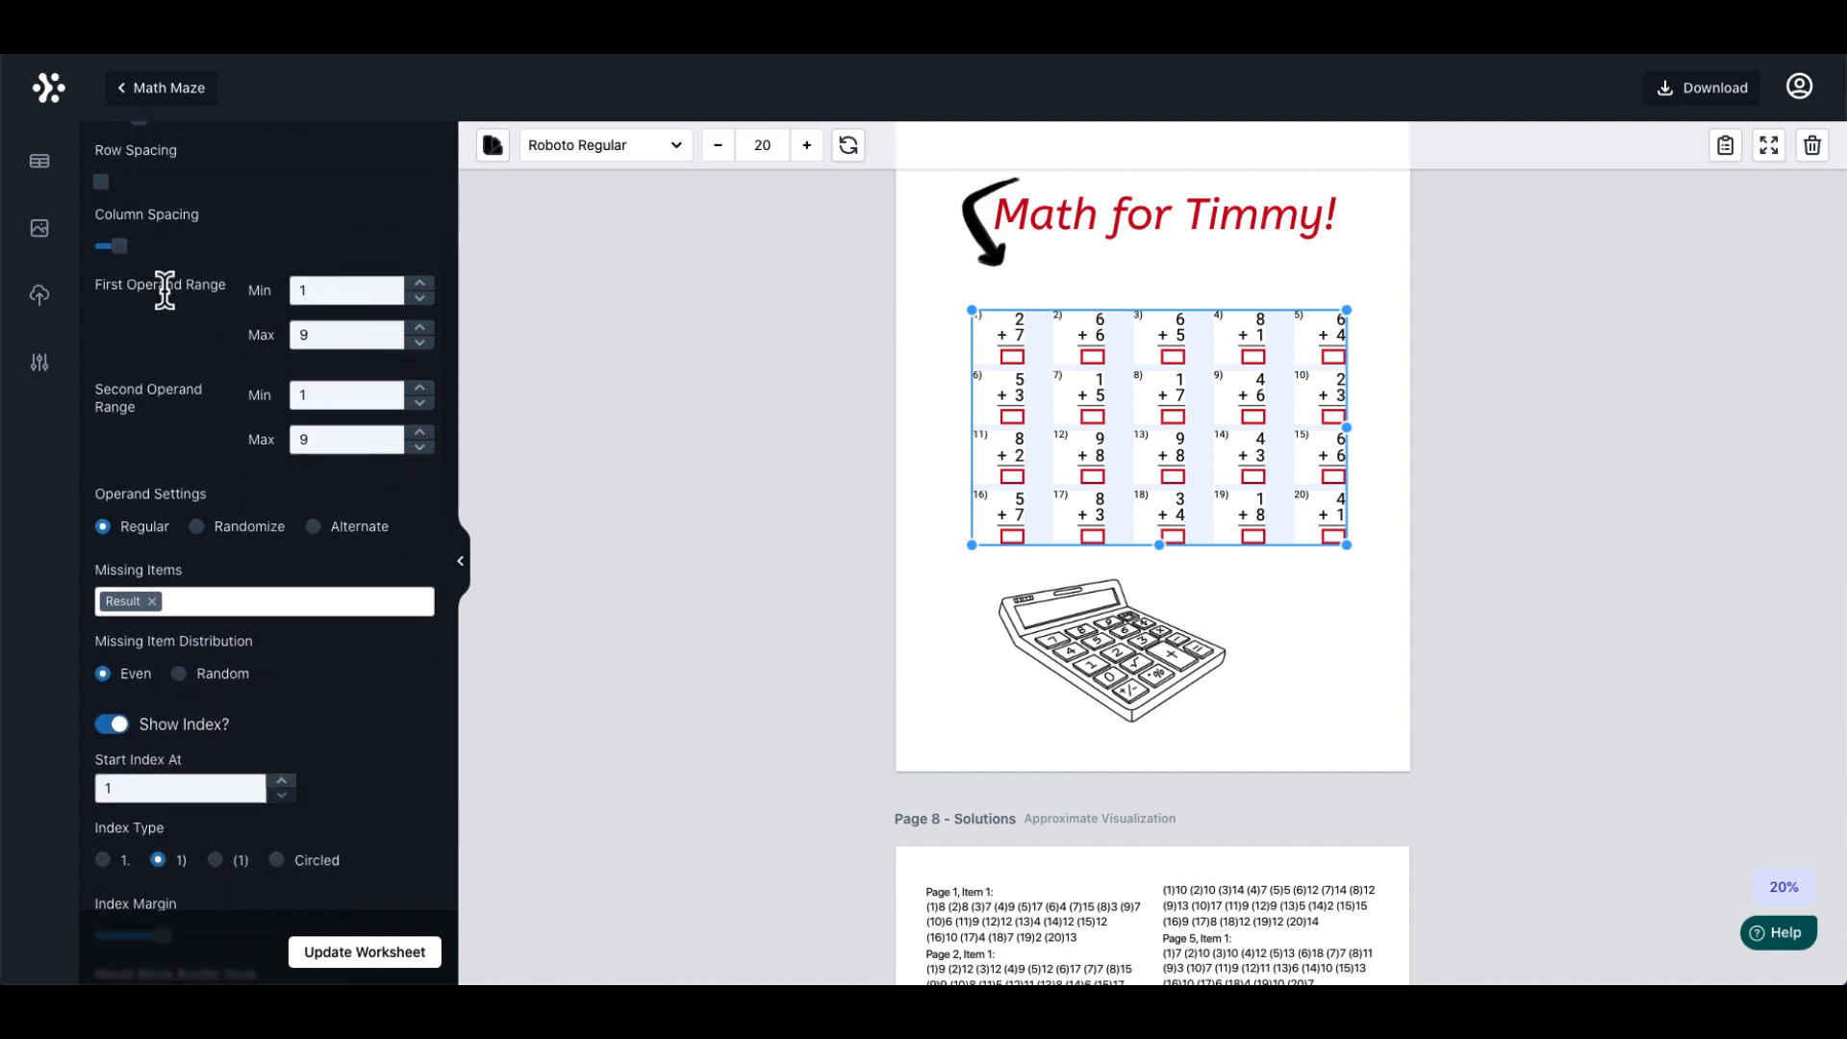
mouse_move(166, 412)
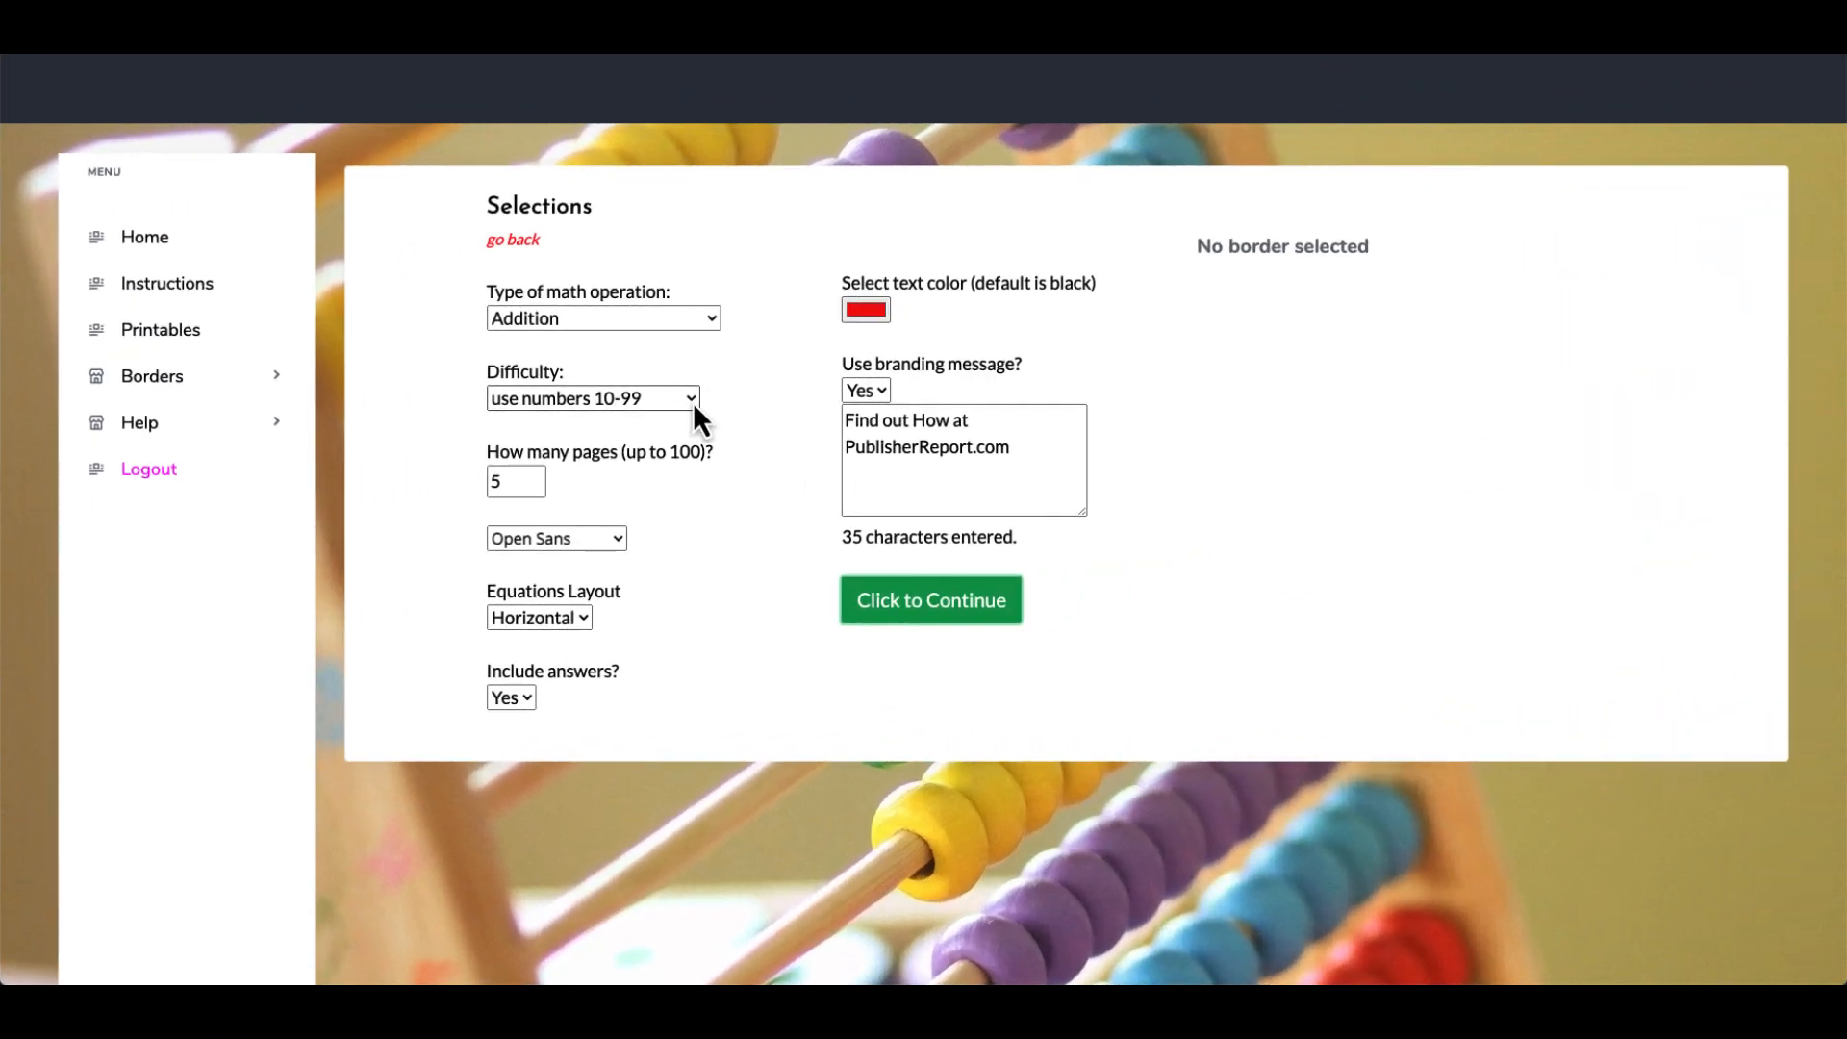
left_click(592, 398)
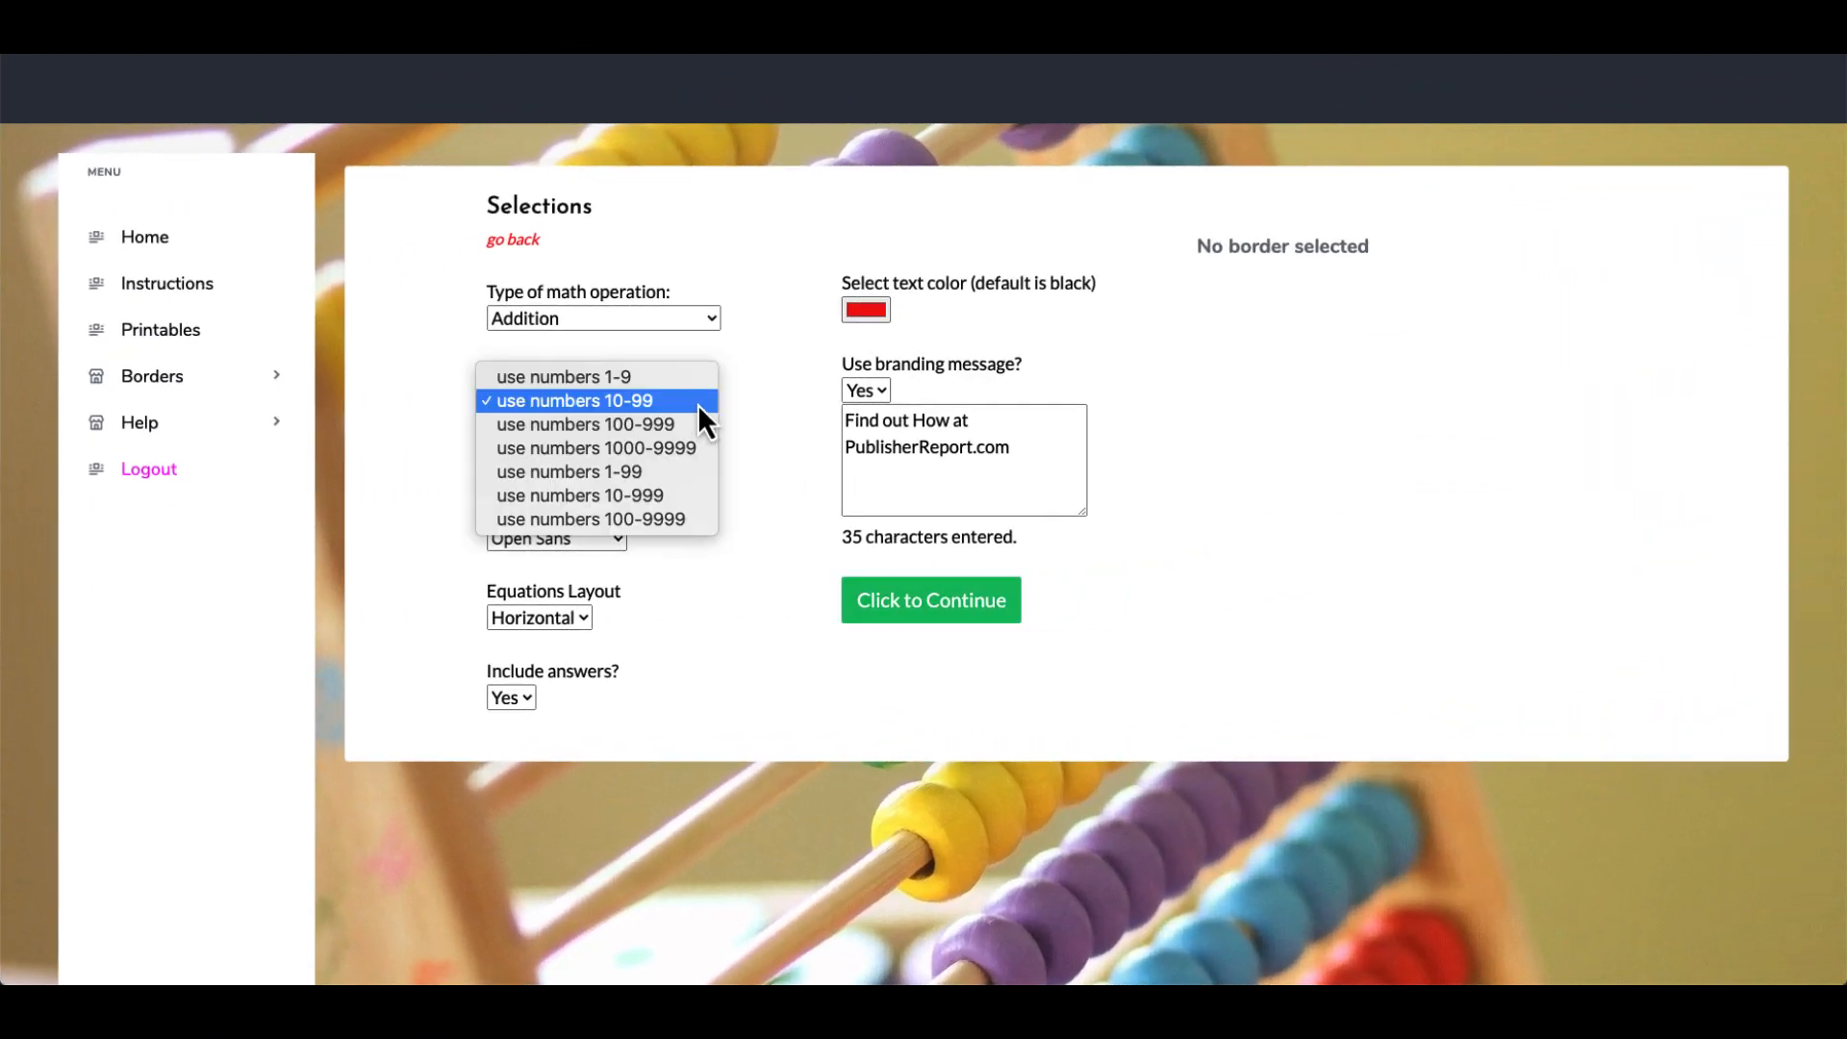
mouse_move(673, 535)
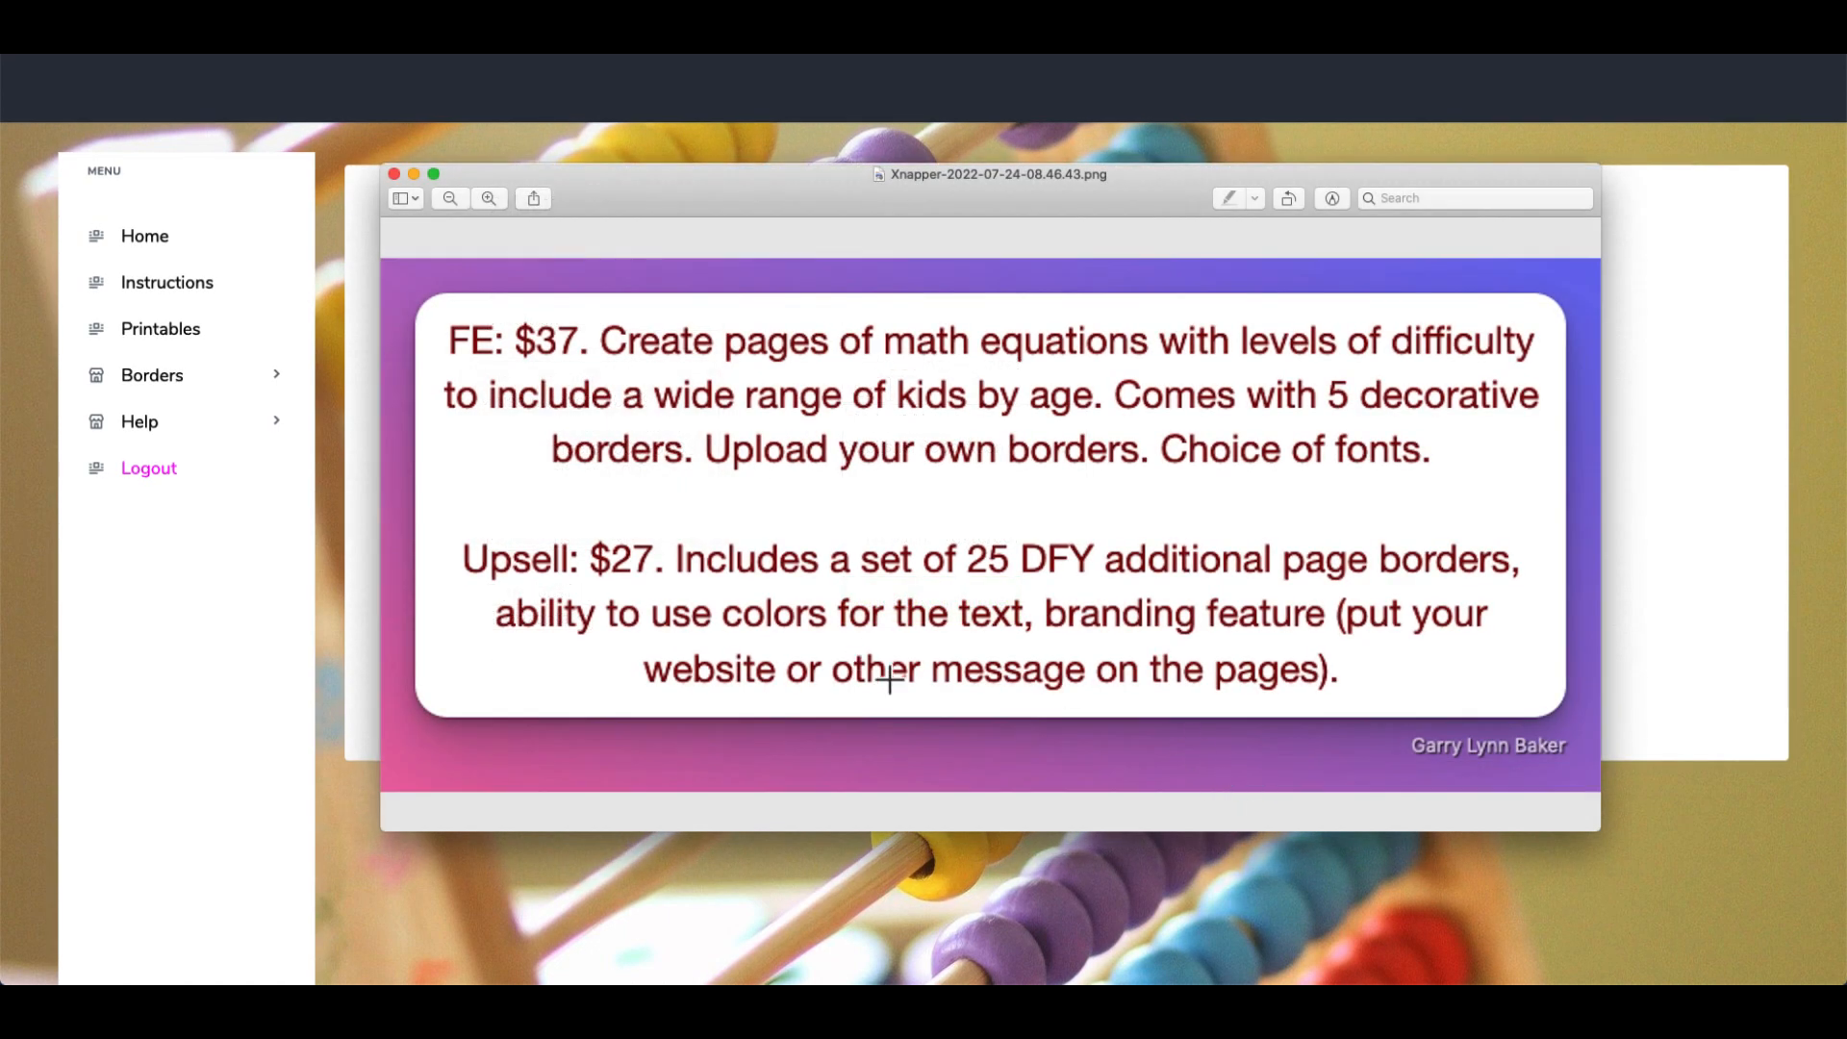
mouse_move(577, 383)
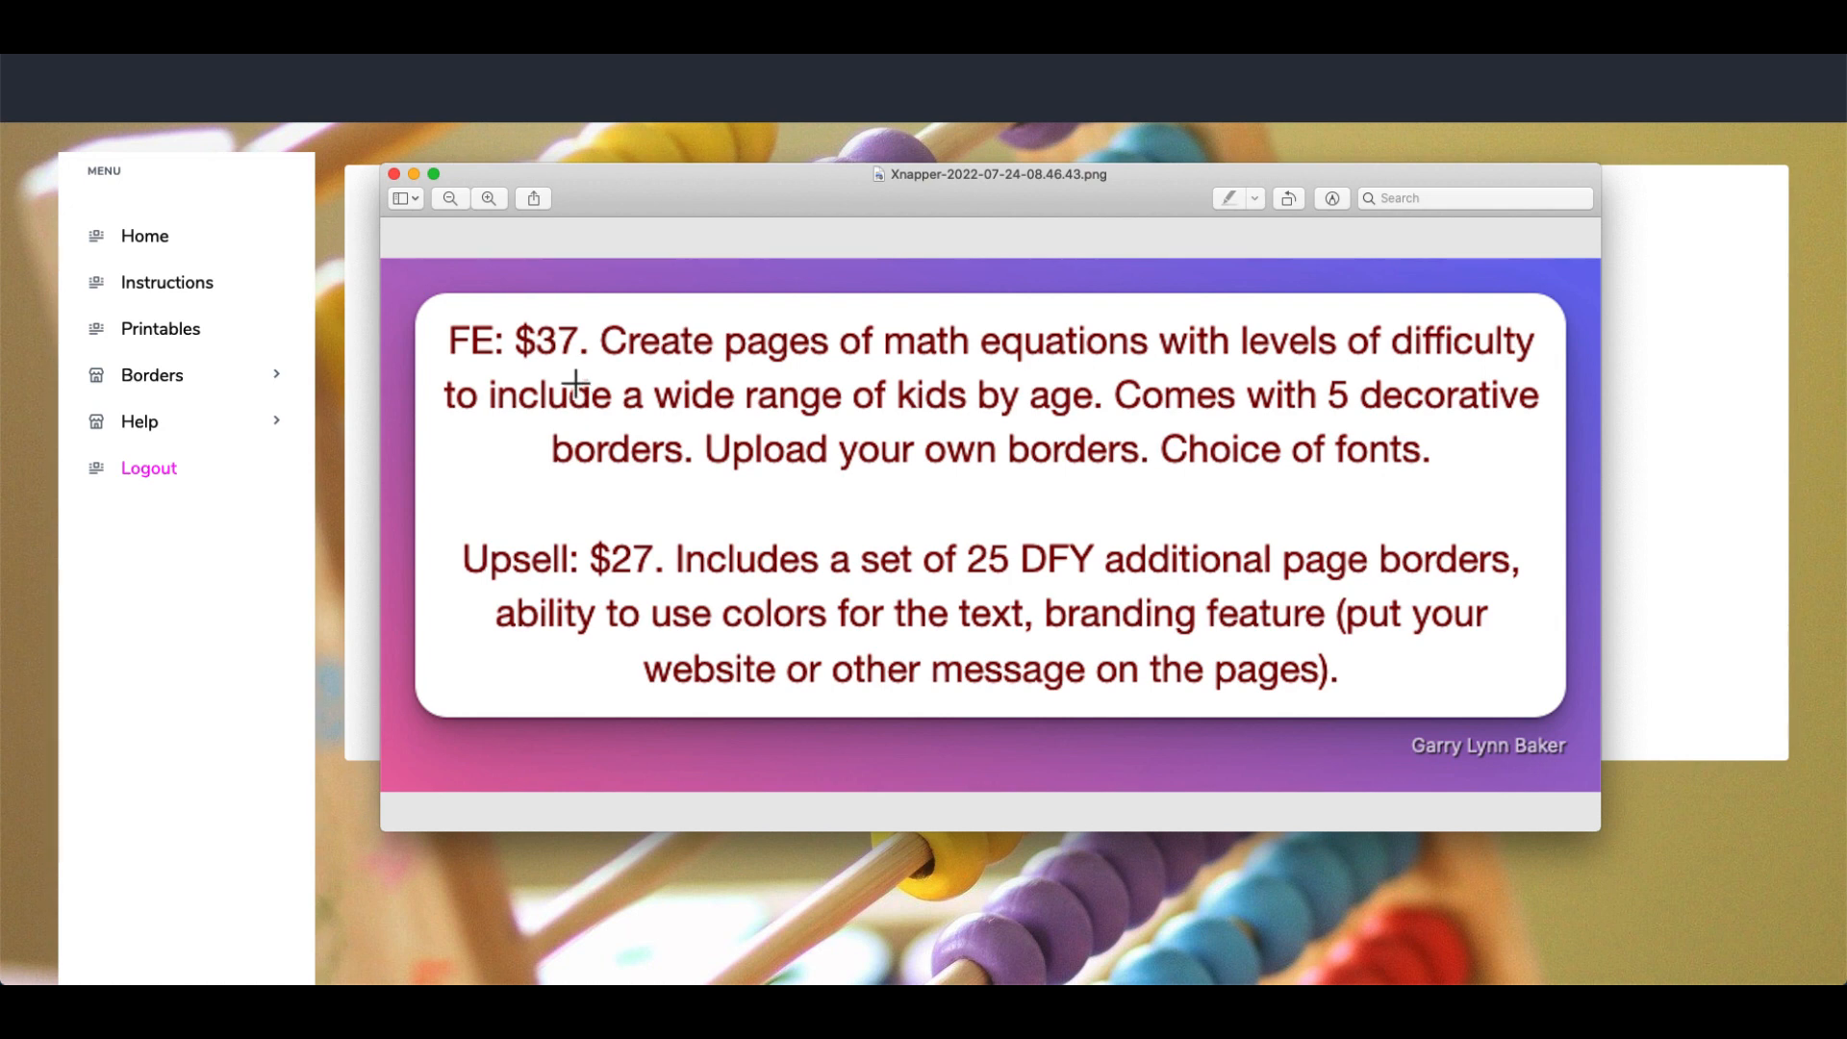
mouse_move(671, 583)
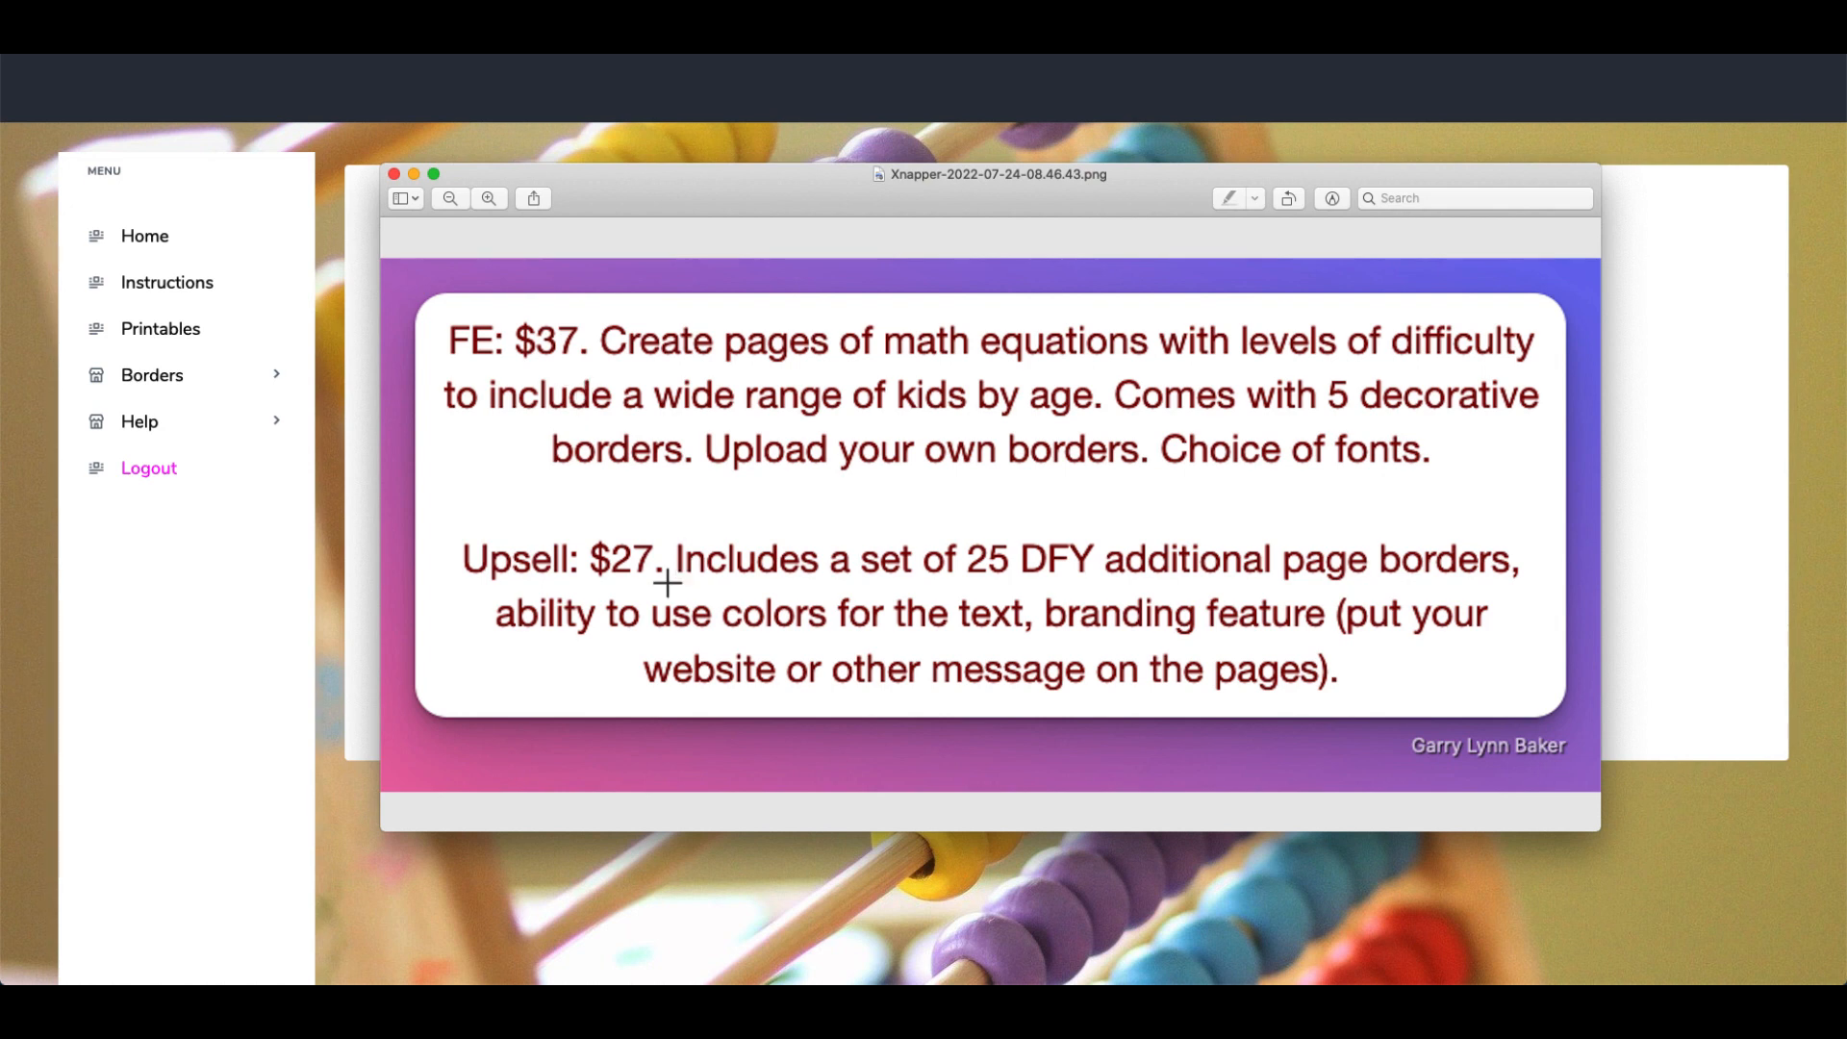
mouse_move(1177, 600)
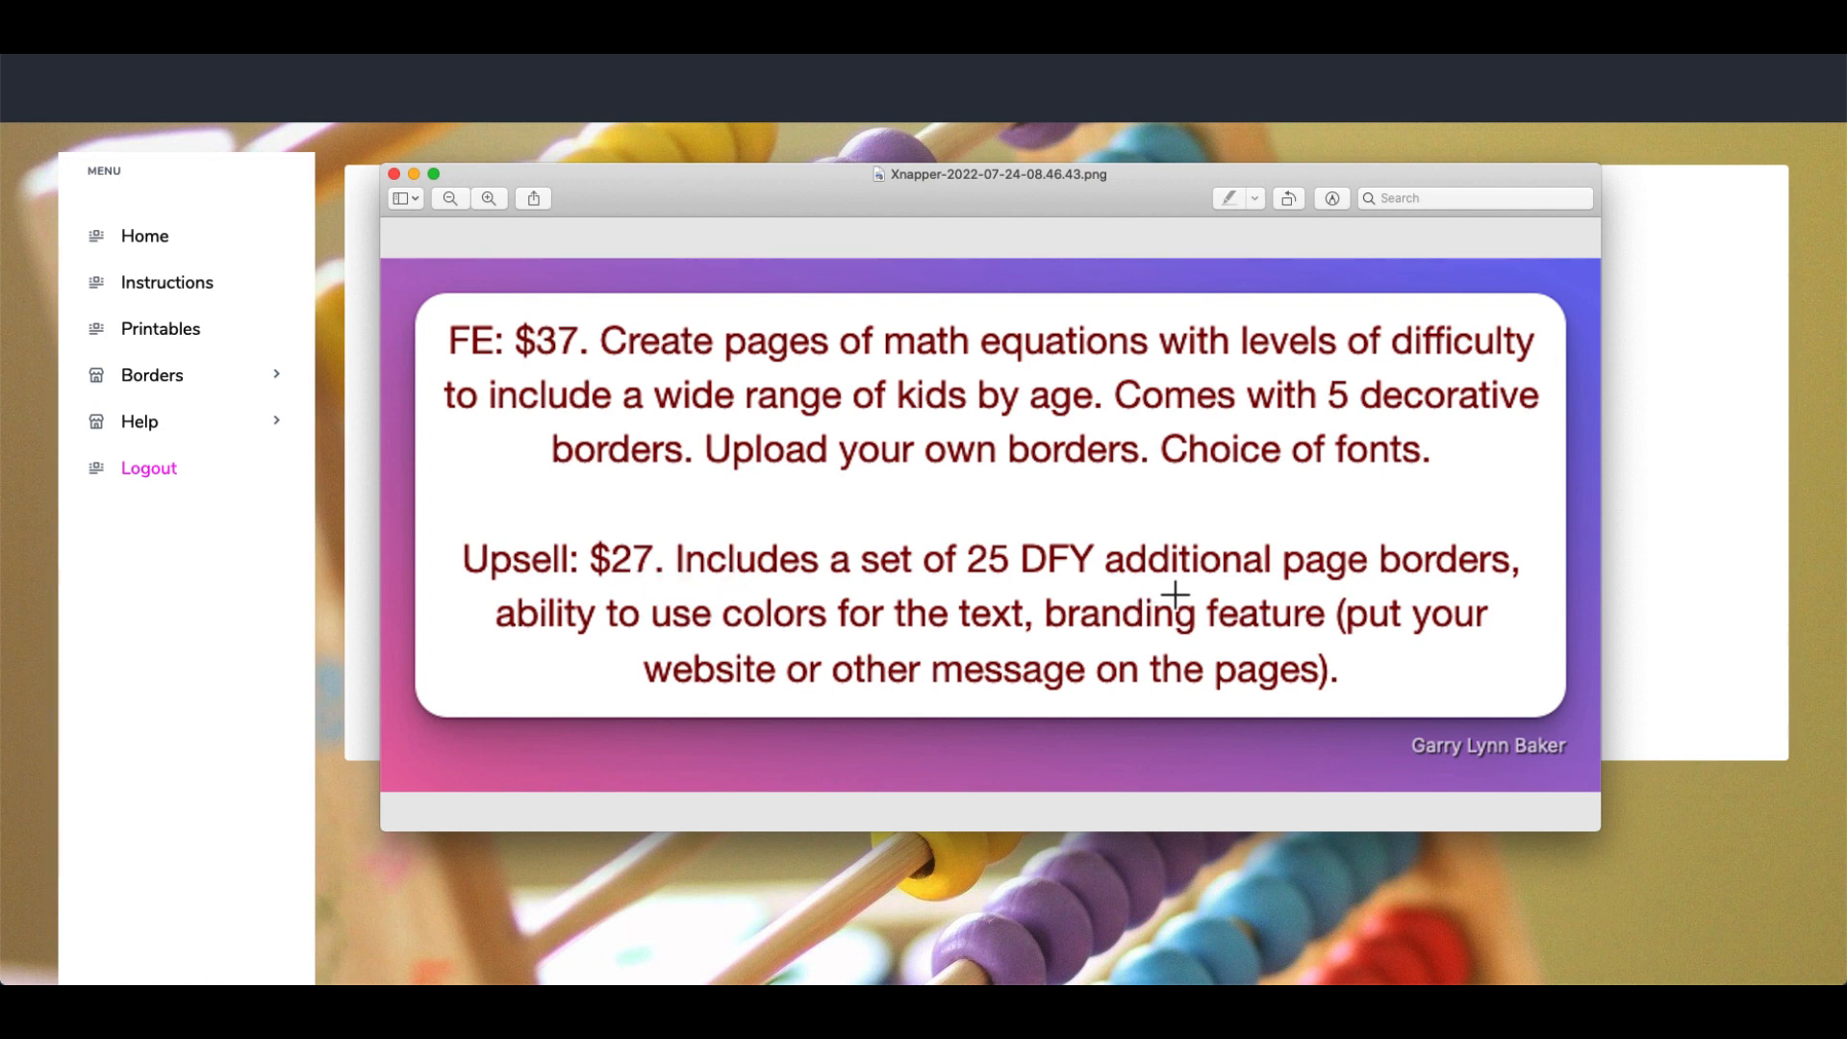
mouse_move(1357, 585)
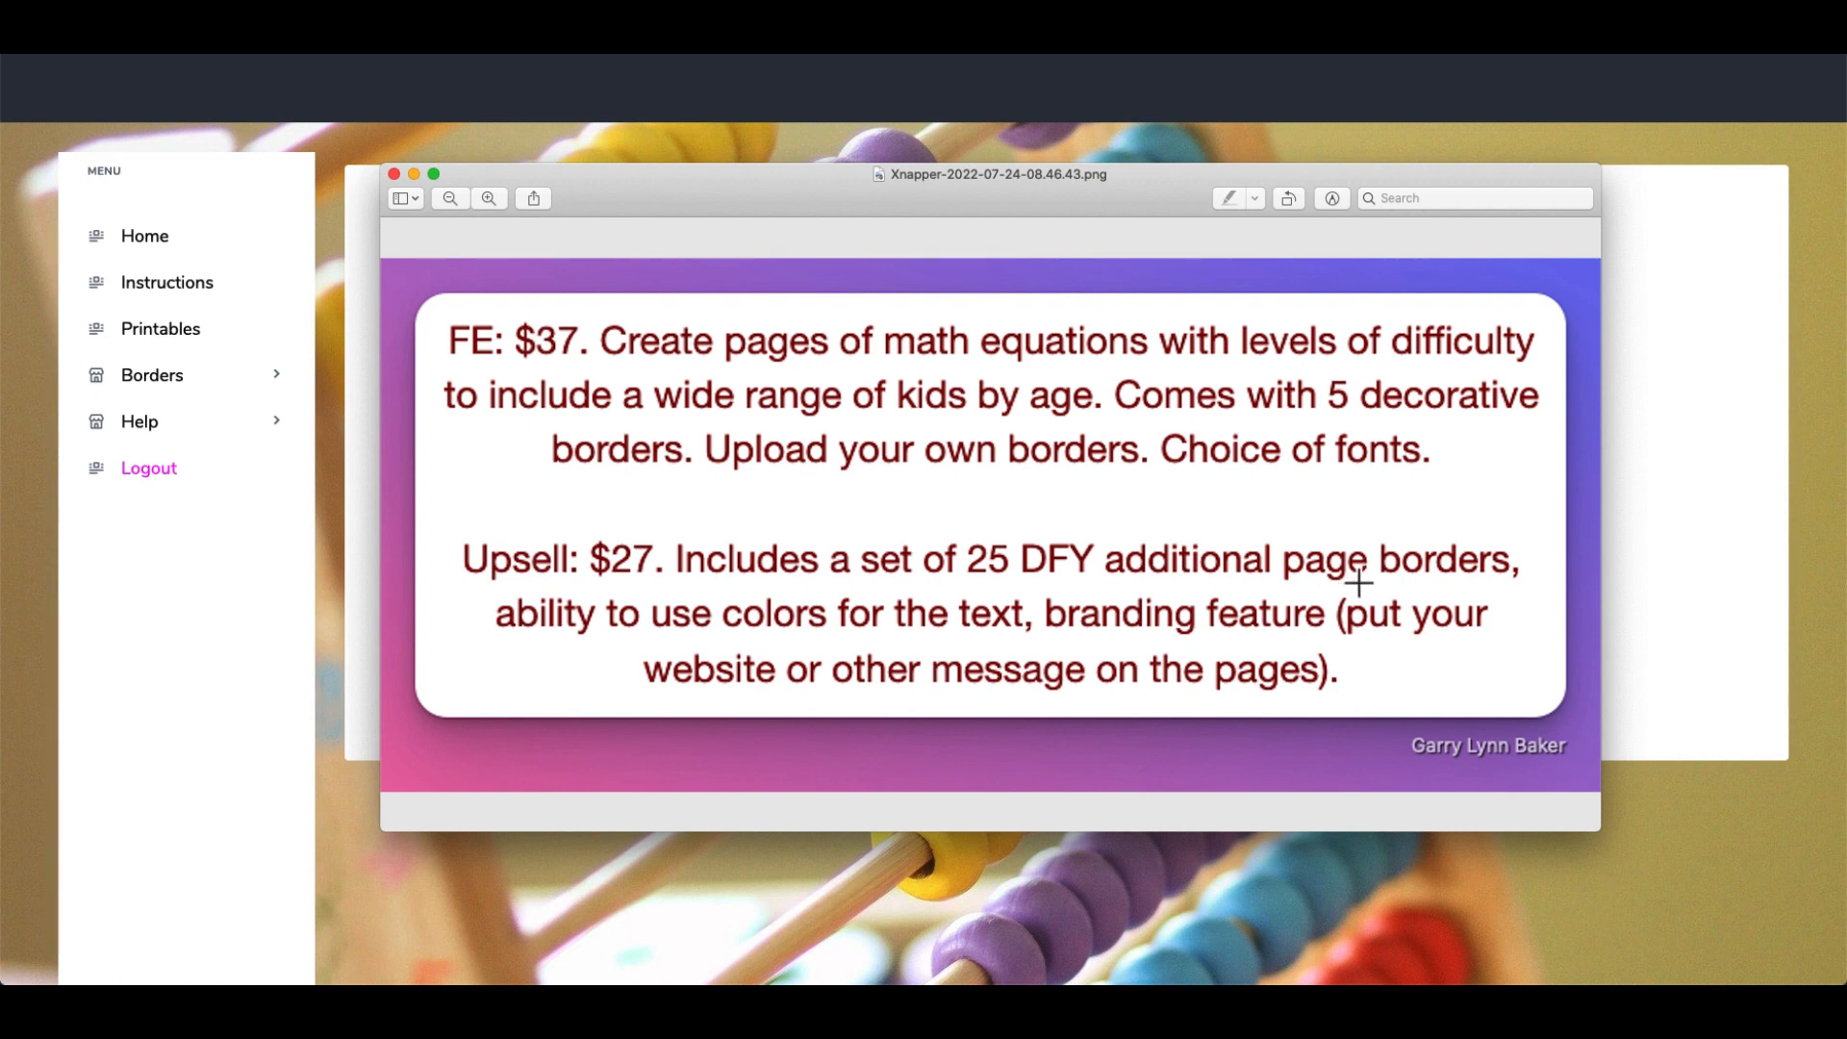
mouse_move(783, 642)
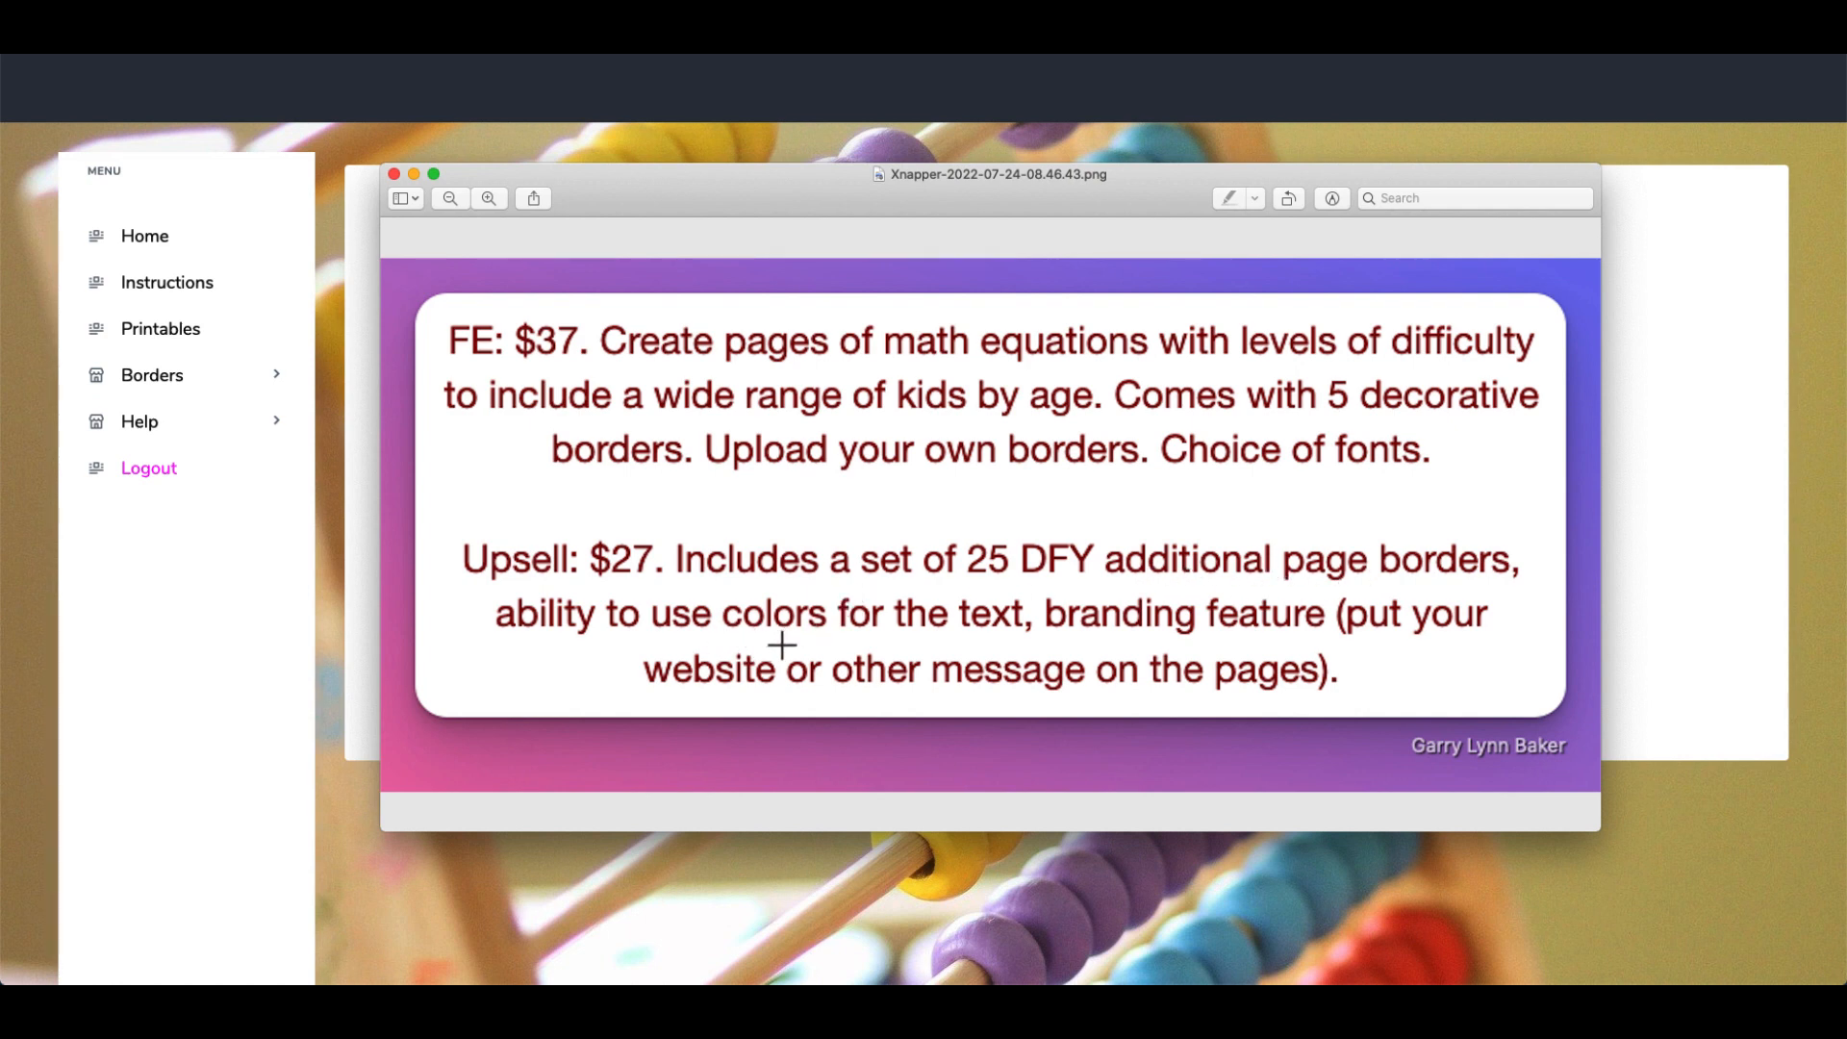
mouse_move(1143, 681)
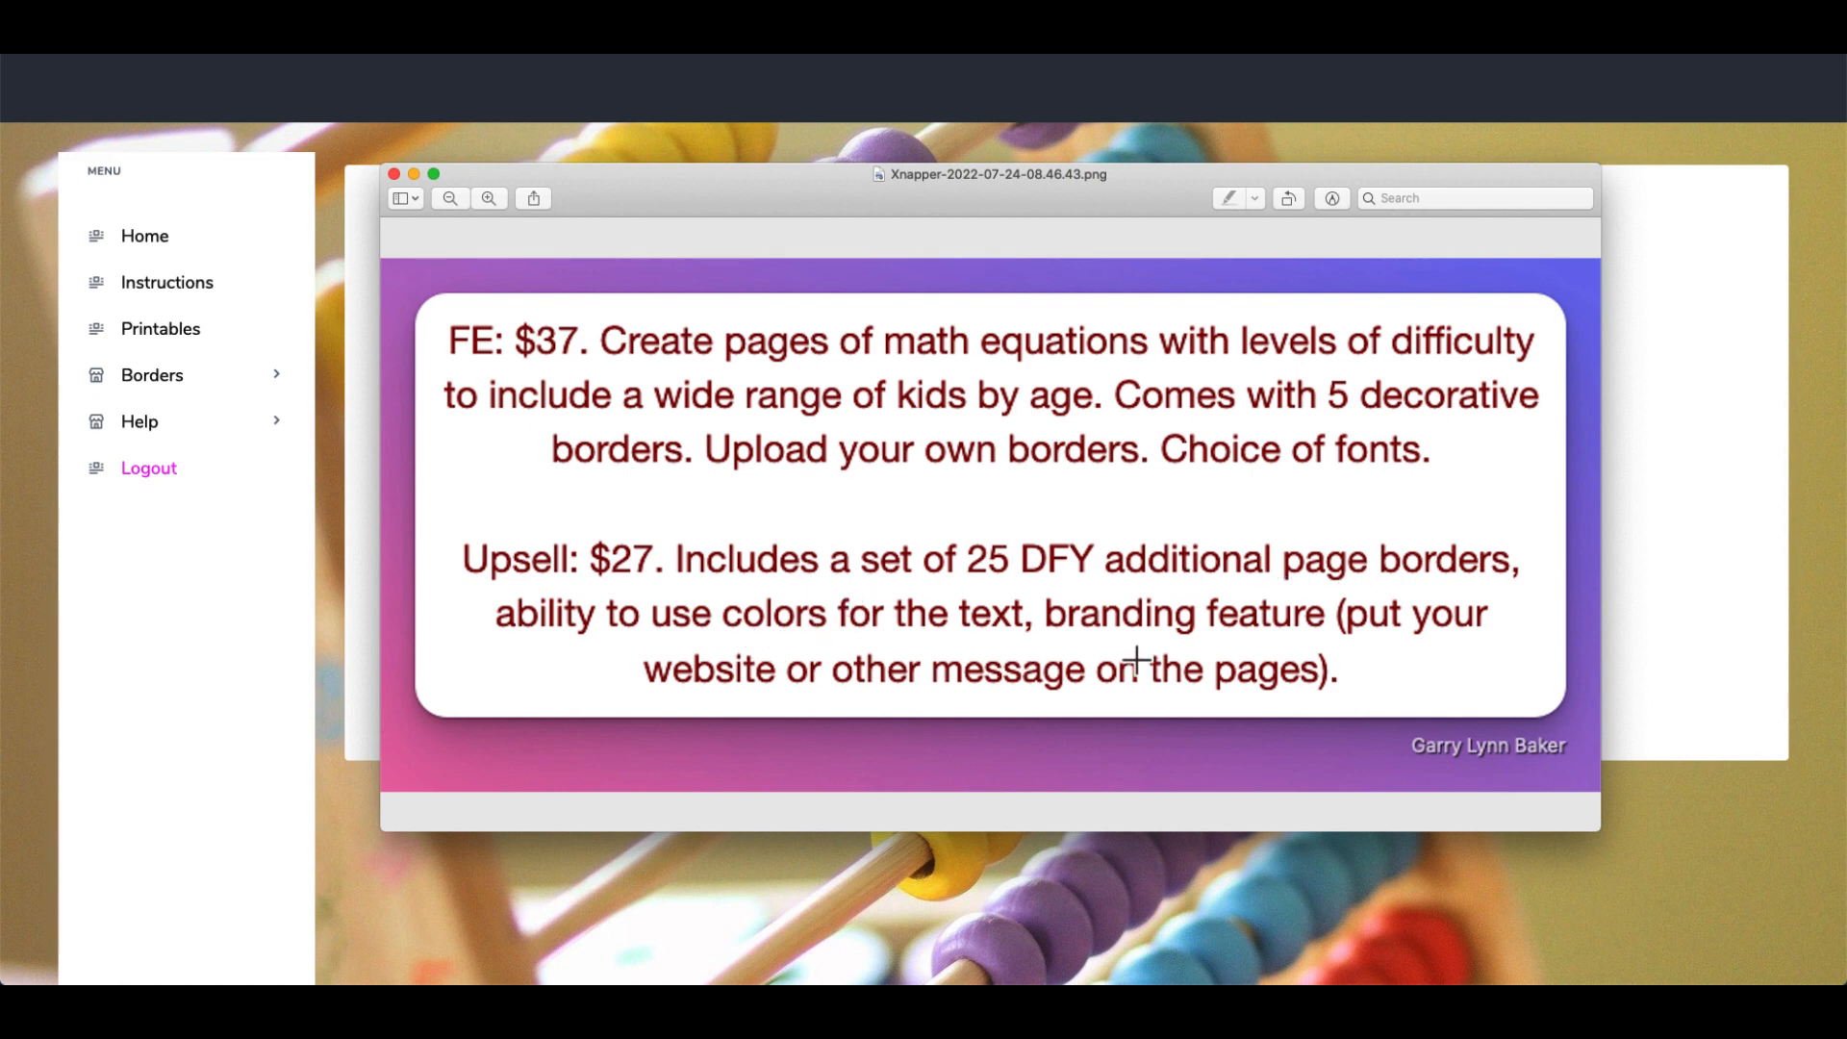
mouse_move(614, 357)
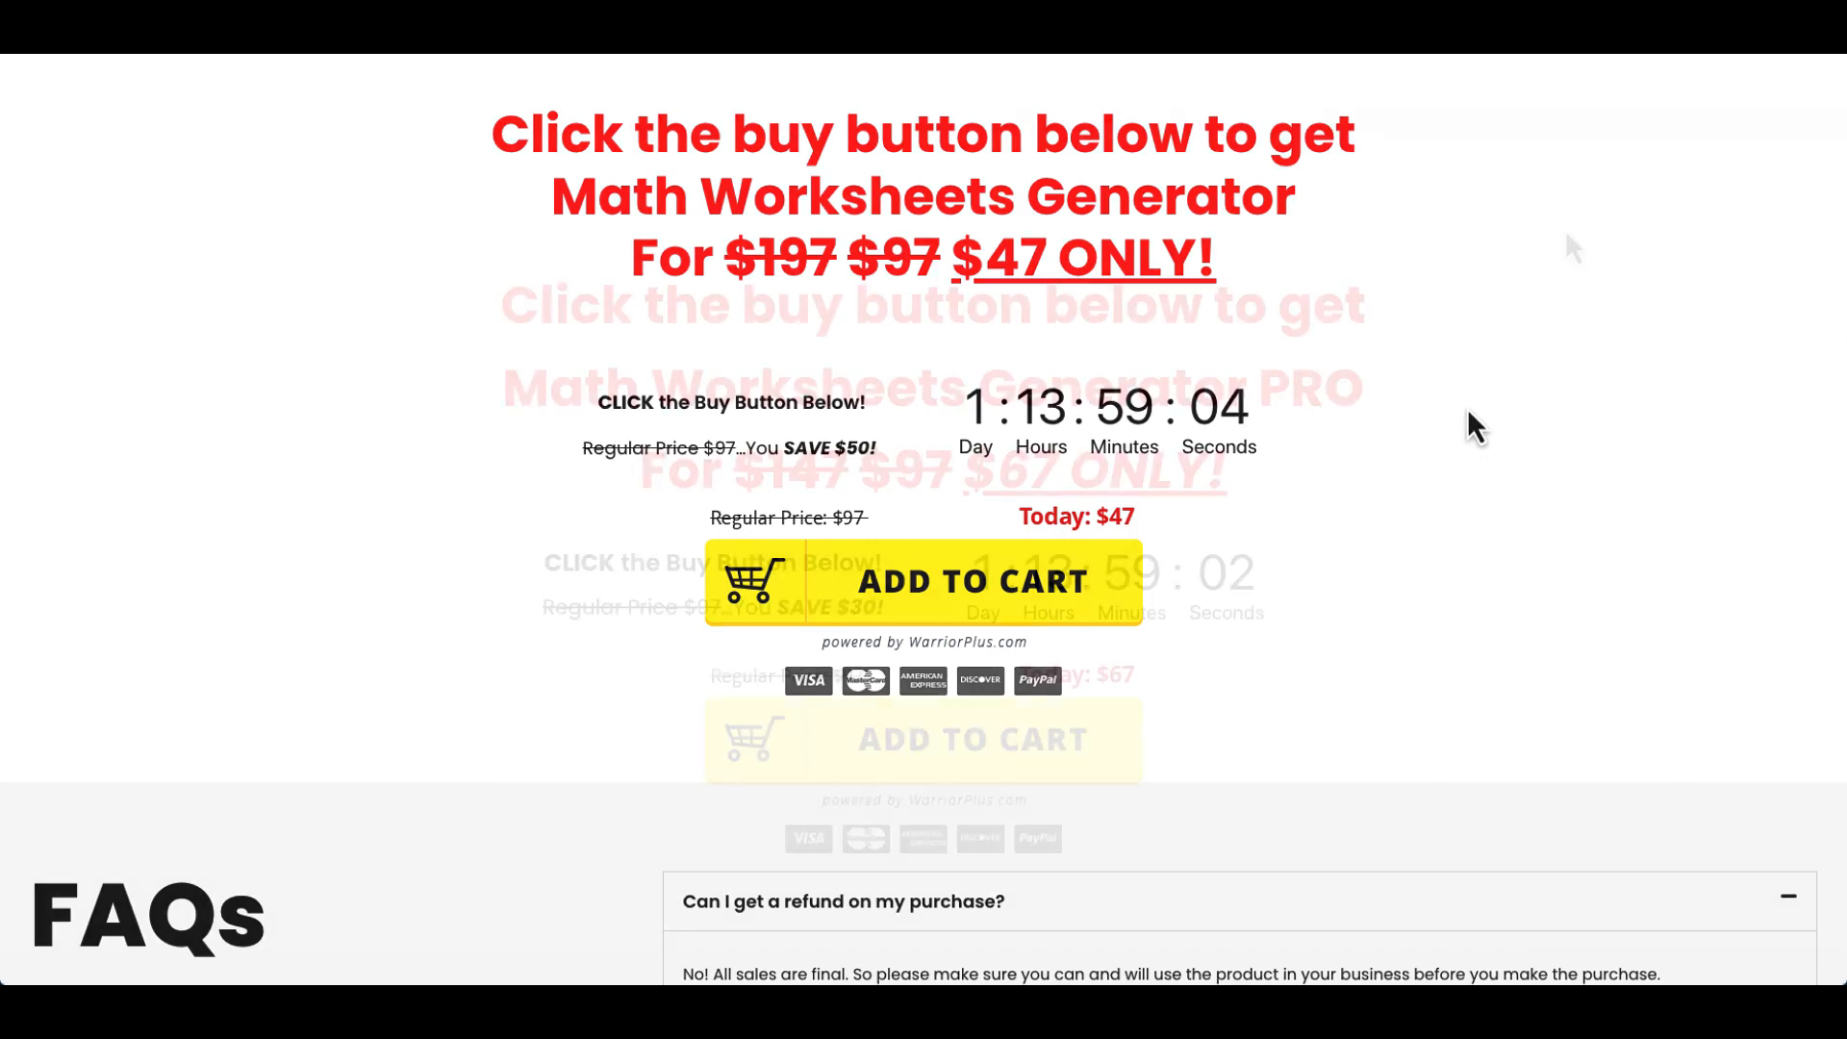
Step: Total the $47 standard and $67 PRO prices in Calculator, giving 114
scroll("down", 3)
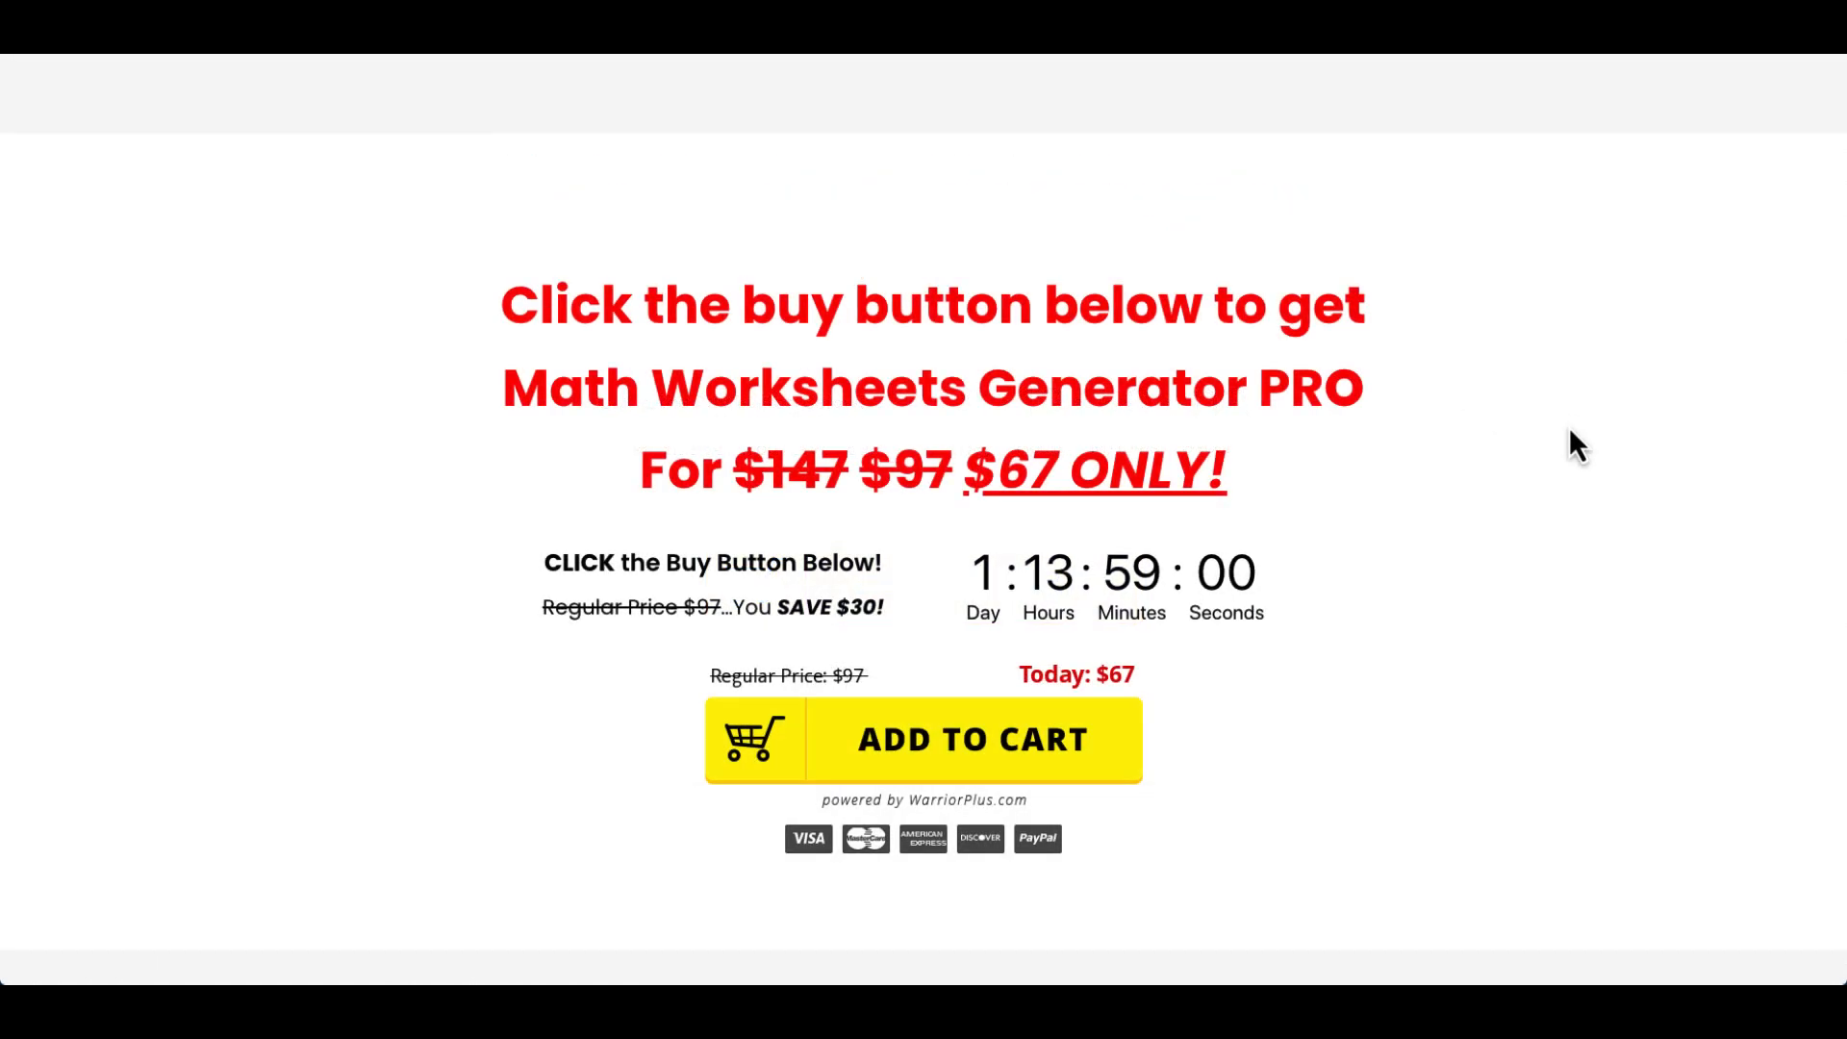
mouse_move(1508, 388)
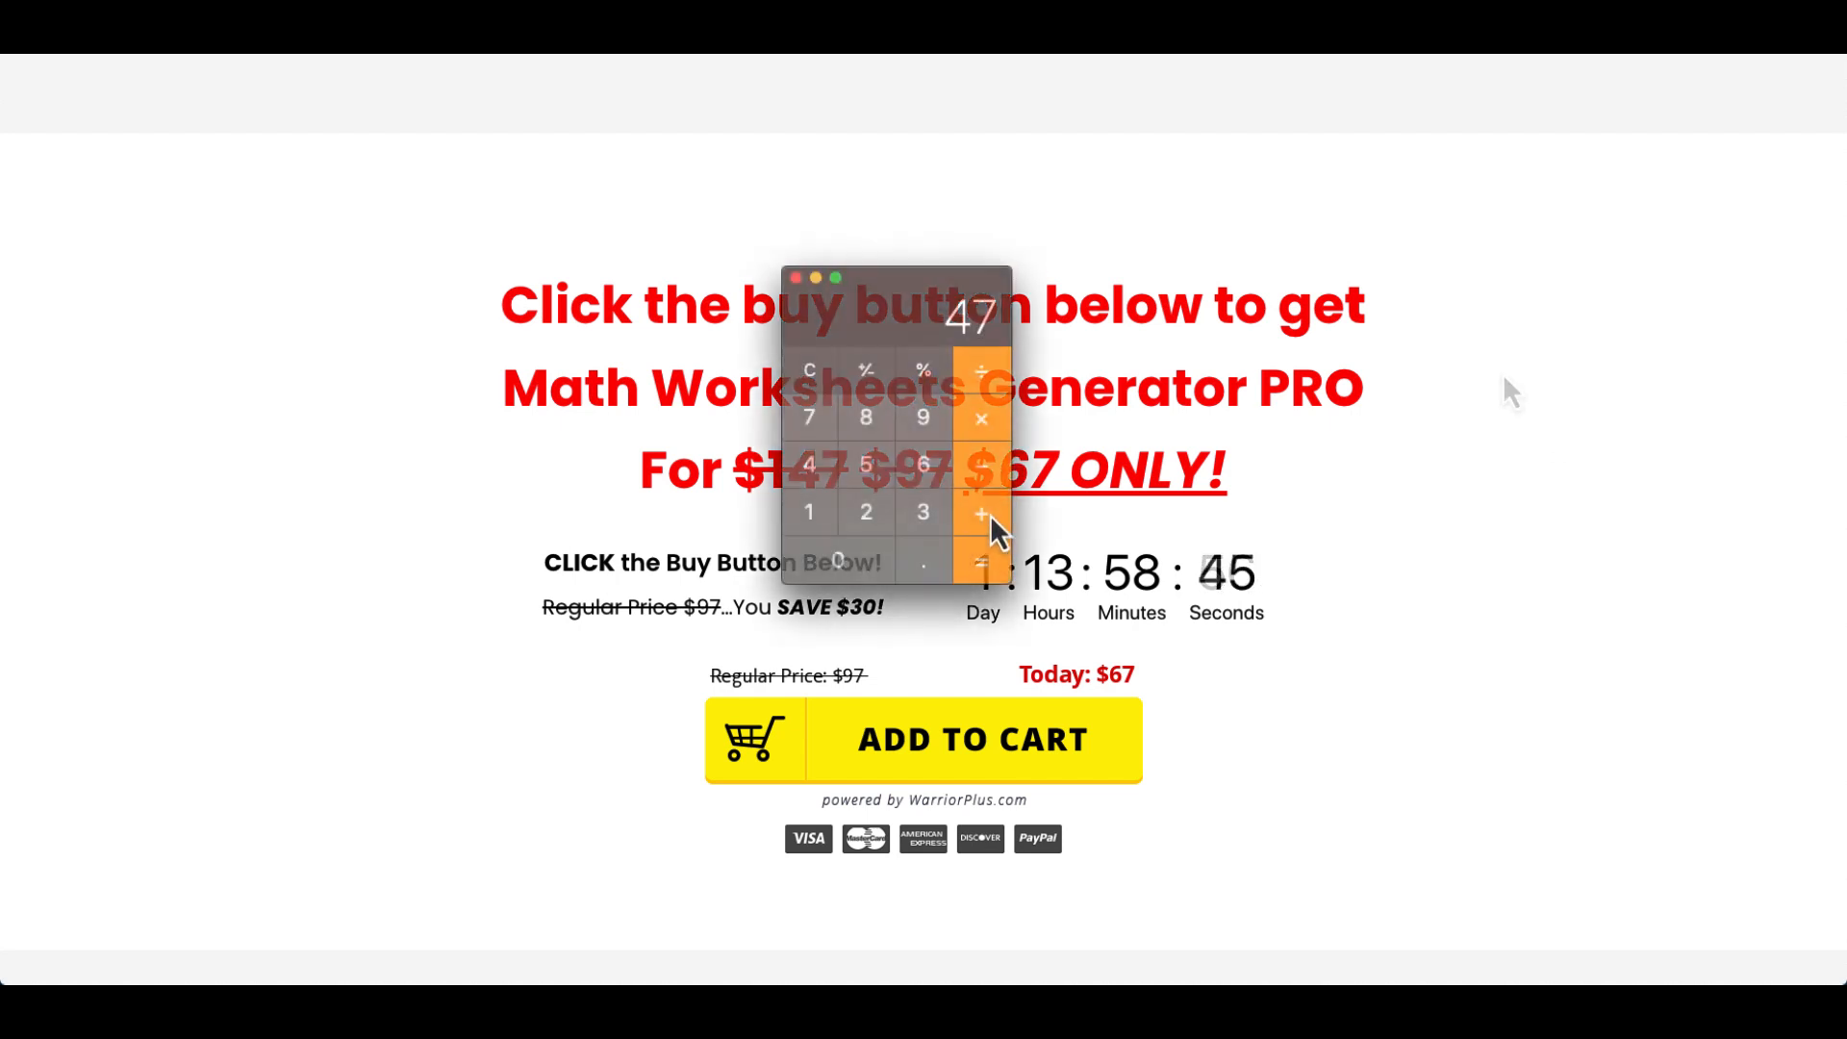
left_click(981, 560)
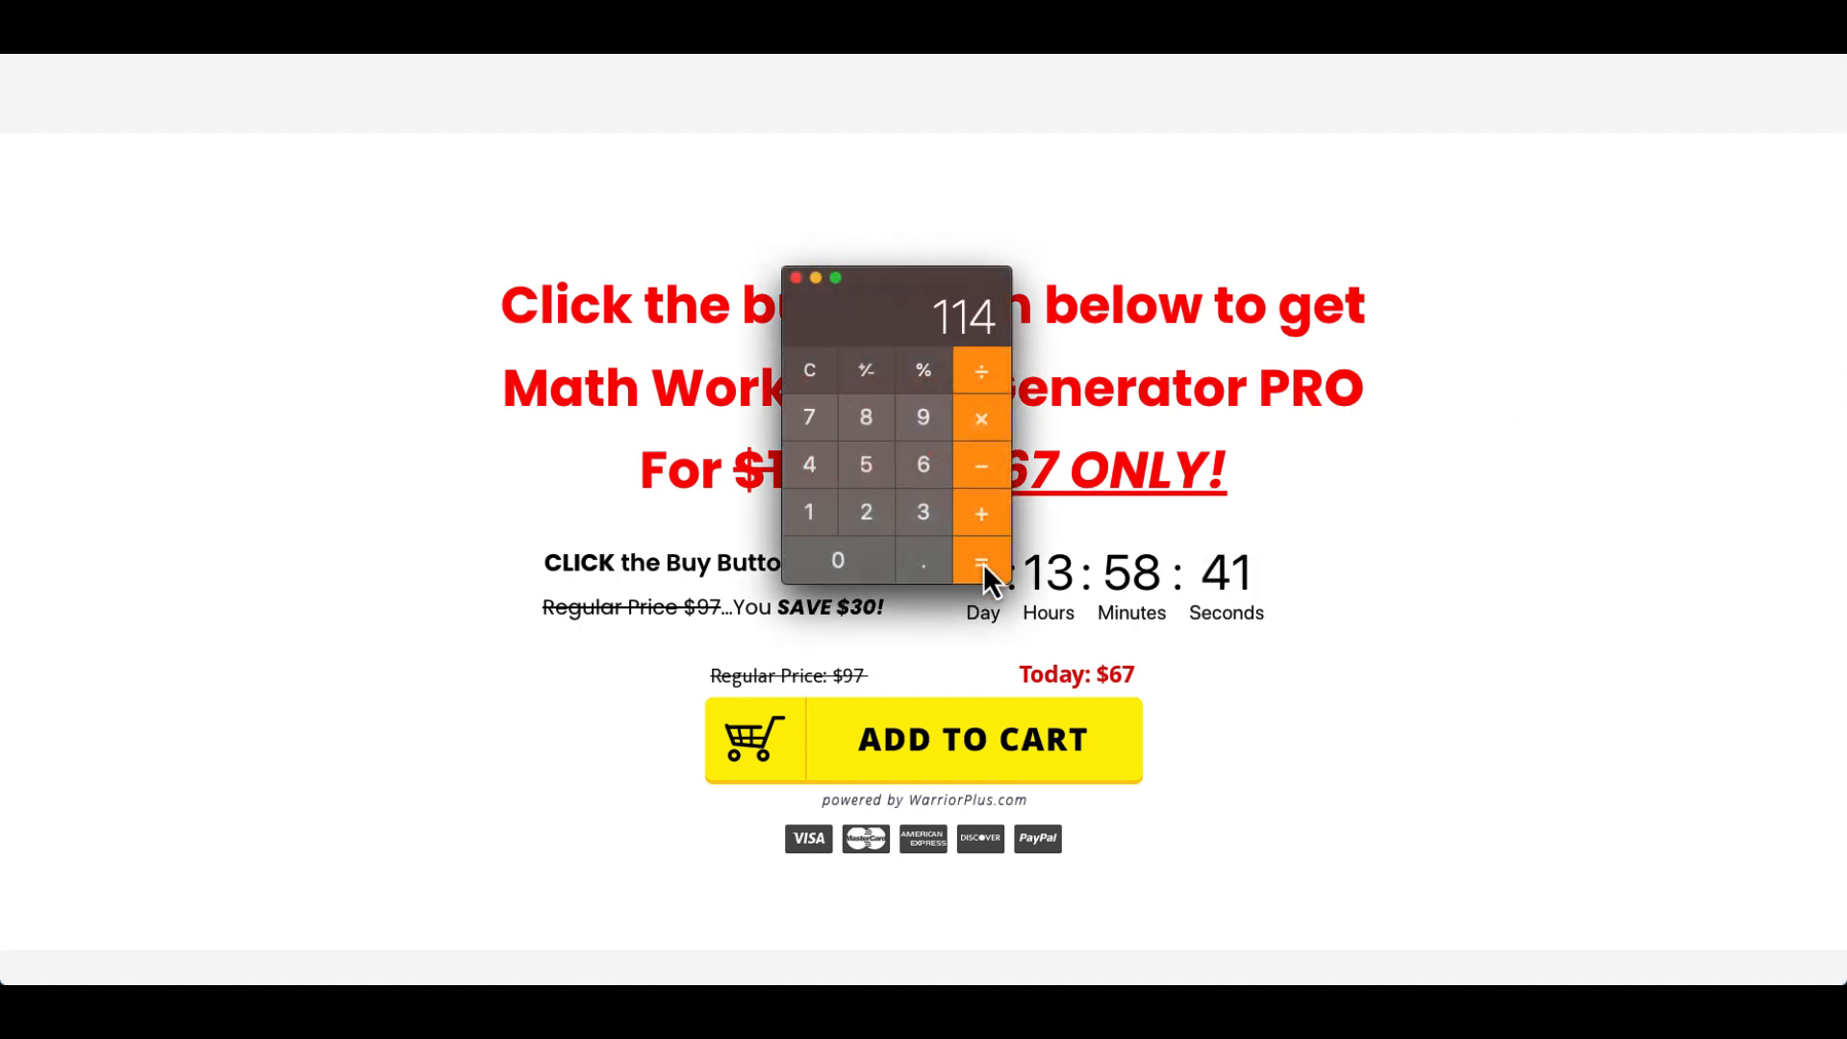